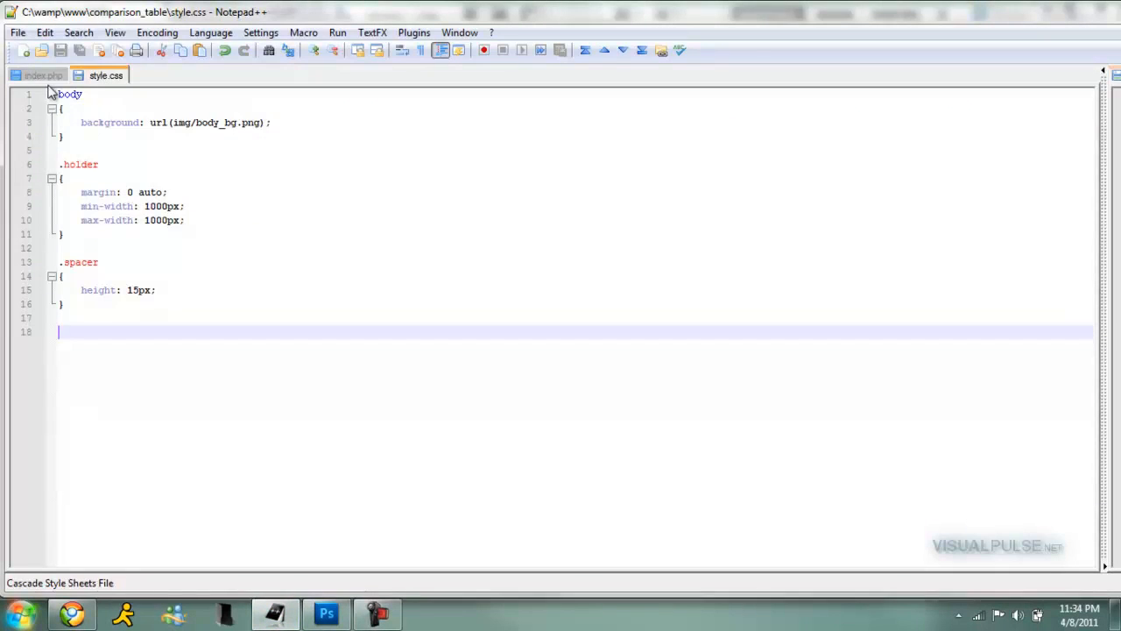
# - In index.php, add a temporary 'test' echo, then delete the whole test echo block
pyautogui.click(35, 75)
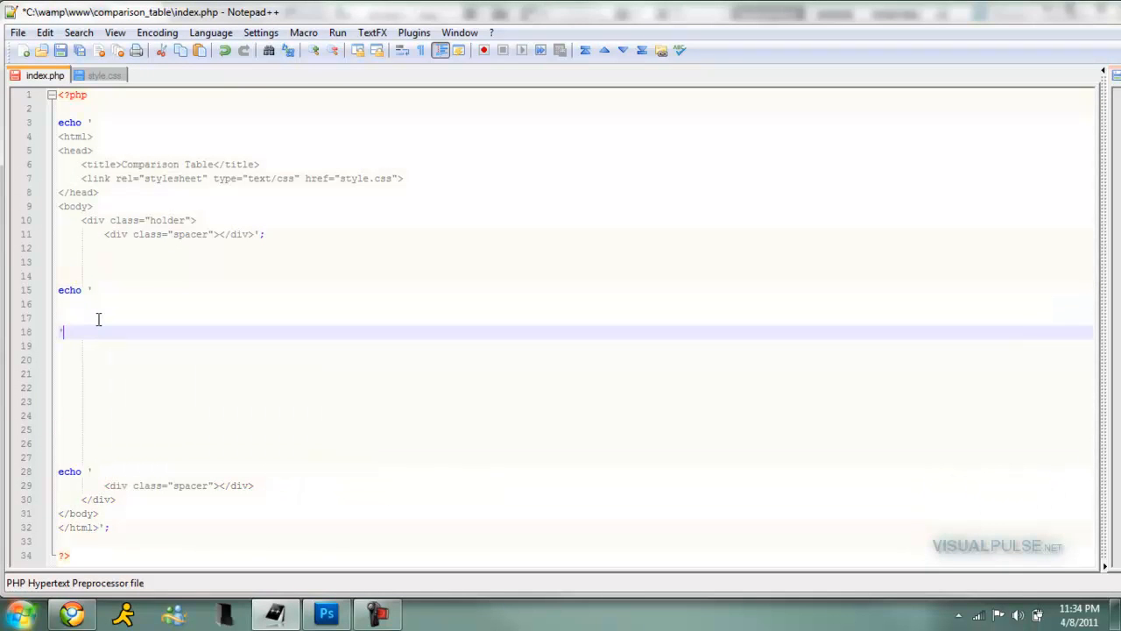
pyautogui.write('test')
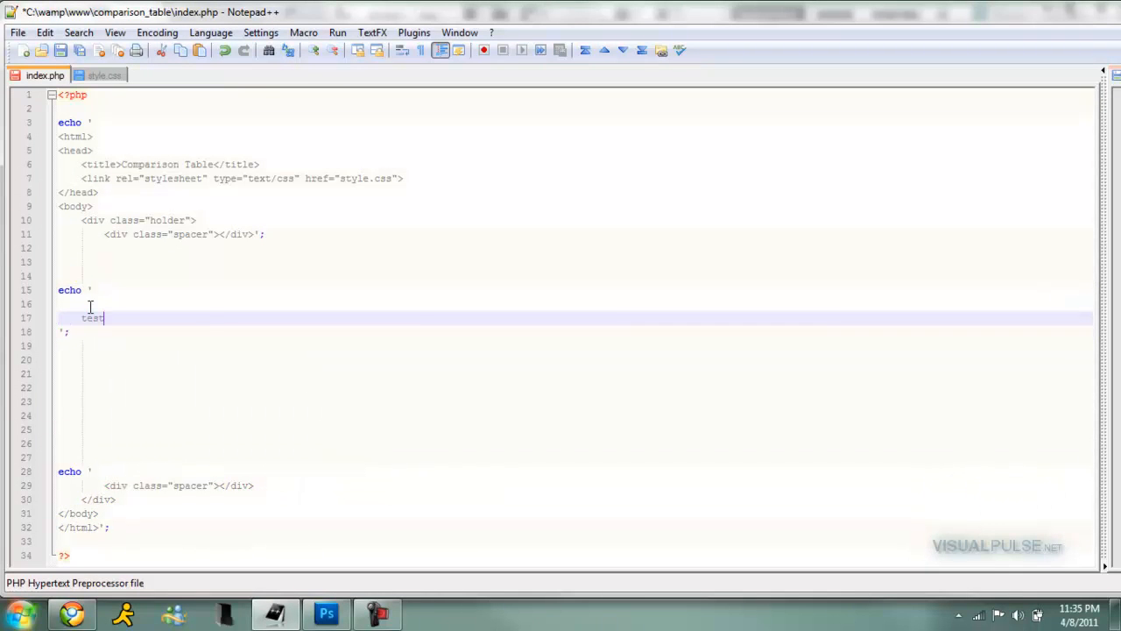
pyautogui.click(18, 31)
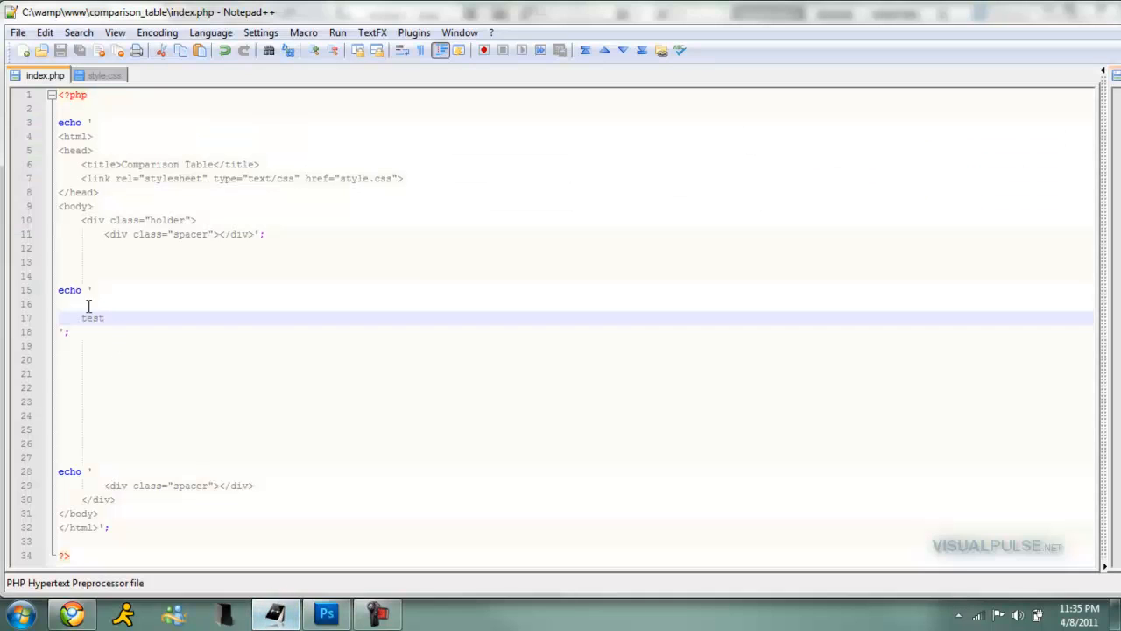
pyautogui.moveTo(84, 277); pyautogui.dragTo(109, 344)
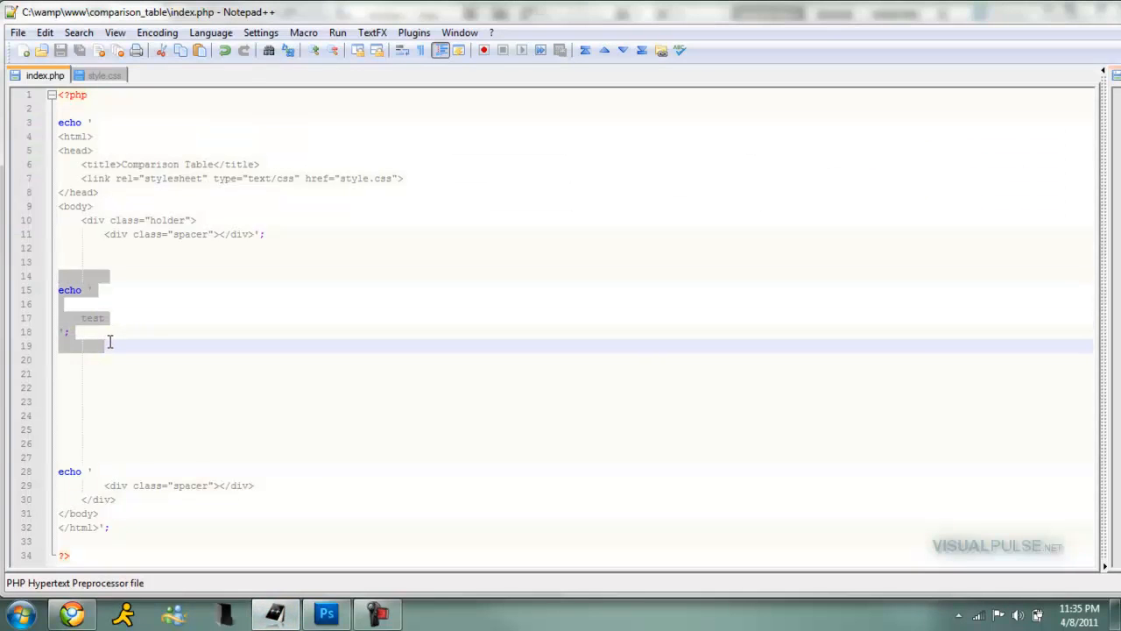
pyautogui.press('Delete')
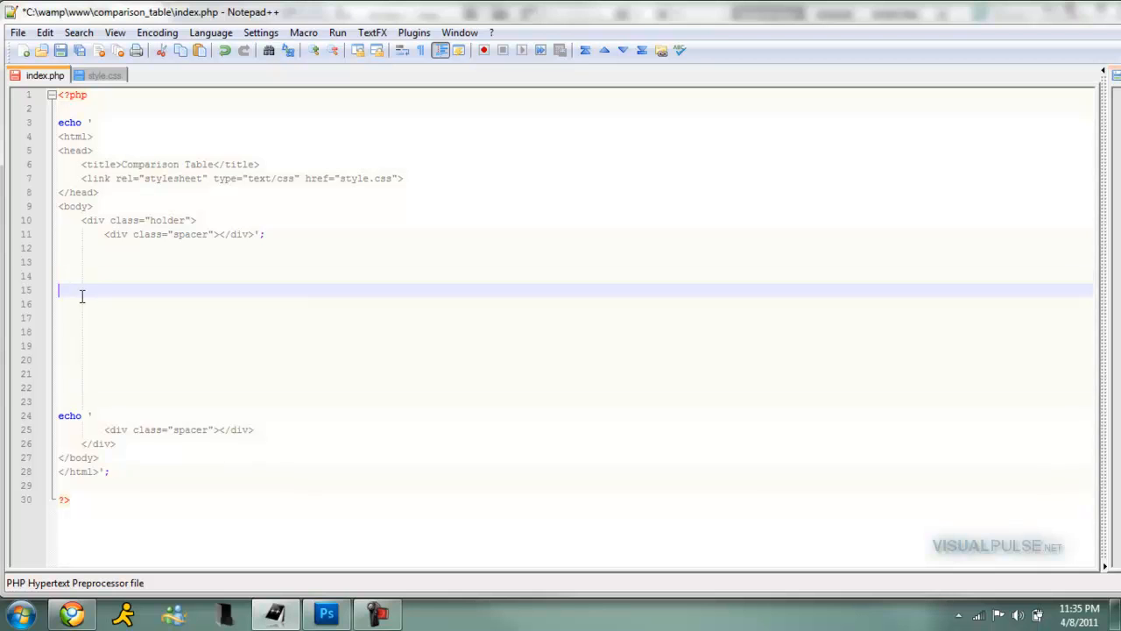
# - Start an echo ' containing <table> with a nested <thead> and their closing tags
pyautogui.write("echo '")
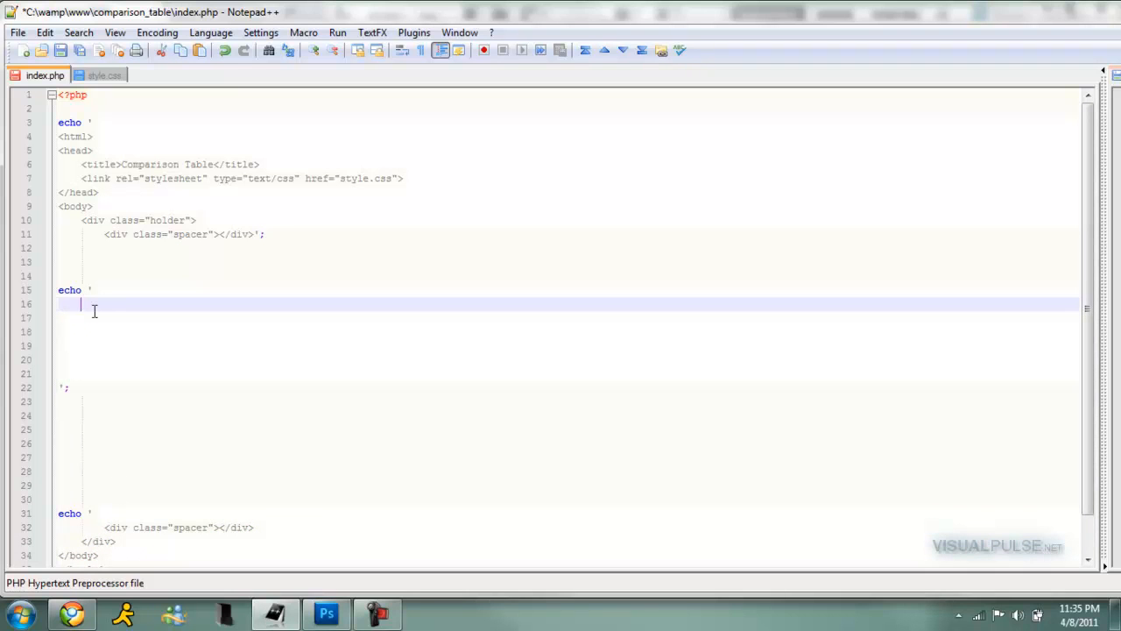
pyautogui.write('<table>')
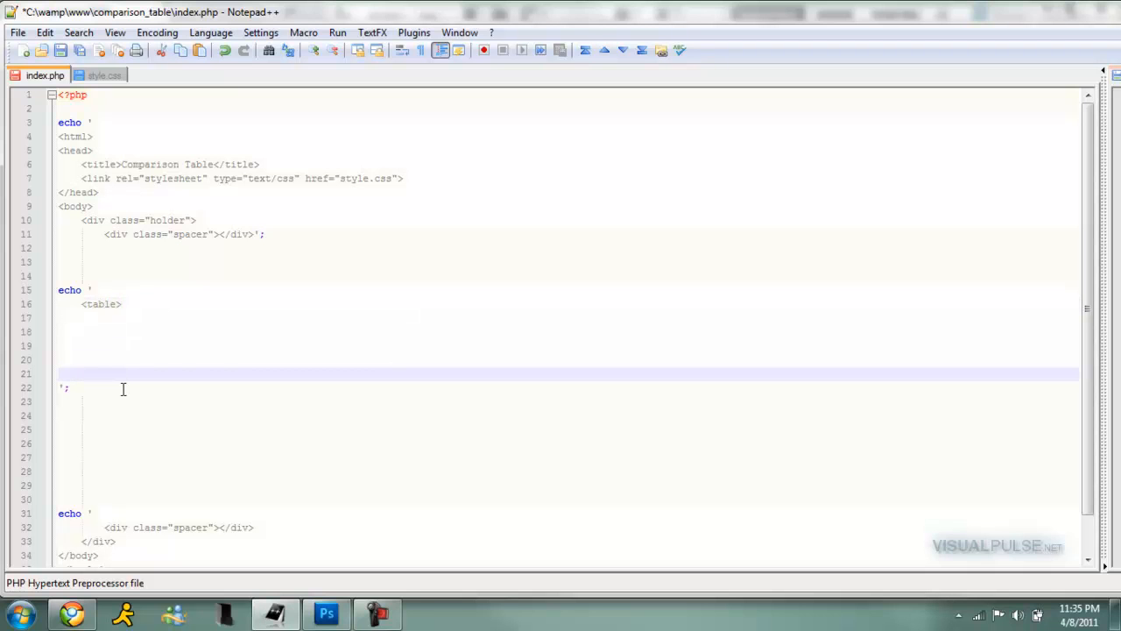
pyautogui.write('</table>')
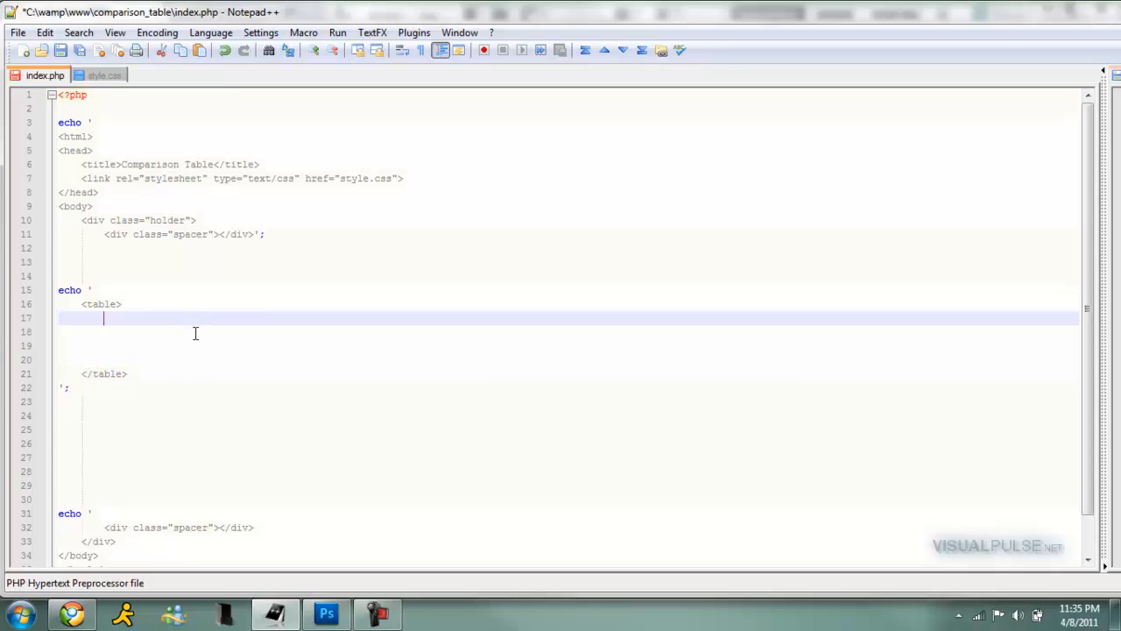
pyautogui.write('<')
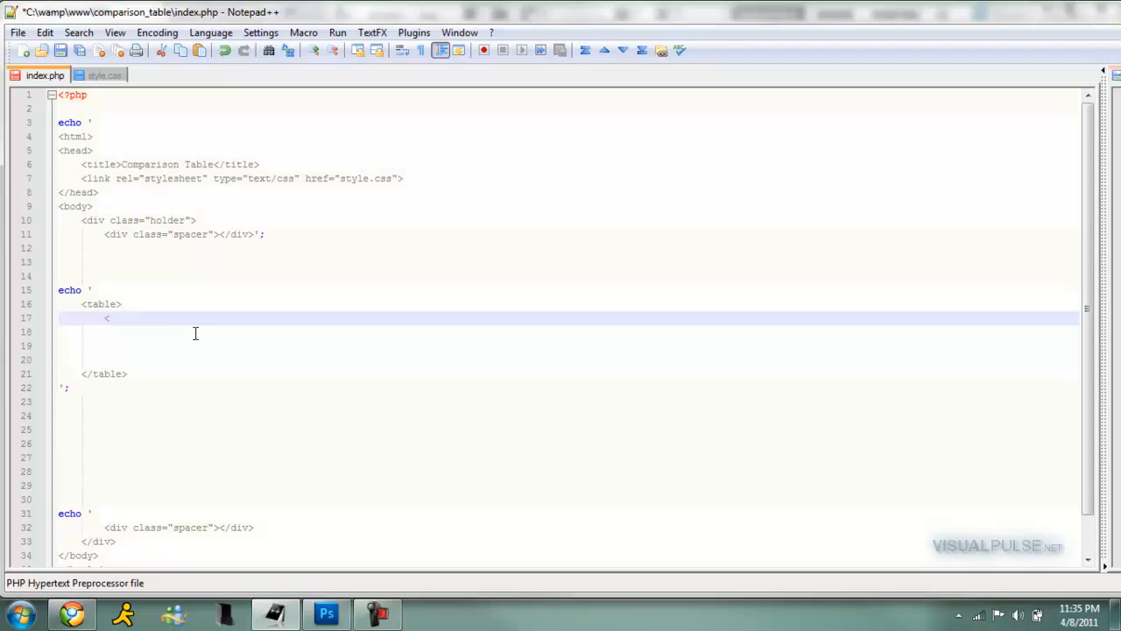
pyautogui.write('thead>')
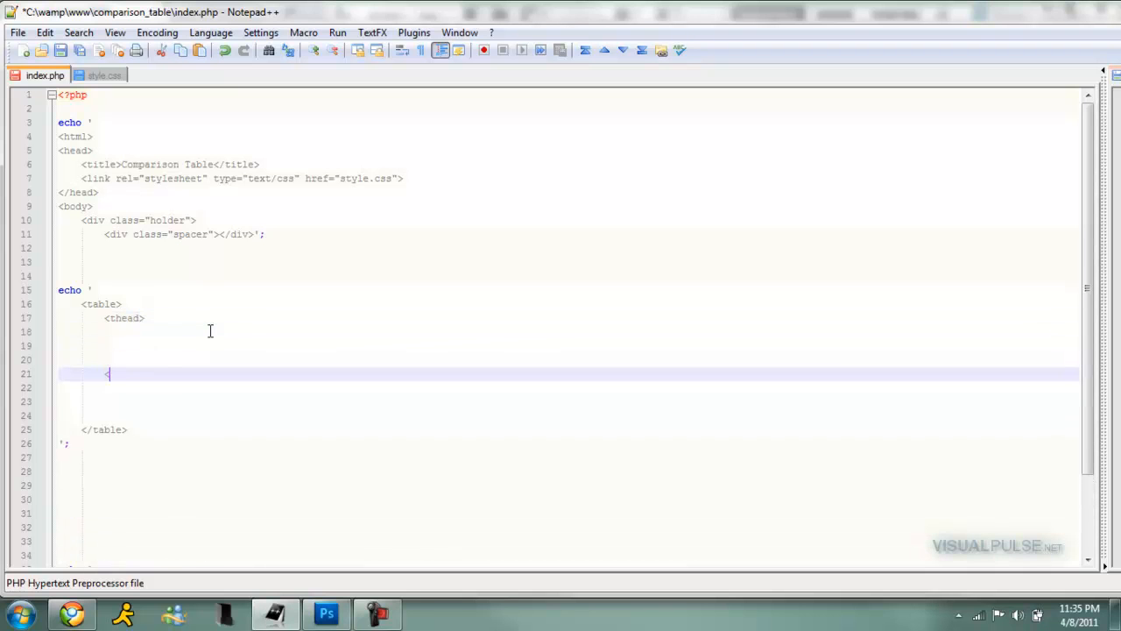
pyautogui.write('/thead>')
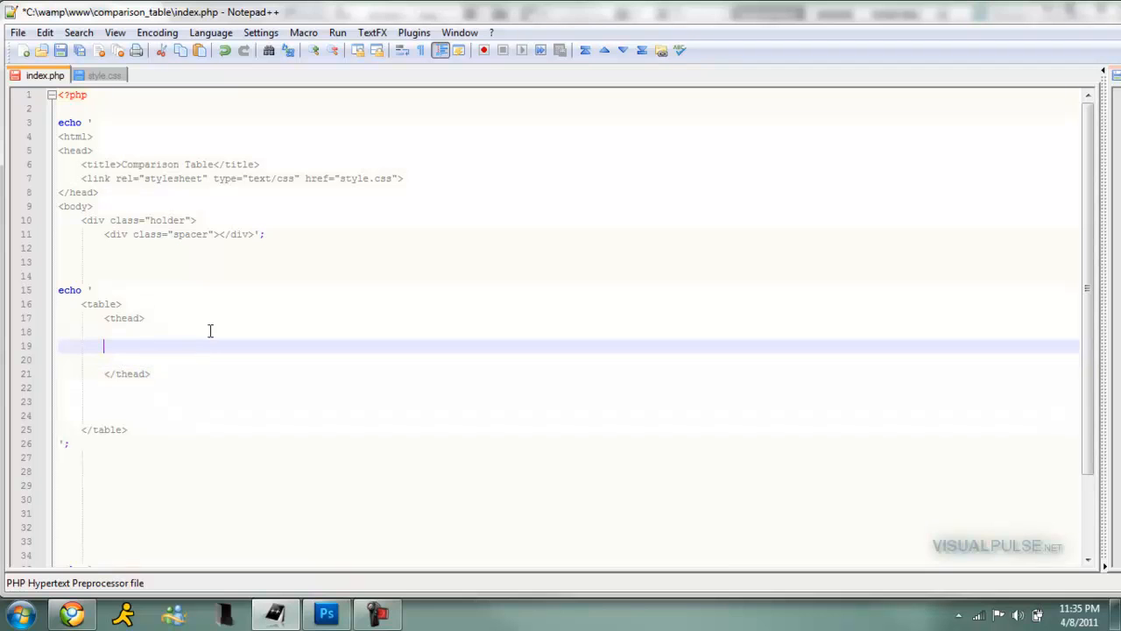
# - Inside the thead, add a <tr> row holding a single empty <th></th> header cell
pyautogui.write('<tr>')
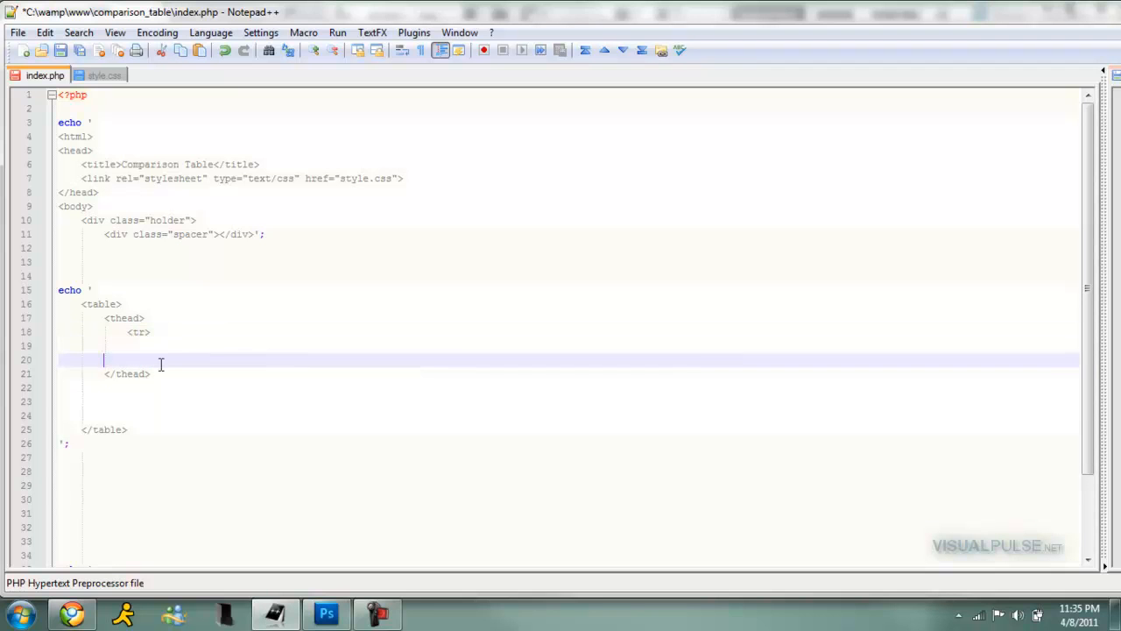
pyautogui.write('</tr>')
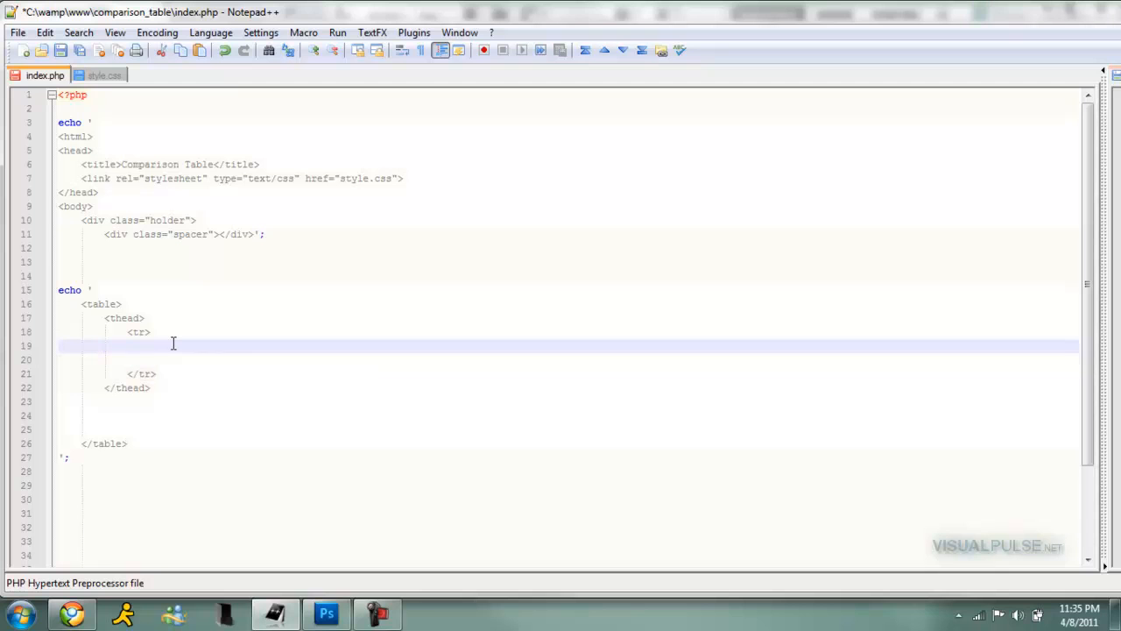
pyautogui.moveTo(178, 336)
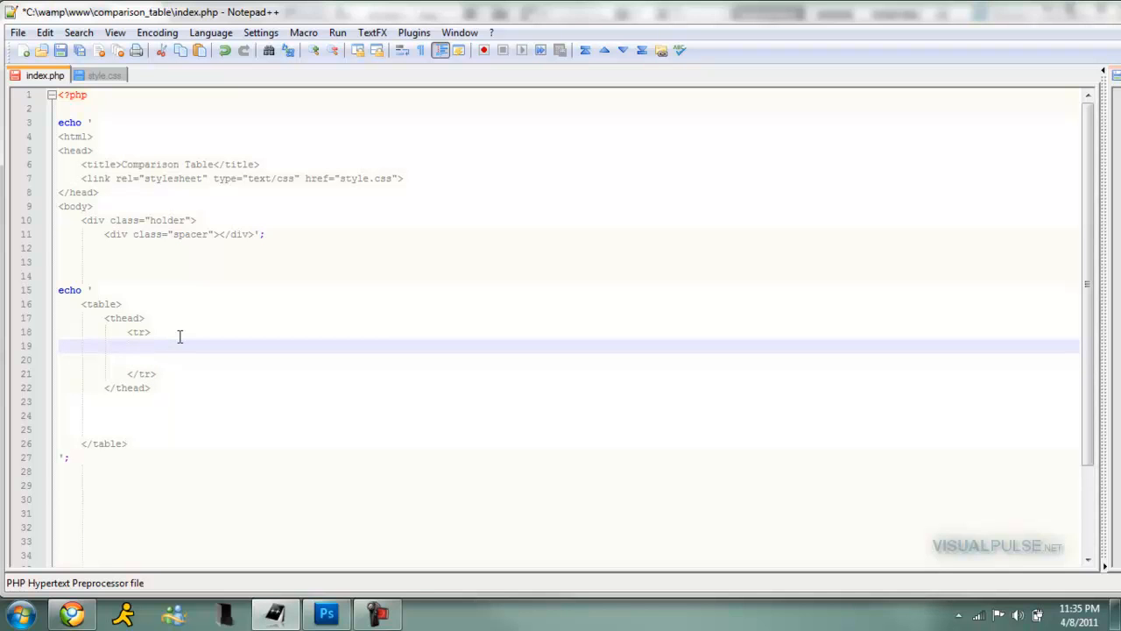
pyautogui.write('<th')
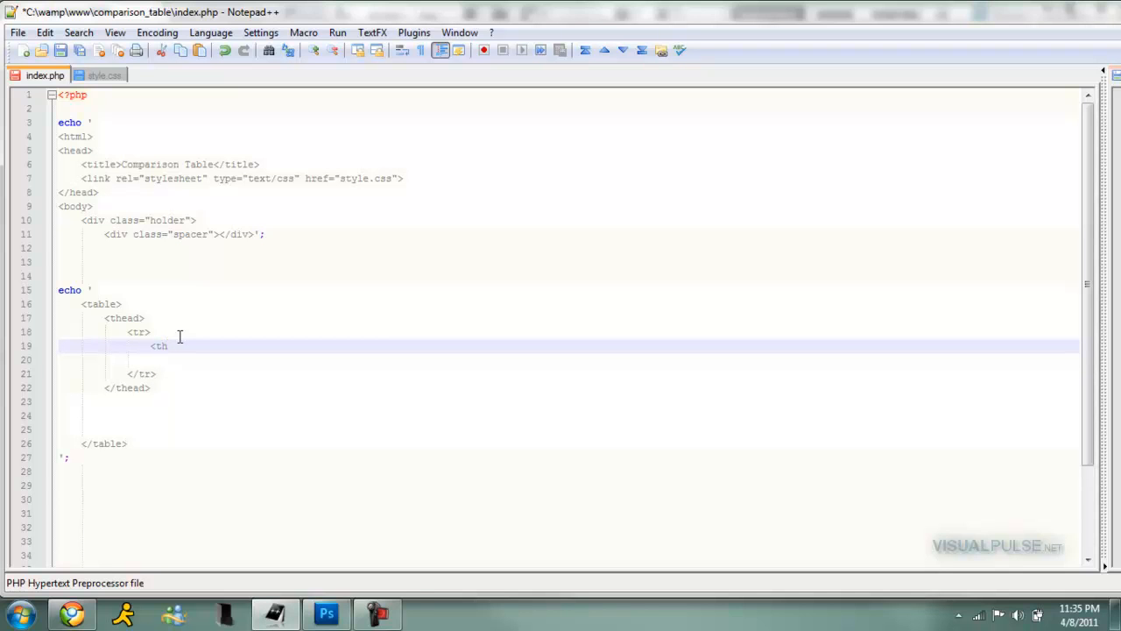
pyautogui.write('></td')
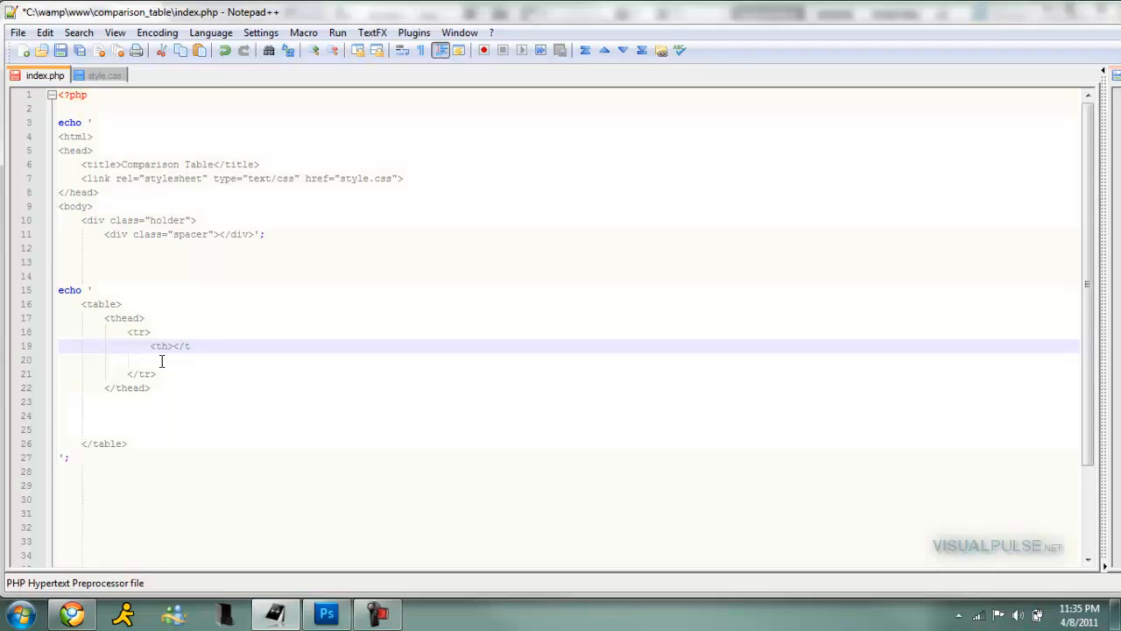
pyautogui.write('h>')
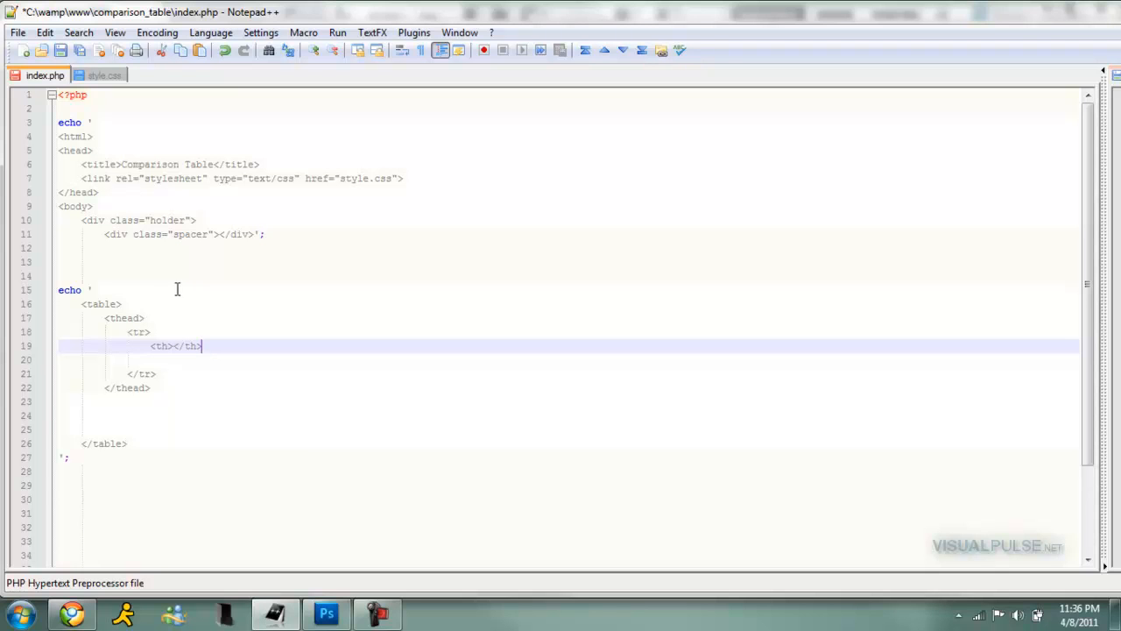
pyautogui.moveTo(223, 265)
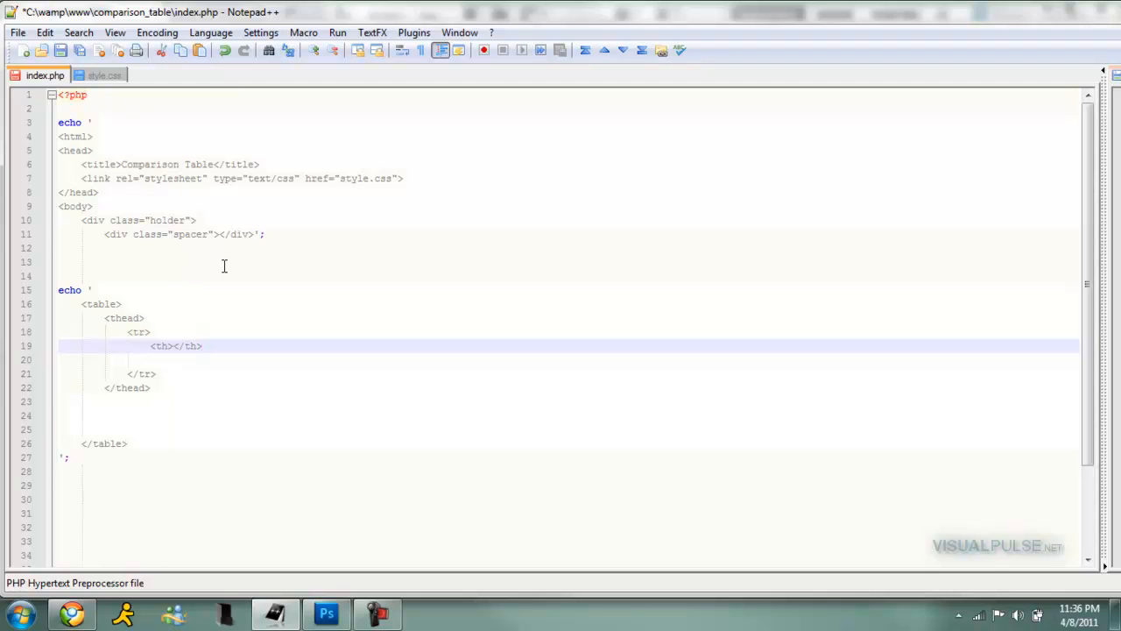
pyautogui.moveTo(243, 326)
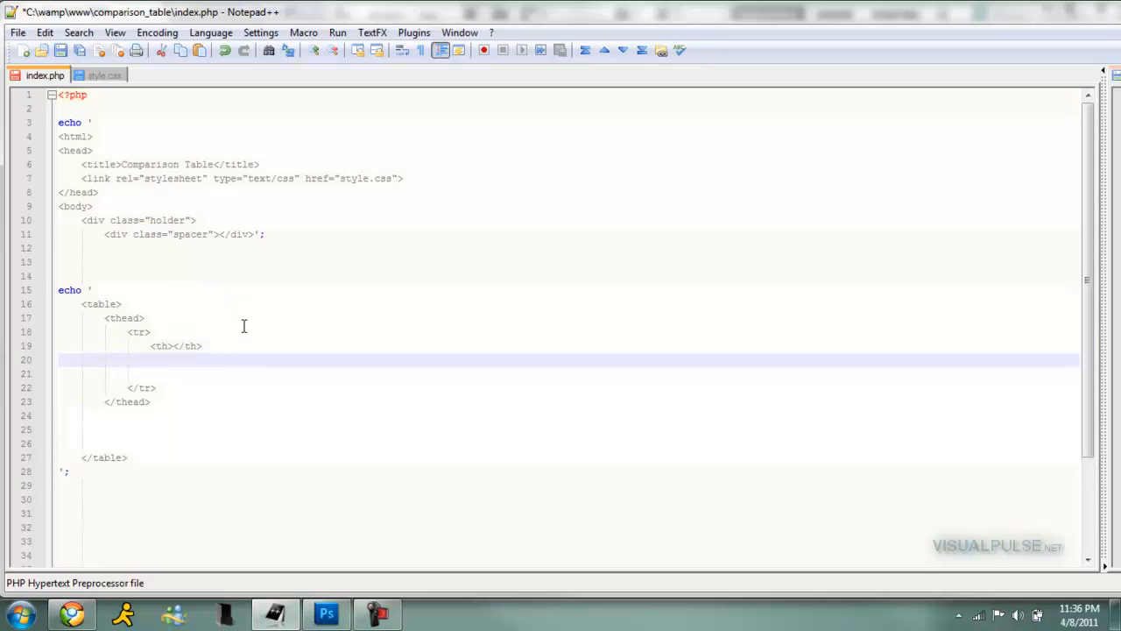
# - Add <th>Trial</th>, <th>Regular</th> and <th>Premium</th> header cells after the empty one
pyautogui.write('<')
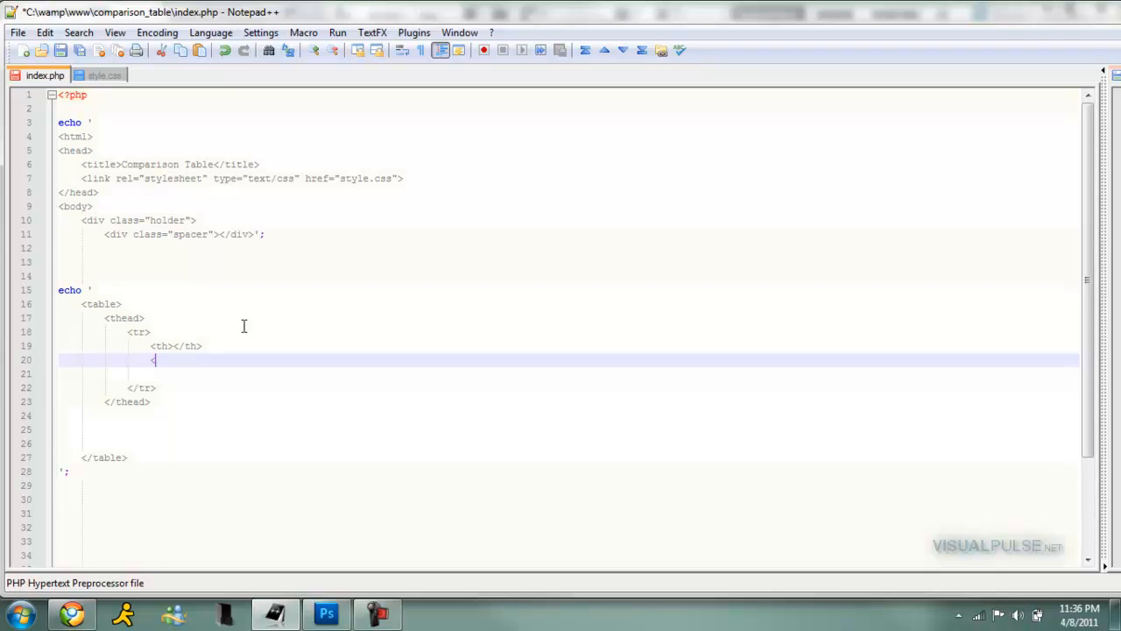
pyautogui.write('th')
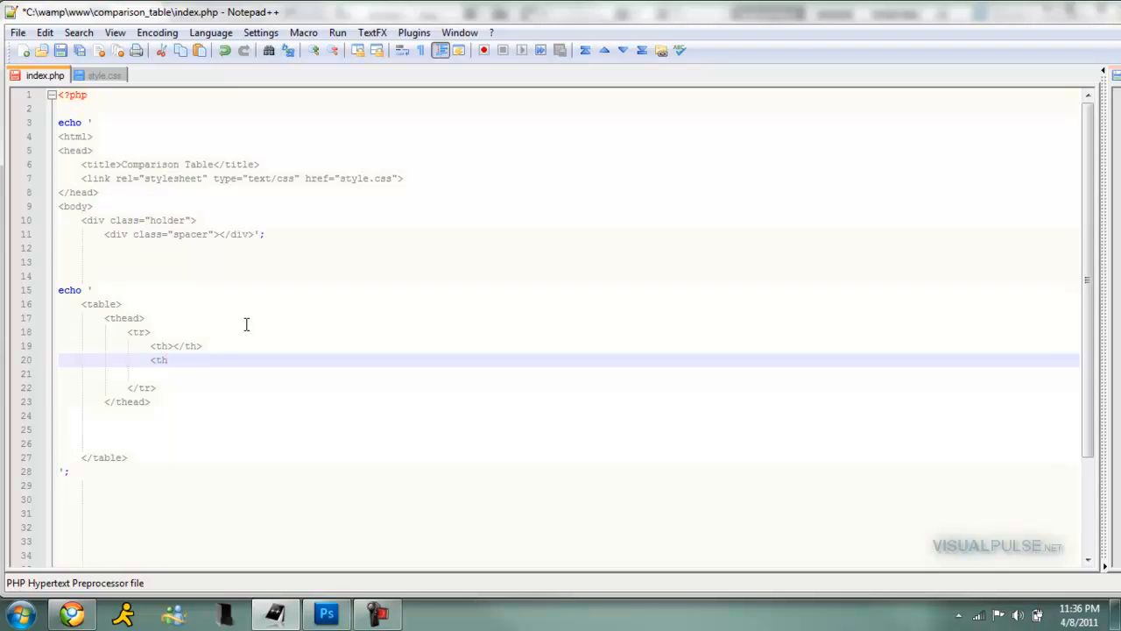
pyautogui.write('Trial')
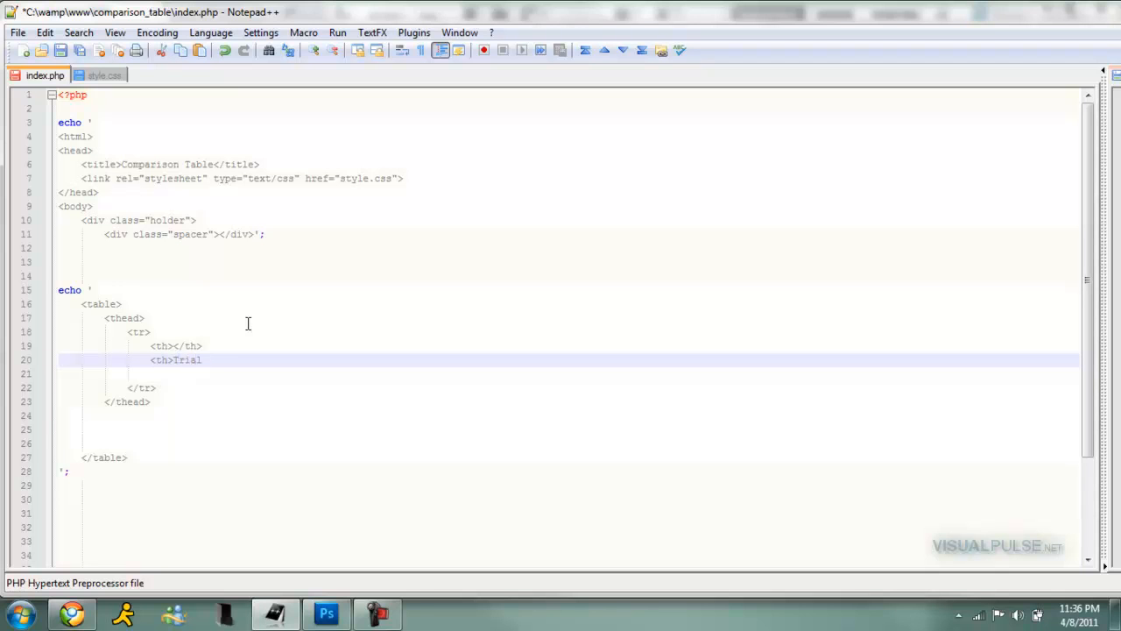
pyautogui.write('</th>')
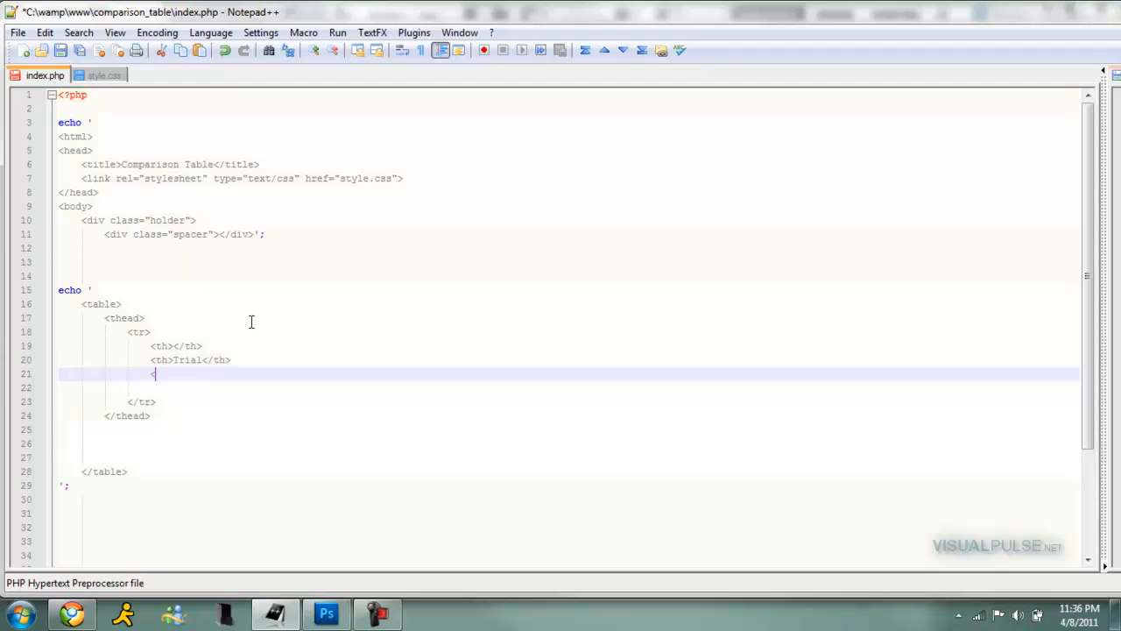
pyautogui.write('<th>')
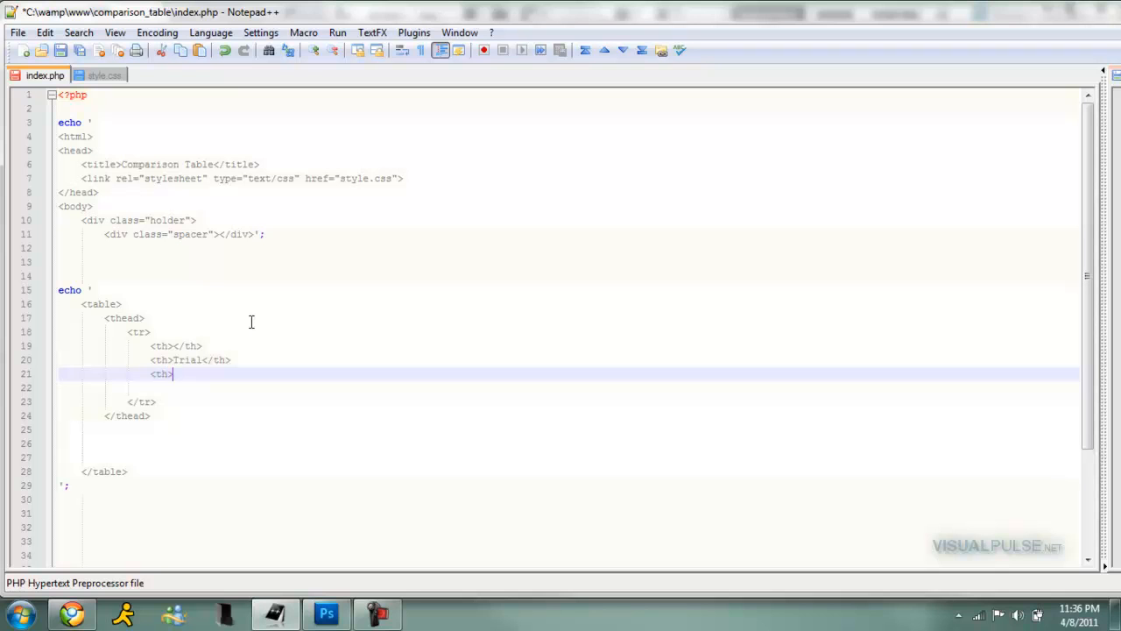
pyautogui.write('Regular</t')
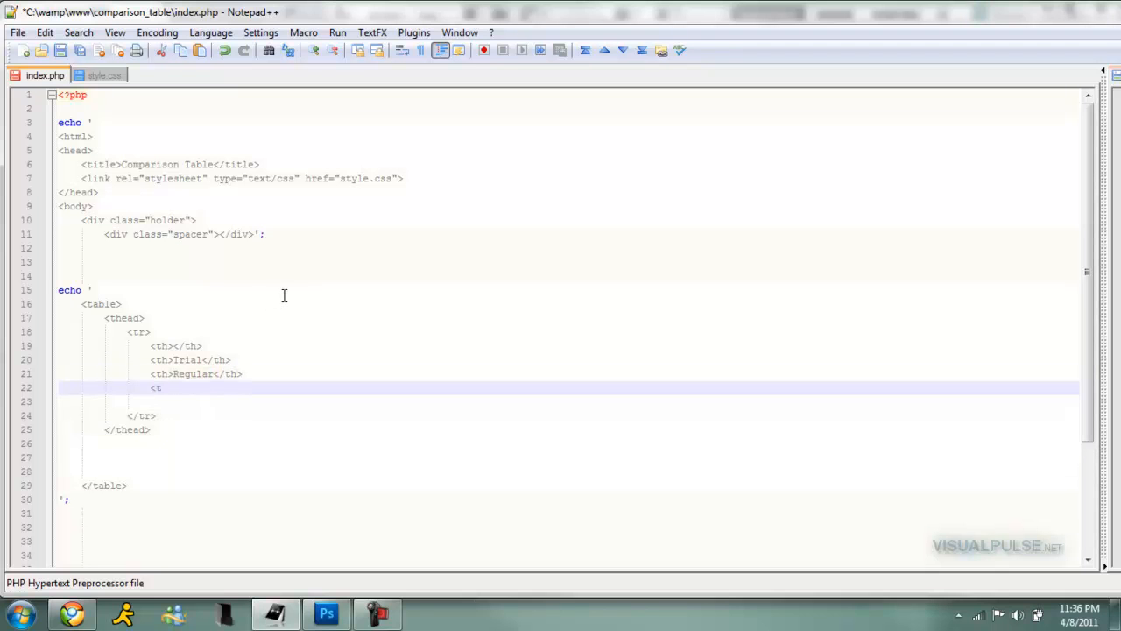
pyautogui.write('h>')
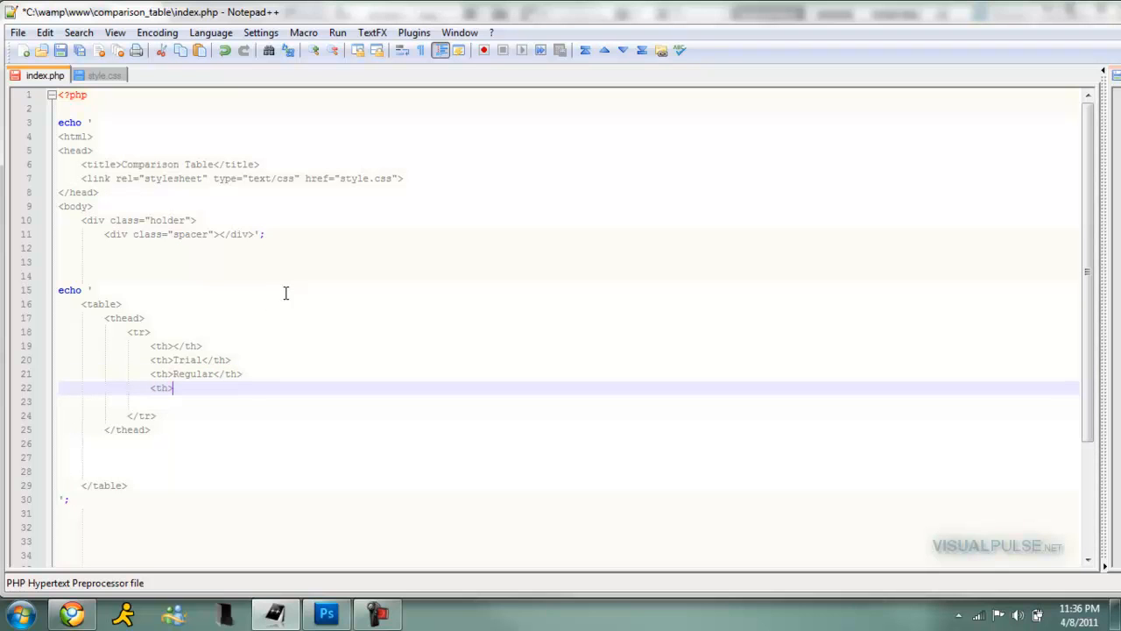
pyautogui.write('Premium')
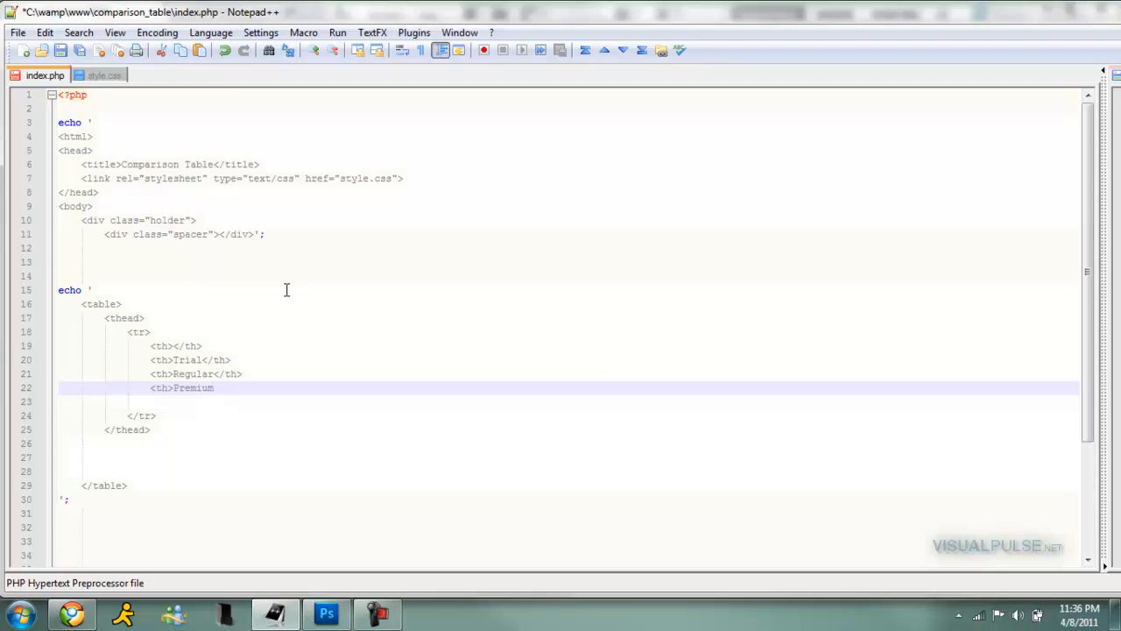
pyautogui.write('</th>')
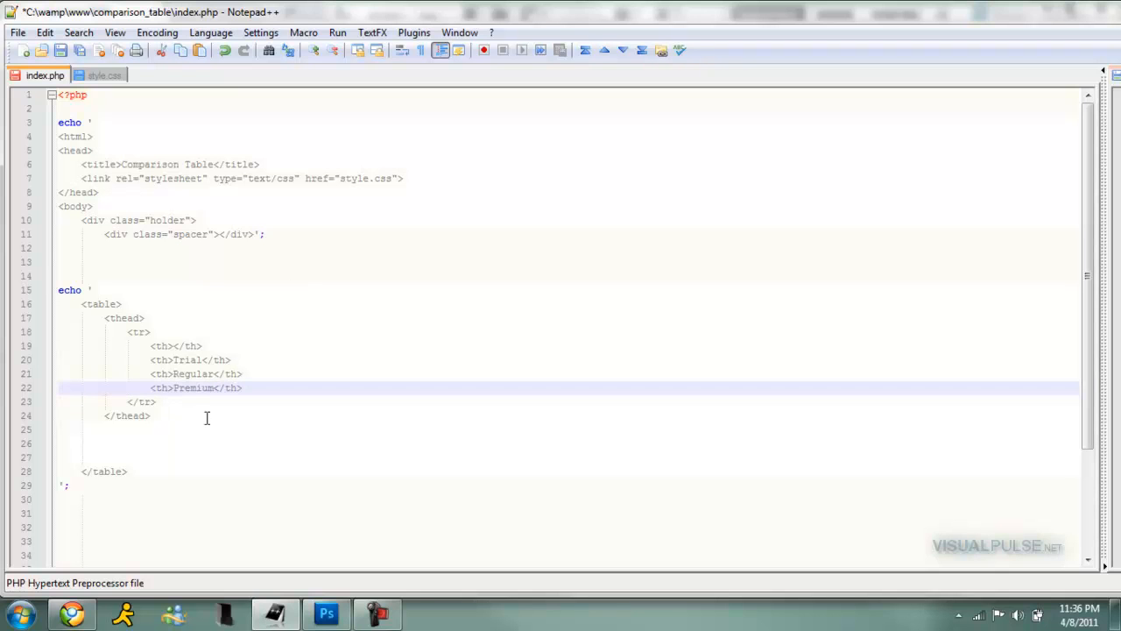
pyautogui.click(153, 416)
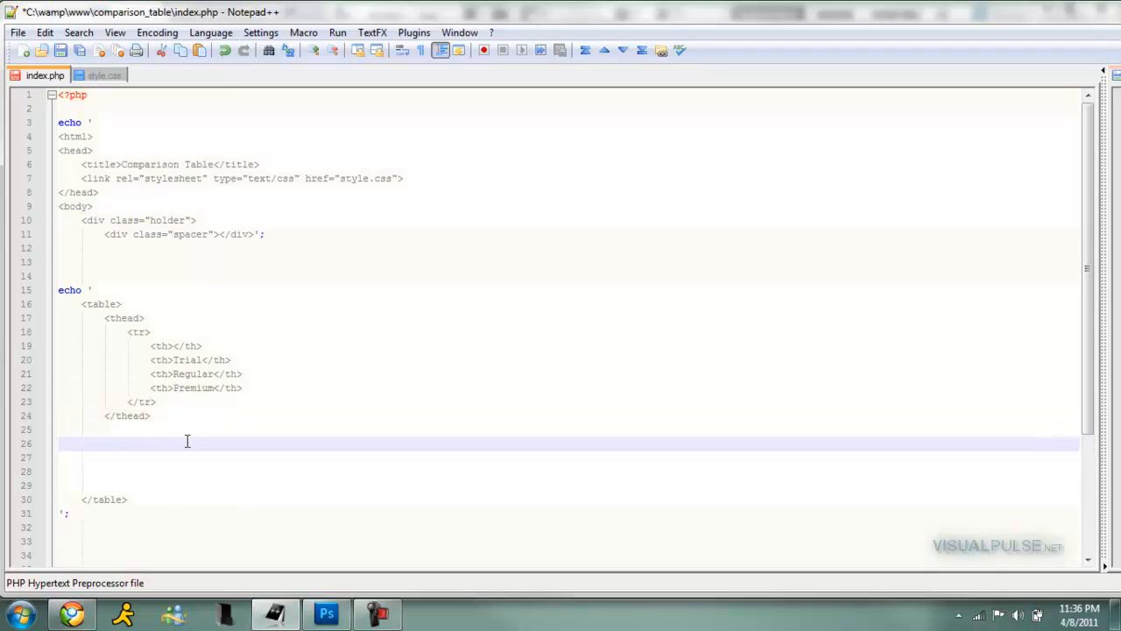
# - Below the thead, add <tbody> and its closing </tbody>, leaving an empty line inside
pyautogui.write('<tb')
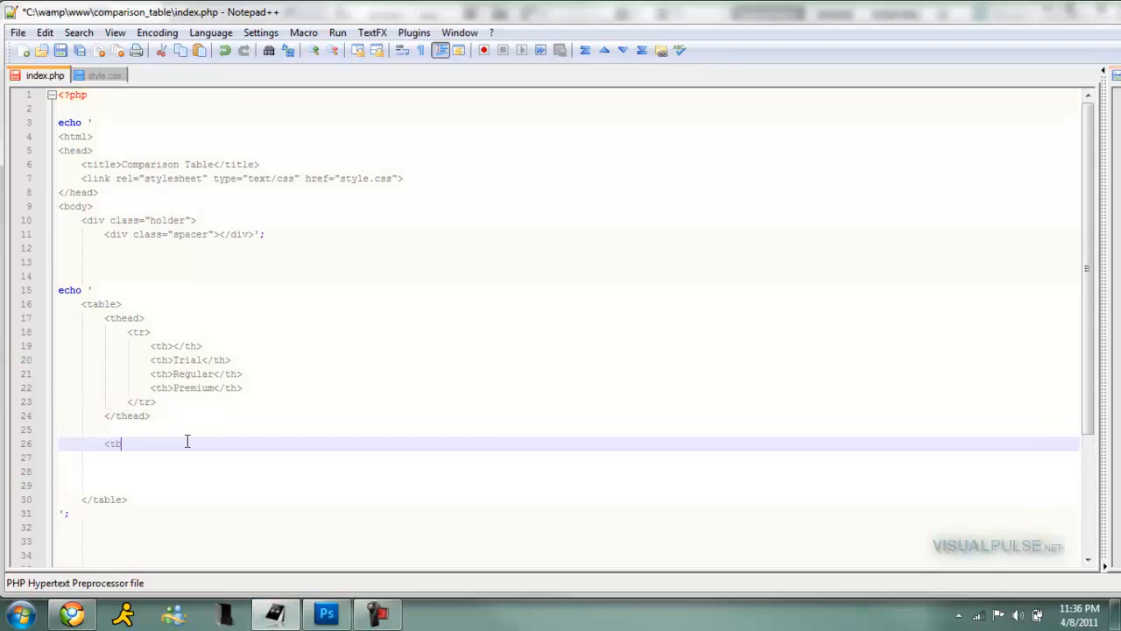
pyautogui.write('ody>')
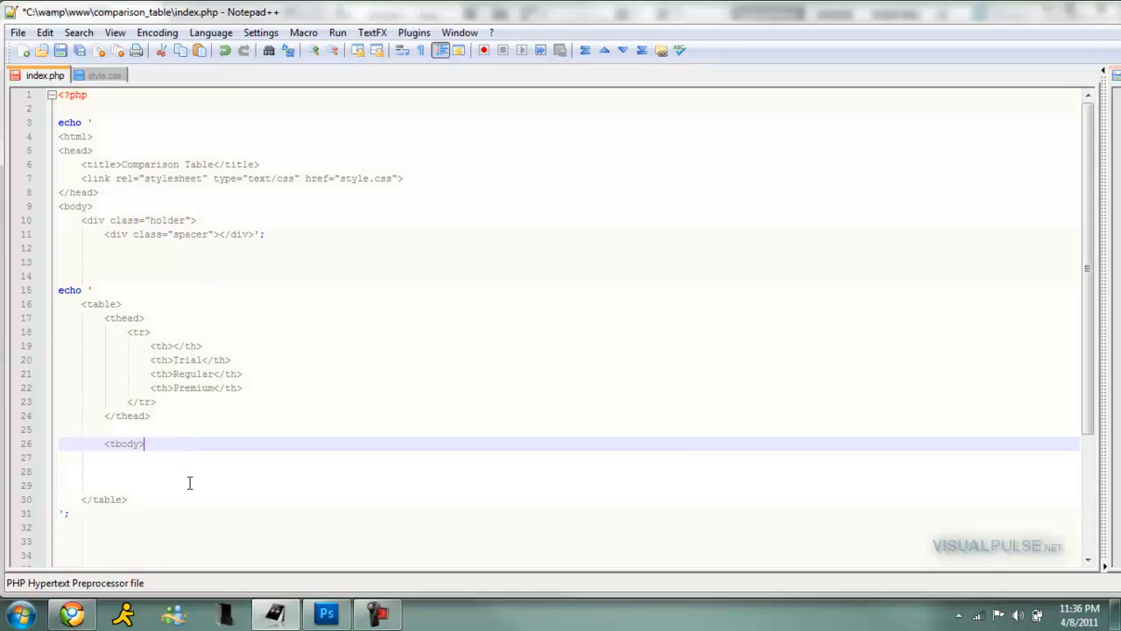
pyautogui.write('<')
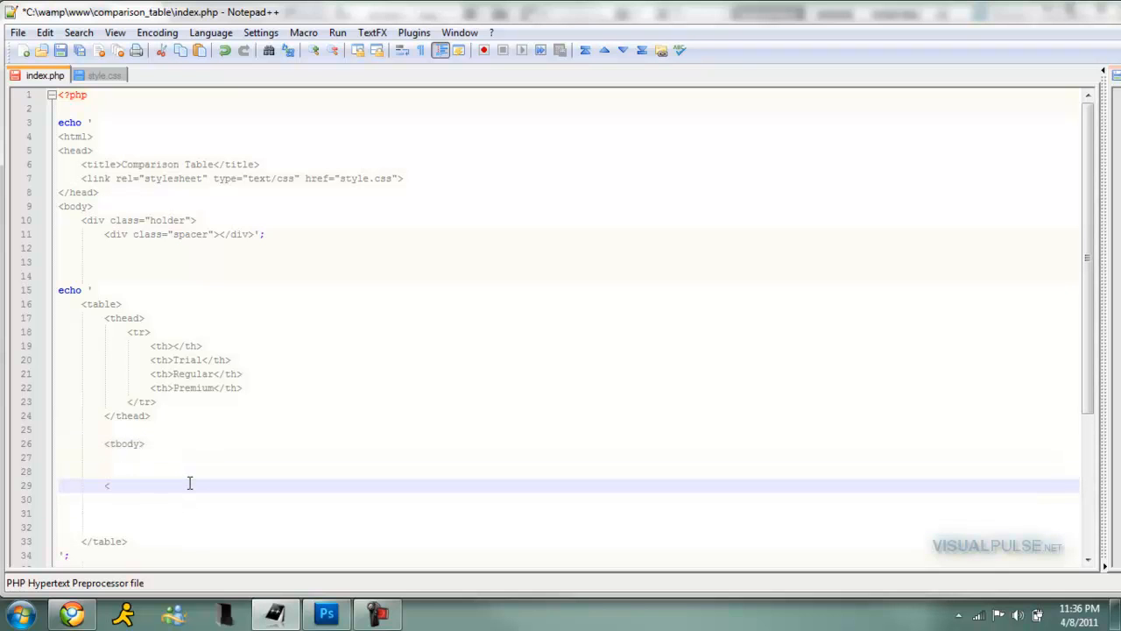
pyautogui.write('/tbody>')
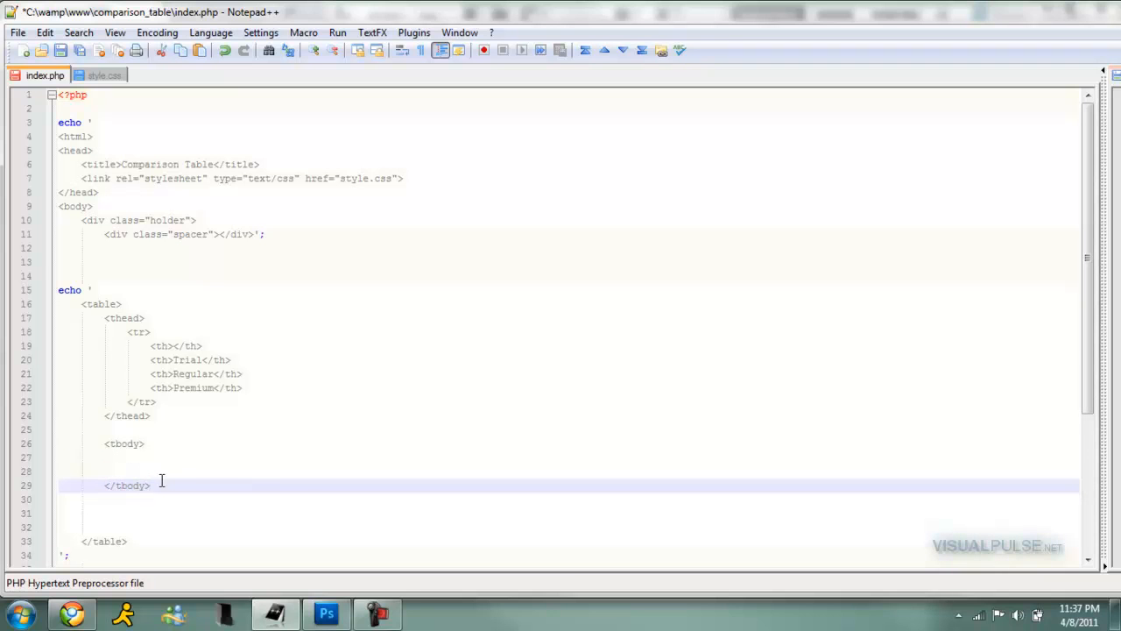
pyautogui.click(144, 445)
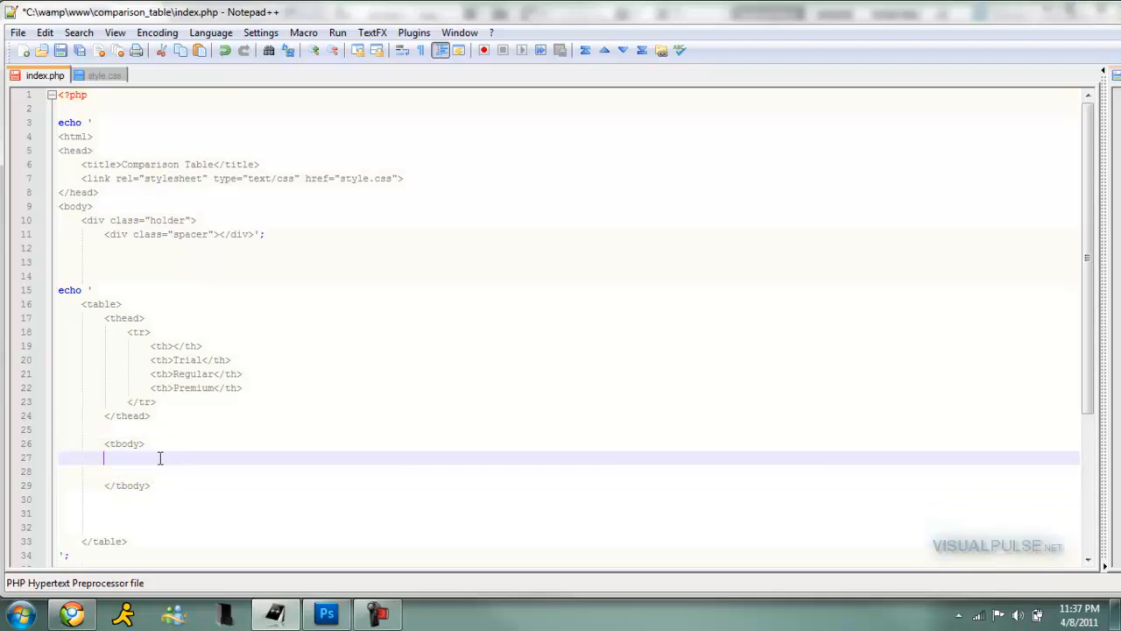
pyautogui.moveTo(143, 443)
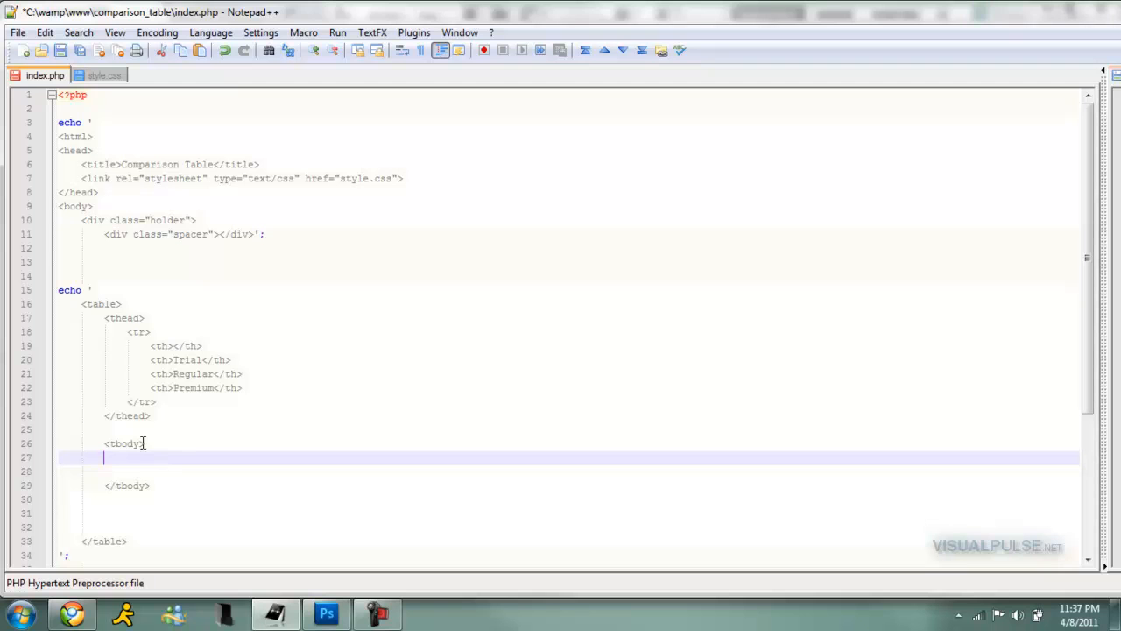
pyautogui.moveTo(149, 444)
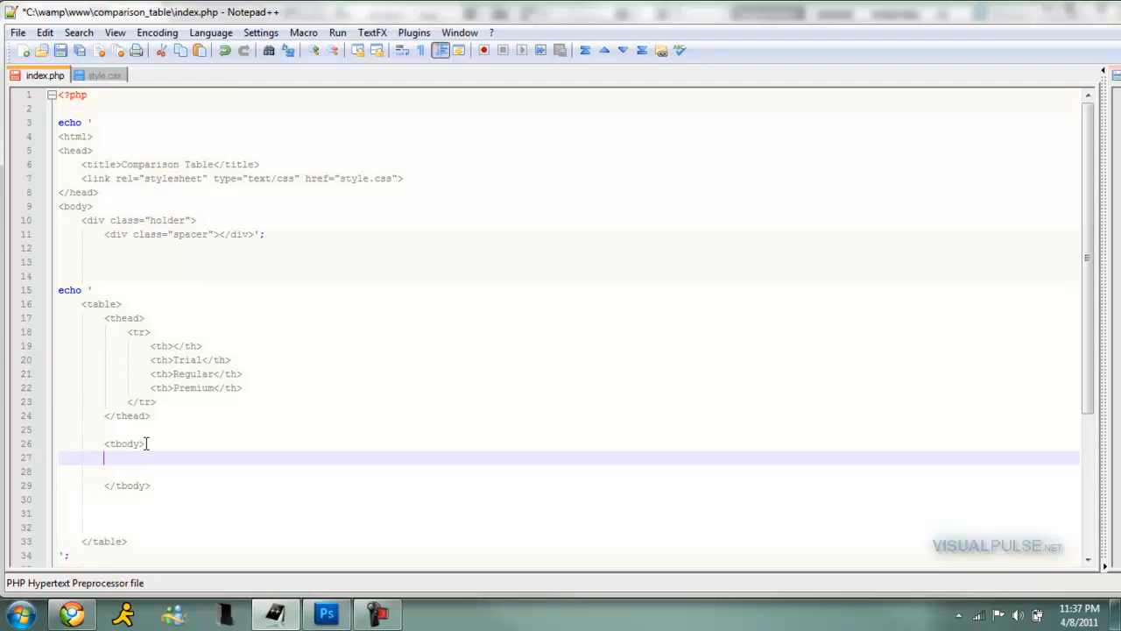
pyautogui.moveTo(154, 447)
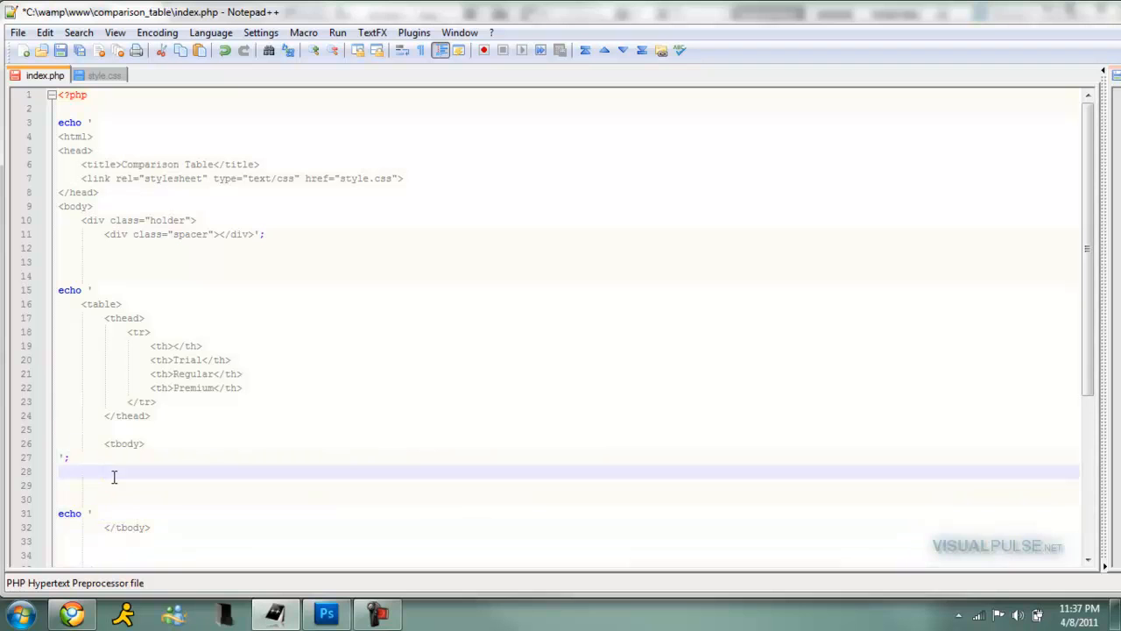
# - Inside tbody, start $search_for_all_comparisons = mysql_query after removing stray test text
pyautogui.write('asdfasf')
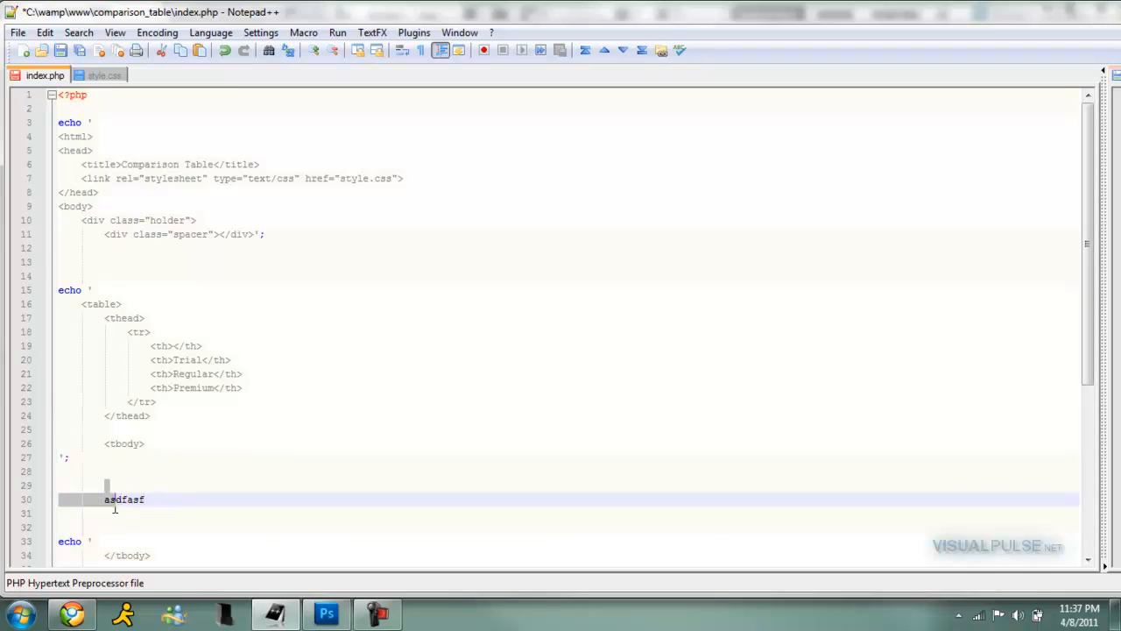
pyautogui.click(175, 494)
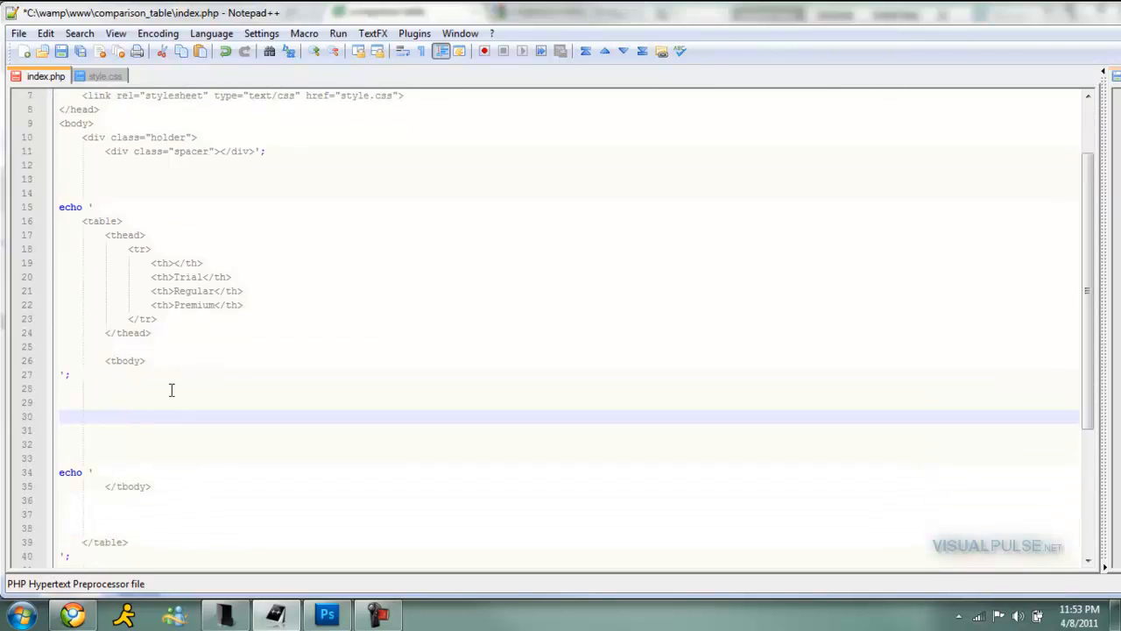
pyautogui.write('$sea')
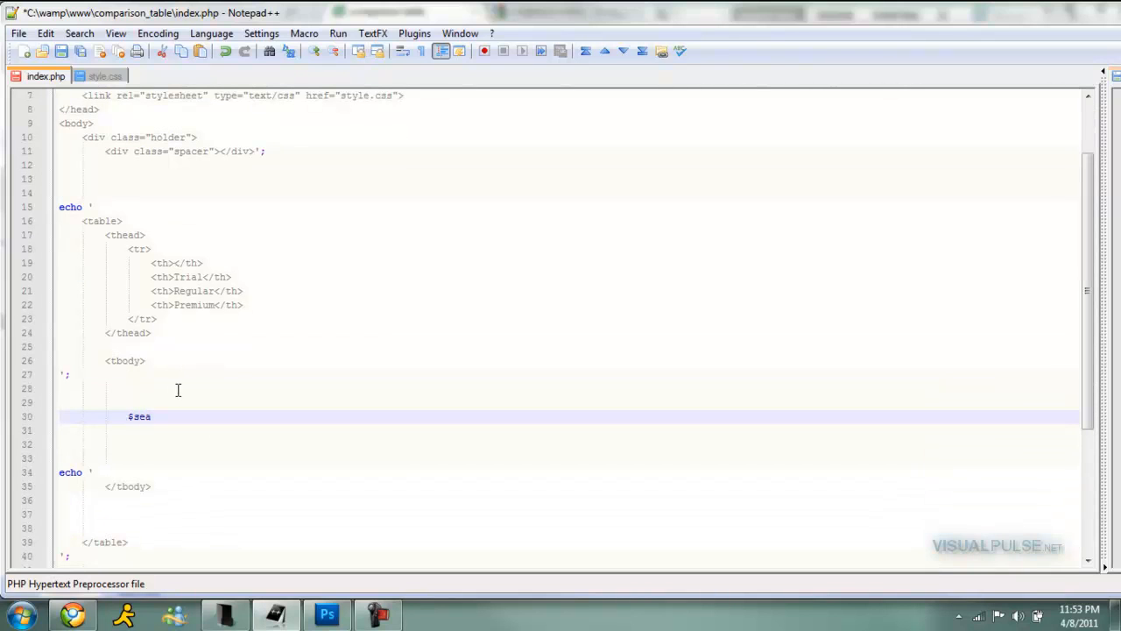
pyautogui.write('rch_for_a')
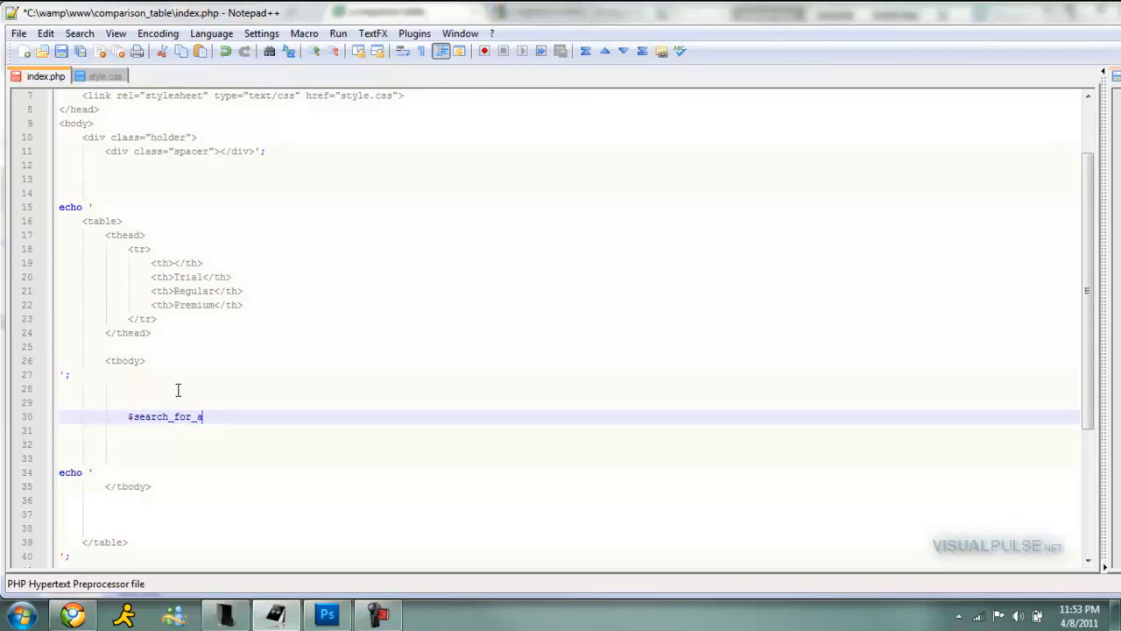
pyautogui.write('ll_compar')
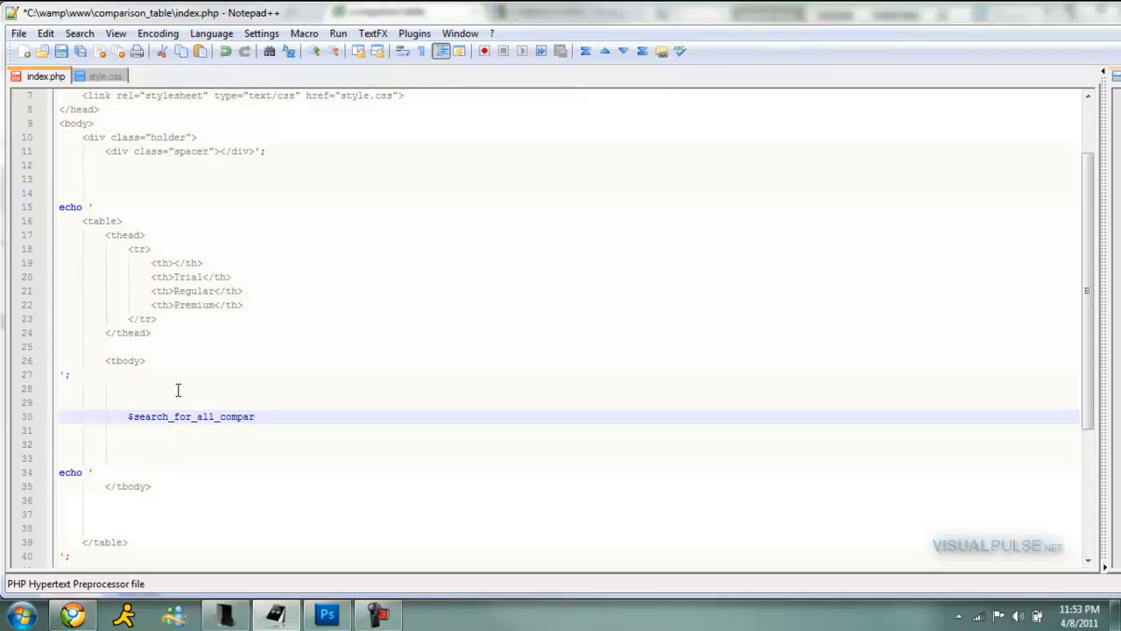
pyautogui.write('isons =')
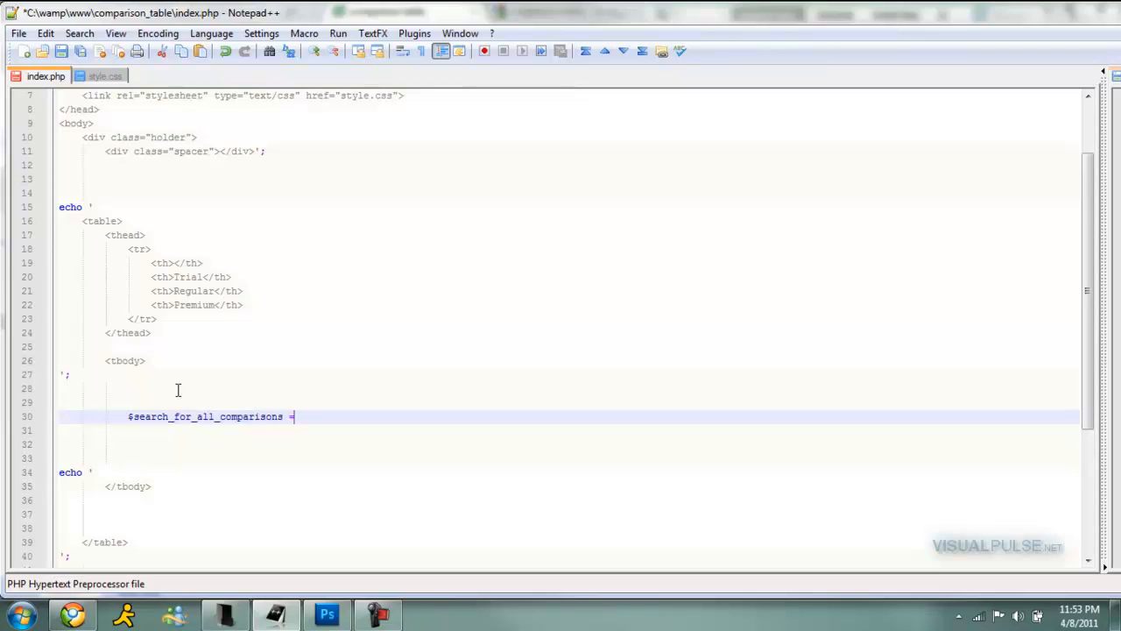
pyautogui.write('mysql')
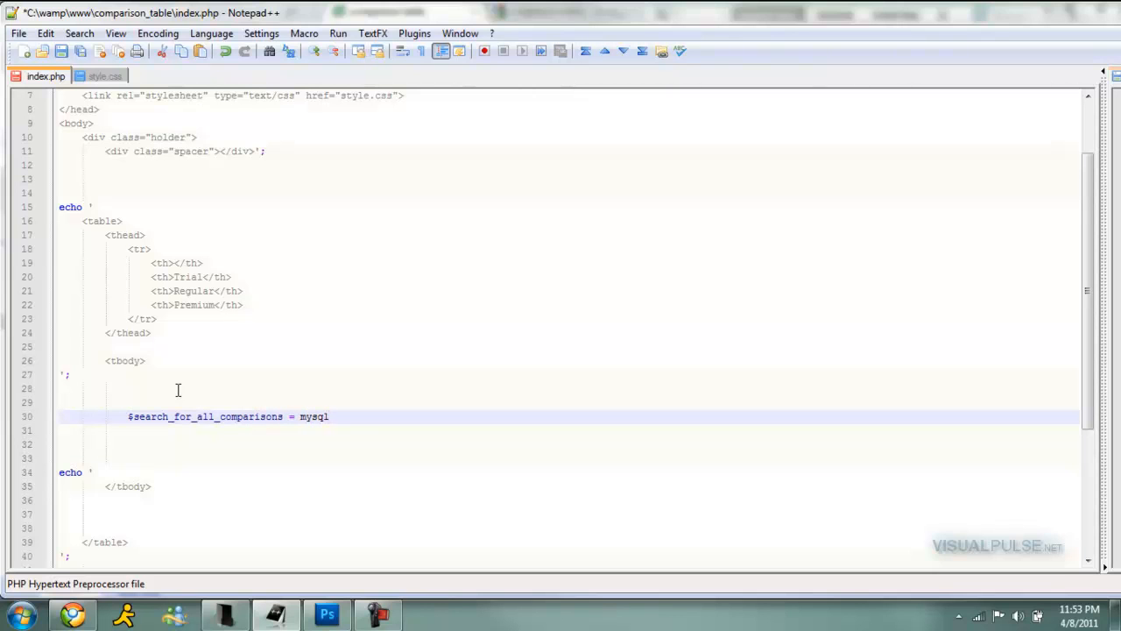
pyautogui.write('_query')
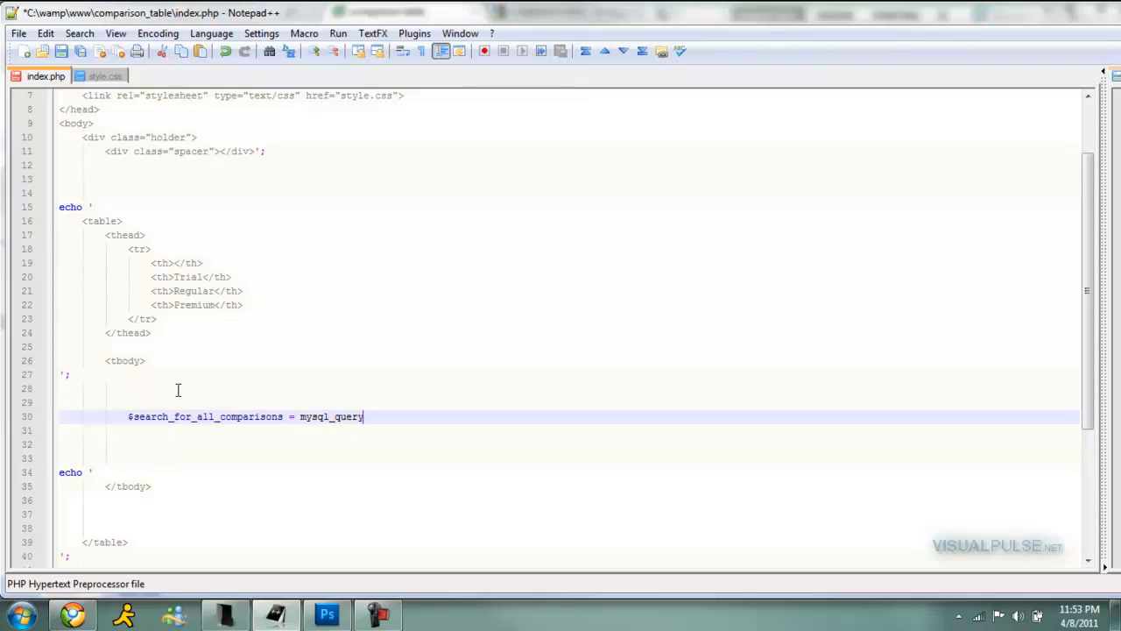
# - Complete the query "SELECT * FROM comparisons WHERE 1" and comment it as finding all comparisons
pyautogui.write('("S')
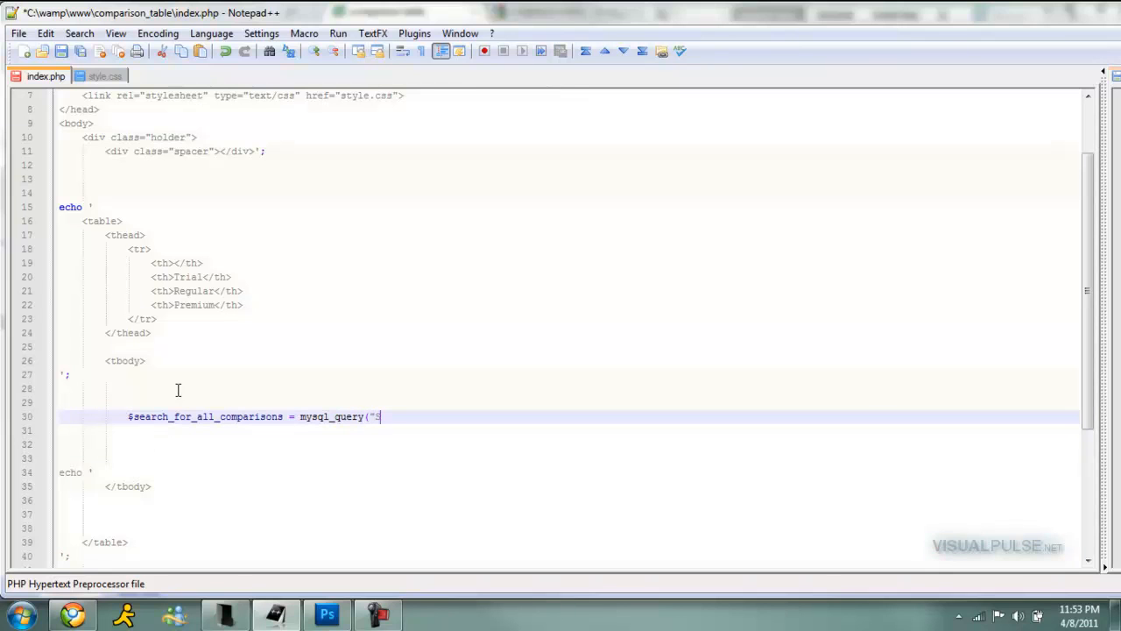
pyautogui.write('el')
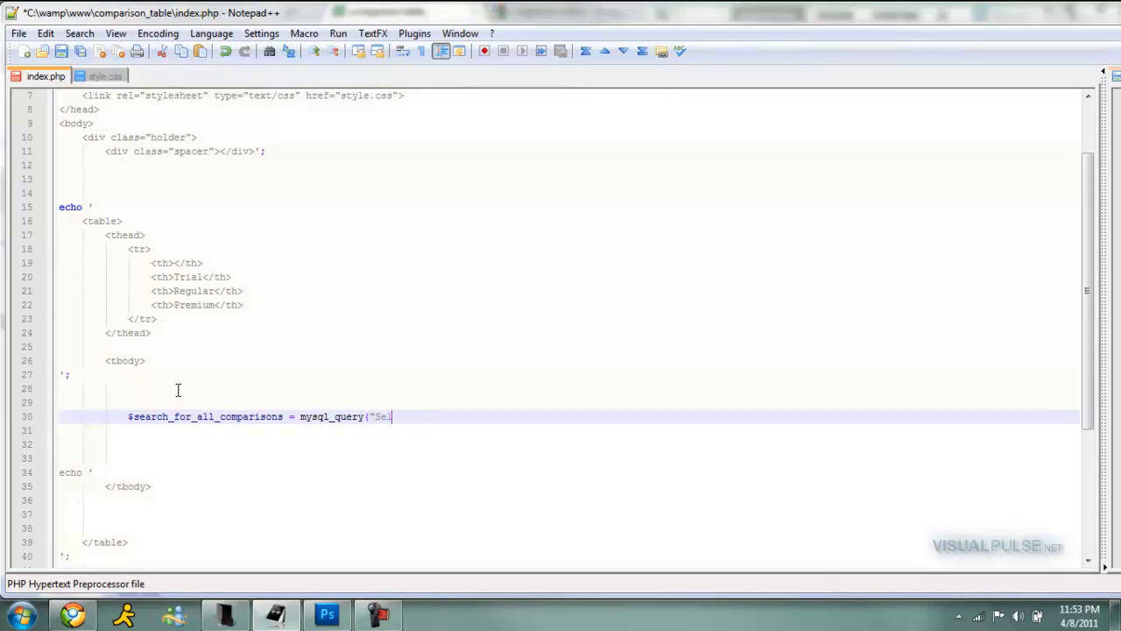
pyautogui.write('ECT')
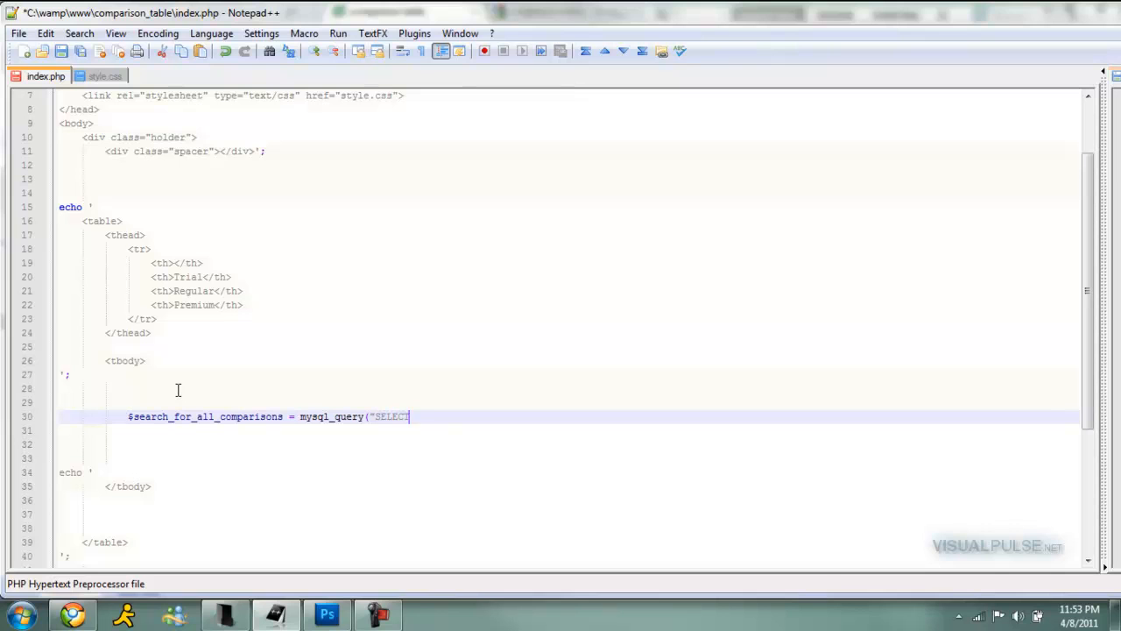
pyautogui.write('*')
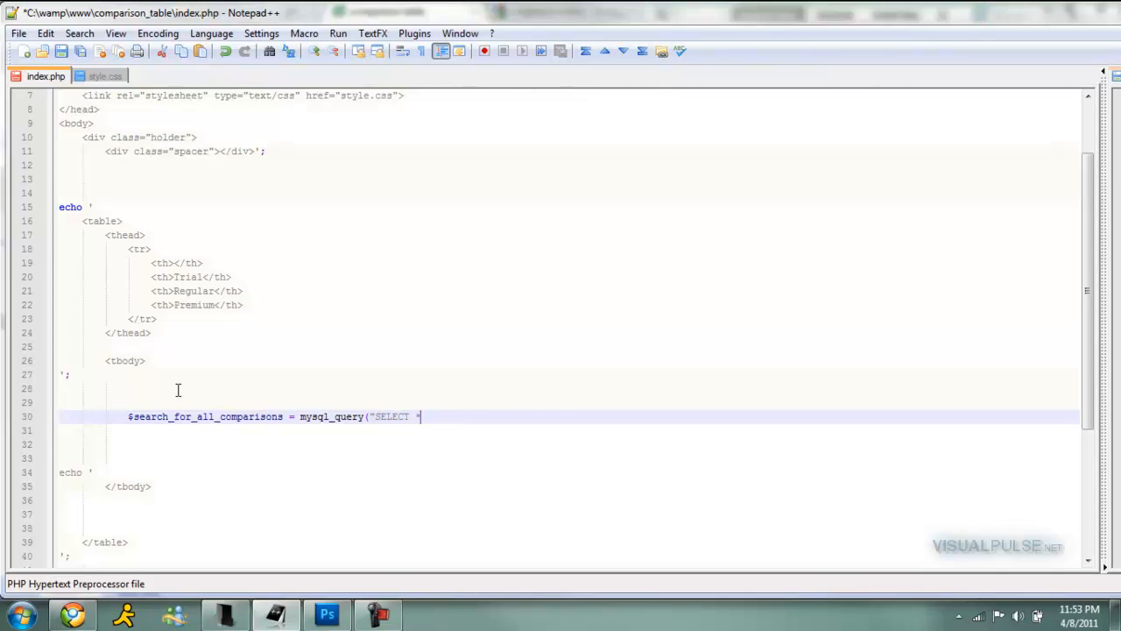
pyautogui.write('F')
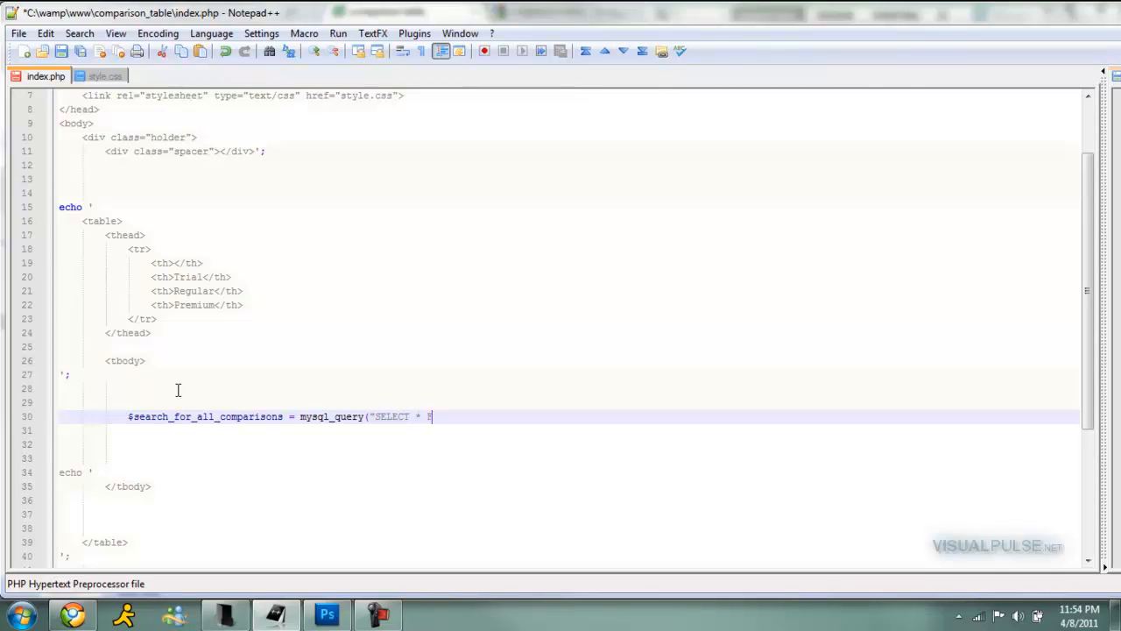
pyautogui.write('FROM com')
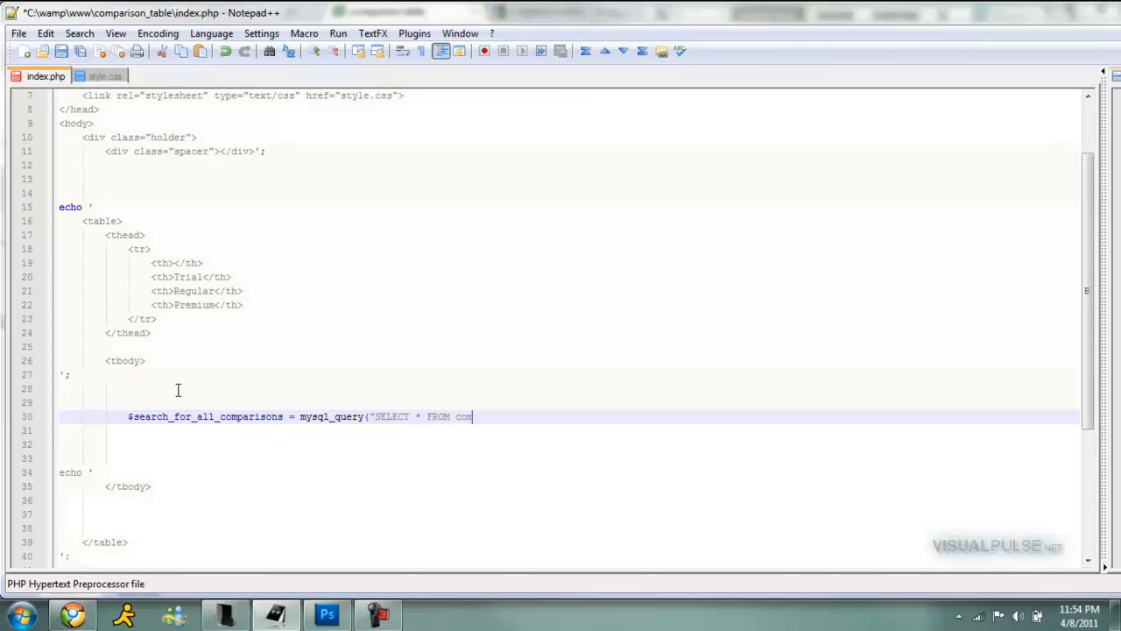
pyautogui.write('parisons')
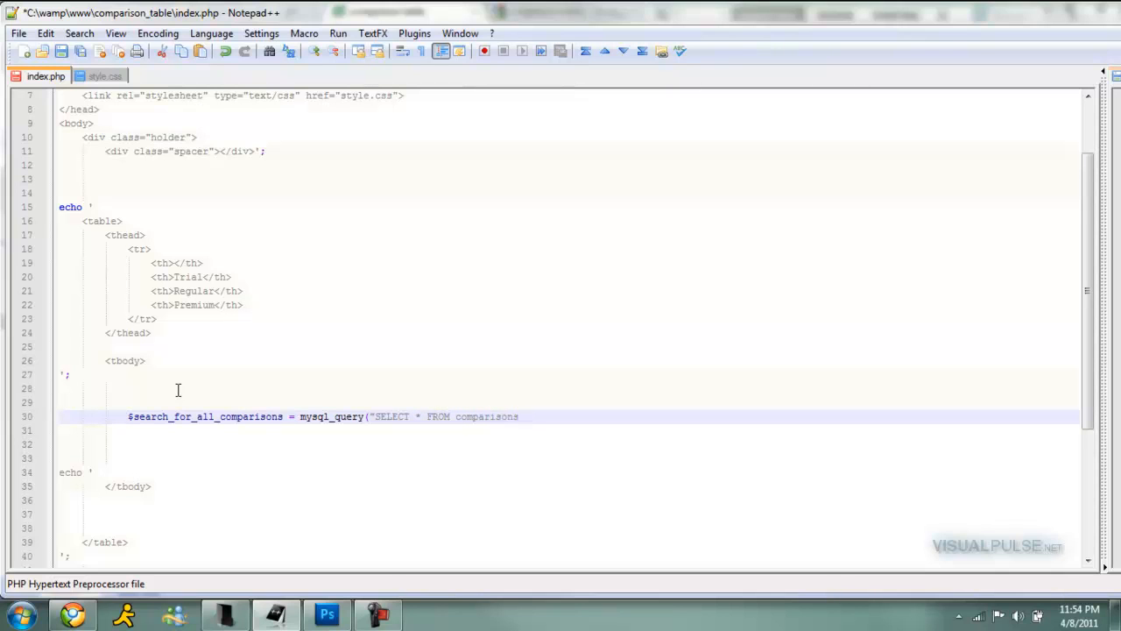
pyautogui.write('WHERE')
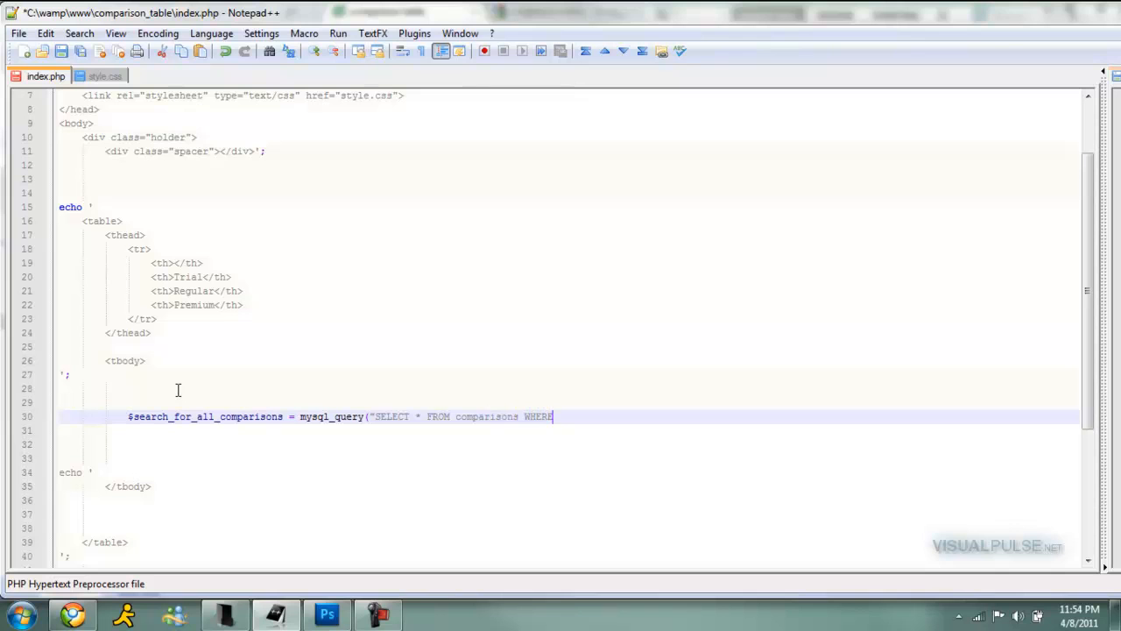
pyautogui.write('1')
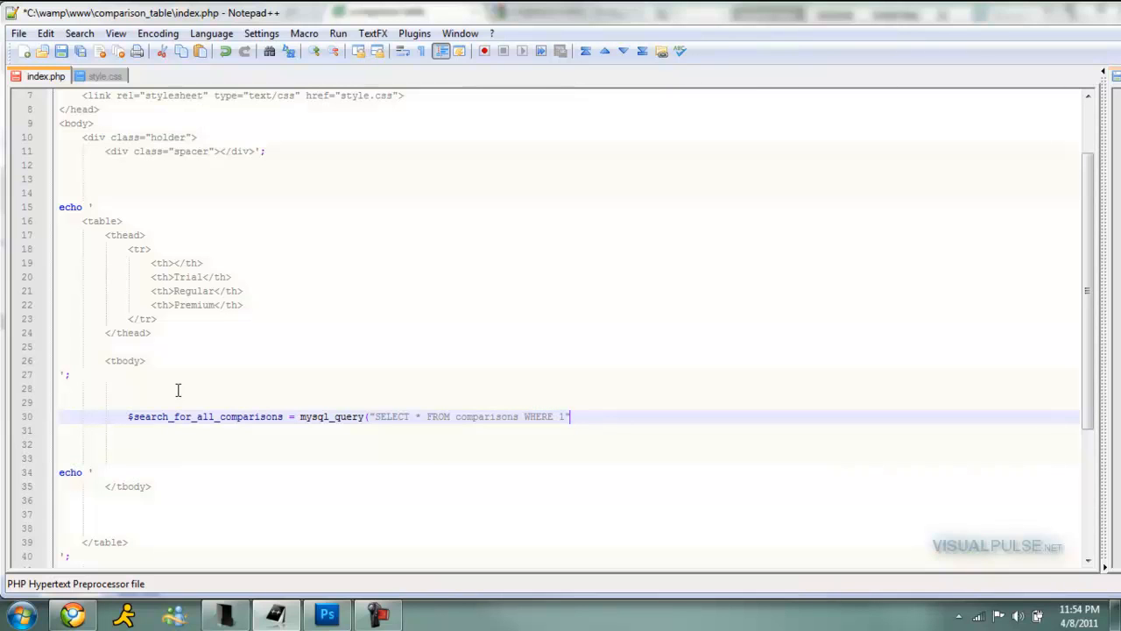
pyautogui.write('");')
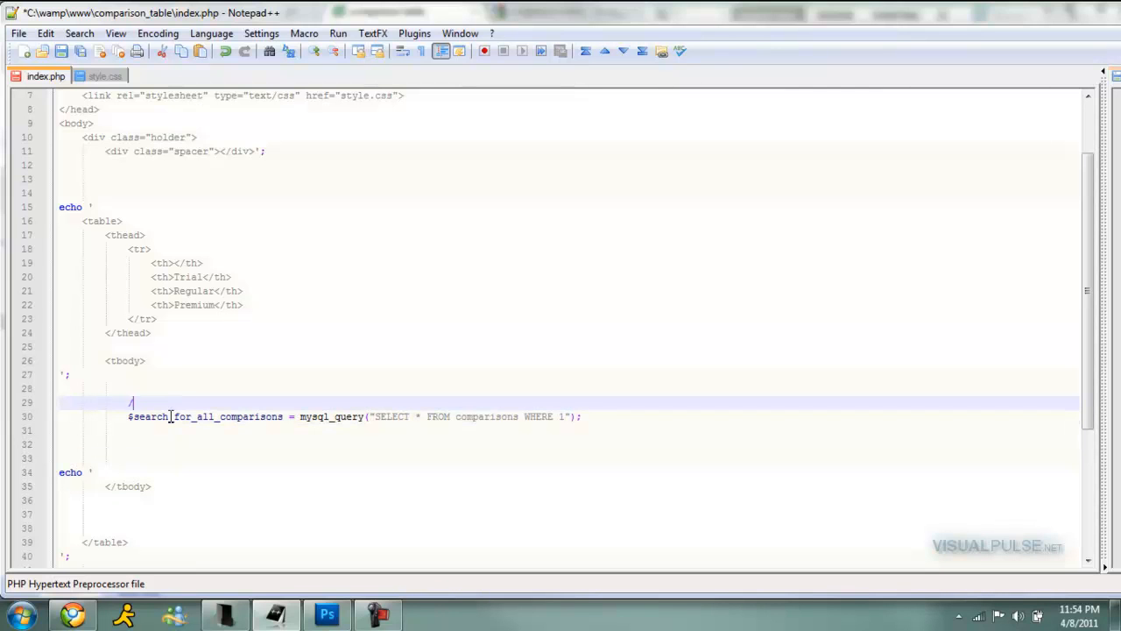
pyautogui.write('/ findin')
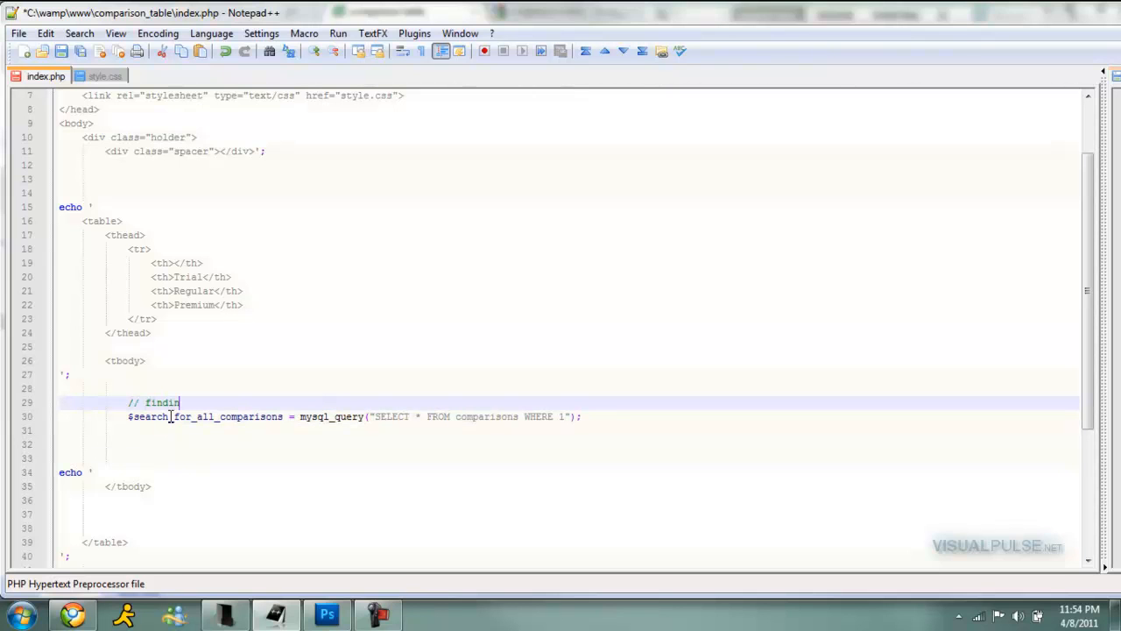
pyautogui.write('g all the')
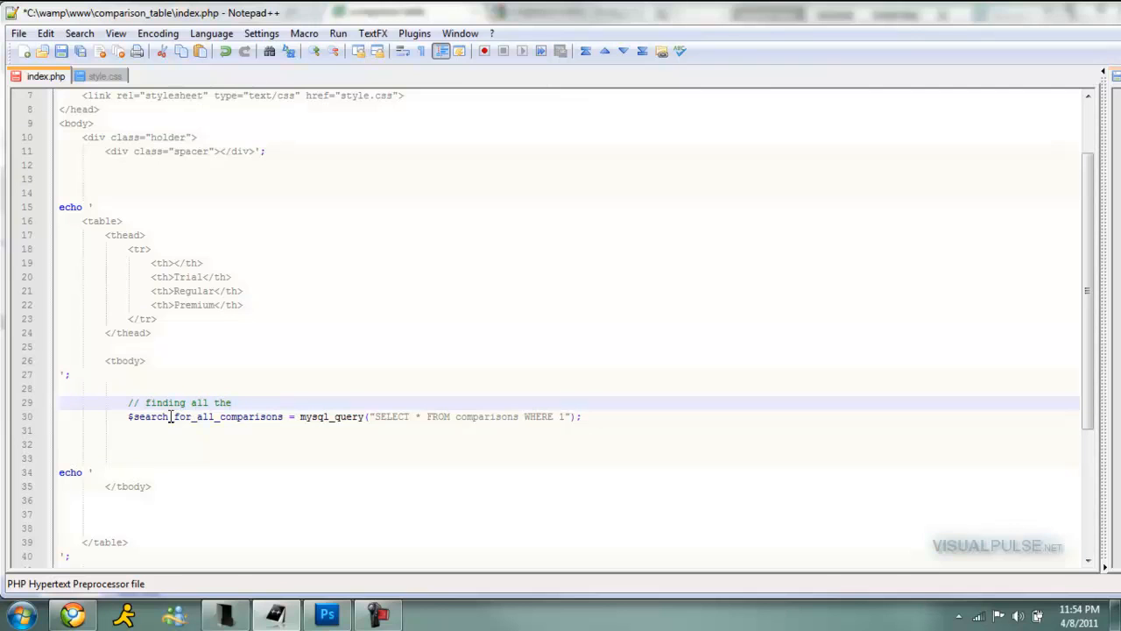
pyautogui.write('comparisons')
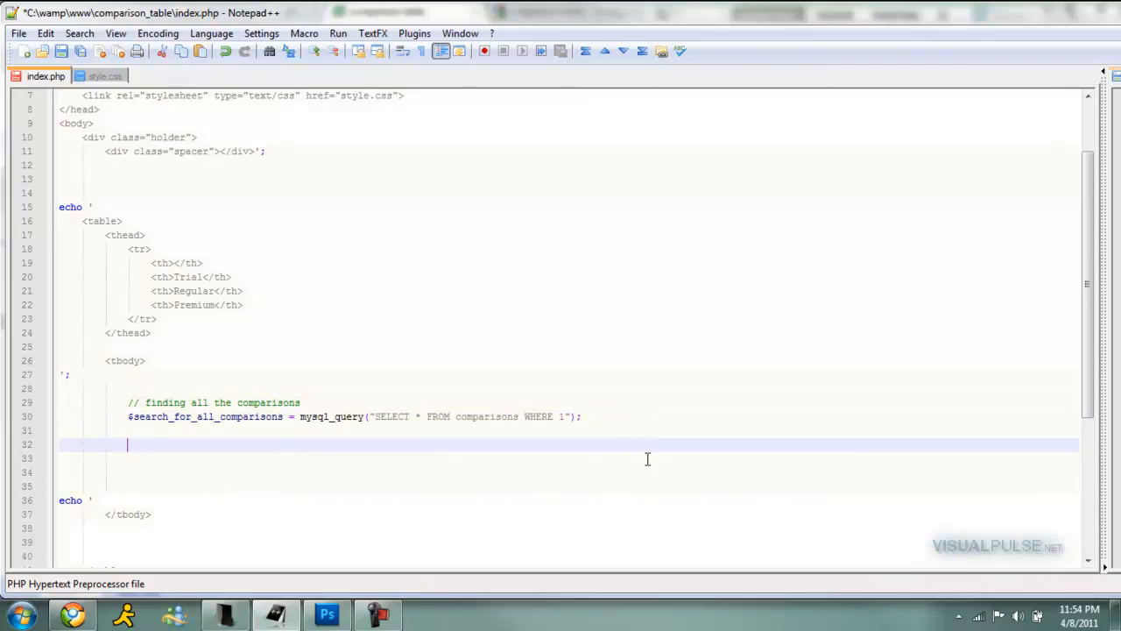
pyautogui.moveTo(562, 470)
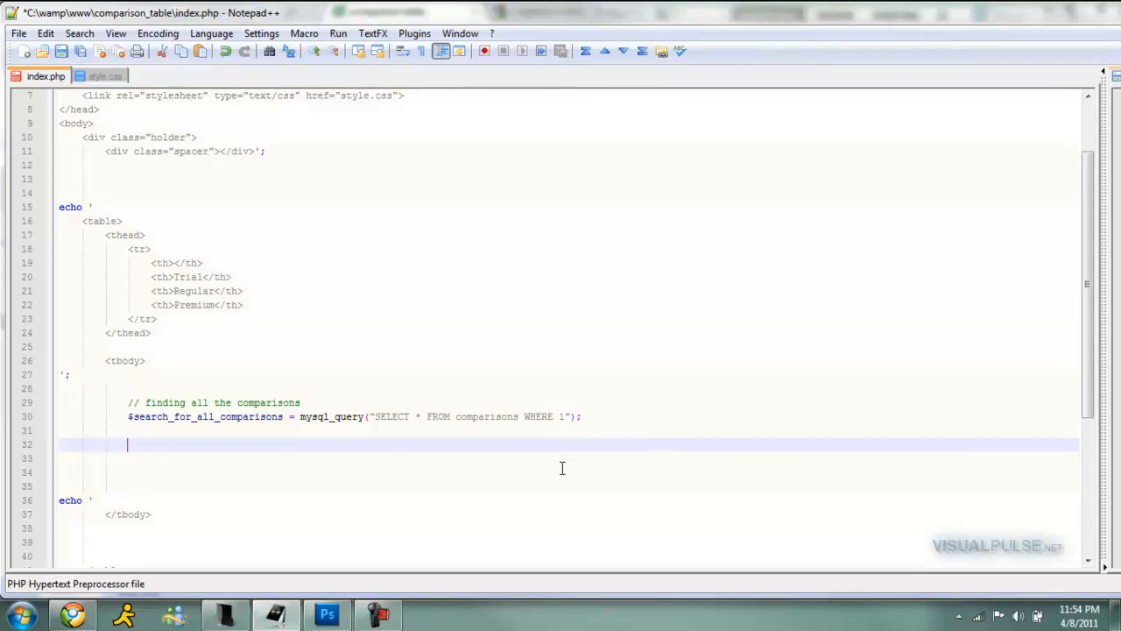
# - Write while($row = mysql_fetch_array($search_for_all_comparisons)) with empty braces for its body
pyautogui.write('whil')
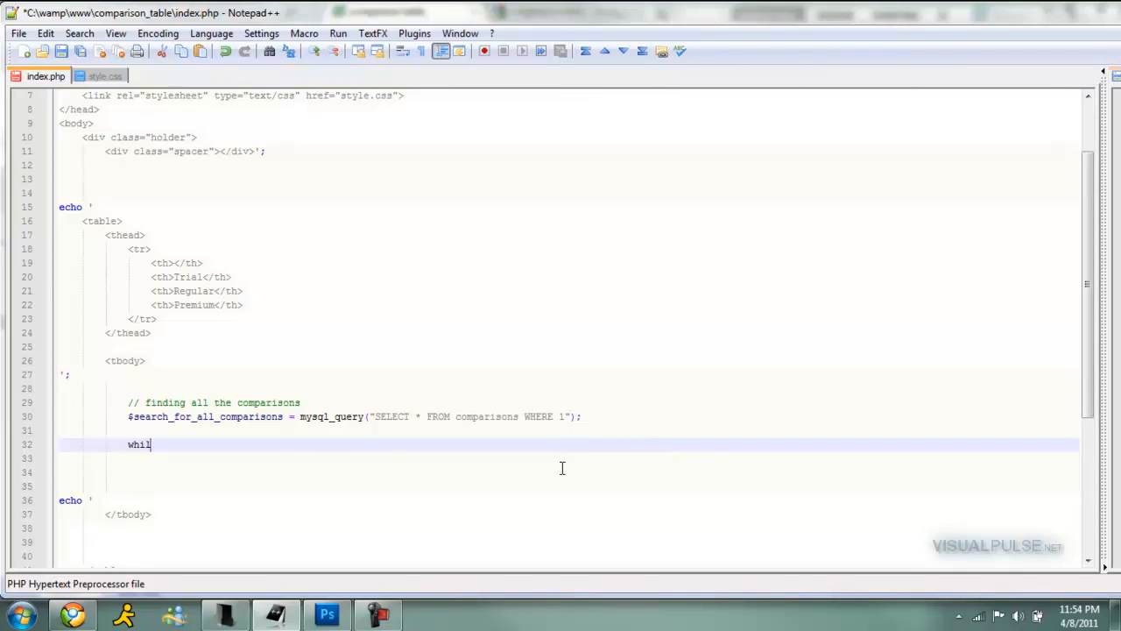
pyautogui.write('e')
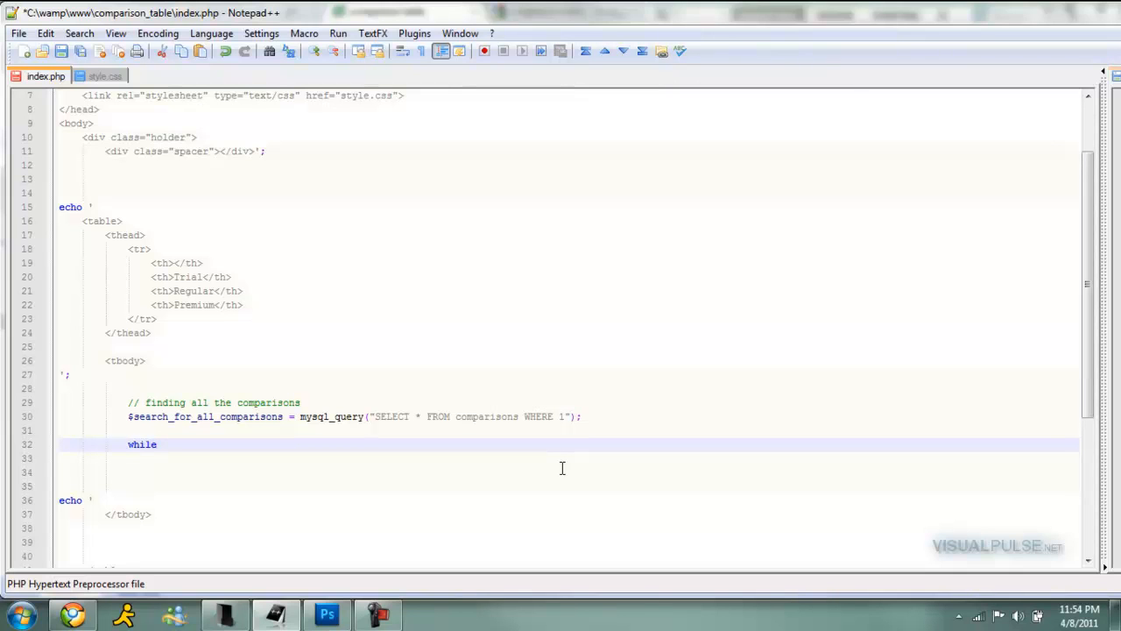
pyautogui.write('(')
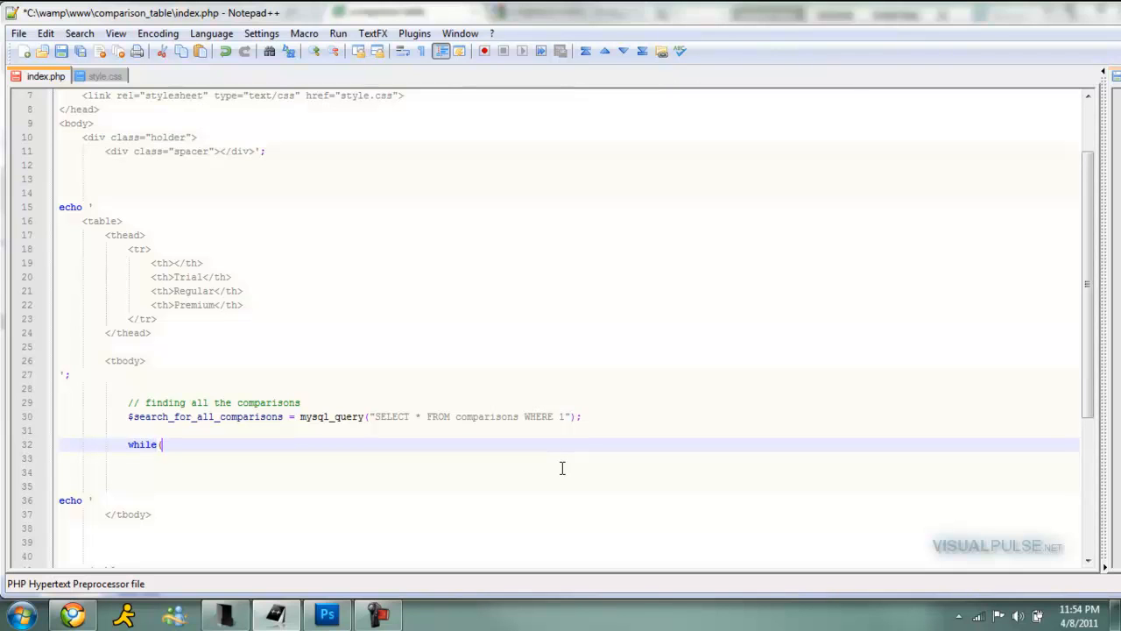
pyautogui.write('$row =')
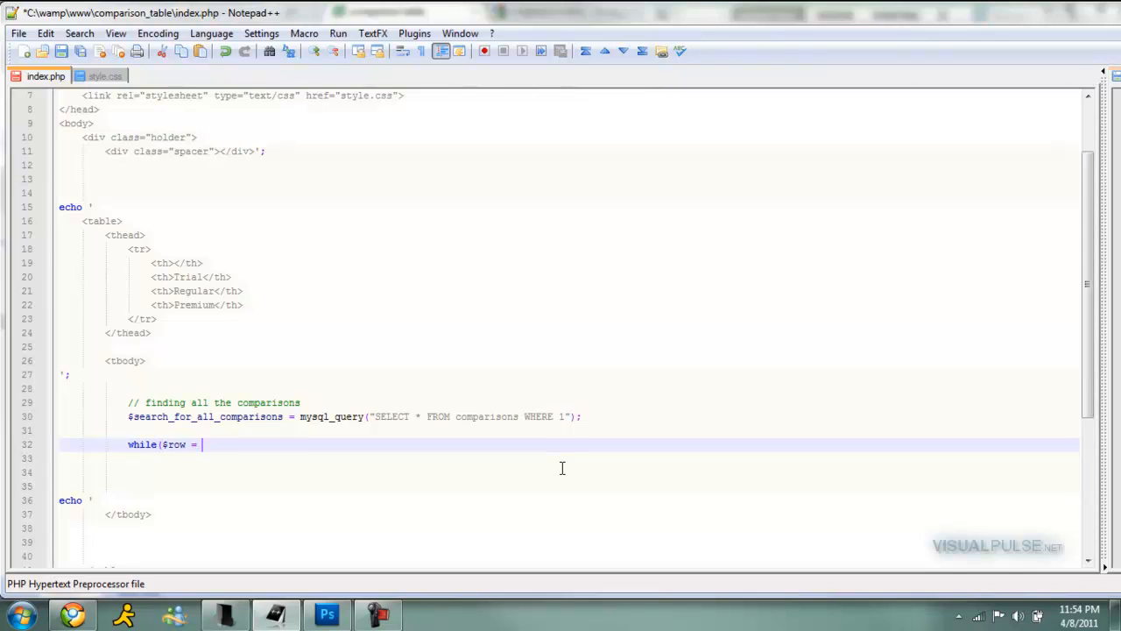
pyautogui.write('mys')
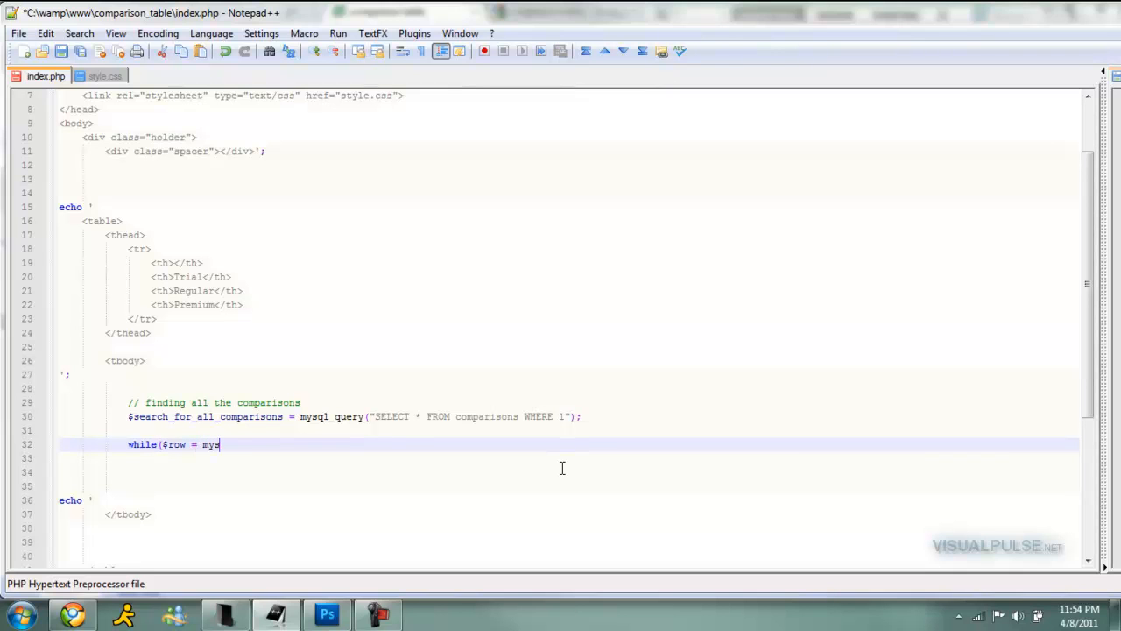
pyautogui.write('ql_f')
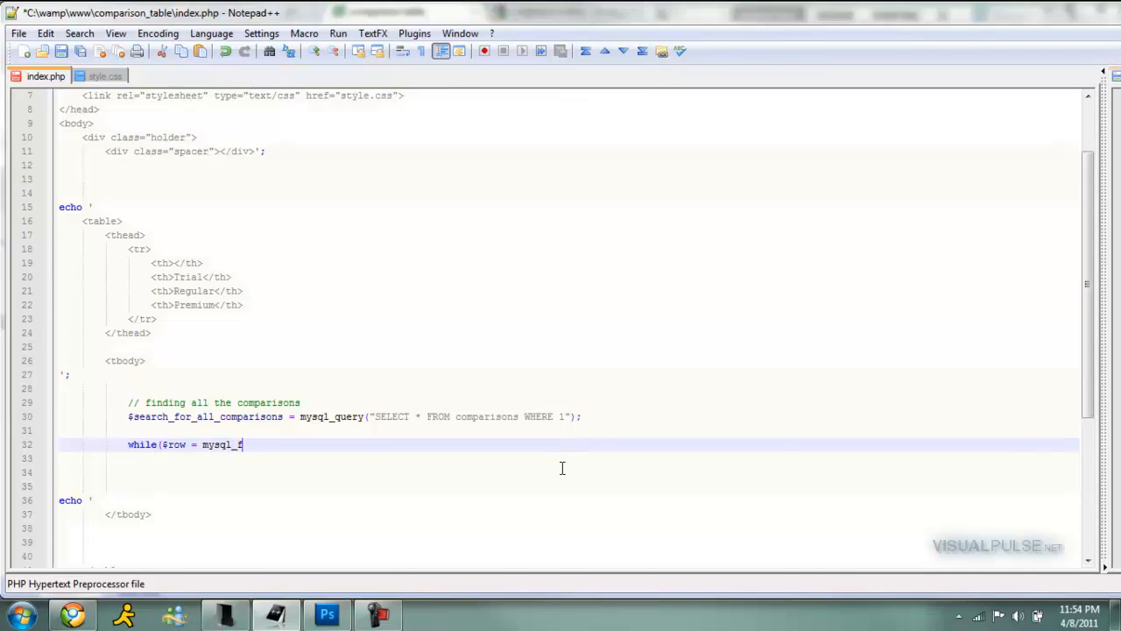
pyautogui.write('etch_array')
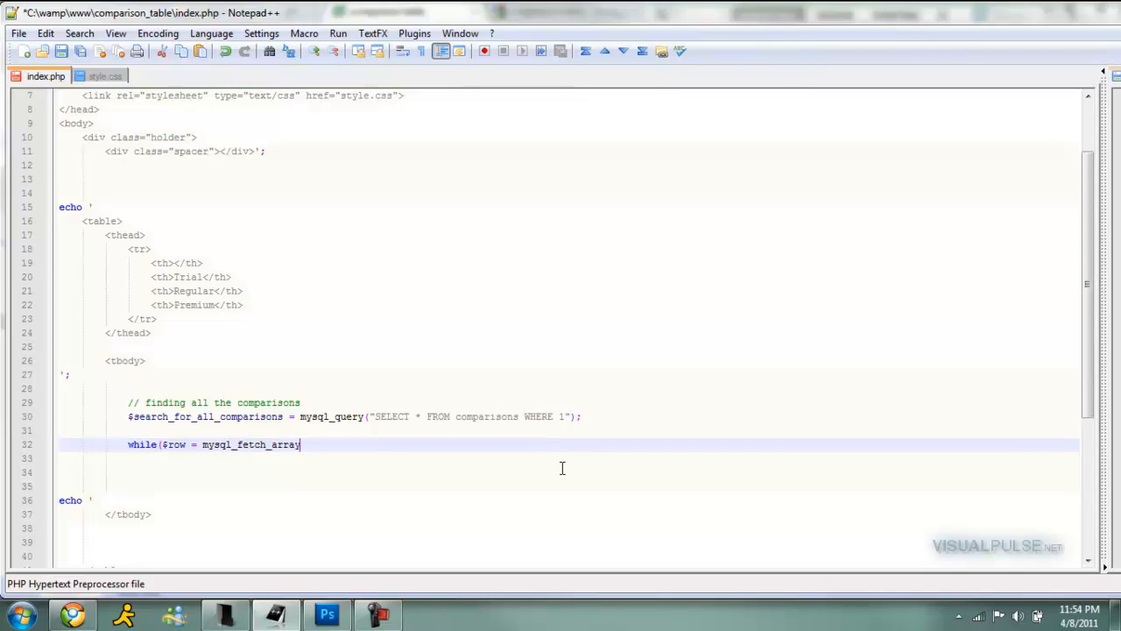
pyautogui.write('(')
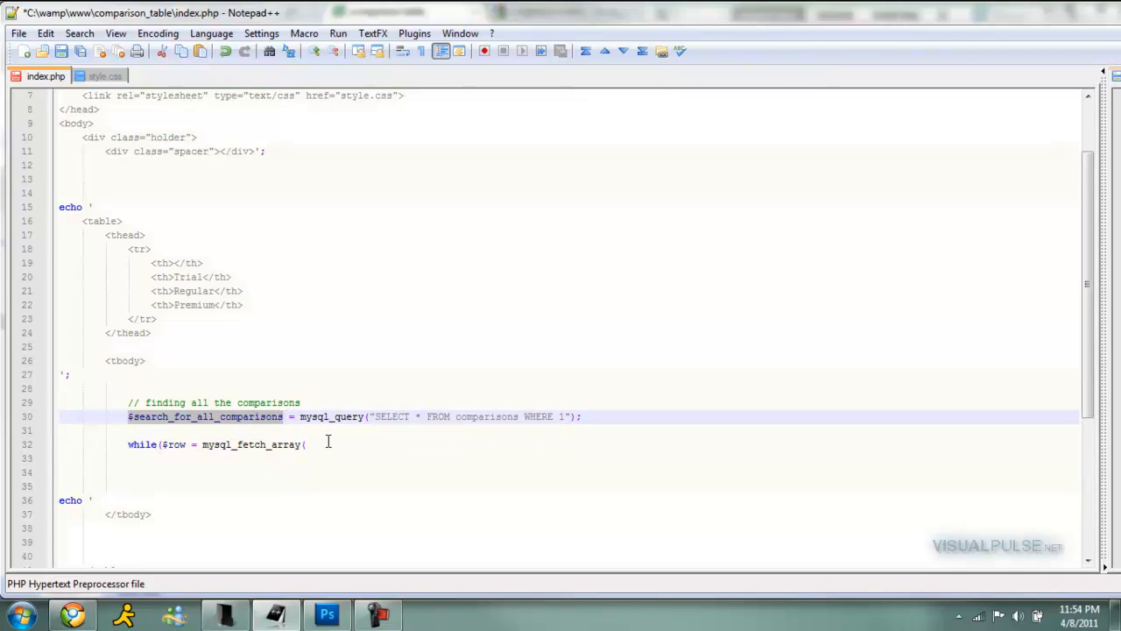
pyautogui.write('$search_for_all_comparisons)')
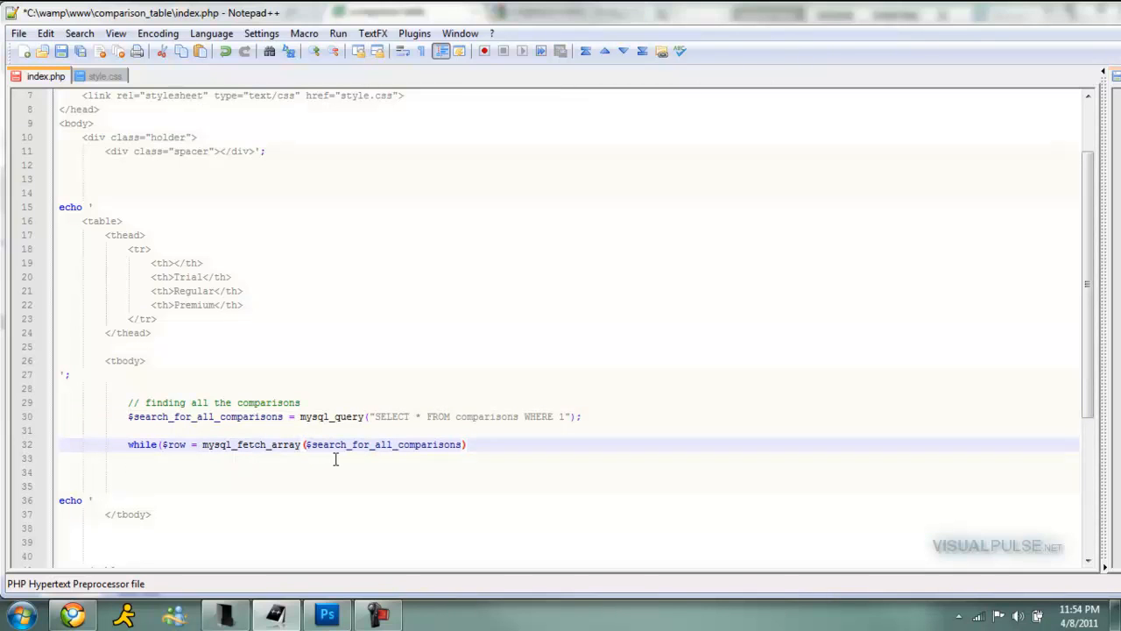
pyautogui.write(')')
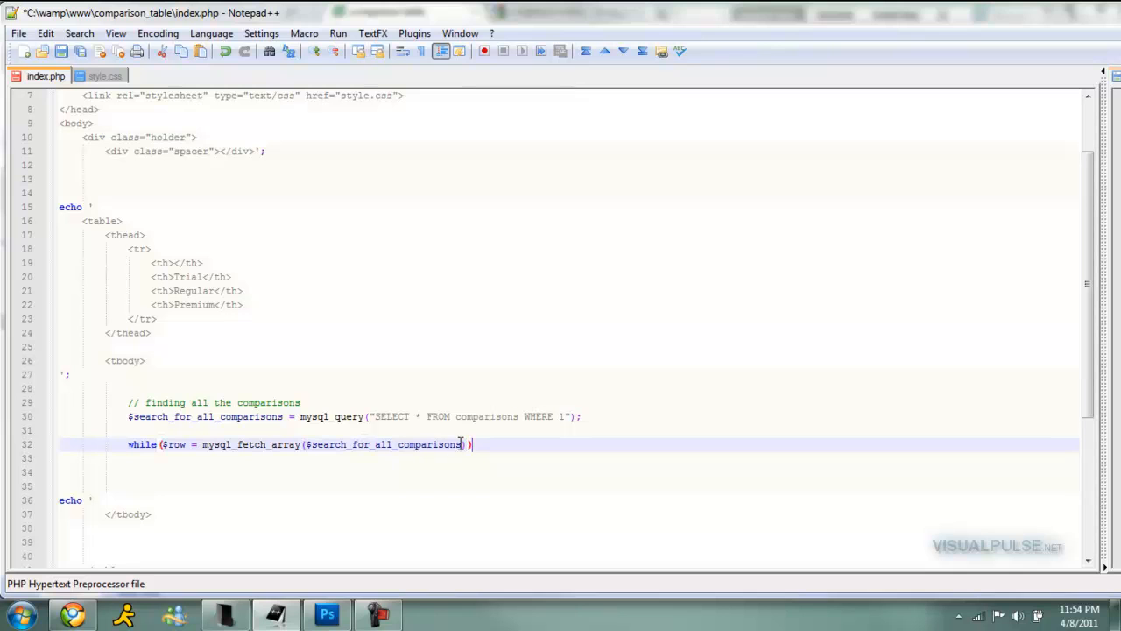
pyautogui.write('{')
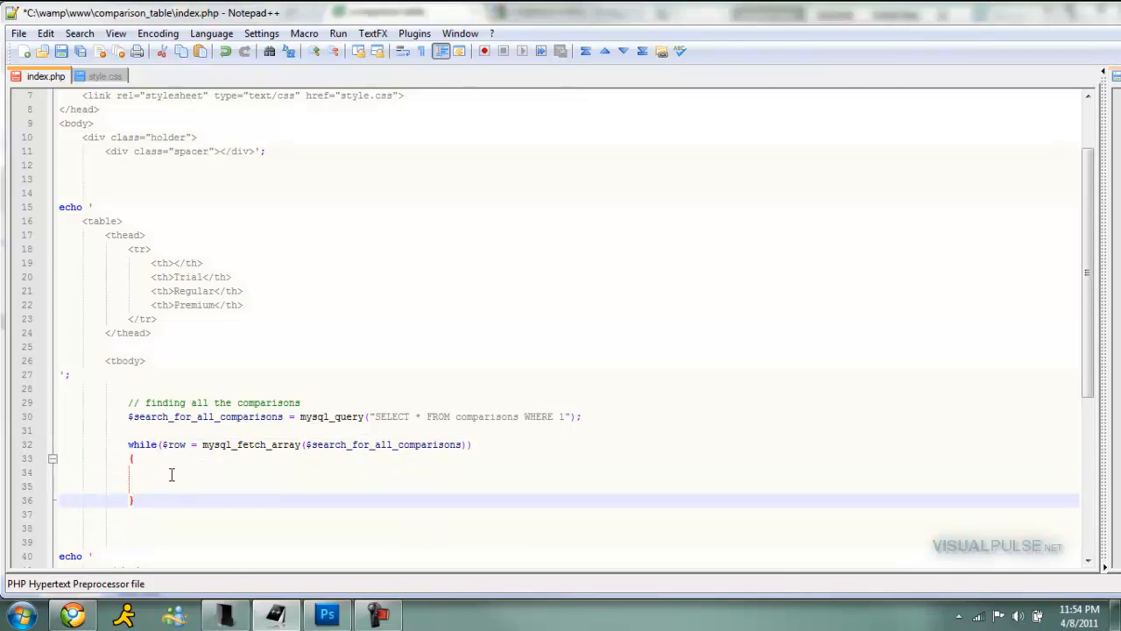
pyautogui.click(168, 473)
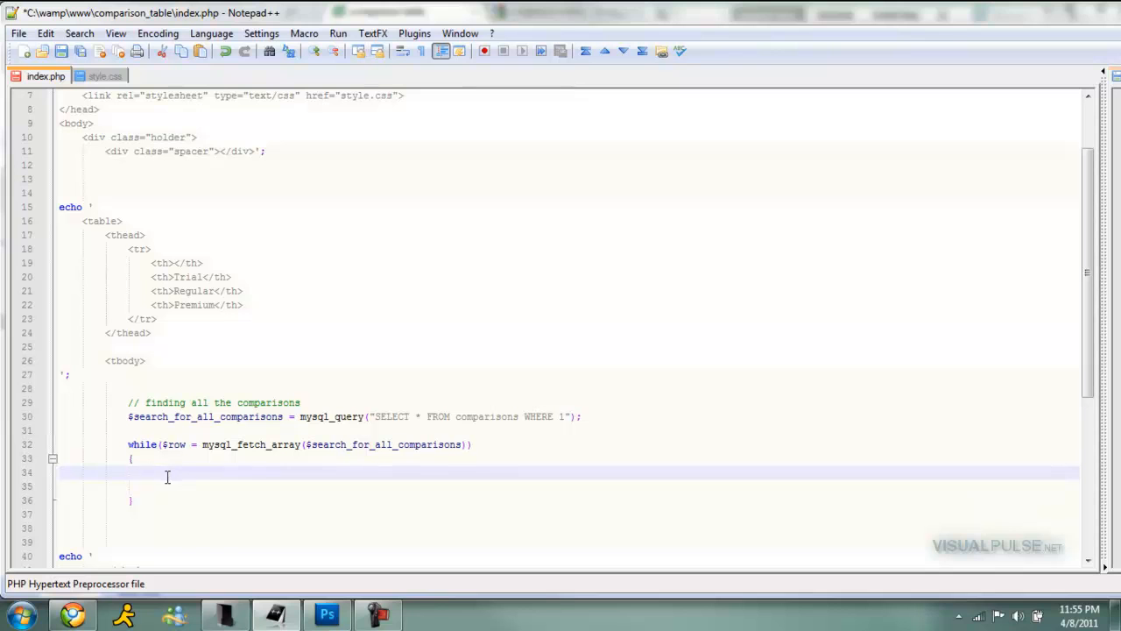
# - Inside the loop, echo a <tr> row with a first <td></td> cell and closing tags
pyautogui.write("echo '")
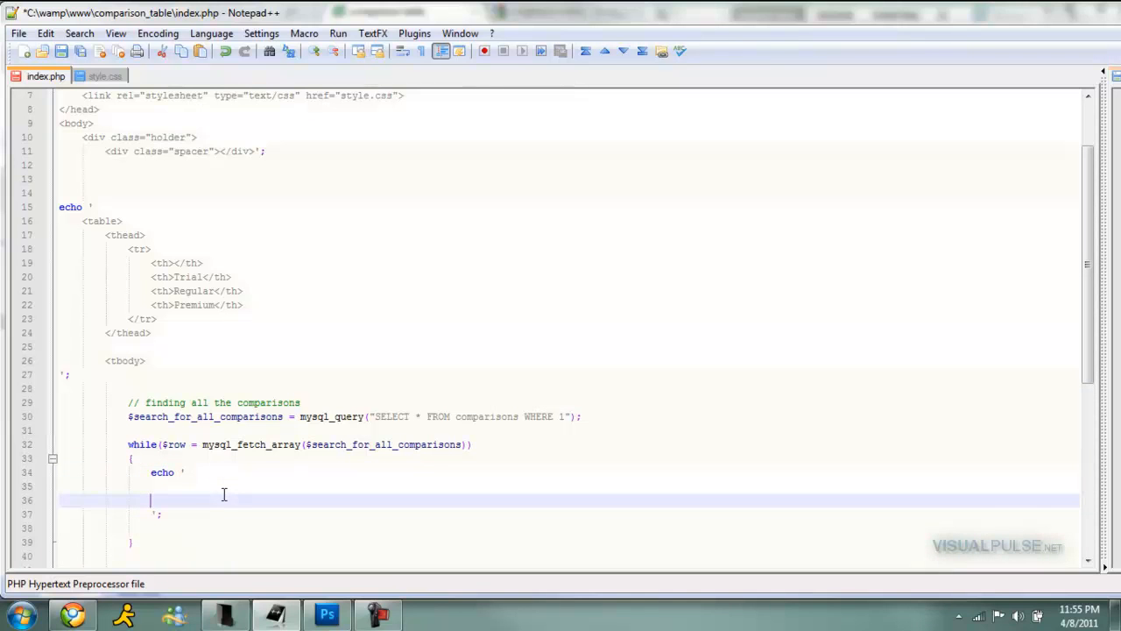
pyautogui.write('<tr>')
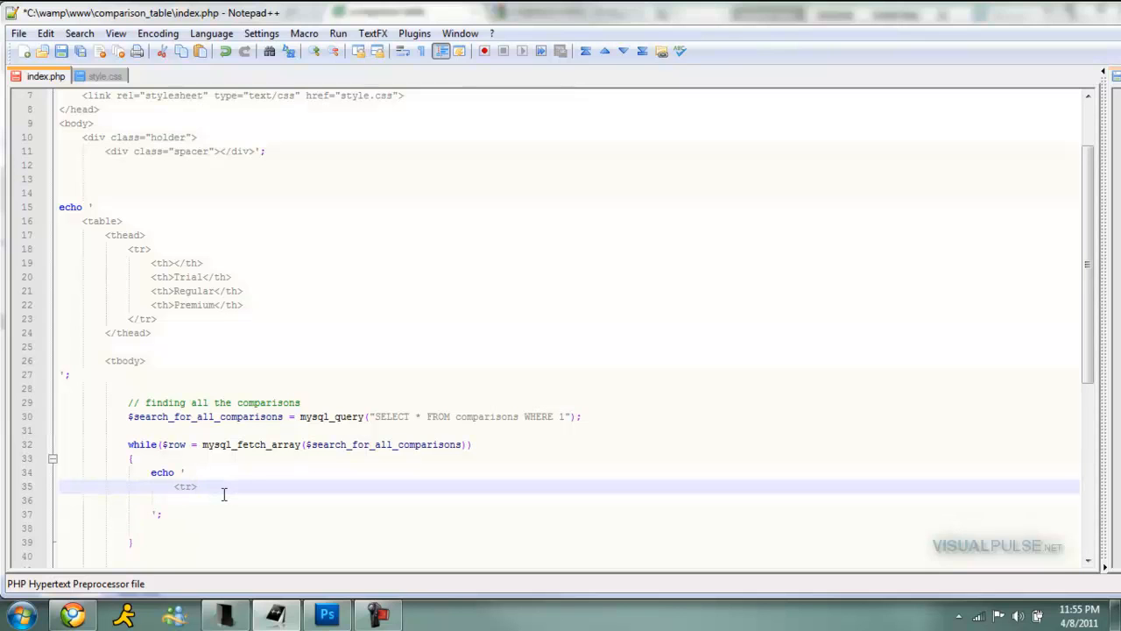
pyautogui.write('</tr>')
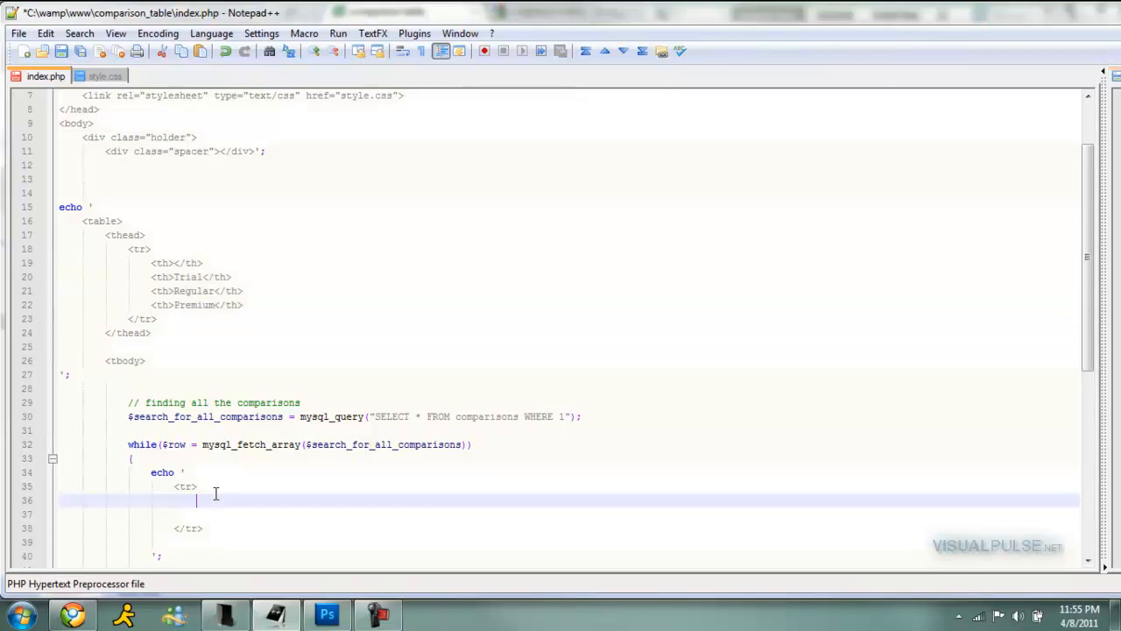
pyautogui.write('<td')
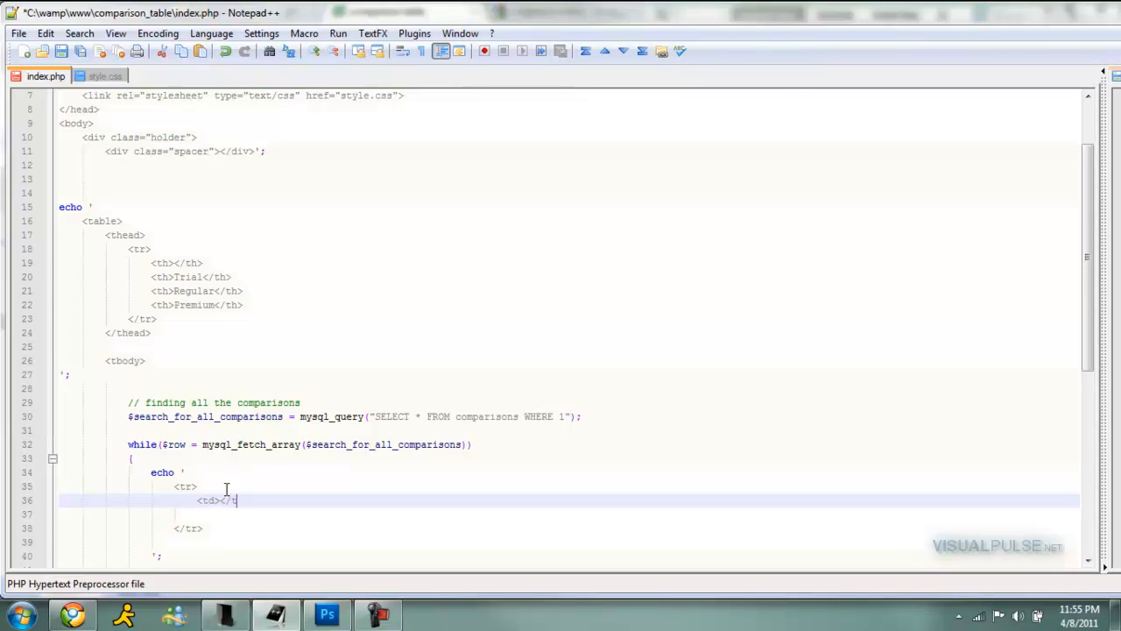
pyautogui.write('></td>')
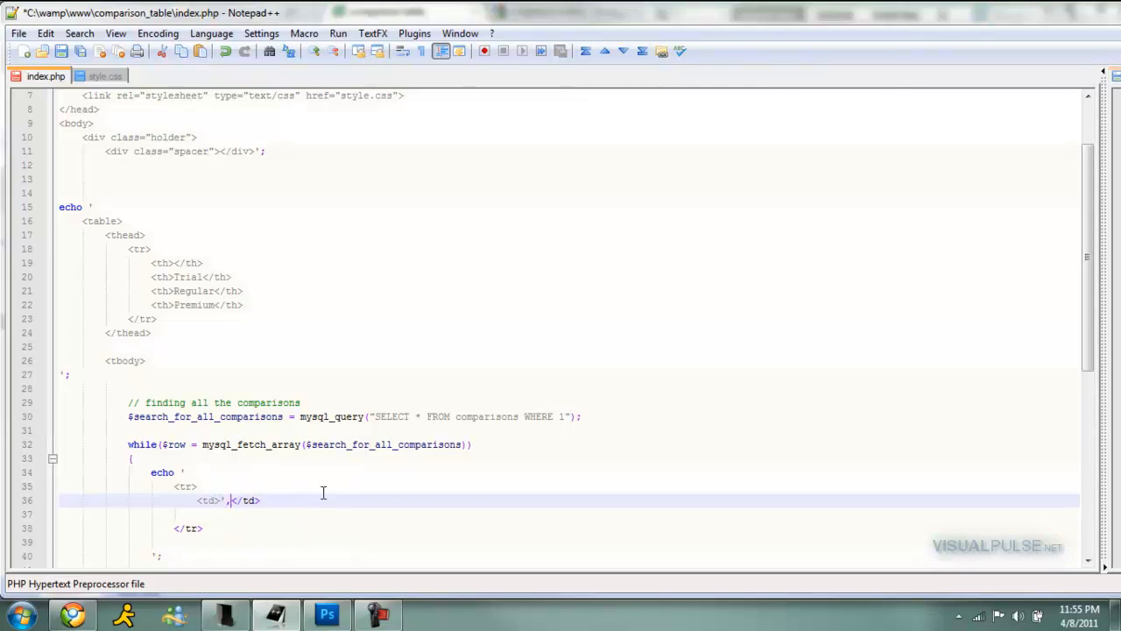
# - Make the first cell output $row['title'] by breaking the echo string around it
pyautogui.write(',')
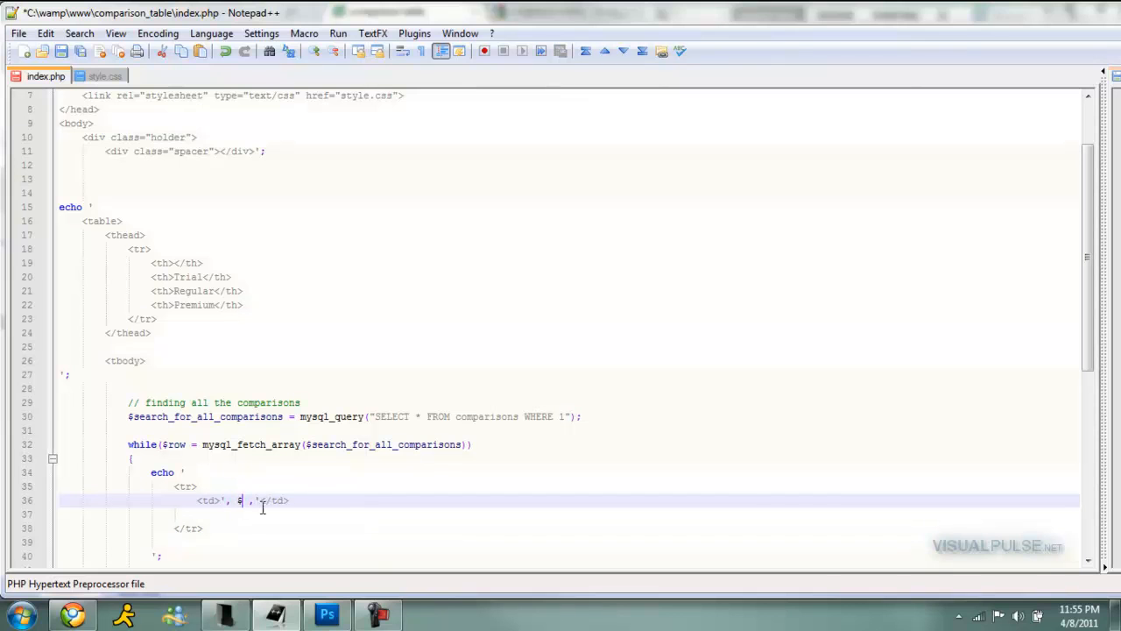
pyautogui.write('row[')
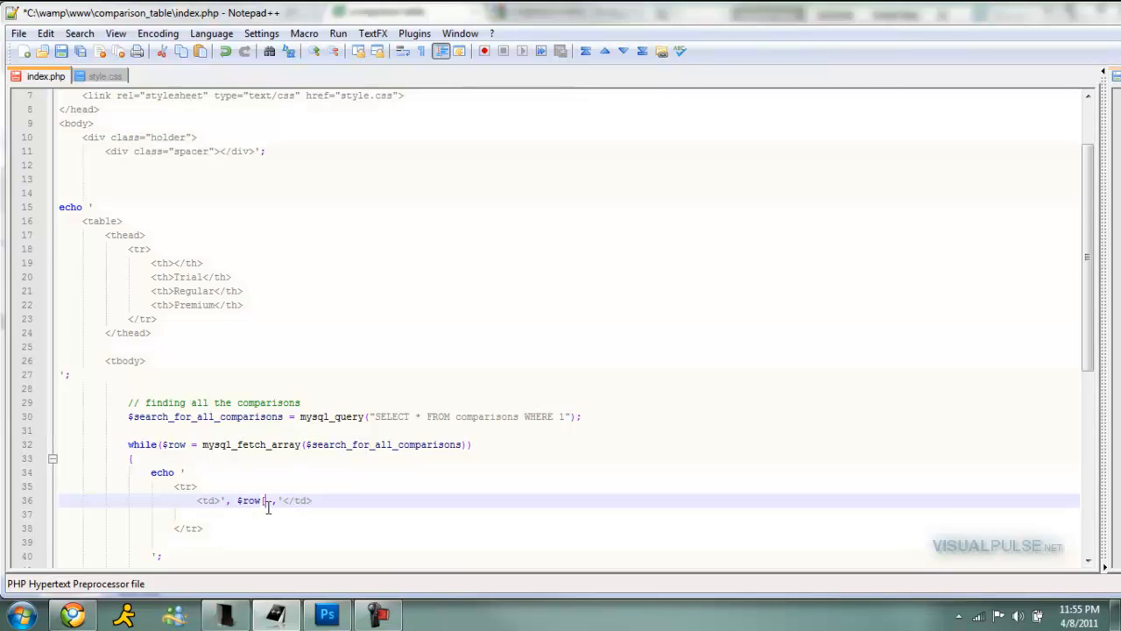
pyautogui.write('th')
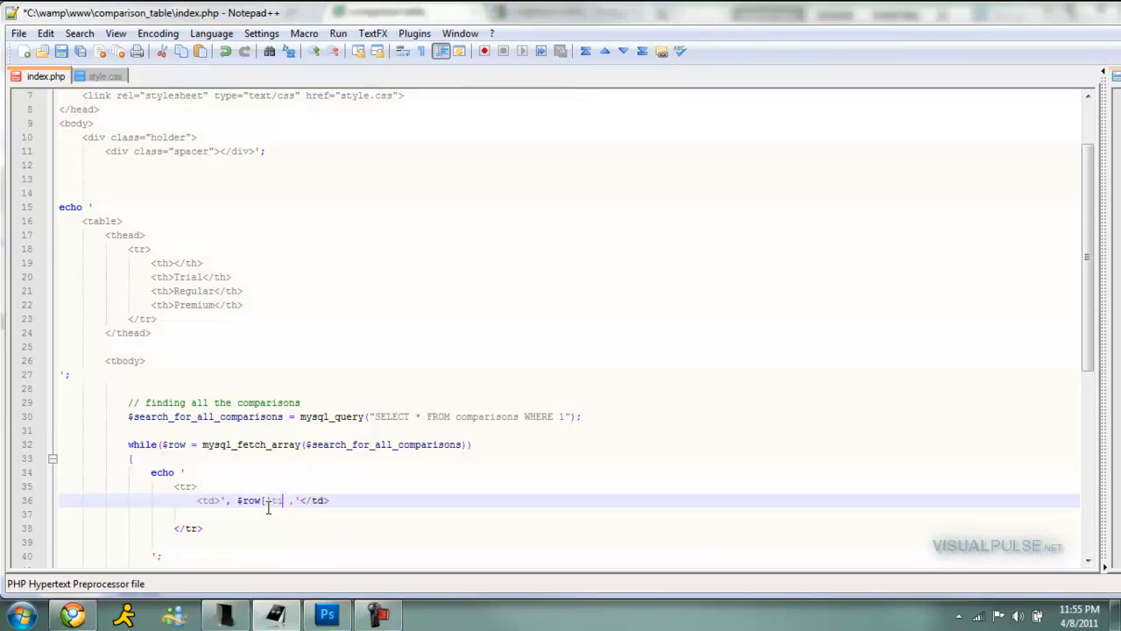
pyautogui.write('title')
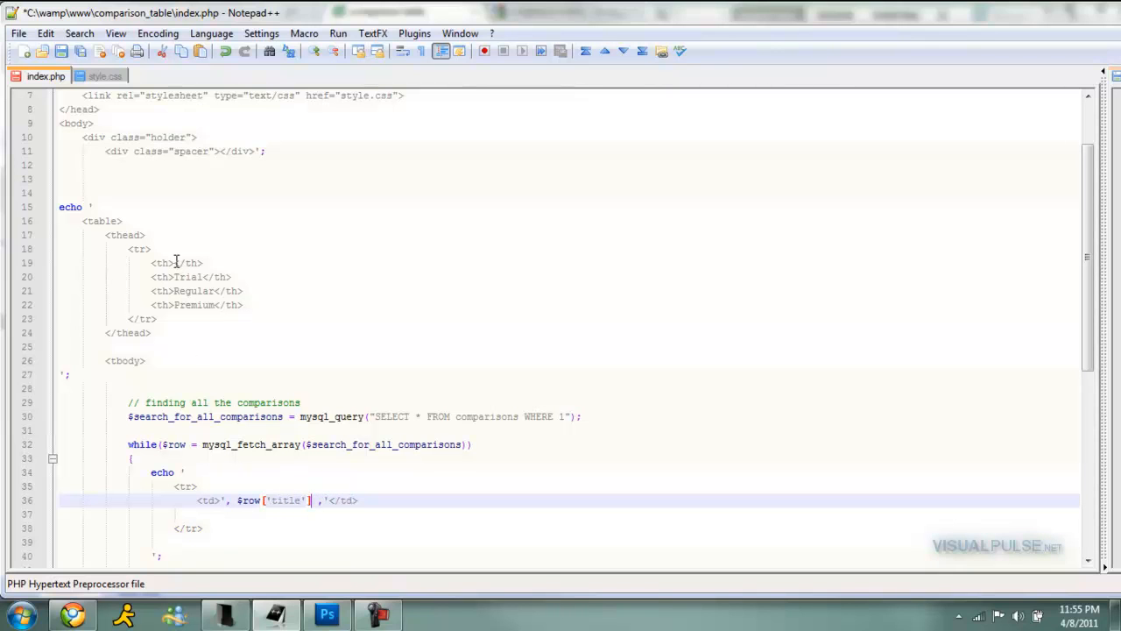
pyautogui.click(177, 263)
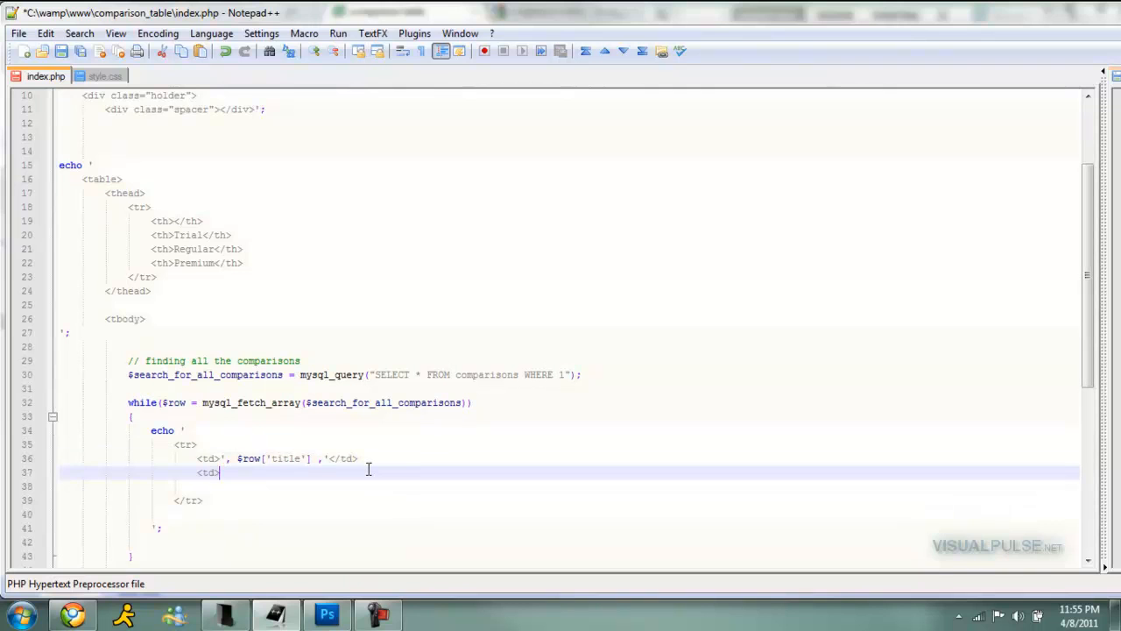
# - Add cells outputting $row['trial_entry'], ['regular_entry'] and ['premium_entry'] after the title cell
pyautogui.write('</td>')
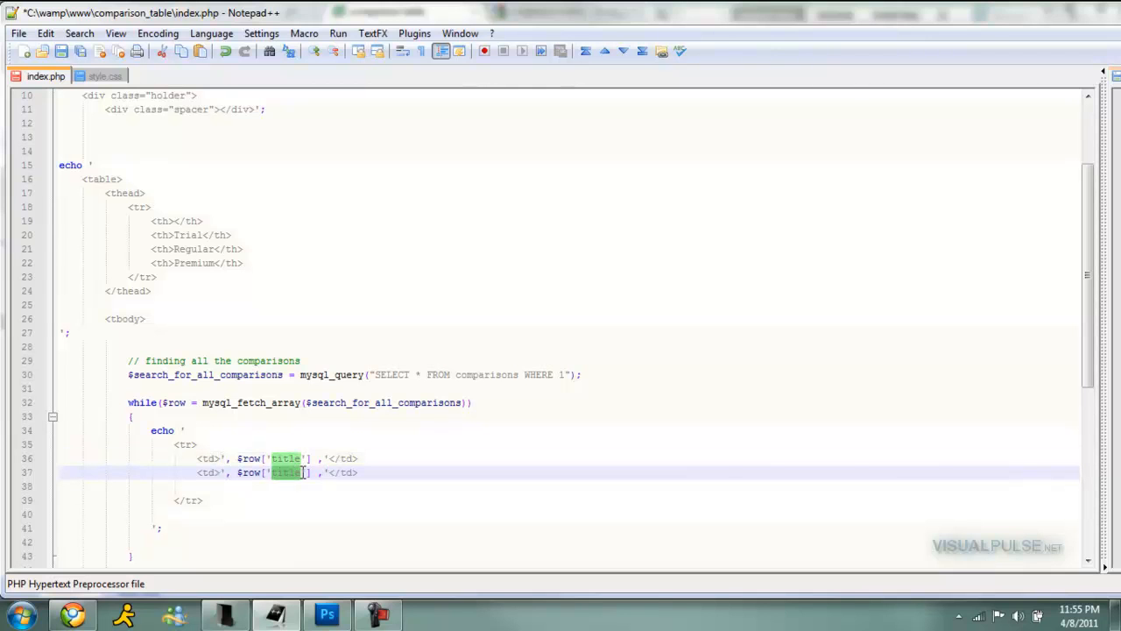
pyautogui.write('trial')
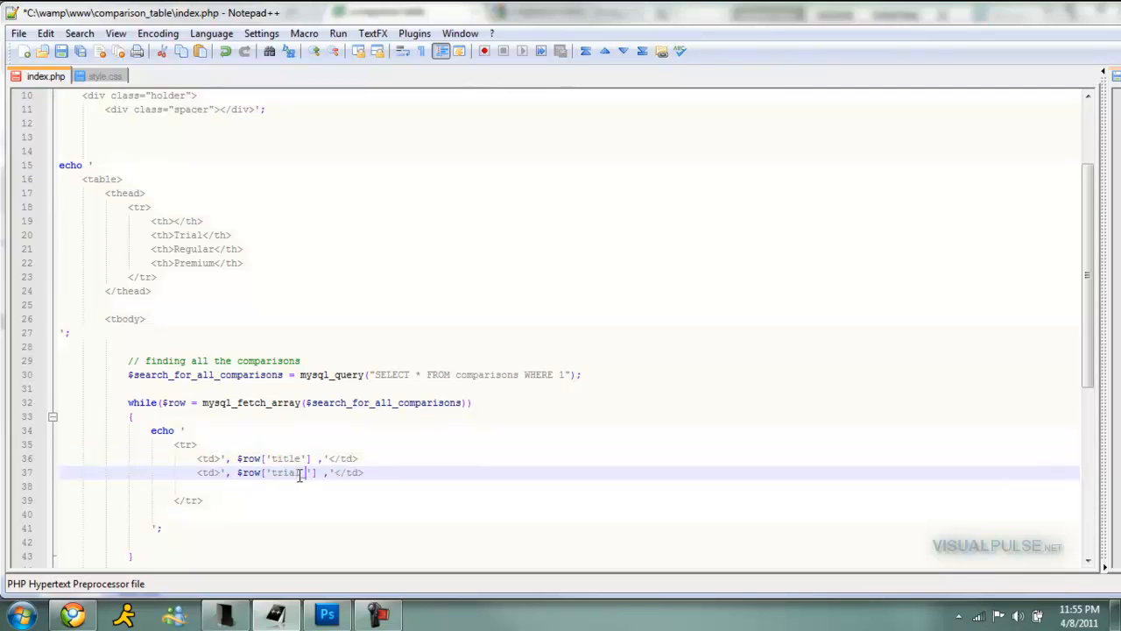
pyautogui.write('_entry')
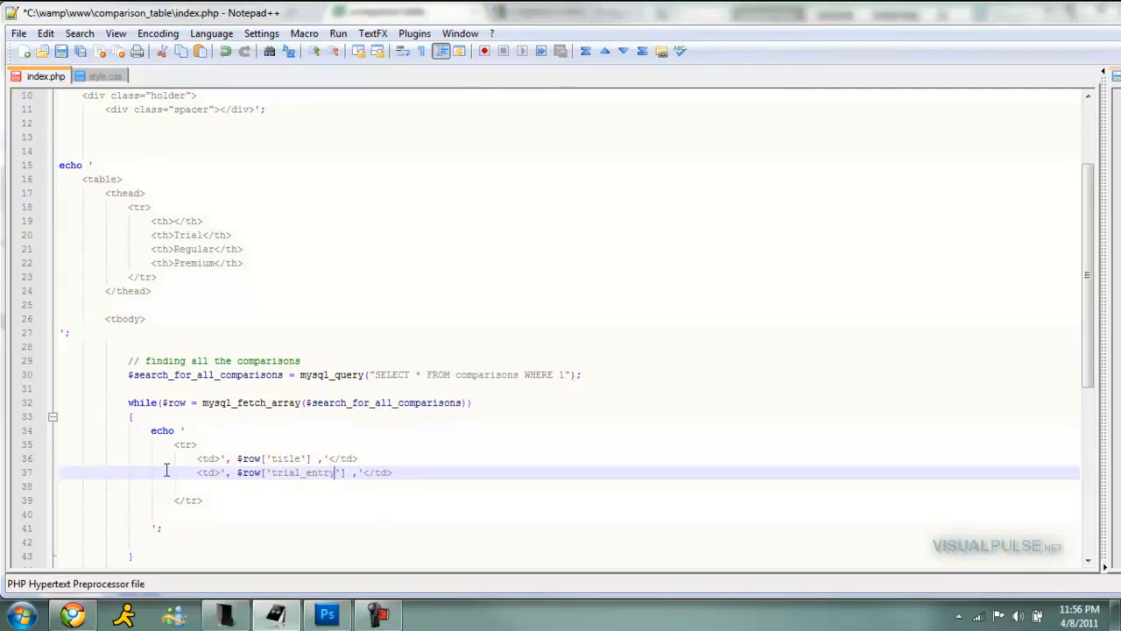
pyautogui.press('Enter')
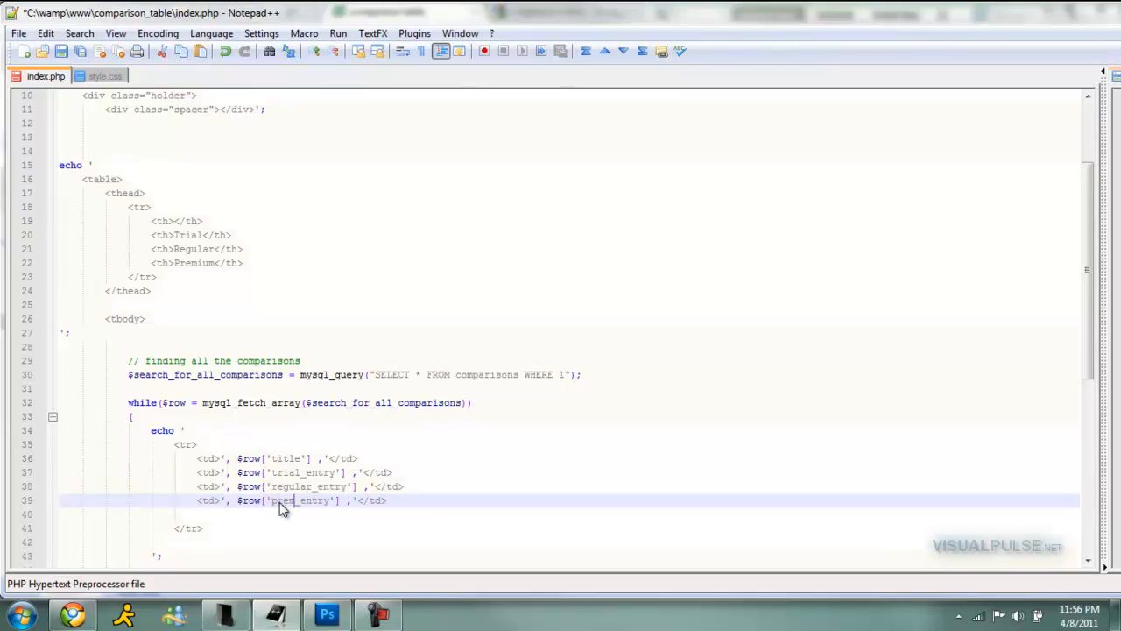
pyautogui.write('ium')
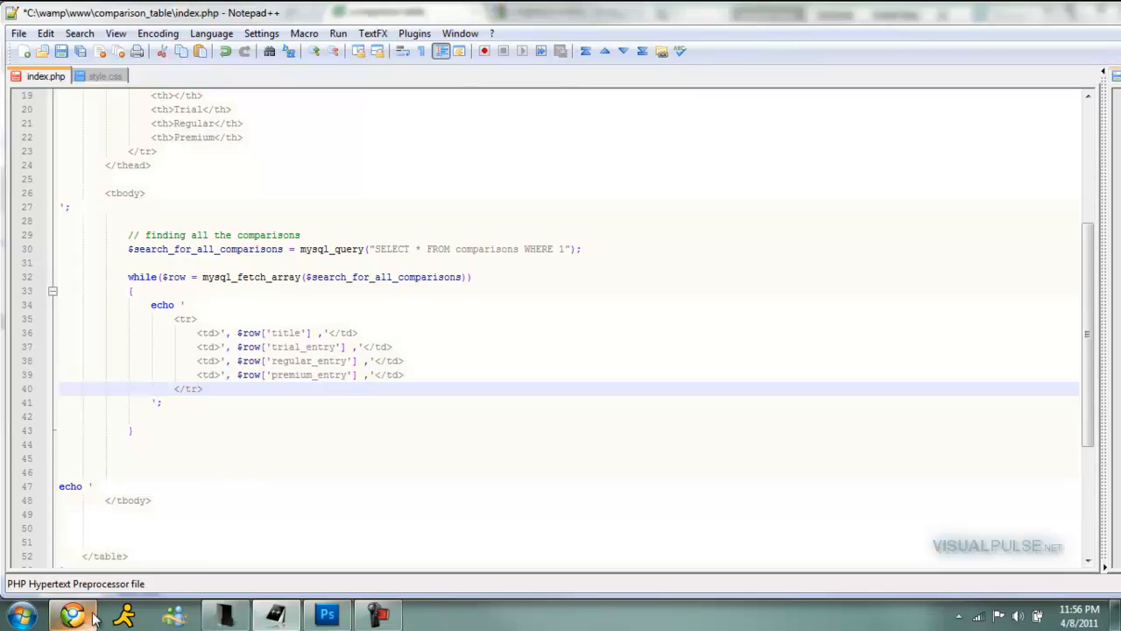
# - Review the Google Docs comparison spreadsheet's feature titles and Trial, Regular, Premium entries
pyautogui.click(84, 612)
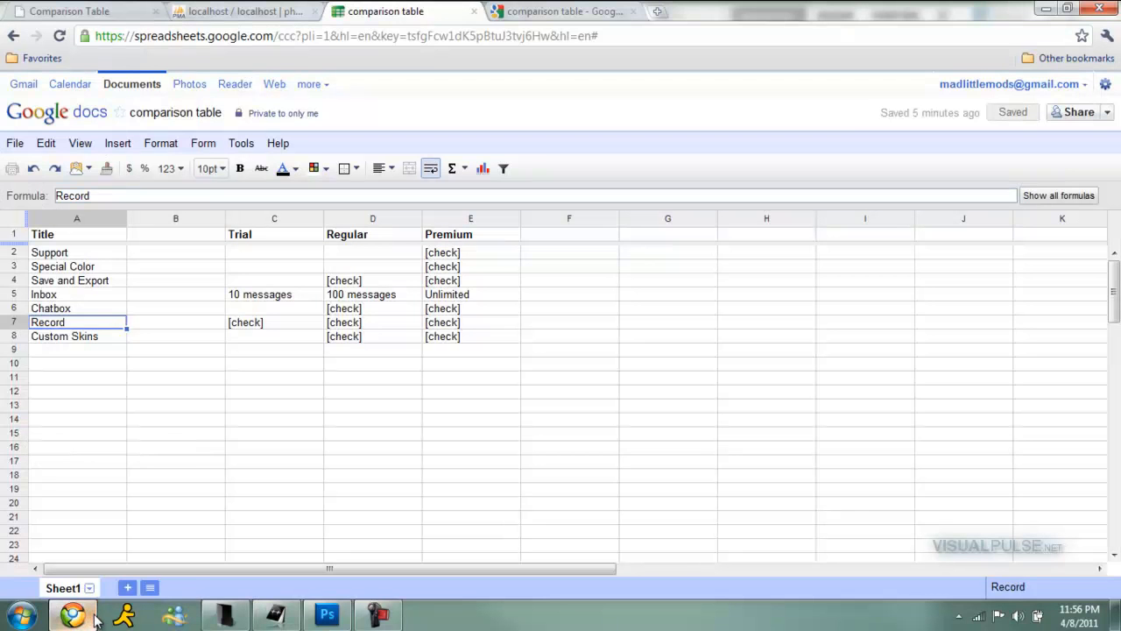
pyautogui.click(175, 280)
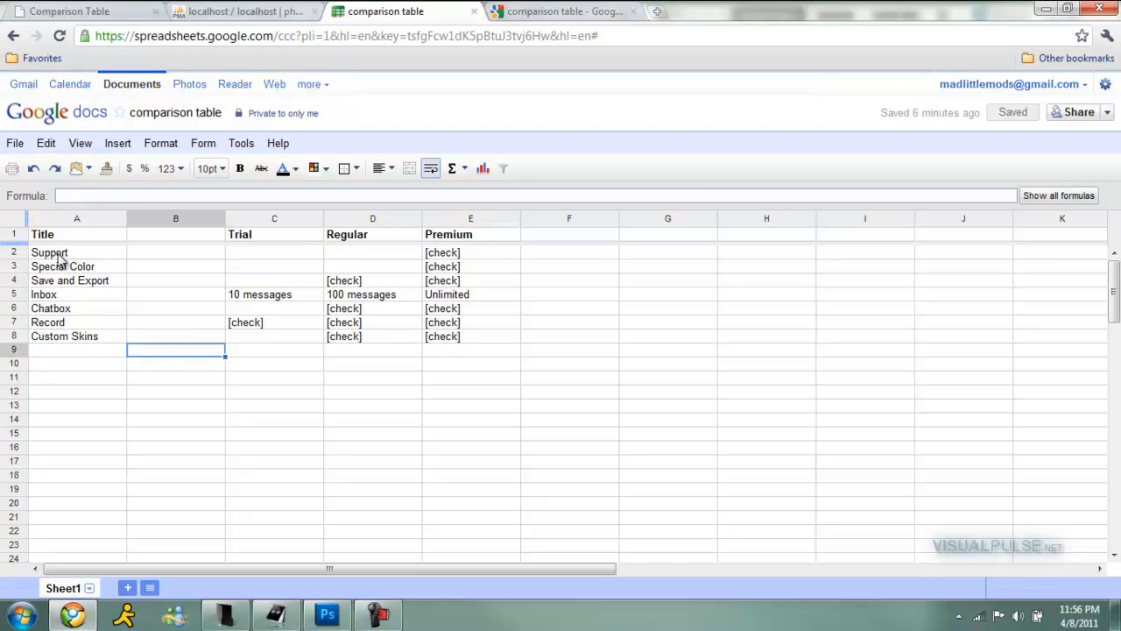
pyautogui.click(78, 252)
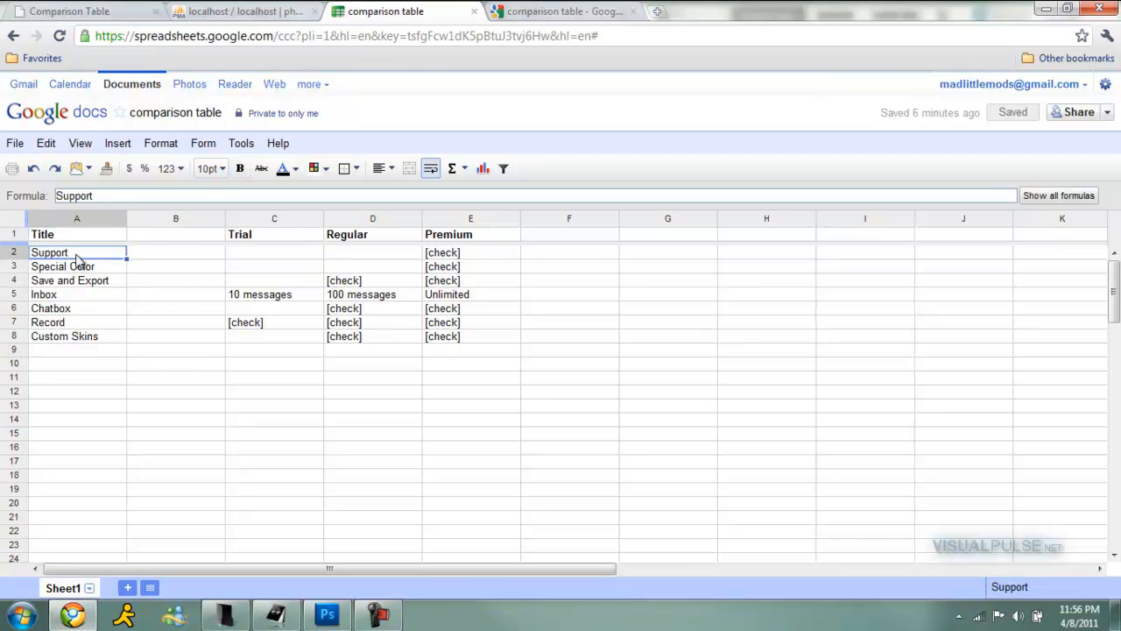
pyautogui.click(469, 252)
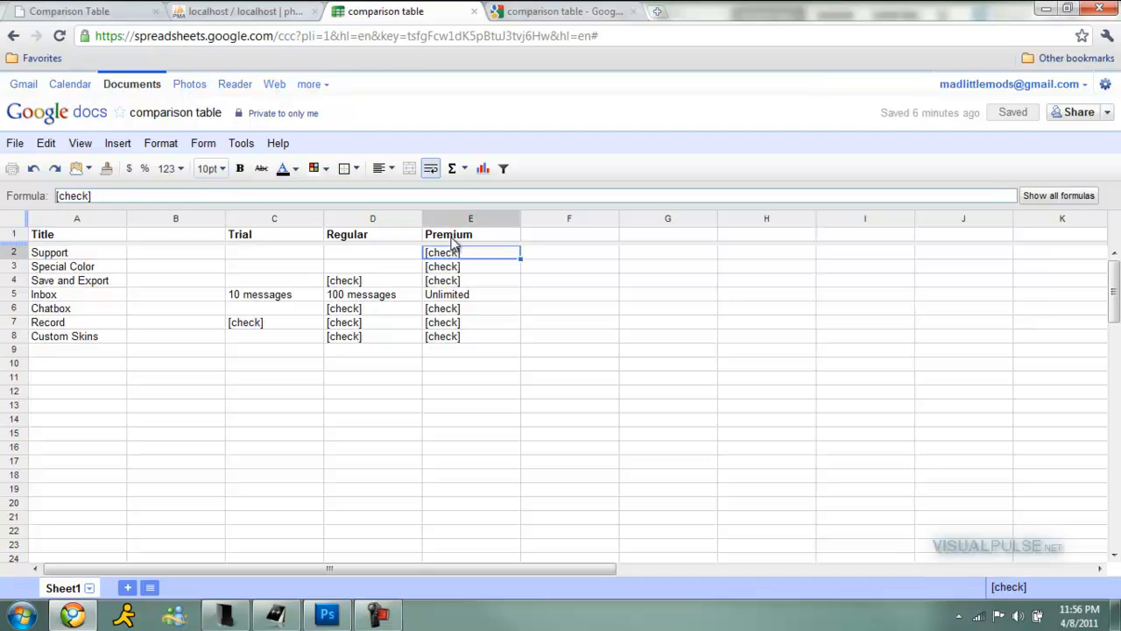
pyautogui.moveTo(70, 281)
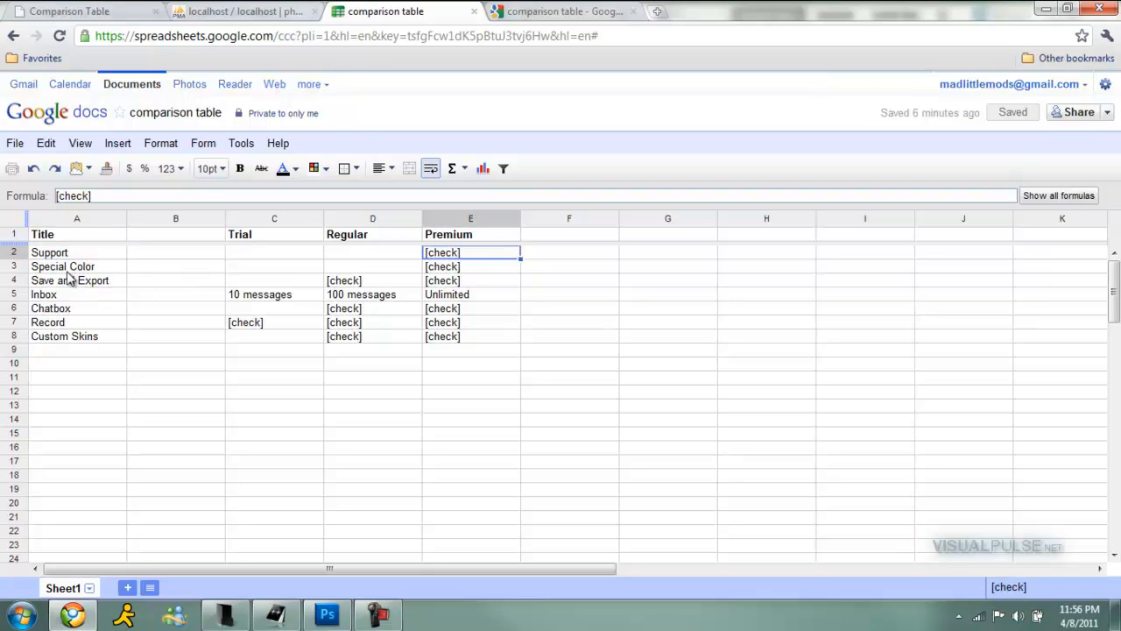
pyautogui.click(77, 280)
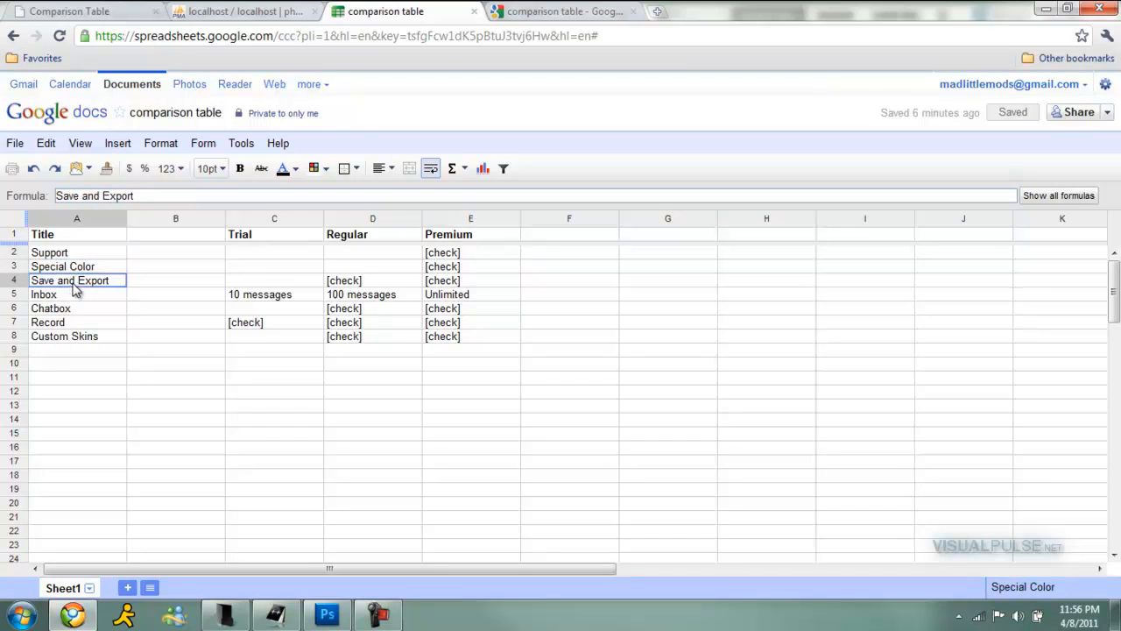
pyautogui.click(77, 309)
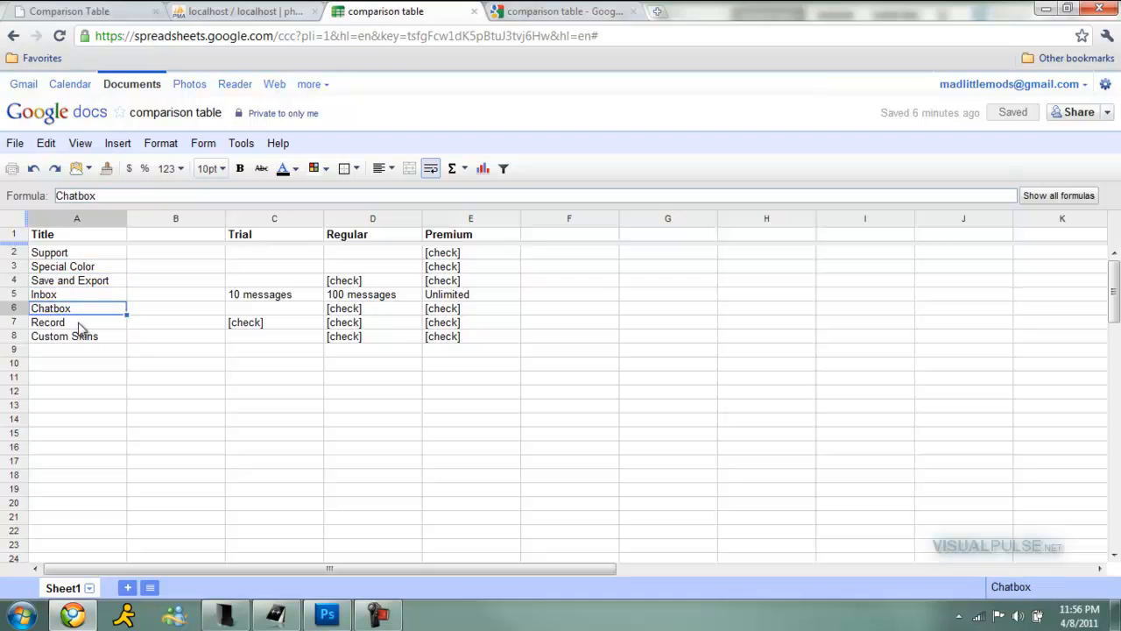
pyautogui.click(63, 337)
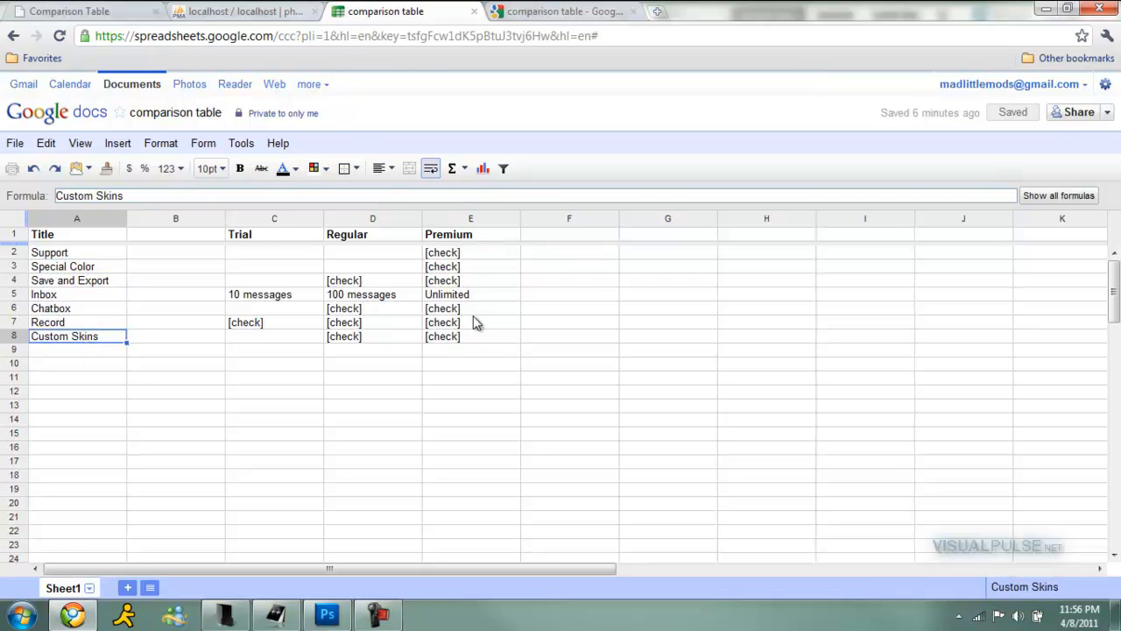
pyautogui.click(273, 337)
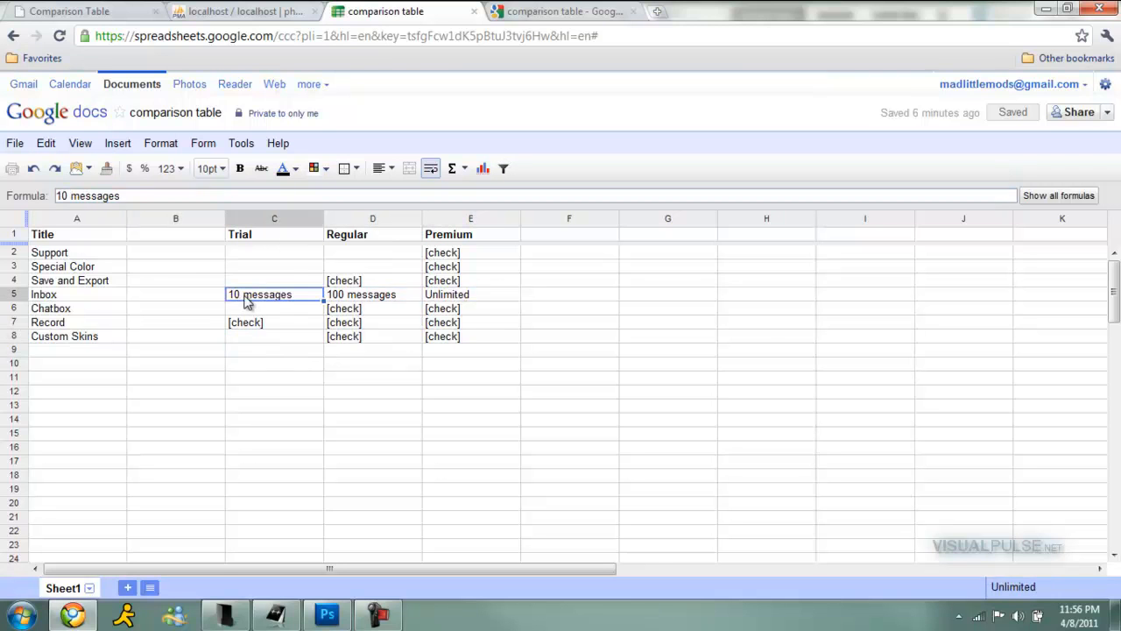
pyautogui.click(469, 294)
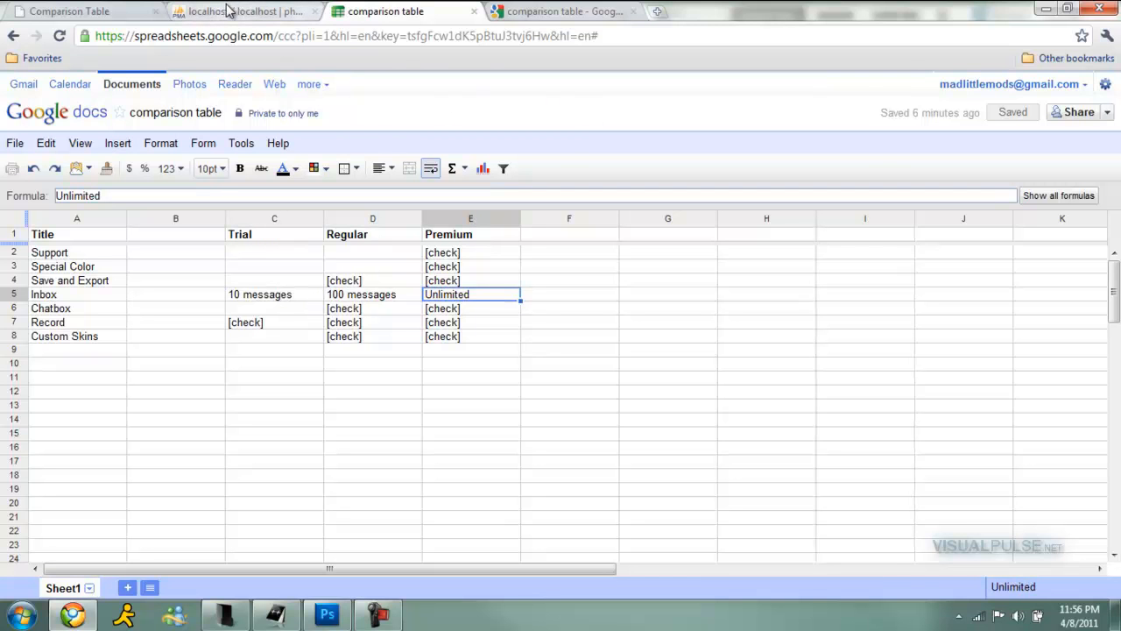
# - Switch from the spreadsheet to the phpMyAdmin localhost home page
pyautogui.click(245, 11)
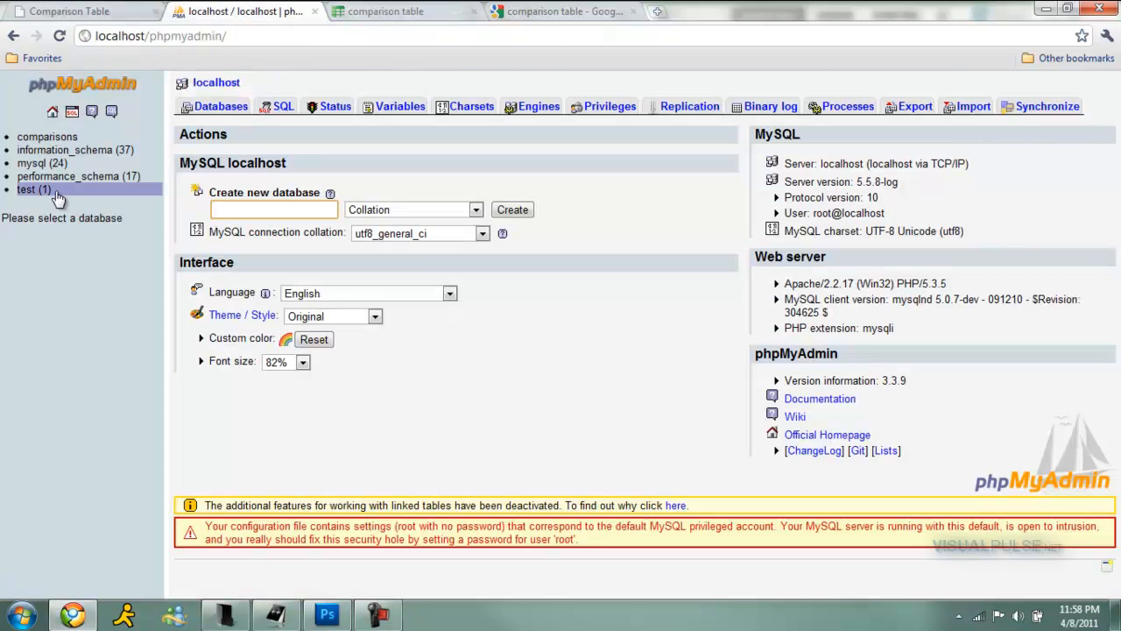
# - In the test database, name a new table 'comparisons' with 5 fields
pyautogui.click(34, 189)
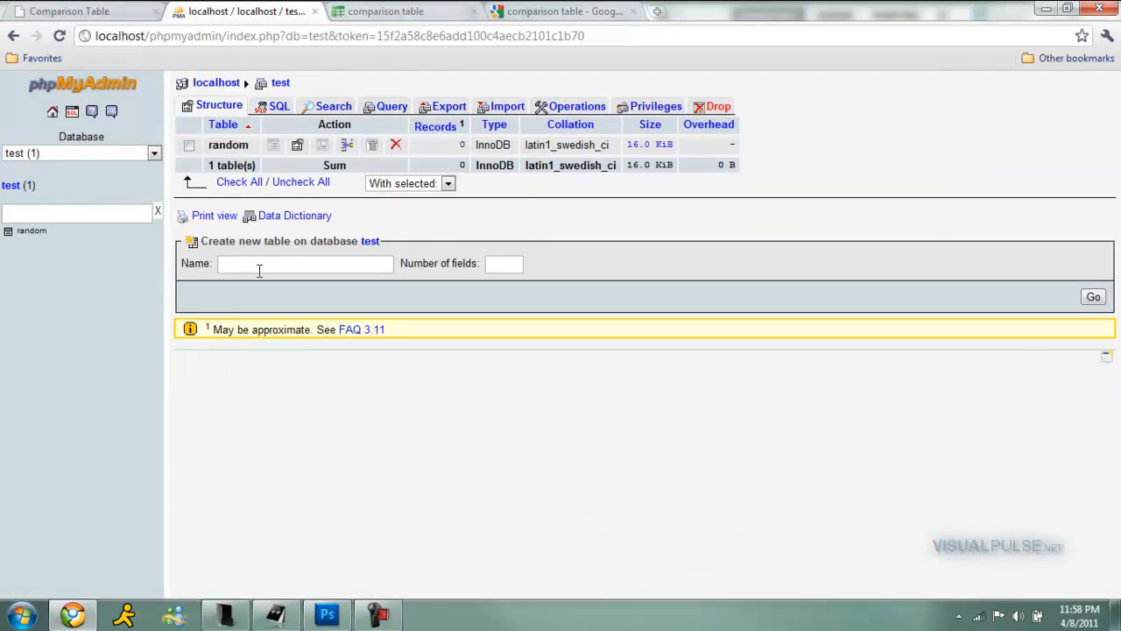
pyautogui.click(305, 262)
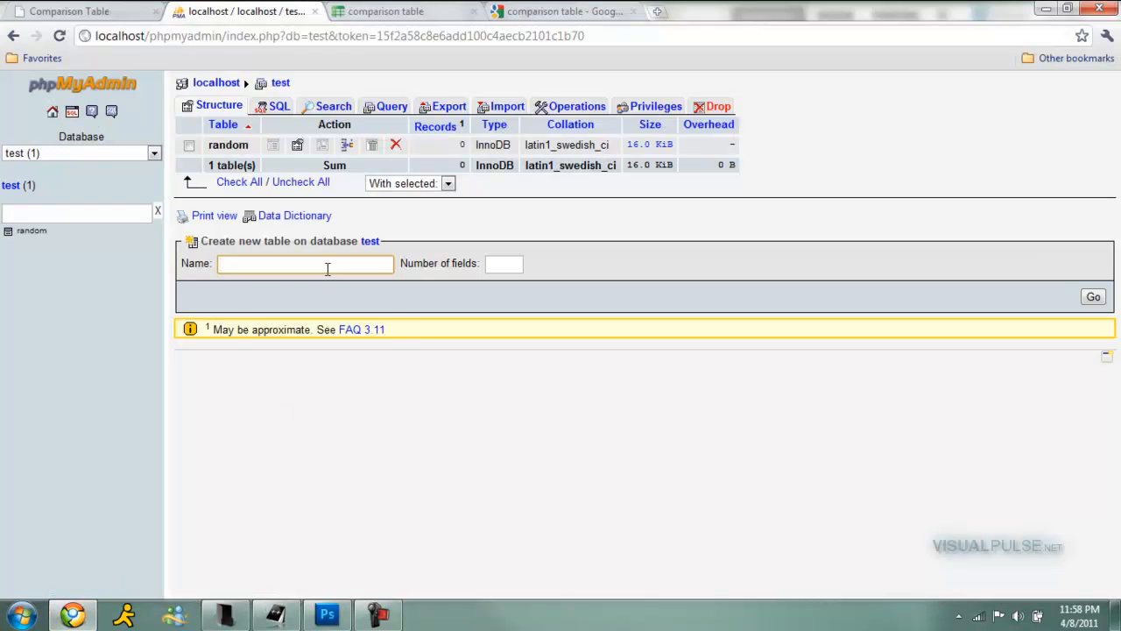
pyautogui.write('comparisons')
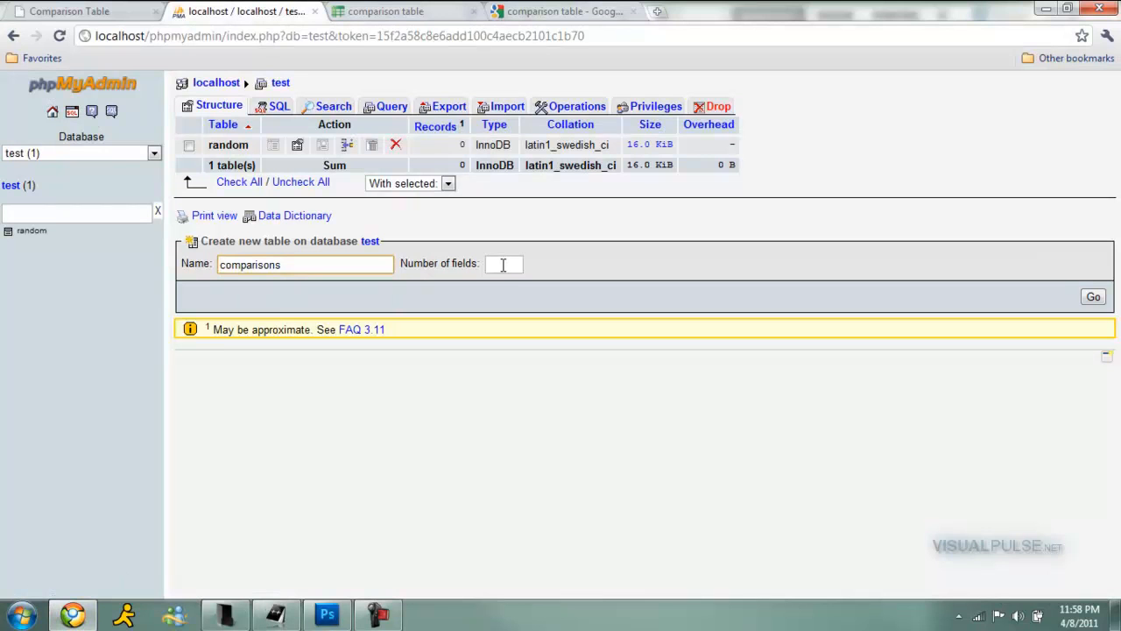
pyautogui.write('5')
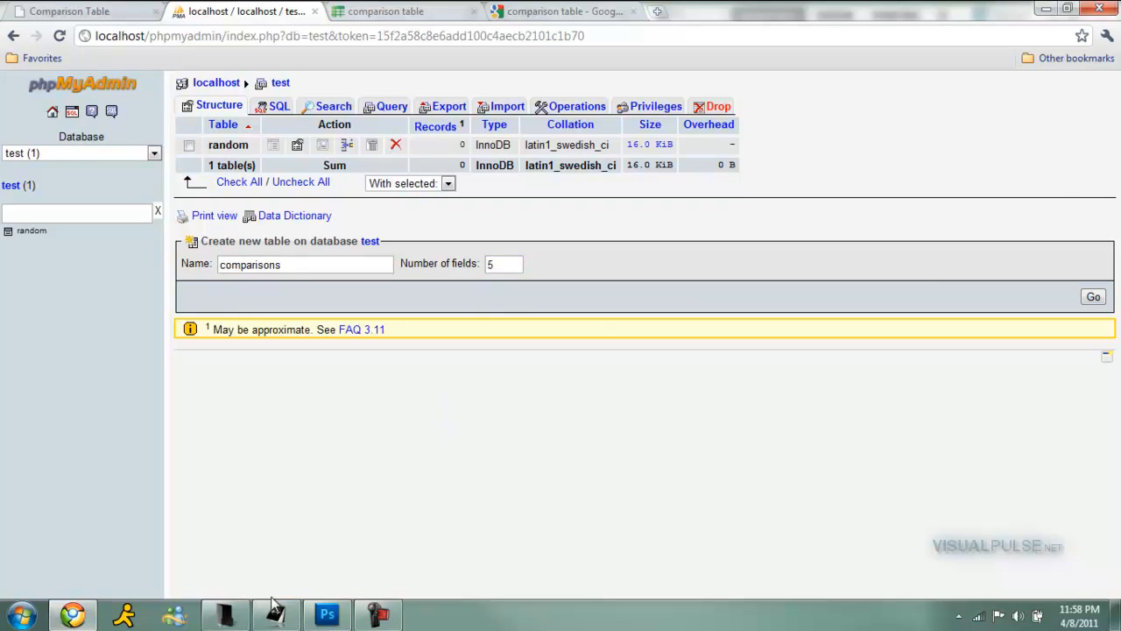
# - Check the spreadsheet's Regular column, then submit the new five-field table with Go
pyautogui.click(385, 11)
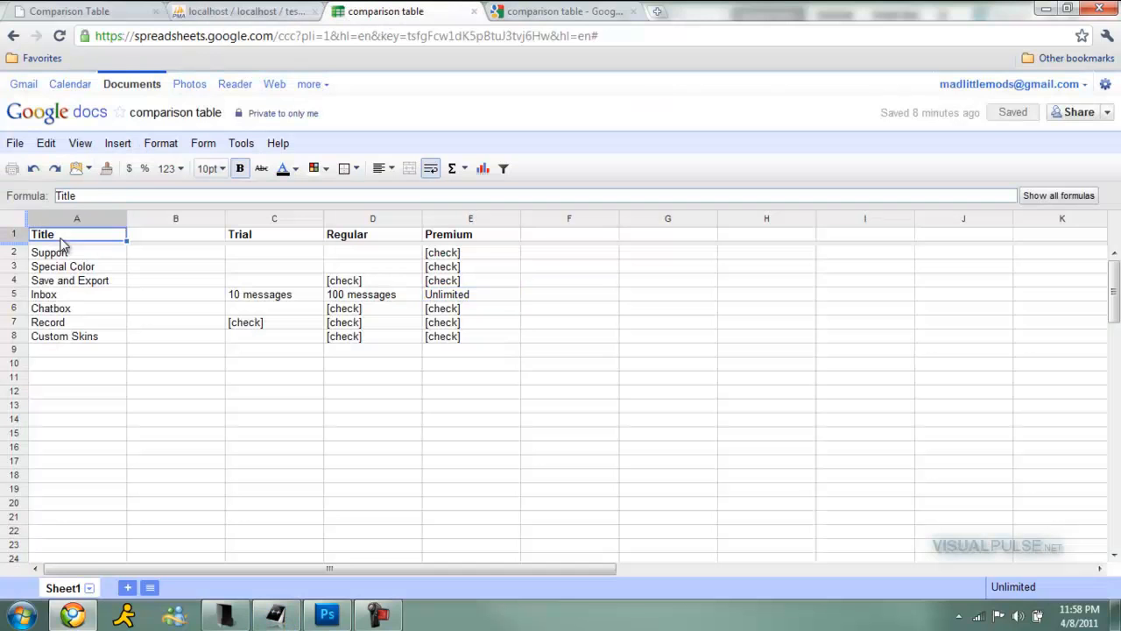
pyautogui.click(359, 235)
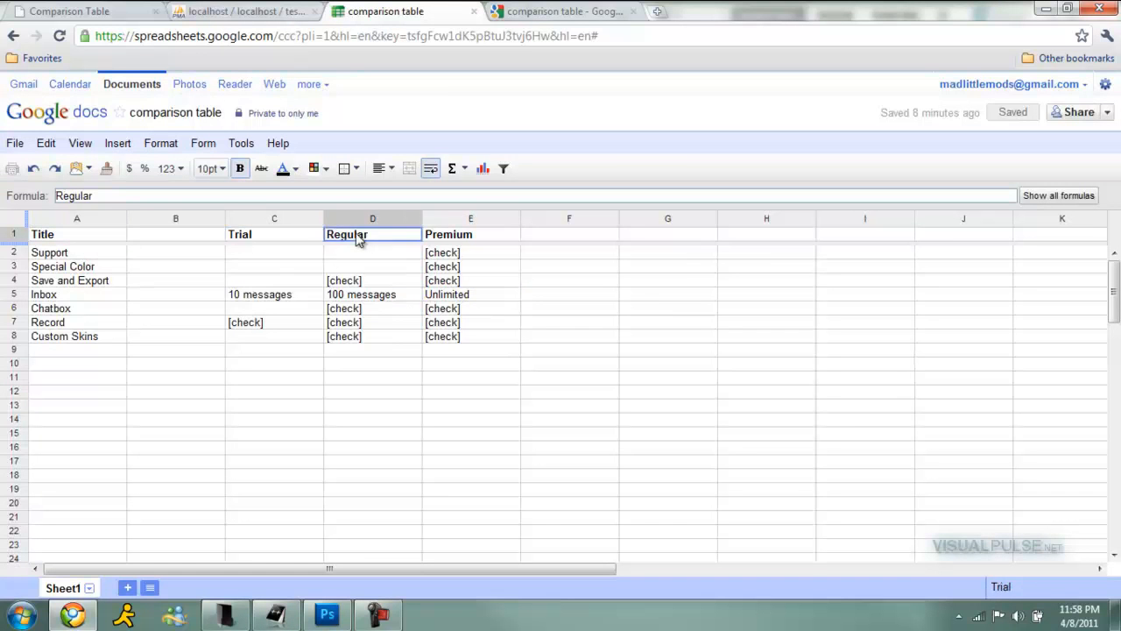
pyautogui.click(236, 11)
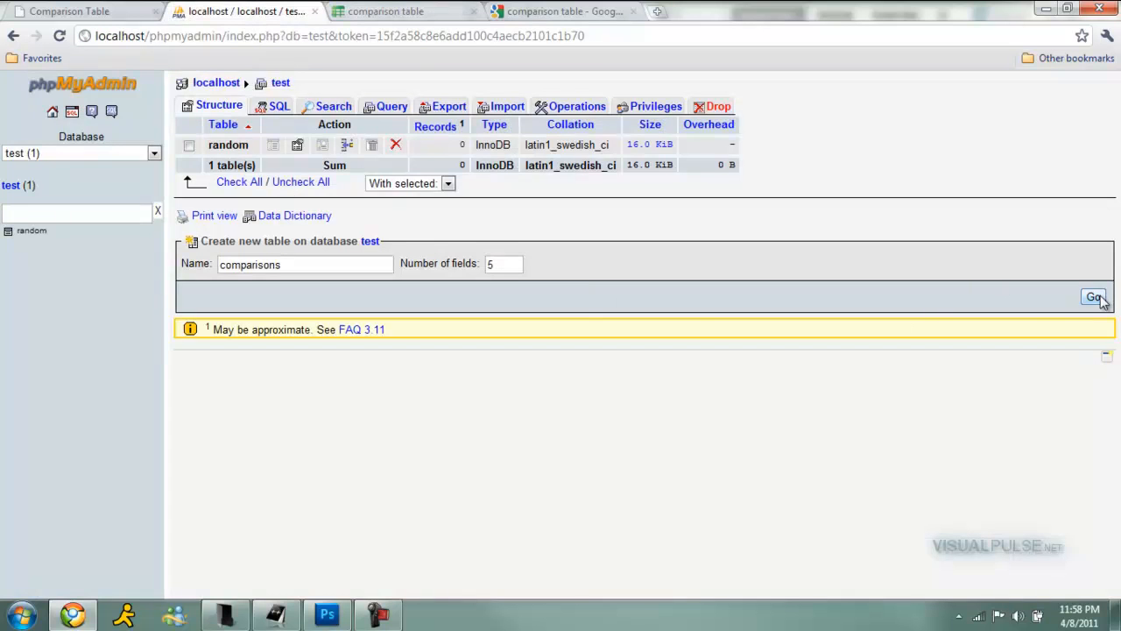
pyautogui.click(1090, 296)
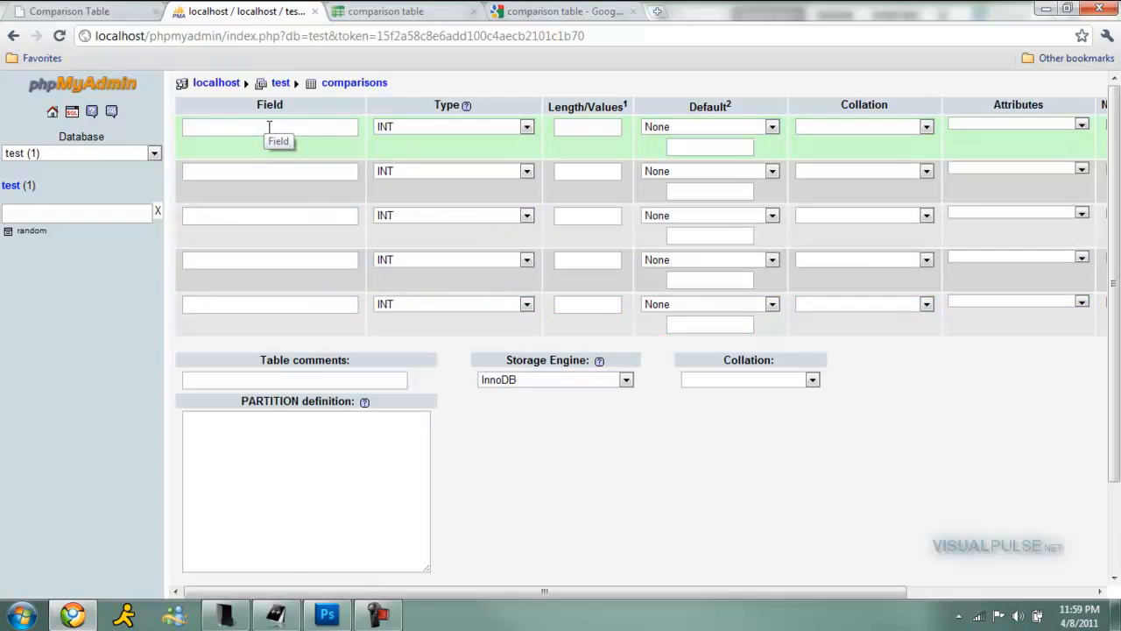
# - Define the id column as INT with length 255
pyautogui.write('id')
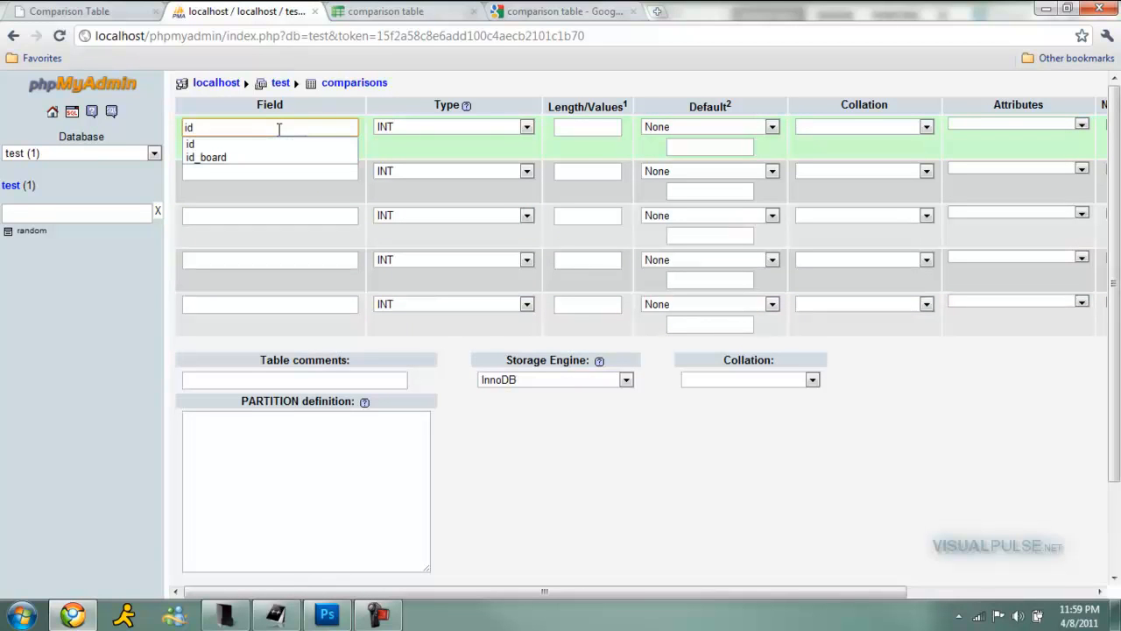
pyautogui.click(587, 126)
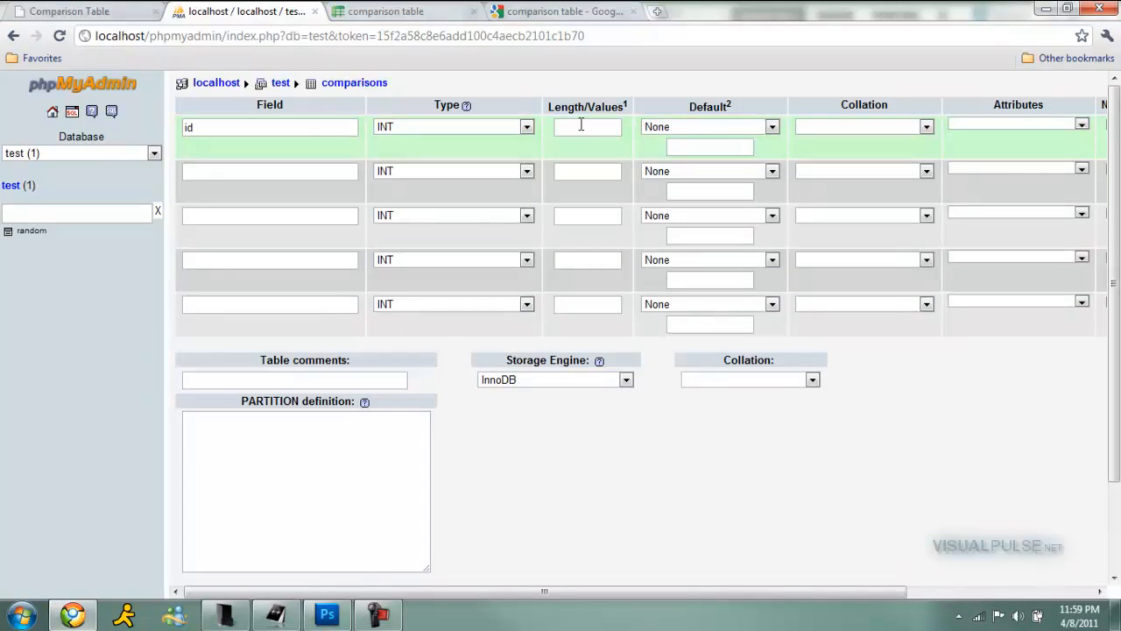
pyautogui.write('255')
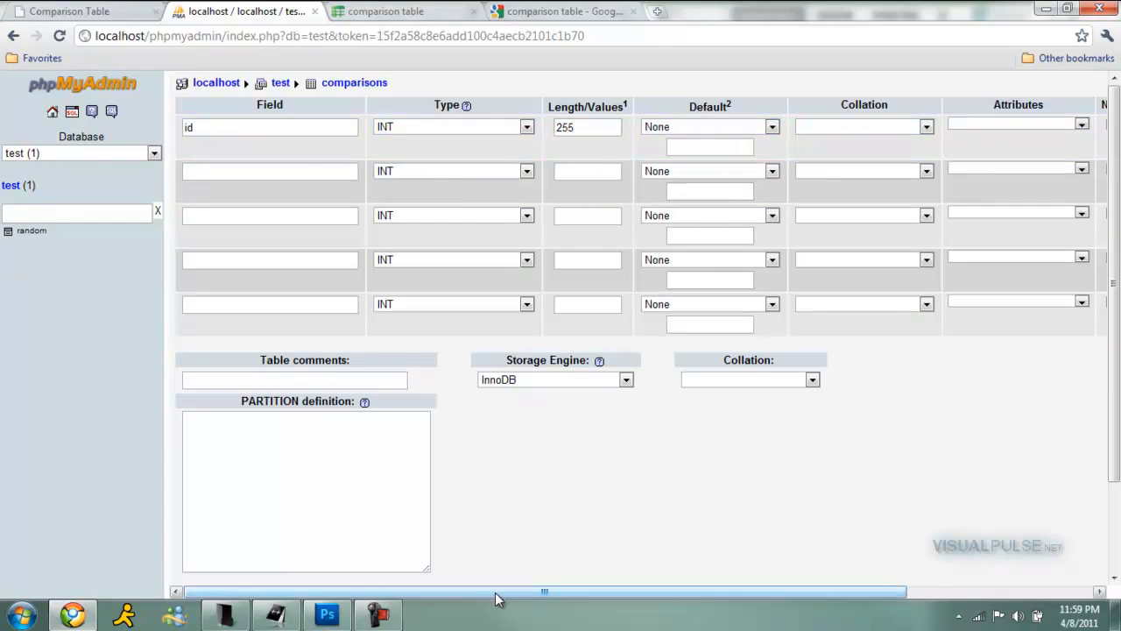
pyautogui.hscroll(3)
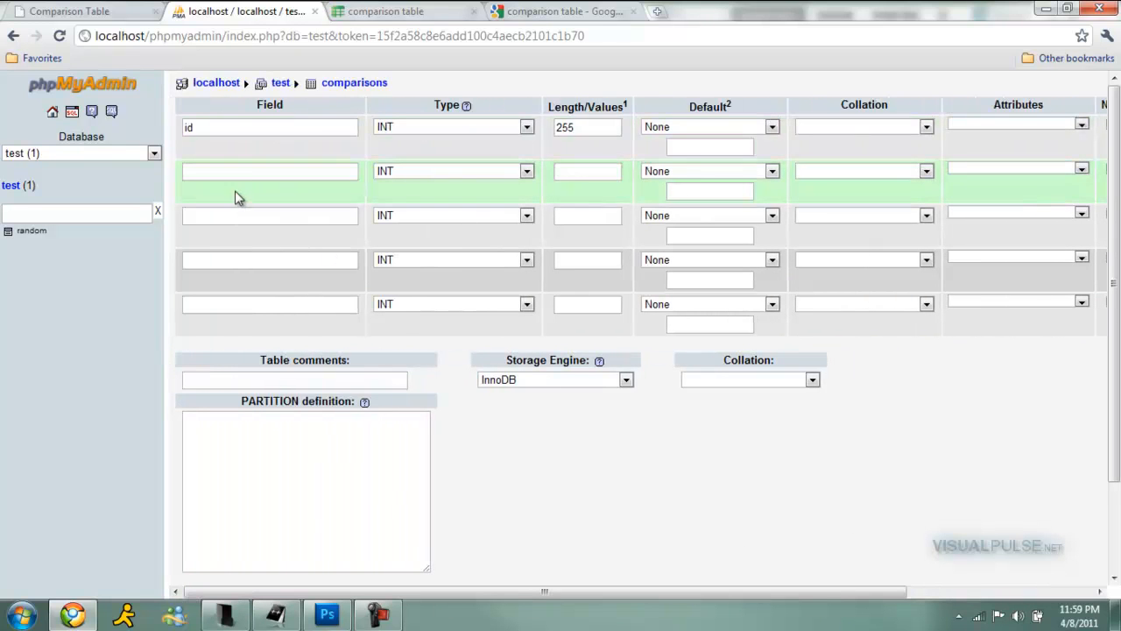
# - Define title and trial_entry as VARCHAR(999) columns
pyautogui.write('title')
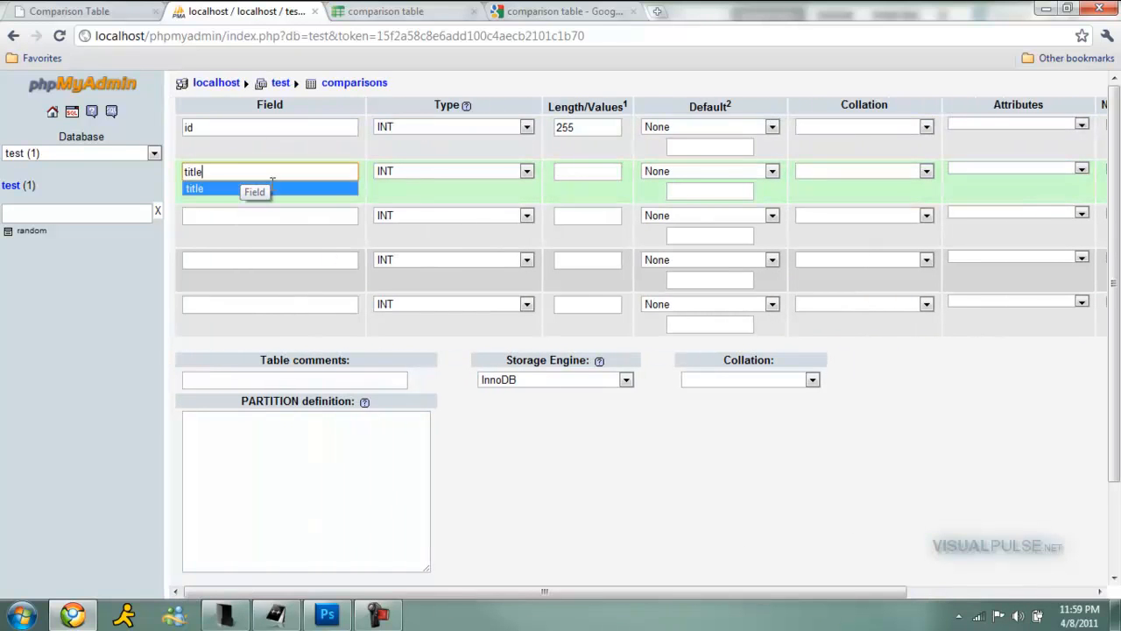
pyautogui.click(452, 172)
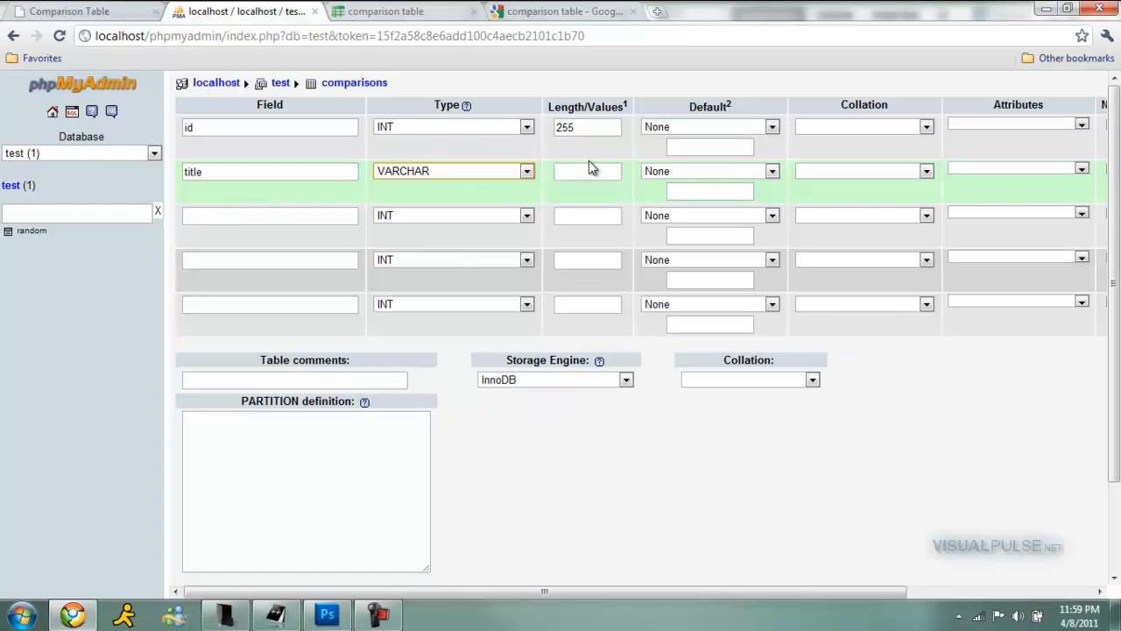
pyautogui.write('999')
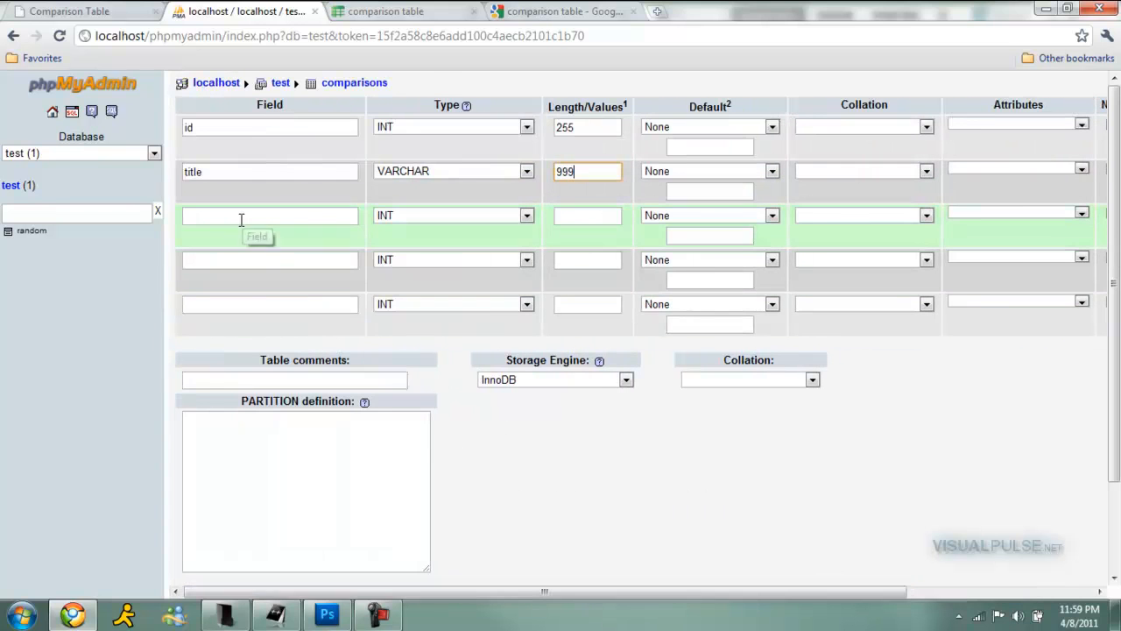
pyautogui.click(263, 216)
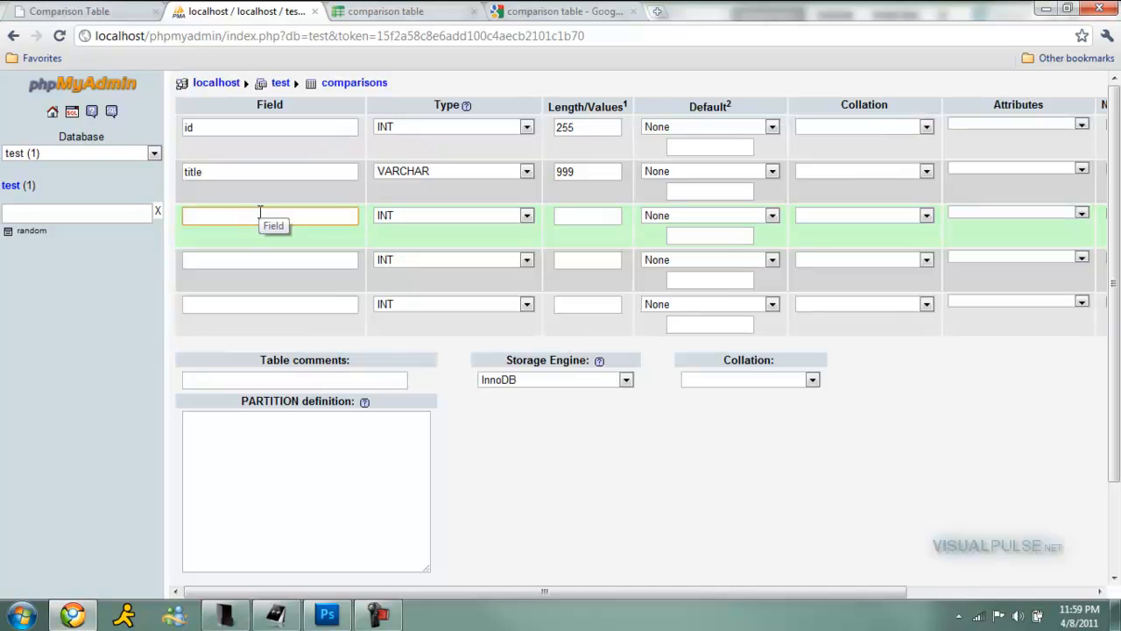
pyautogui.write('trial_entry')
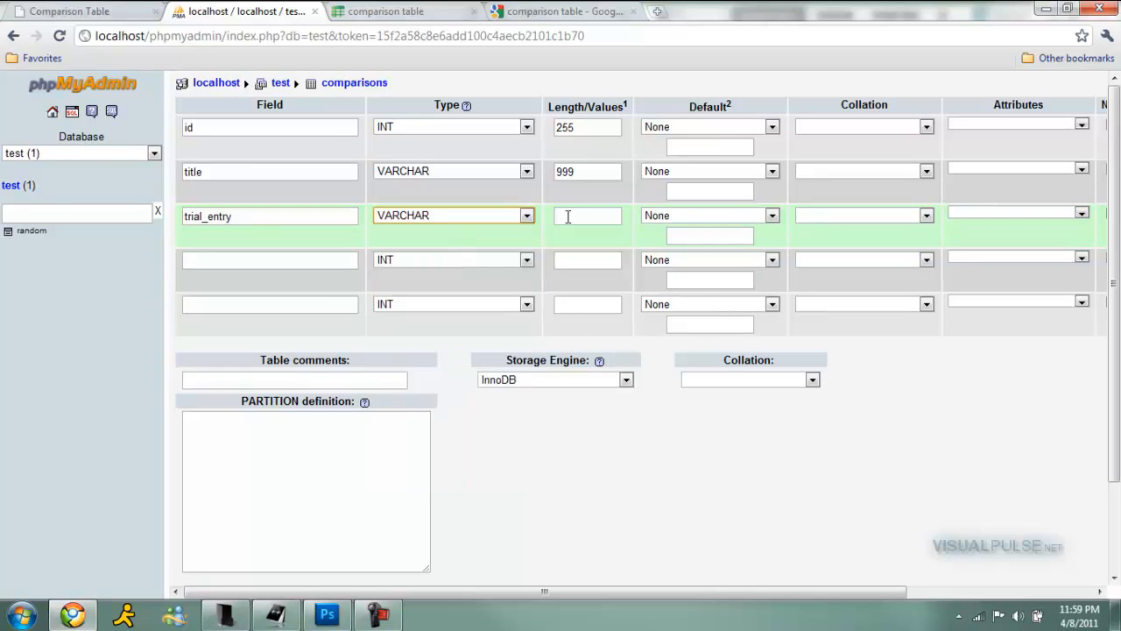
pyautogui.write('999')
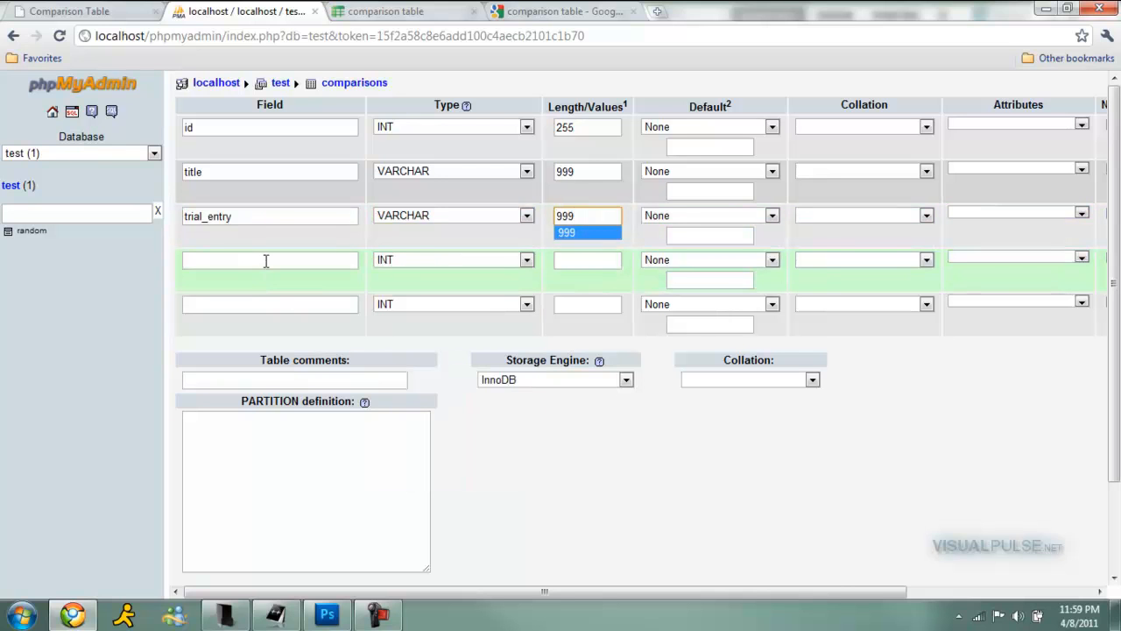
# - Define regular_entry and premium_entry as VARCHAR(999) columns
pyautogui.write('regualar')
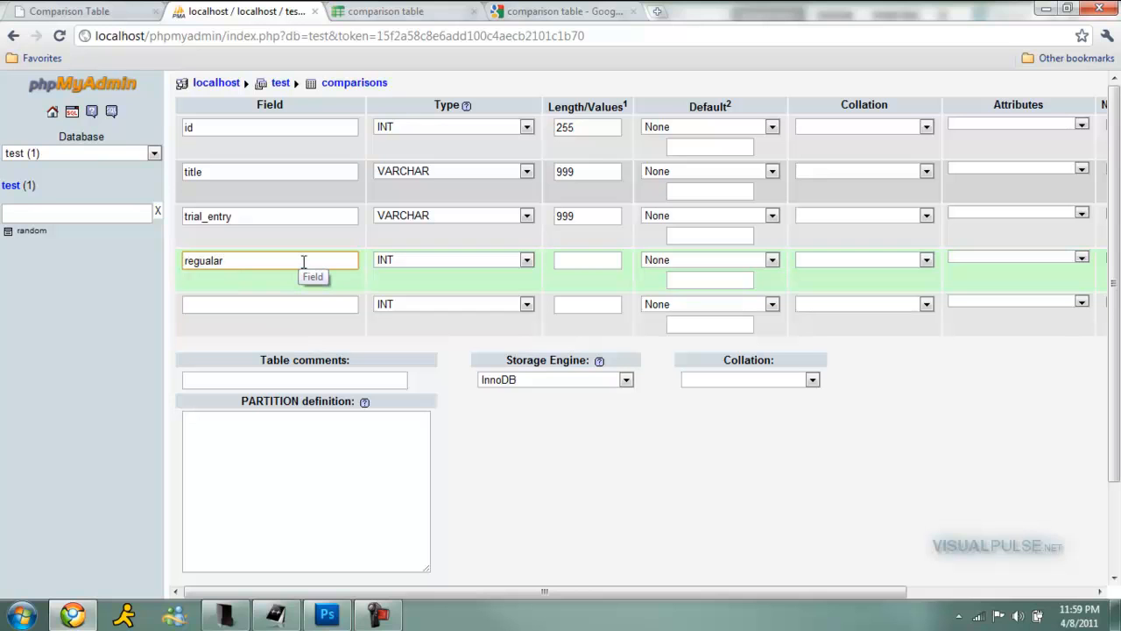
pyautogui.press('BackSpace')
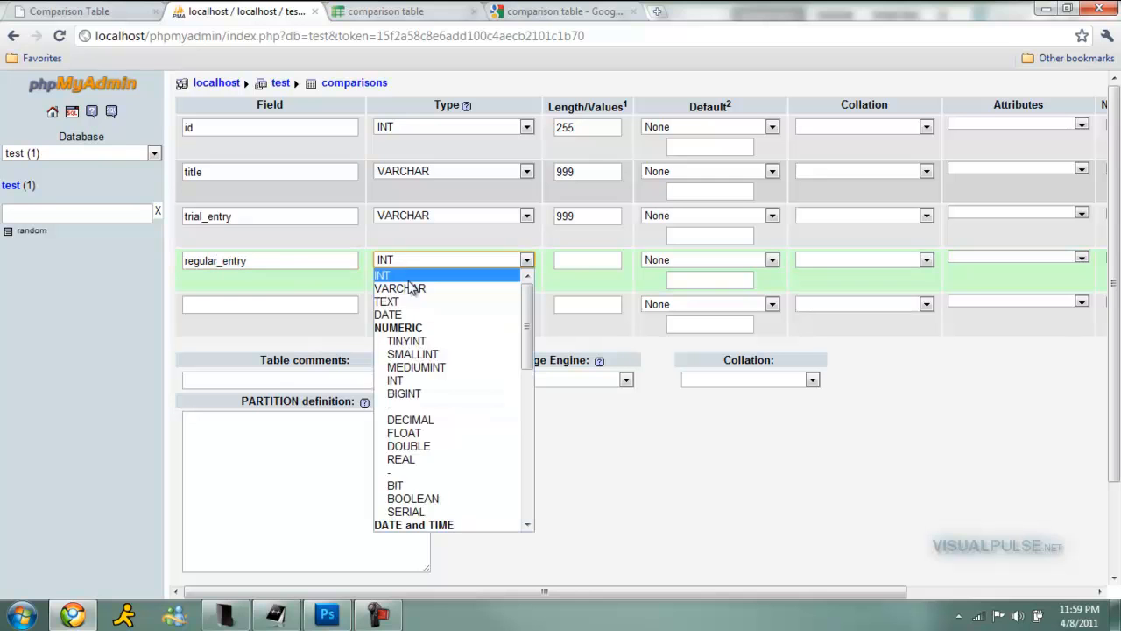
pyautogui.click(398, 287)
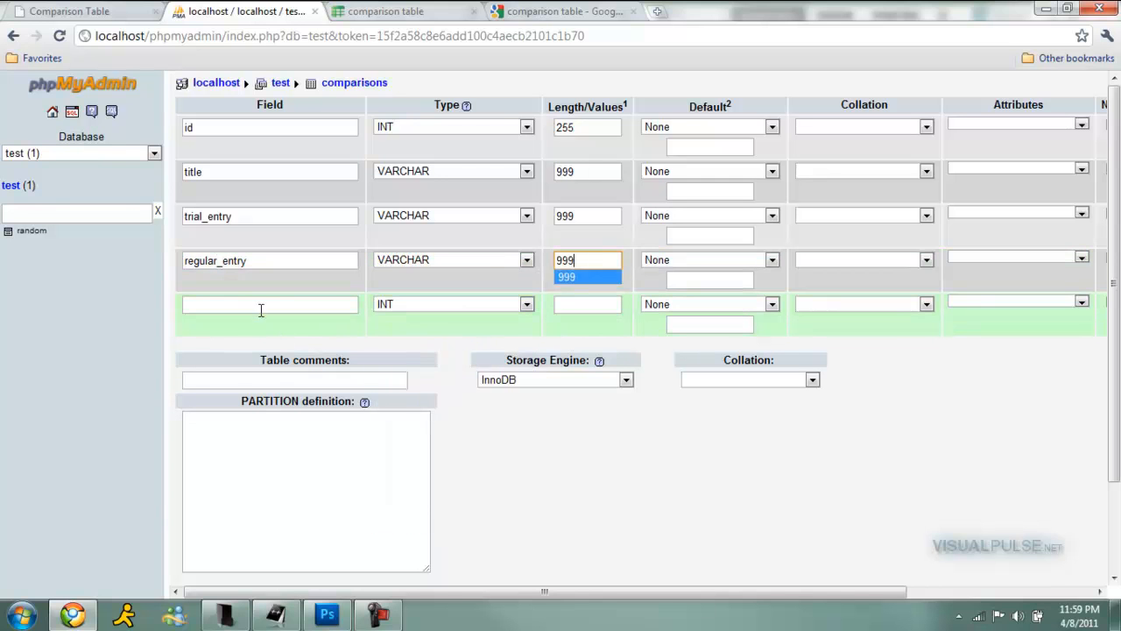
pyautogui.write('prem')
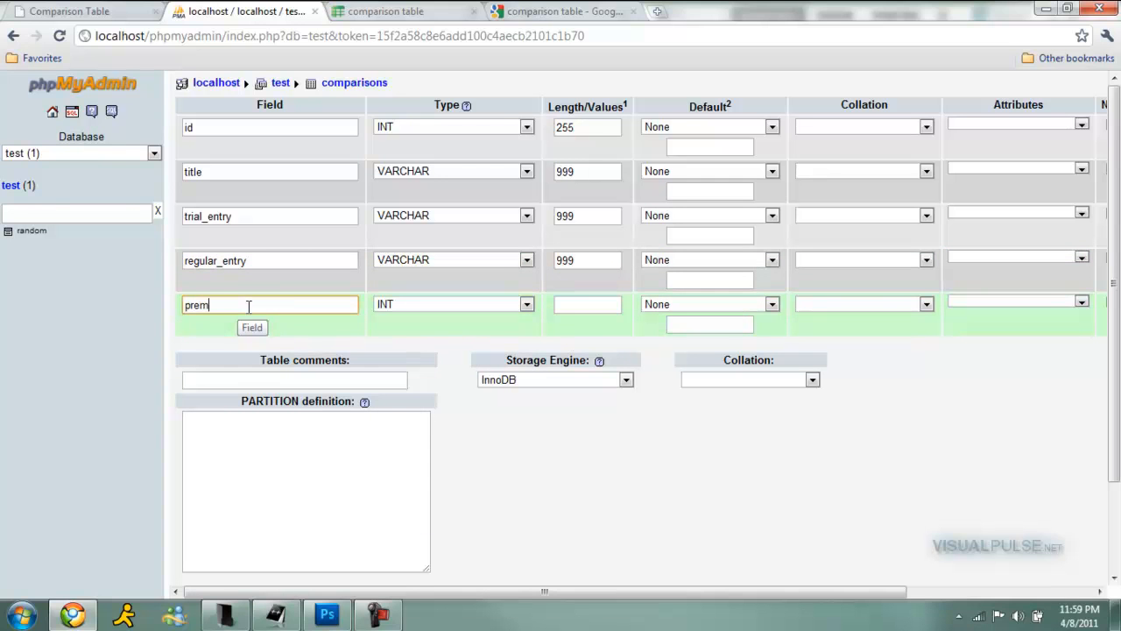
pyautogui.write('ium_entry')
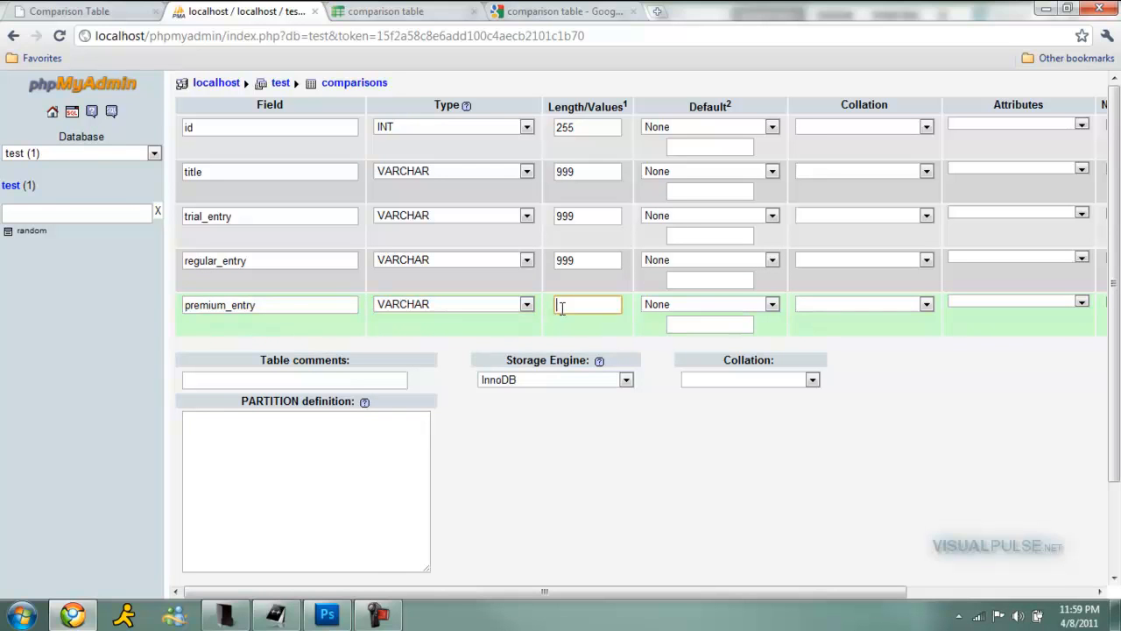
pyautogui.write('999')
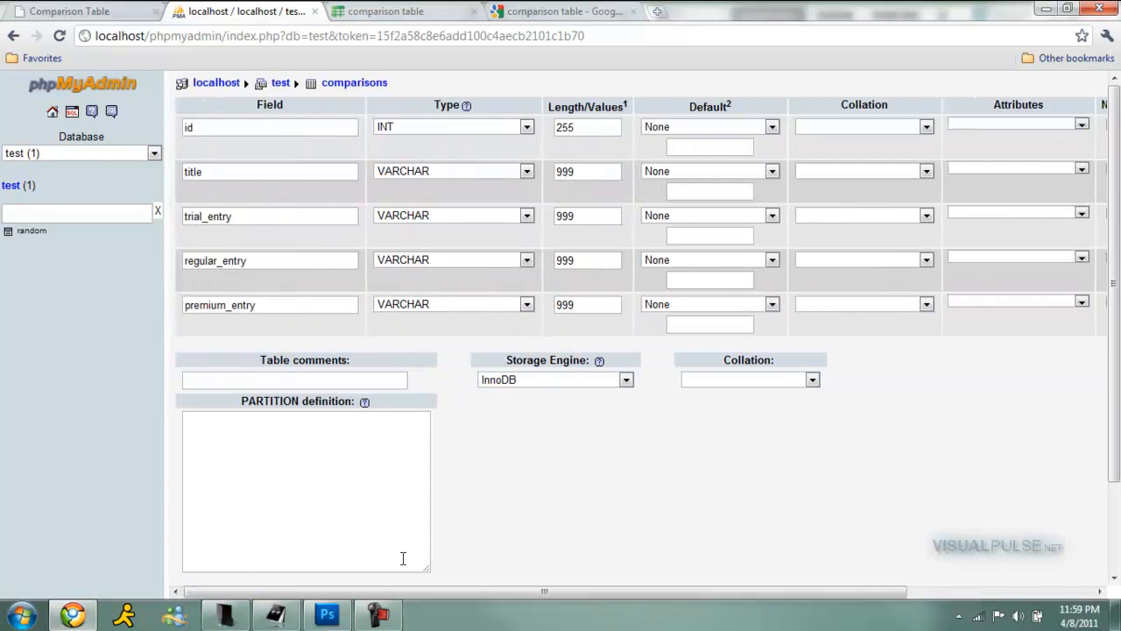
# - Save the column definitions to create the comparisons table
pyautogui.click(923, 491)
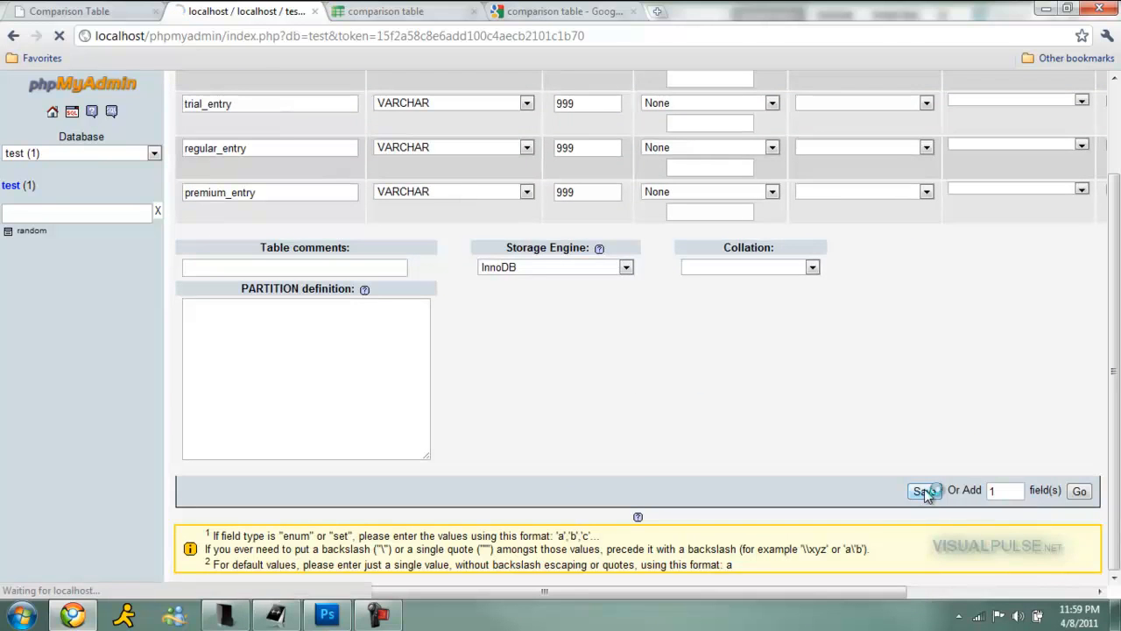
pyautogui.click(926, 490)
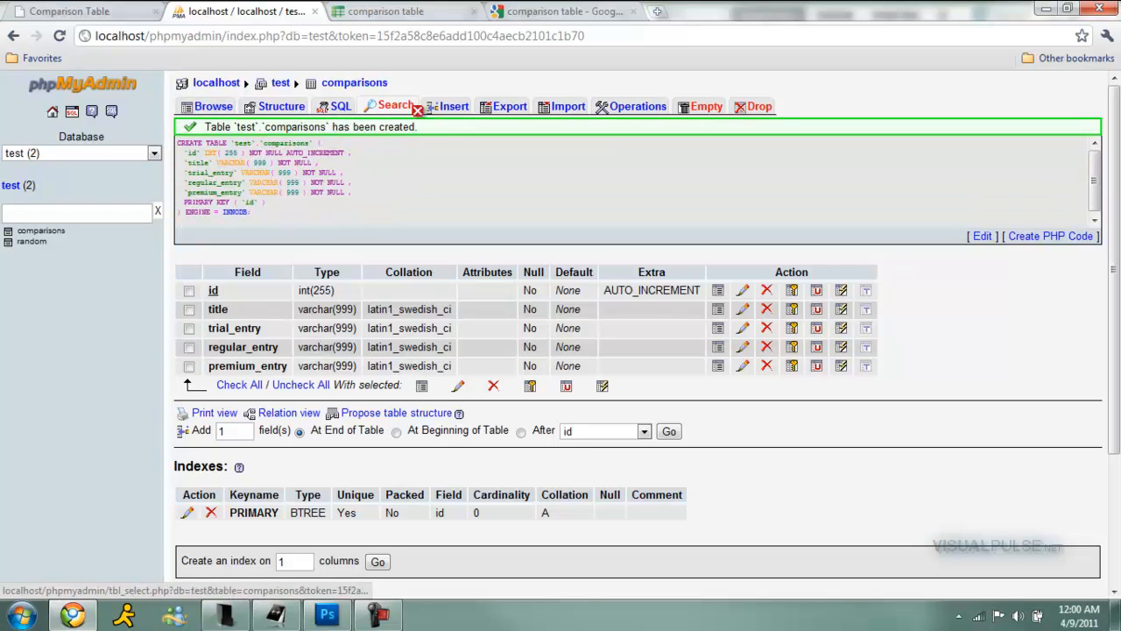
# - Start a new row on the Insert form with title Support, checking the spreadsheet for its values
pyautogui.click(452, 107)
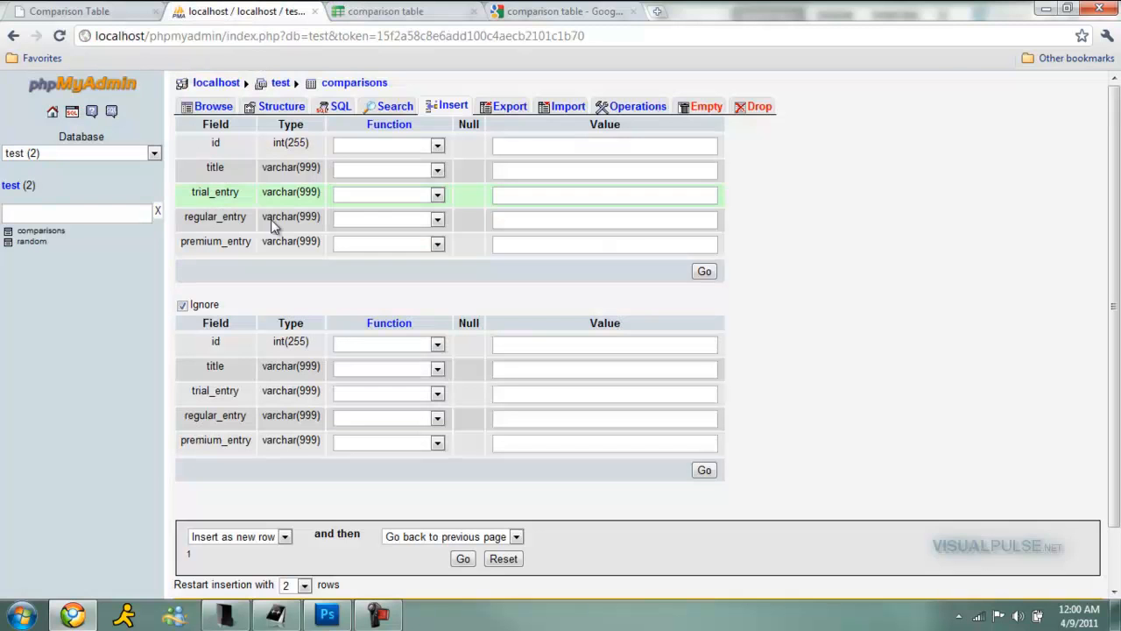
pyautogui.click(604, 145)
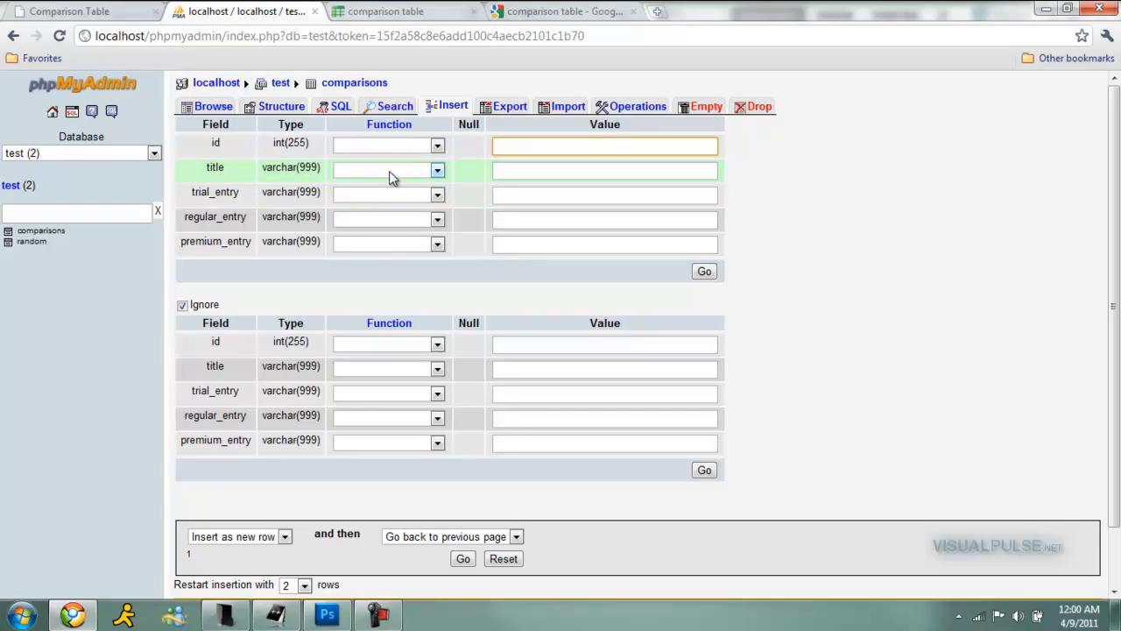
pyautogui.click(603, 170)
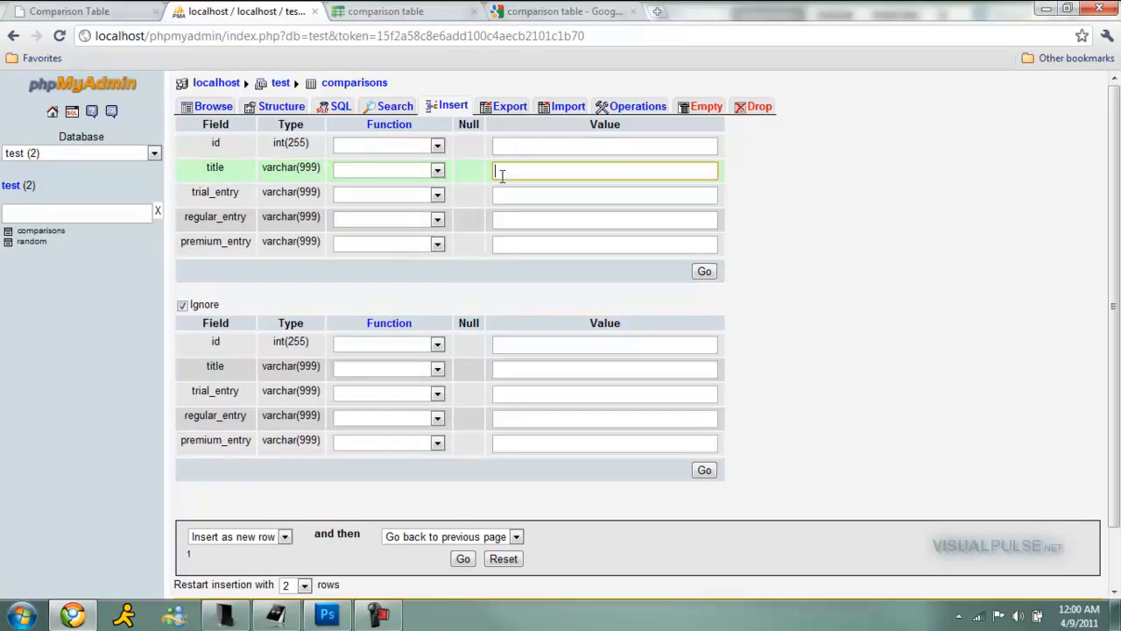
pyautogui.click(386, 11)
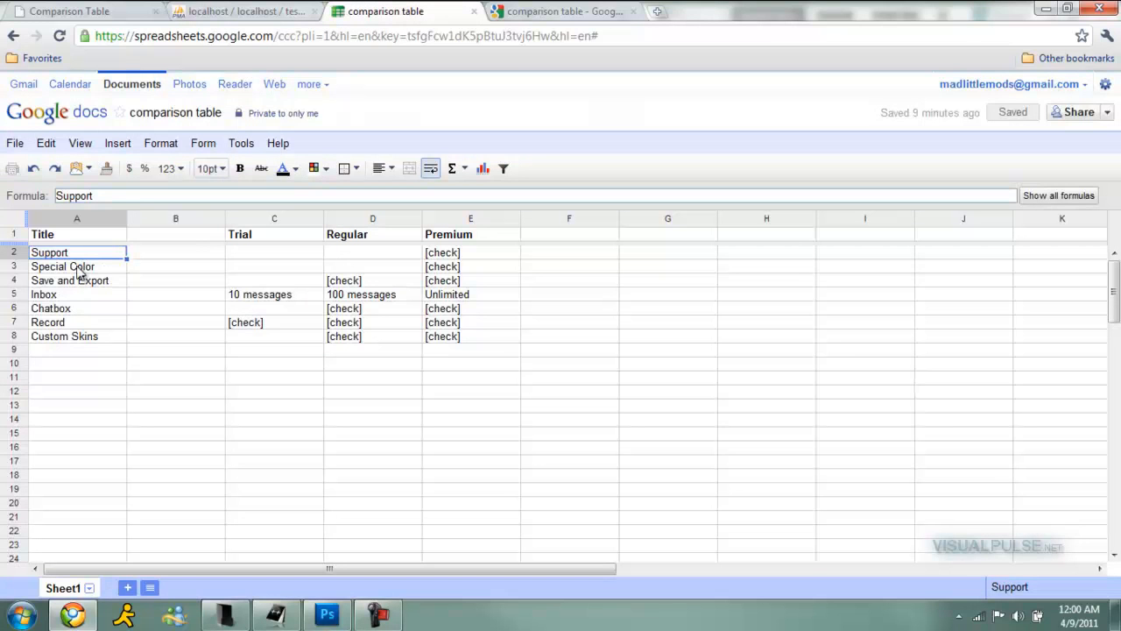
pyautogui.click(246, 10)
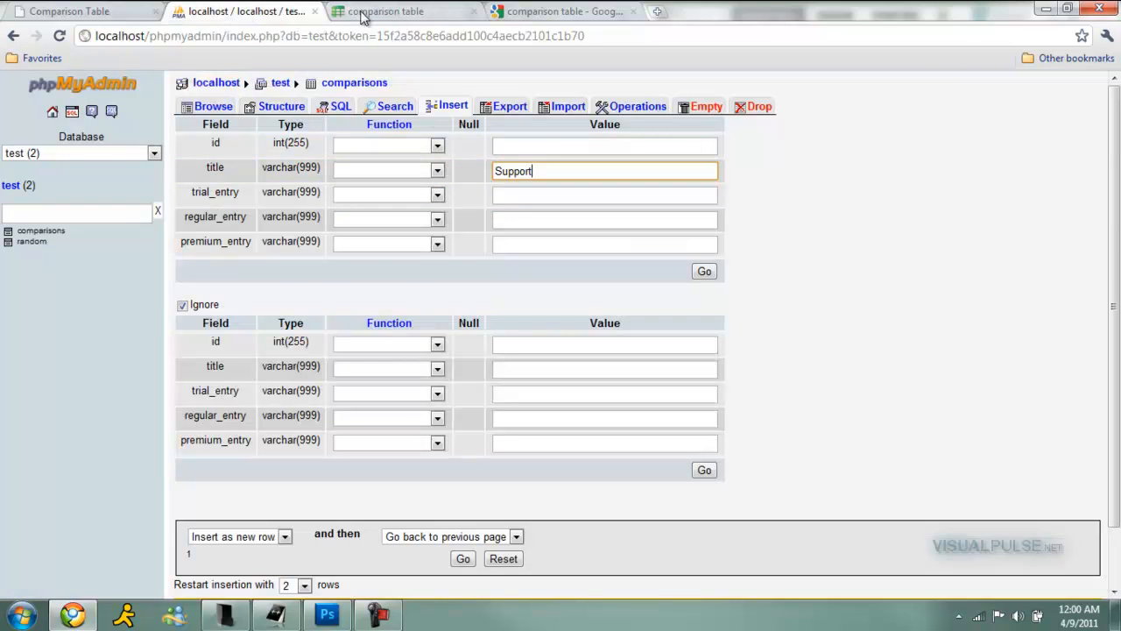
pyautogui.click(385, 10)
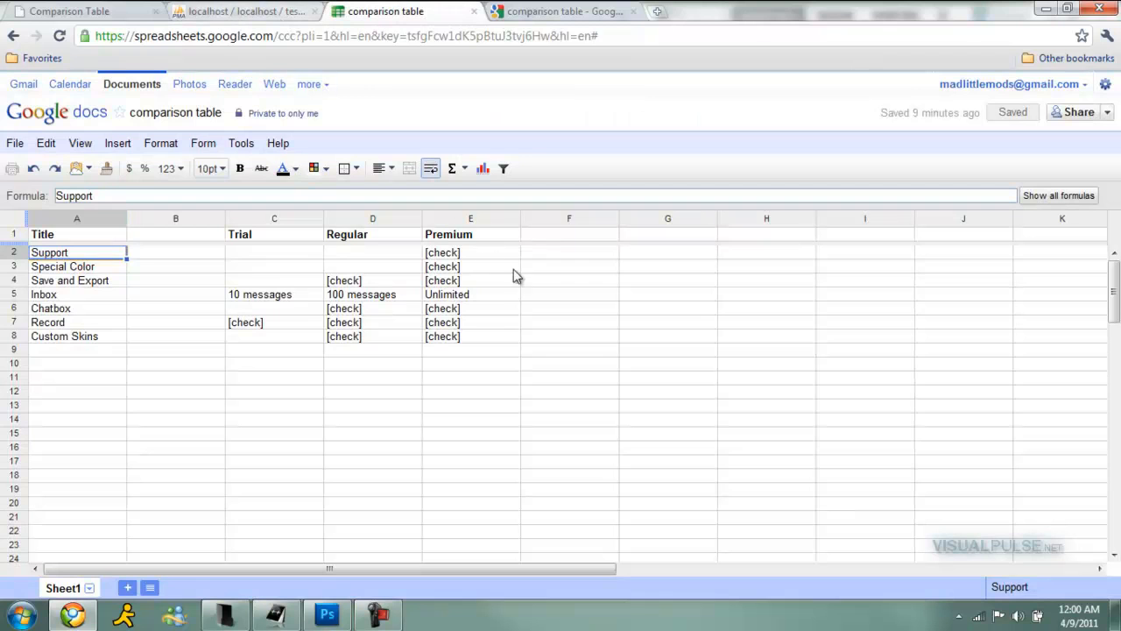
pyautogui.click(245, 11)
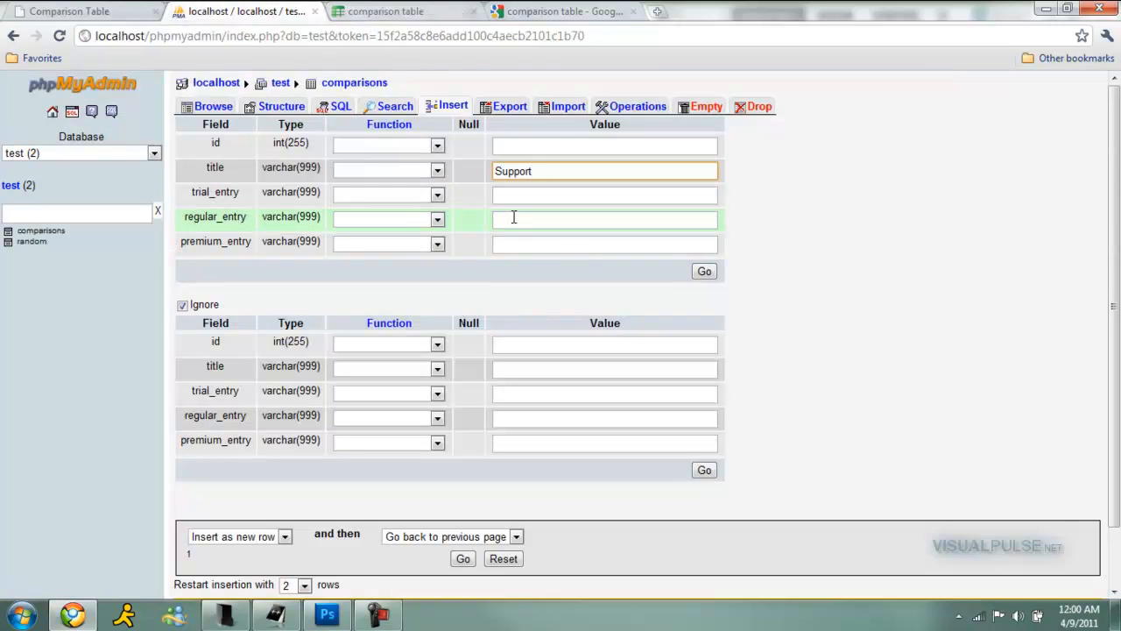
# - Enter [check] as the Support row's premium entry and insert the row with Go
pyautogui.write('[check]')
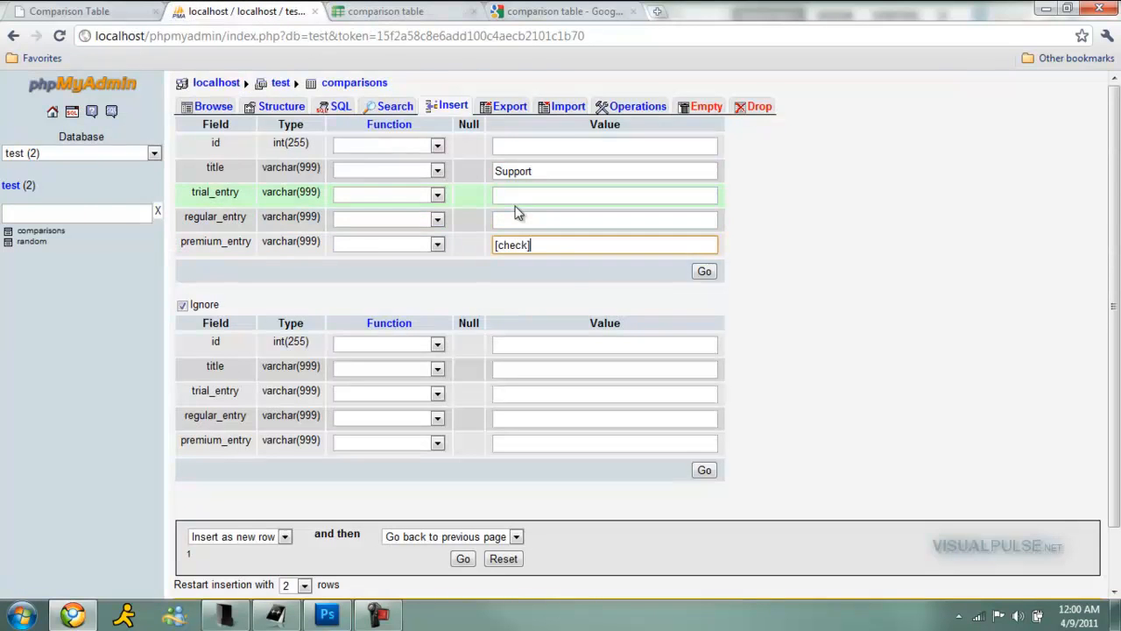
pyautogui.click(605, 245)
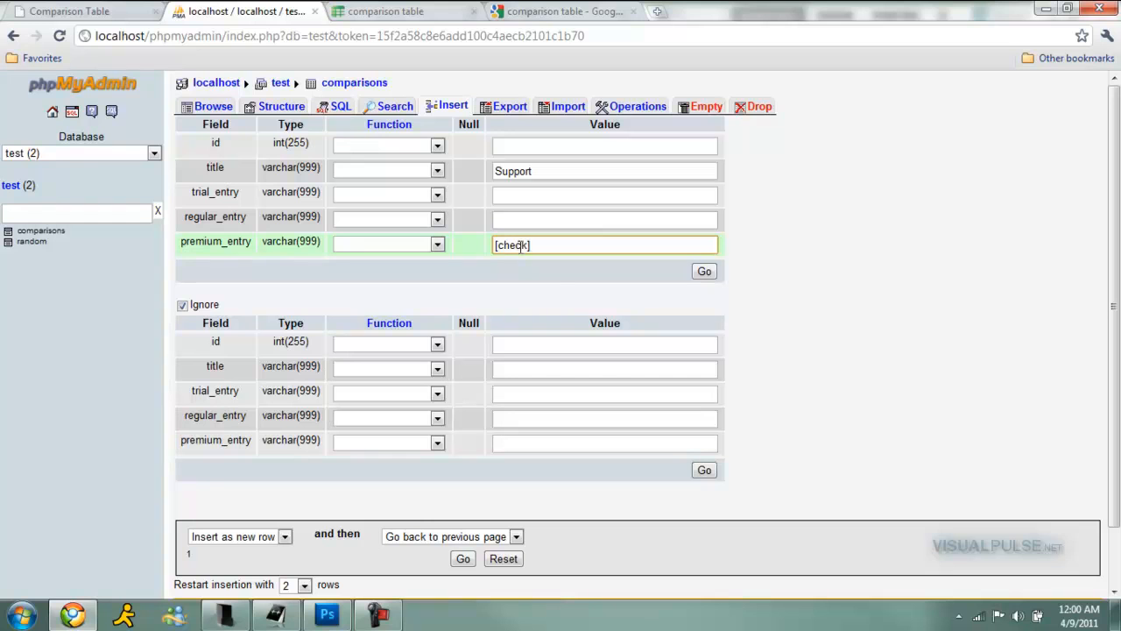
pyautogui.click(705, 270)
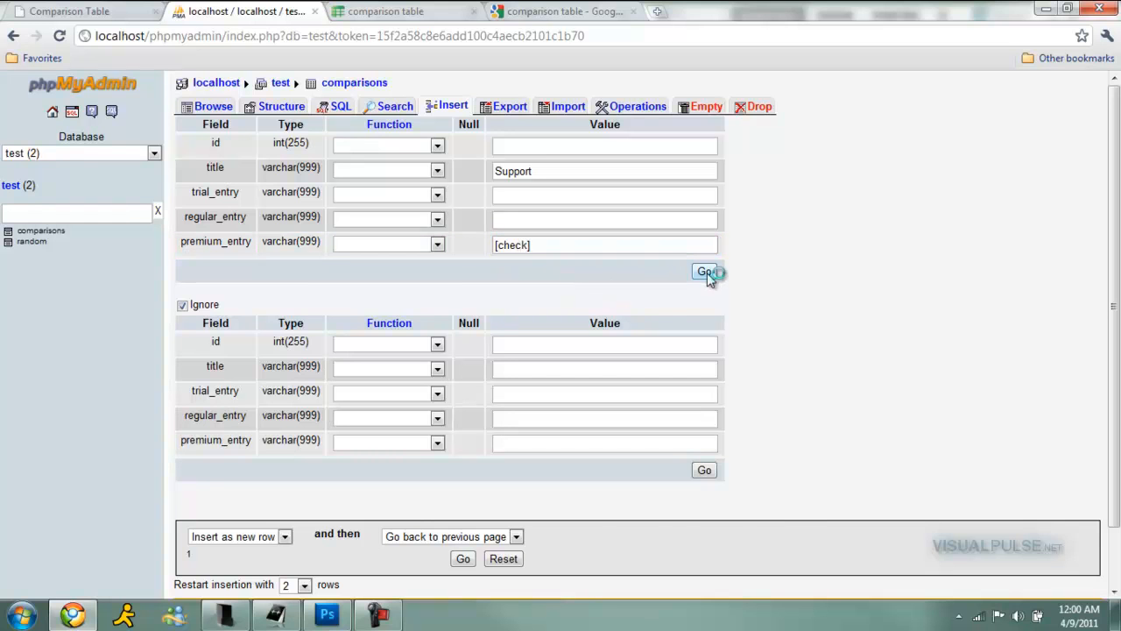
pyautogui.click(704, 270)
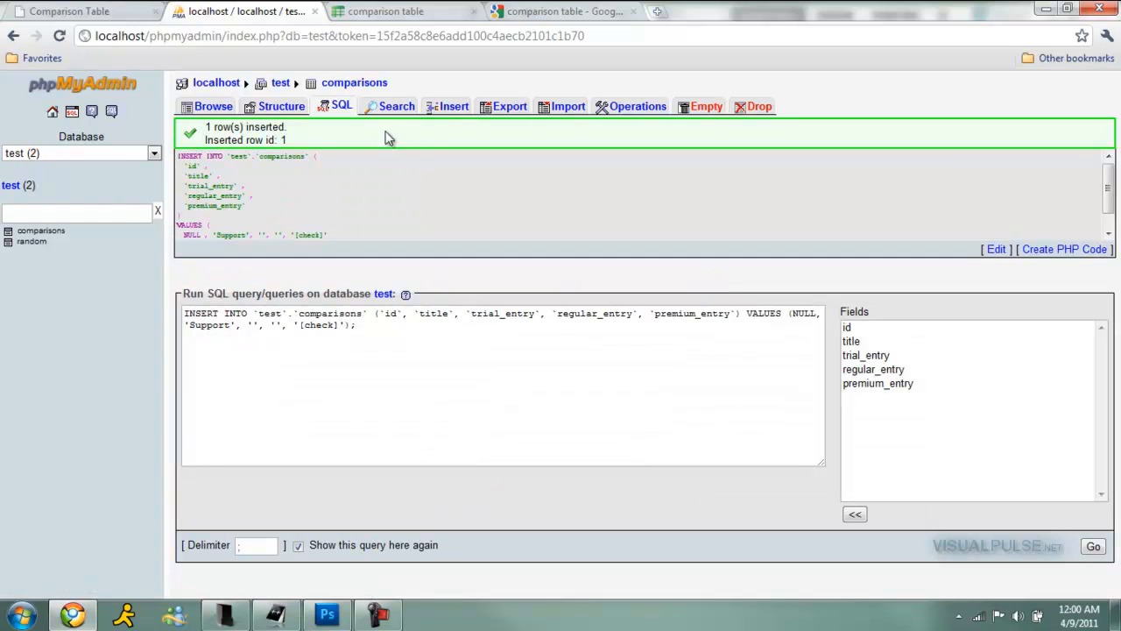
# - Insert a Special Color row with [check] as its premium entry
pyautogui.click(452, 107)
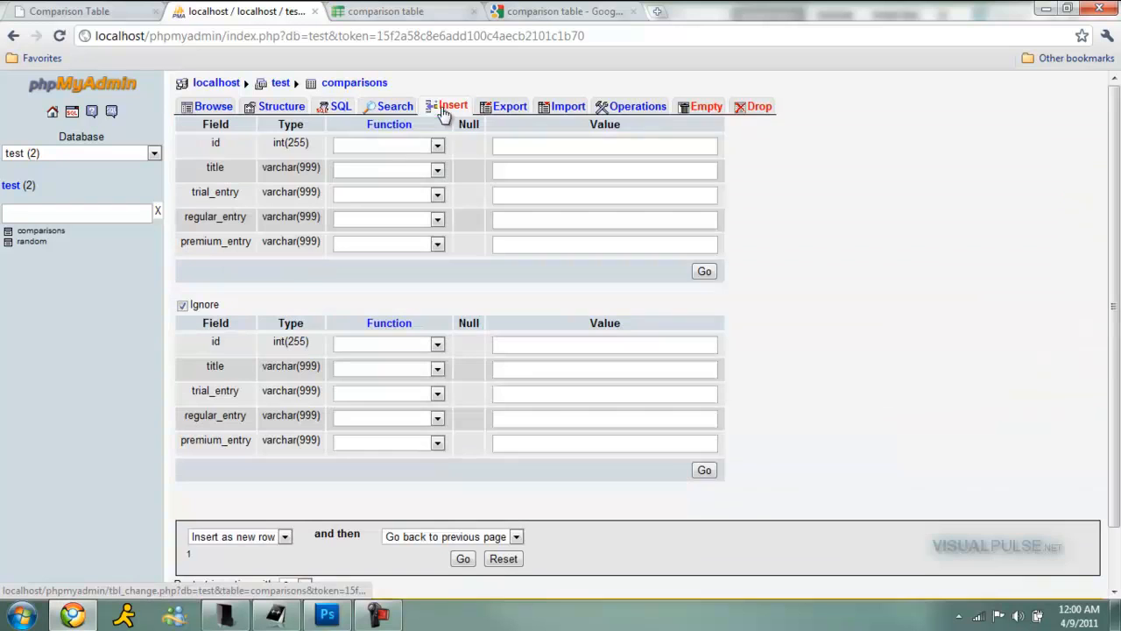
pyautogui.click(602, 170)
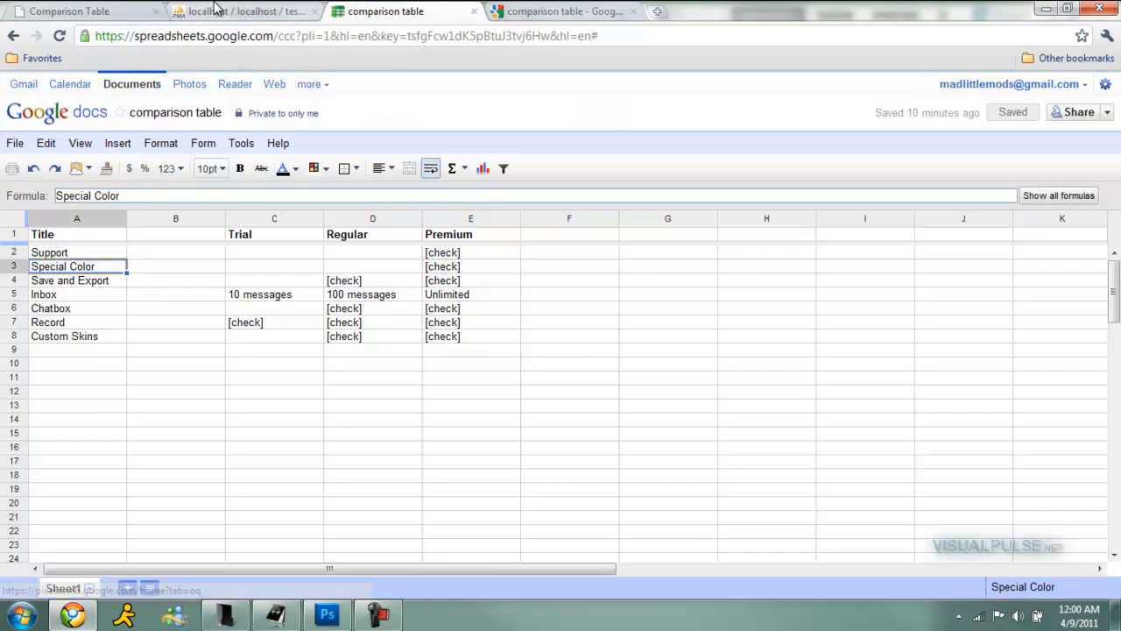
pyautogui.click(237, 10)
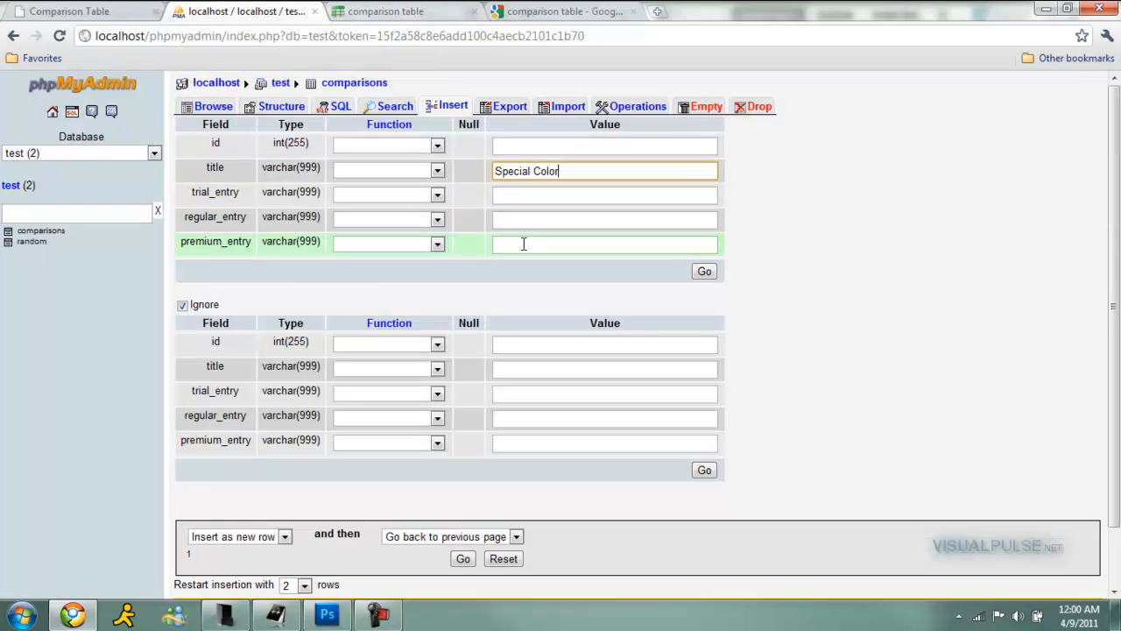
pyautogui.click(386, 10)
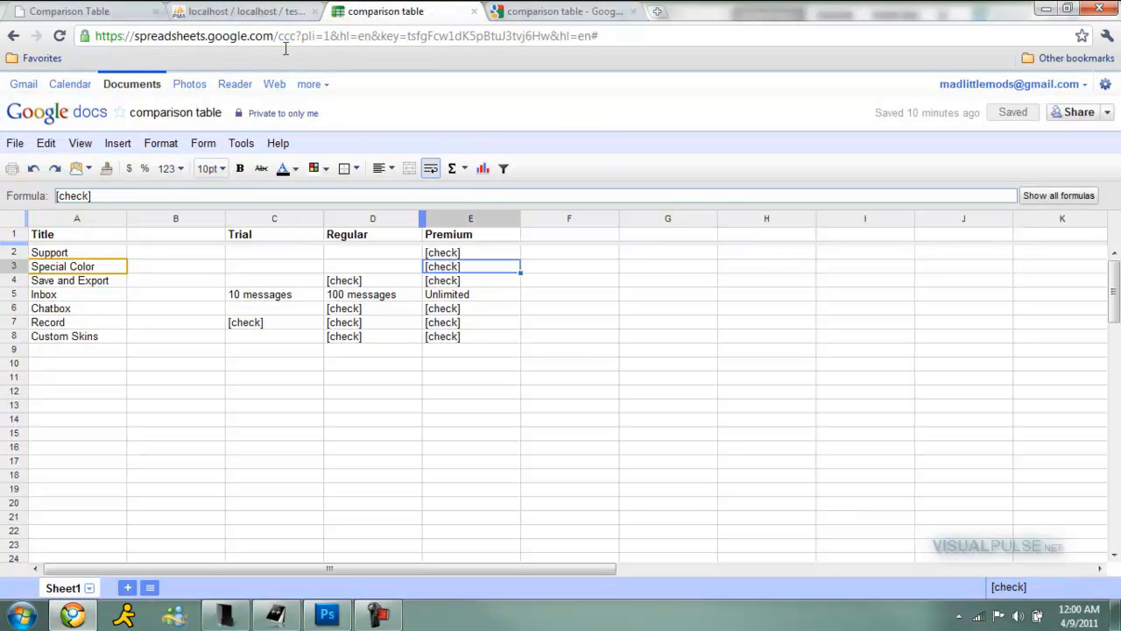
pyautogui.click(245, 11)
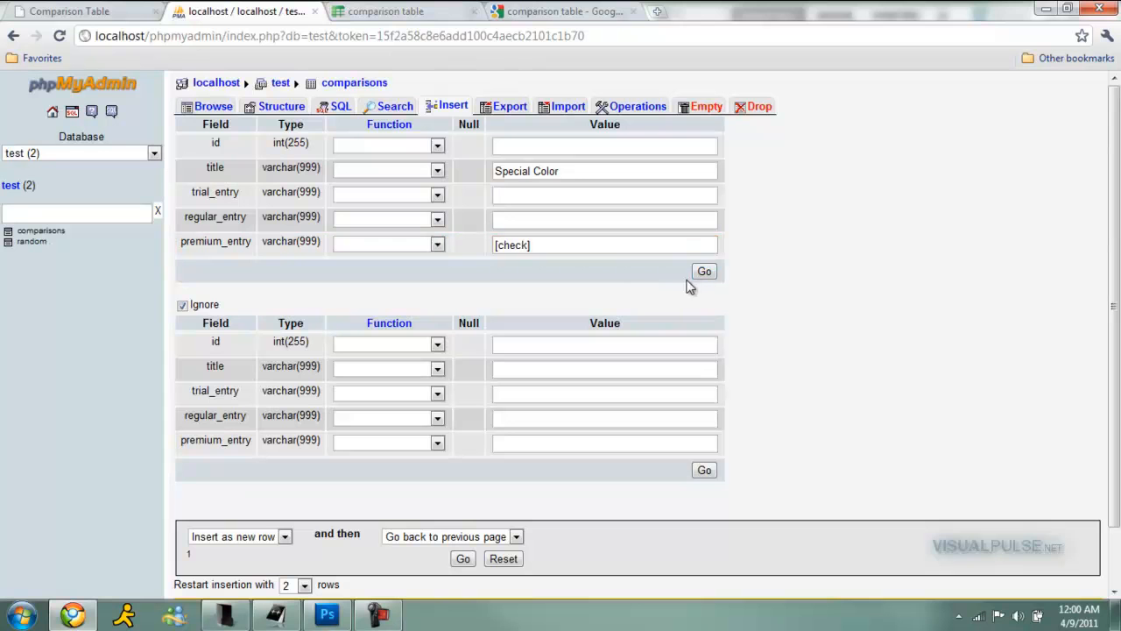
pyautogui.click(704, 270)
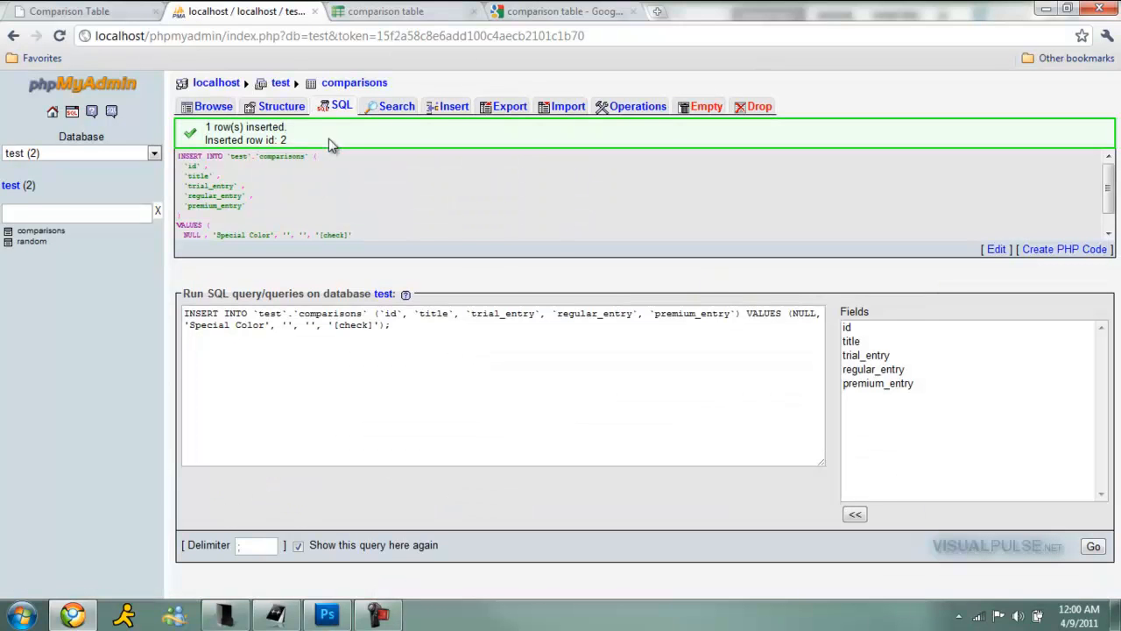
# - Insert a Save and Export row with [check] regular and premium entries
pyautogui.click(452, 107)
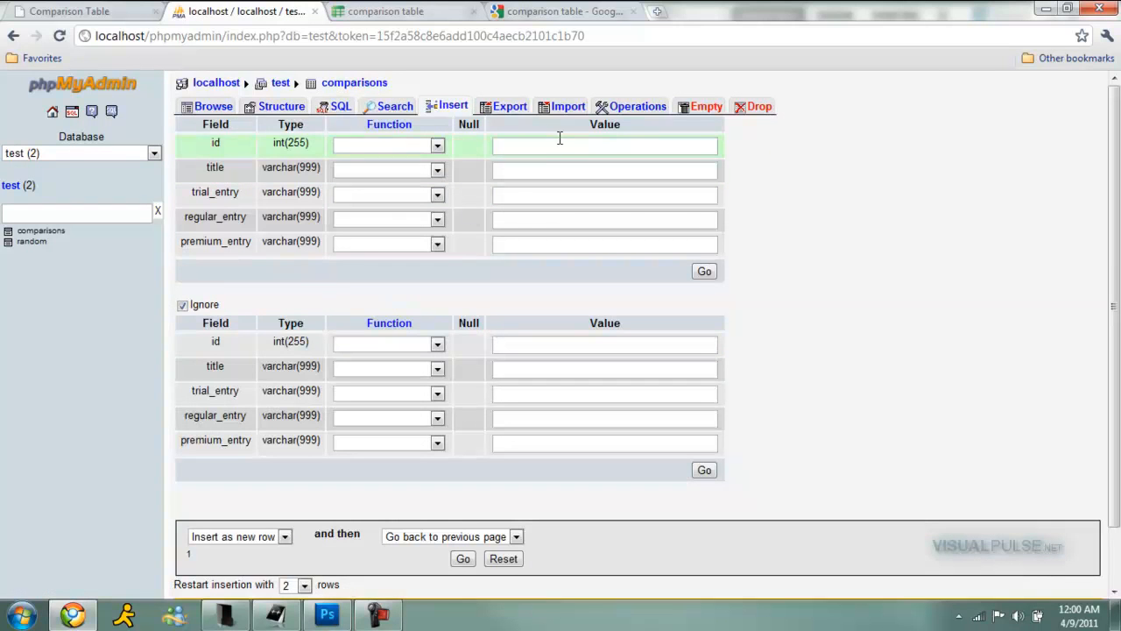
pyautogui.click(385, 11)
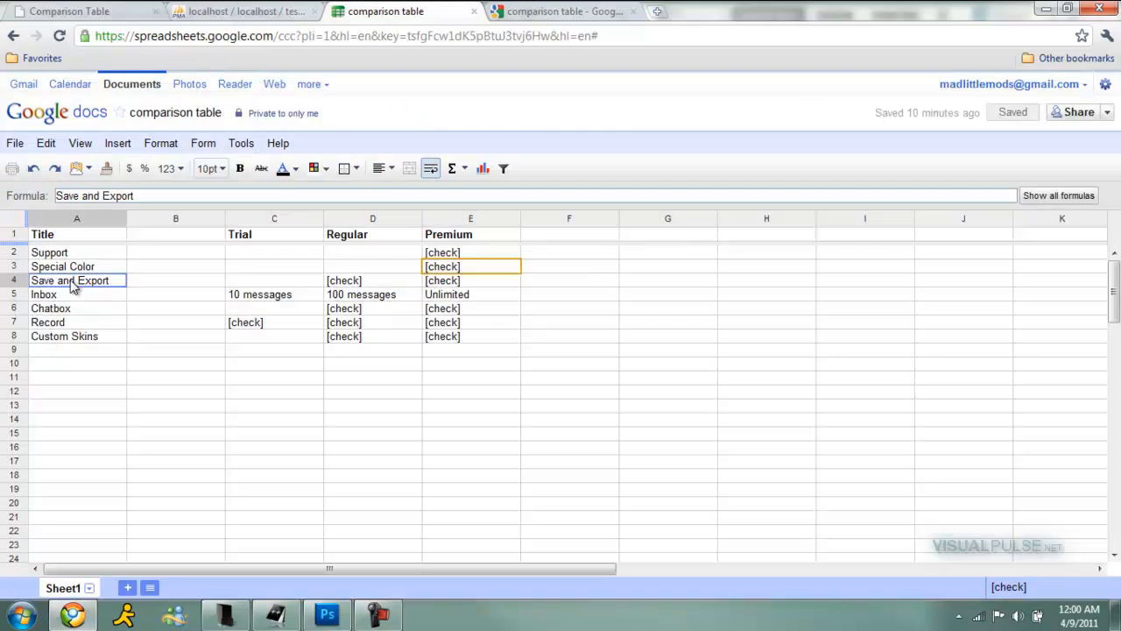
pyautogui.click(237, 11)
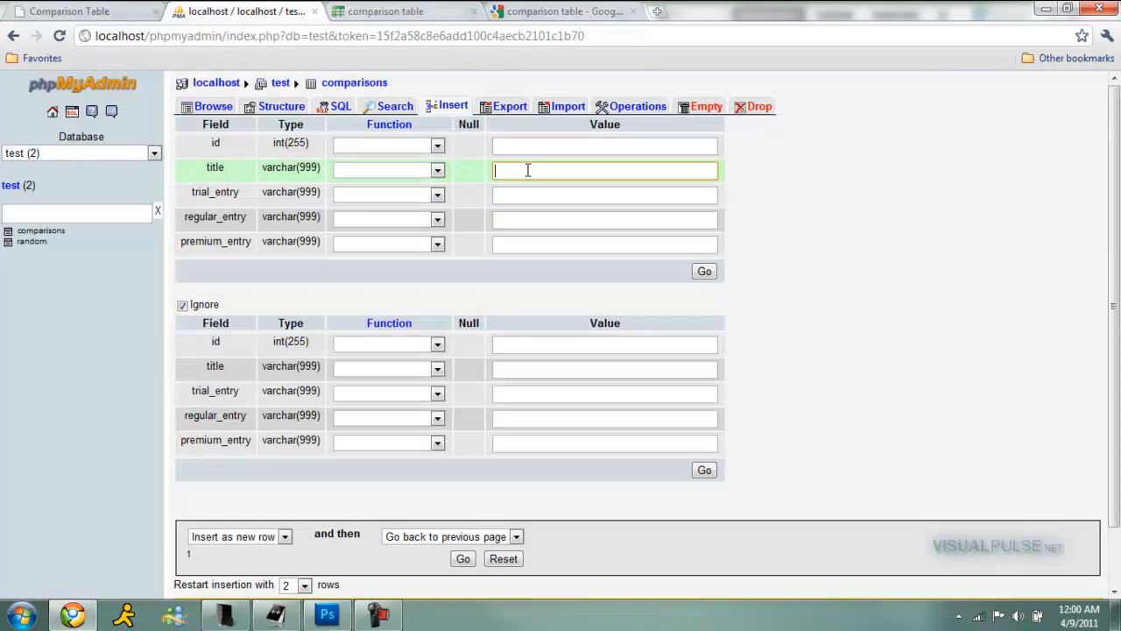
pyautogui.click(385, 11)
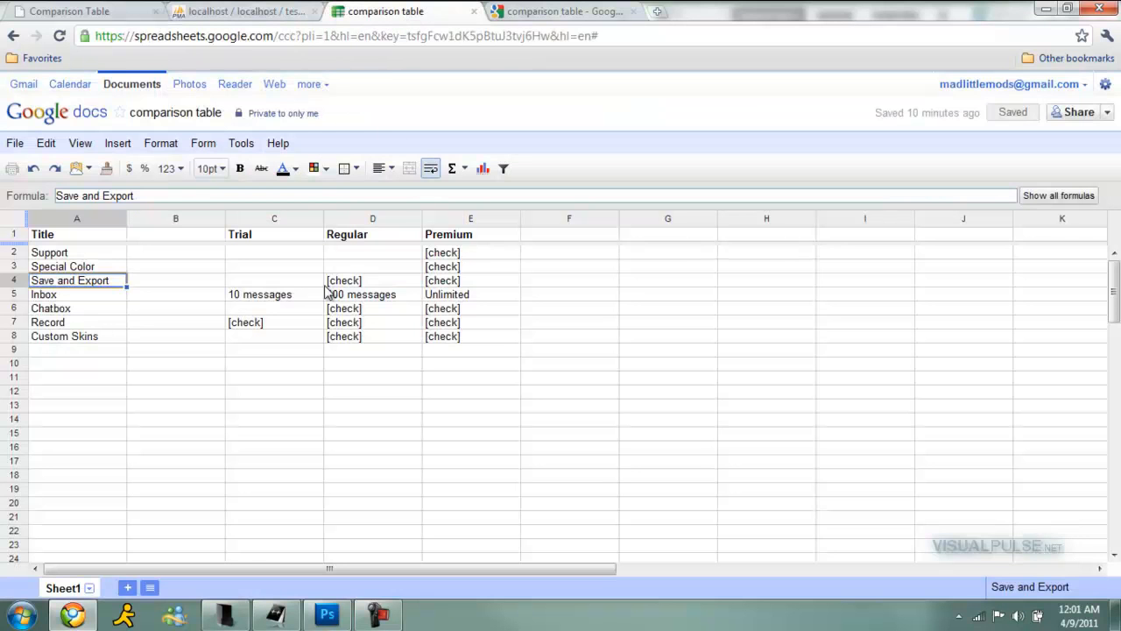
pyautogui.click(371, 280)
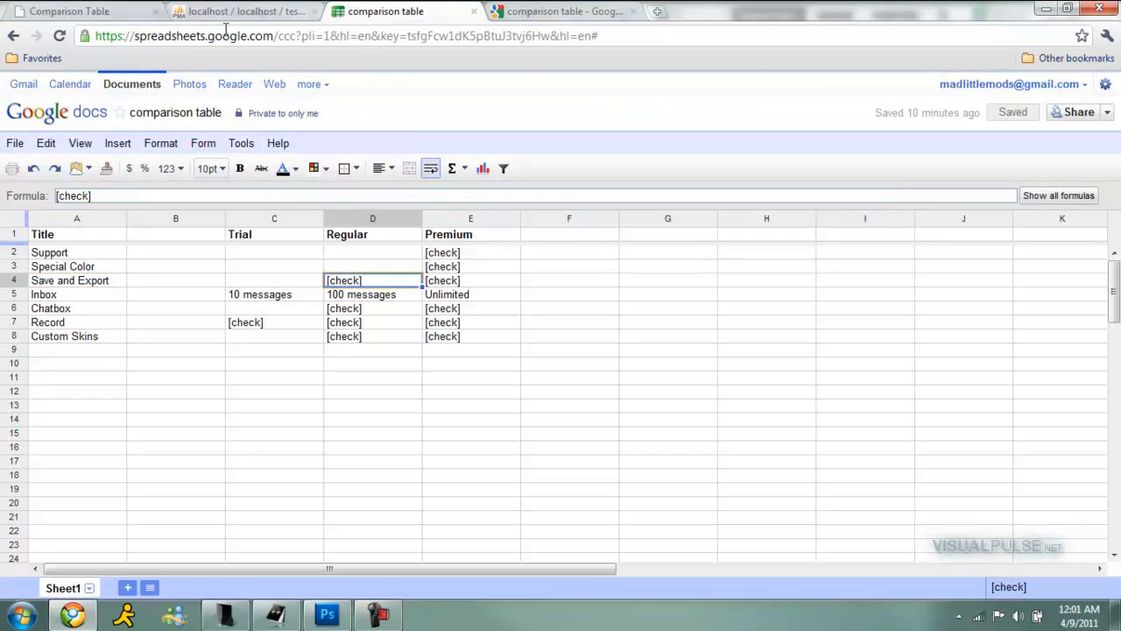
pyautogui.click(246, 10)
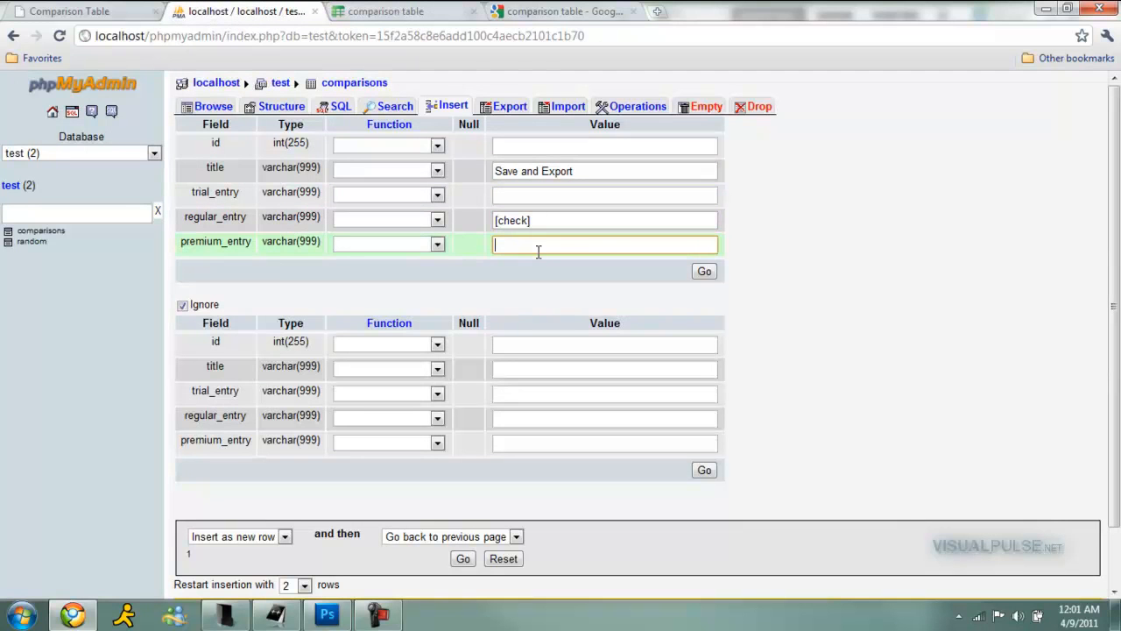
pyautogui.click(705, 269)
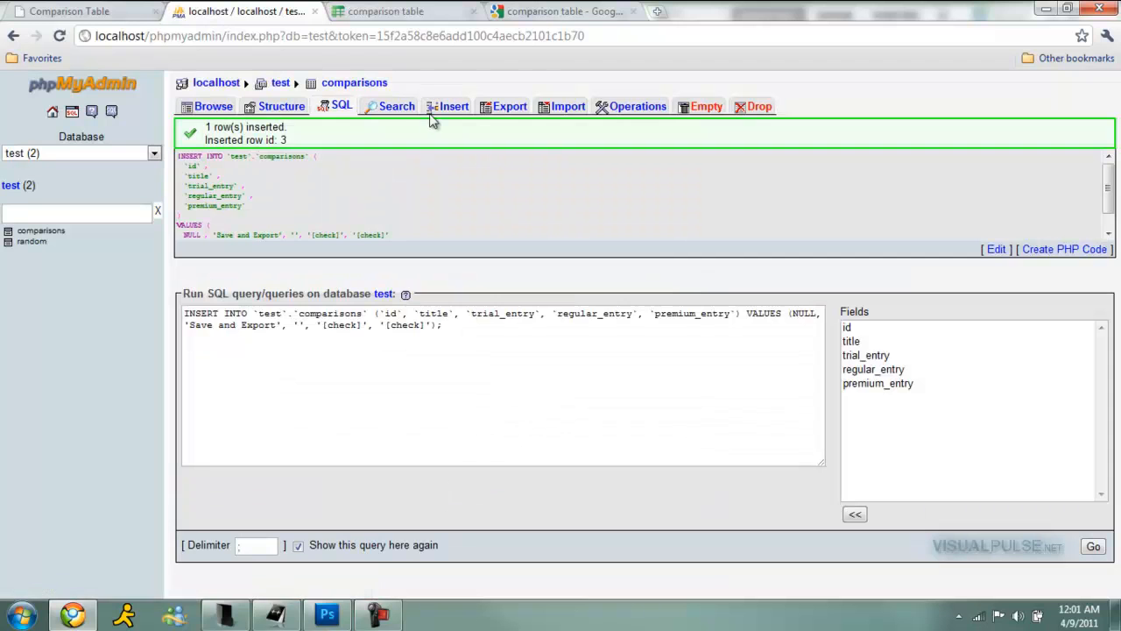
# - Start a new row titled Inbox, reading its entries from the spreadsheet
pyautogui.click(452, 107)
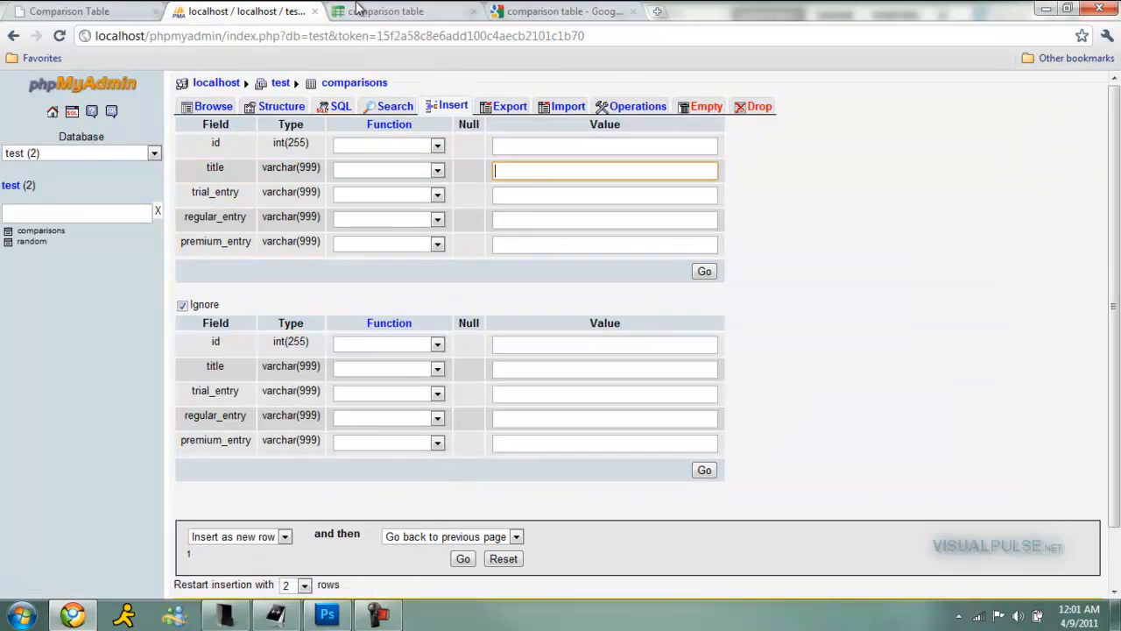
pyautogui.click(382, 10)
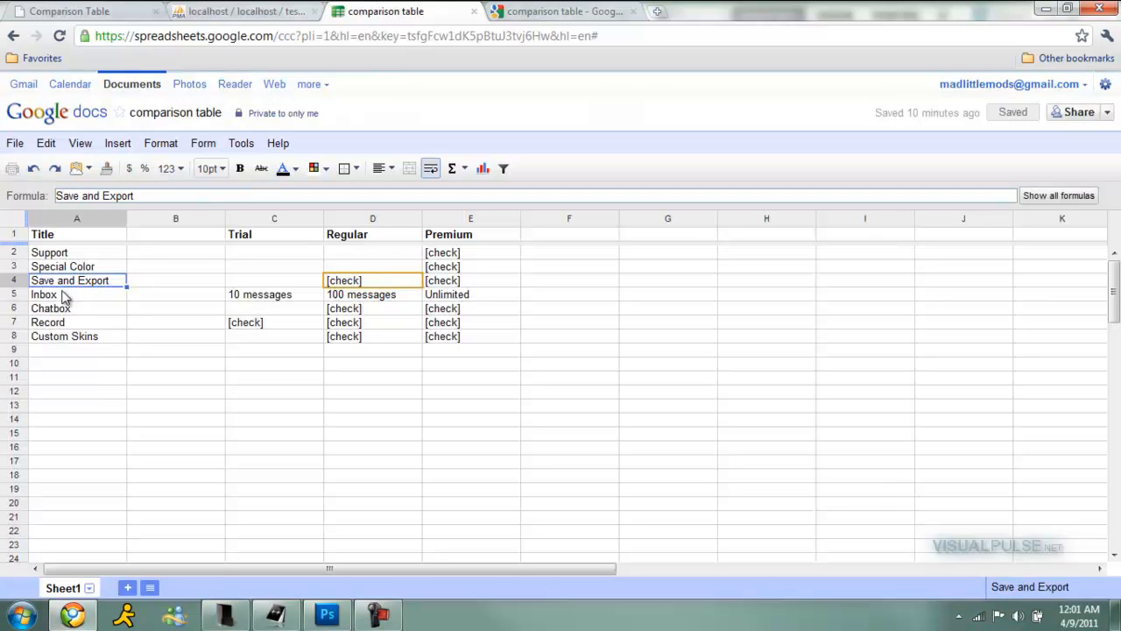
pyautogui.click(243, 11)
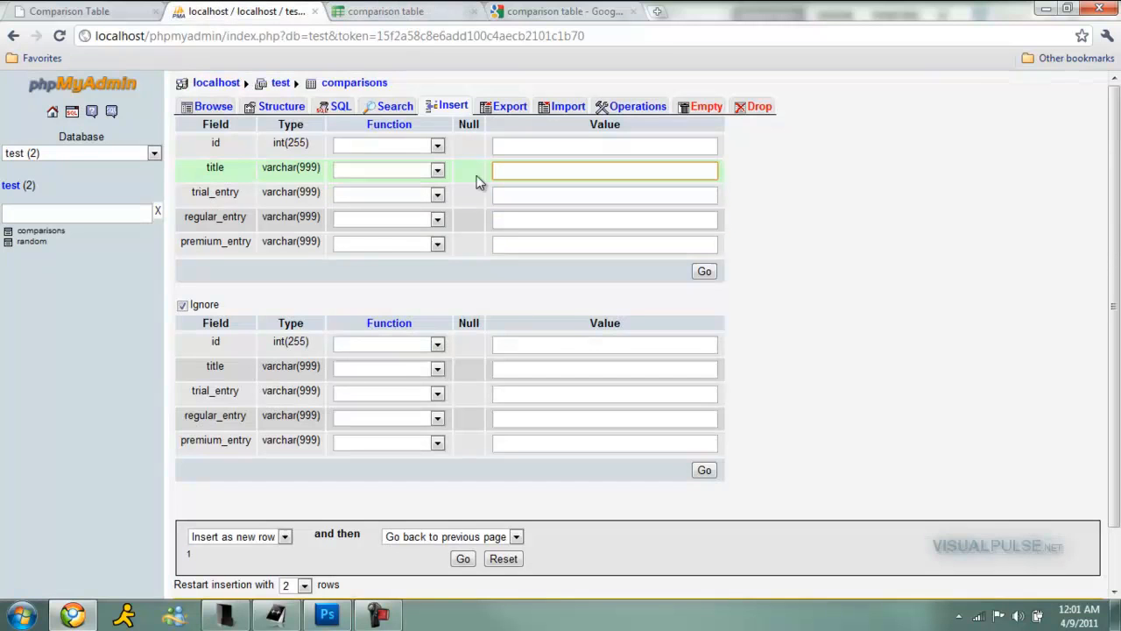
pyautogui.write('Inbox')
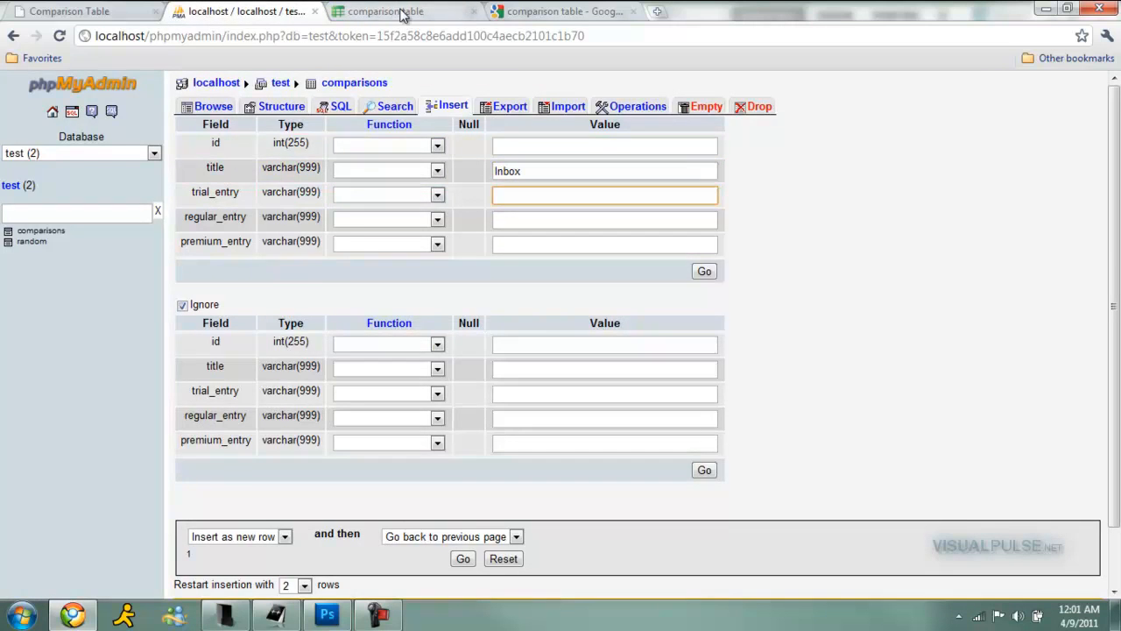
pyautogui.click(400, 10)
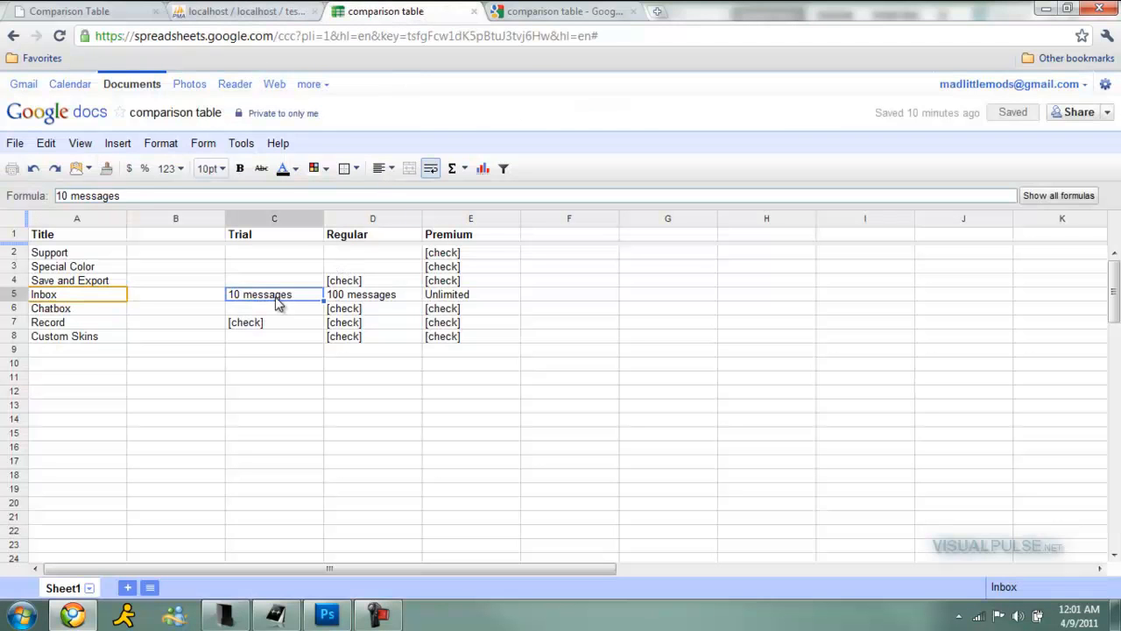
pyautogui.click(246, 10)
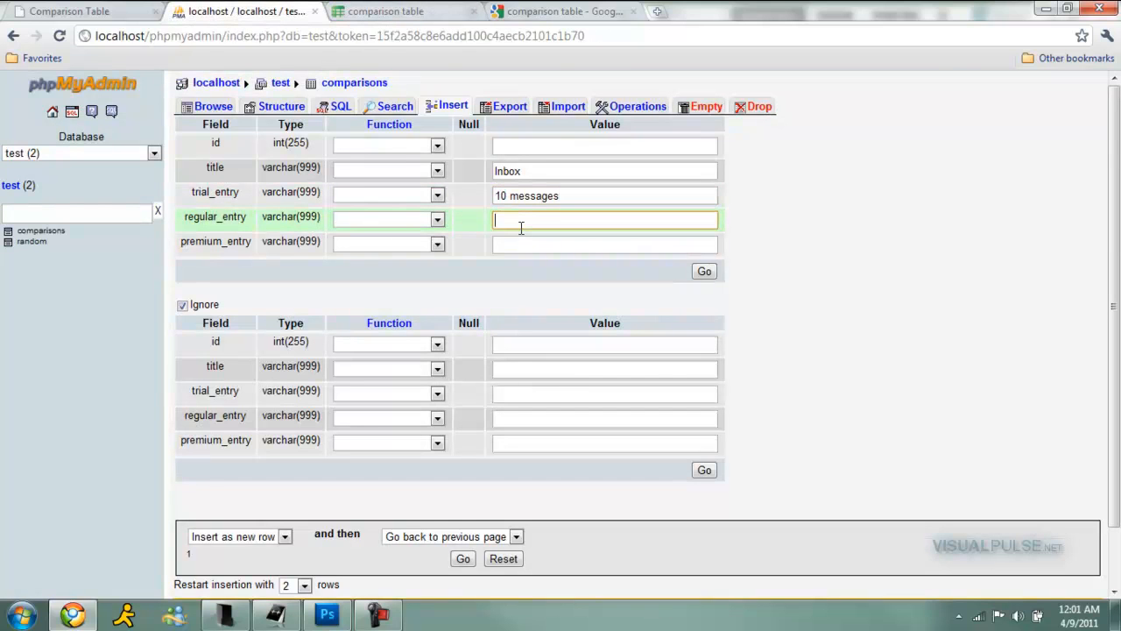
# - Fill trial 10 messages, regular 100 messages, premium Unlimited and insert the Inbox row
pyautogui.write('10 messages')
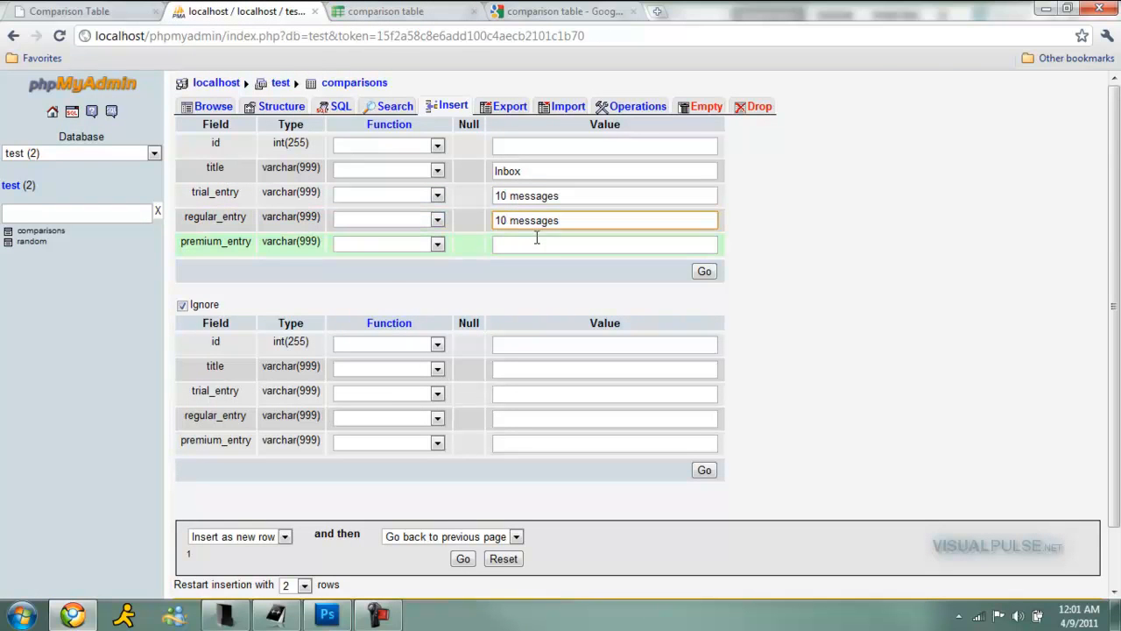
pyautogui.write('Unlim')
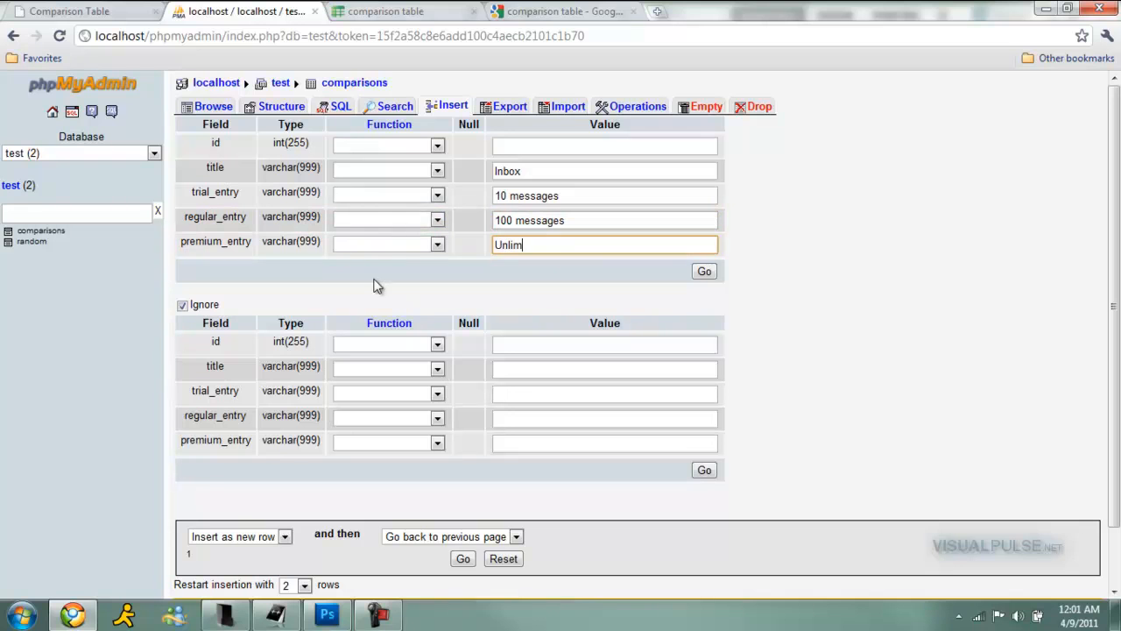
pyautogui.write('ited')
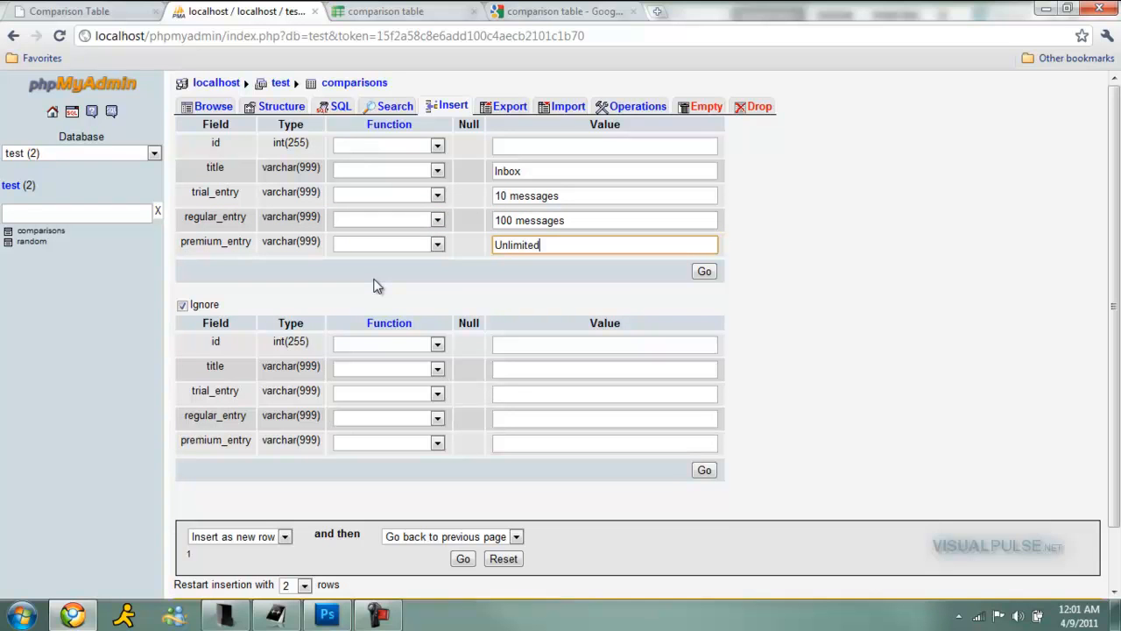
pyautogui.click(704, 269)
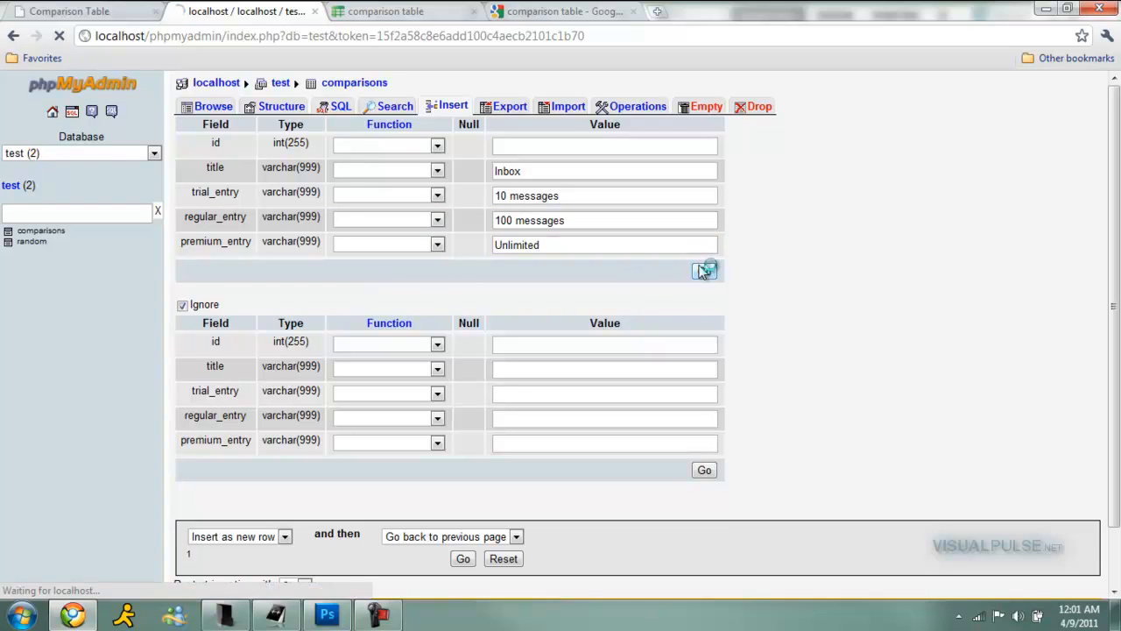
pyautogui.click(705, 270)
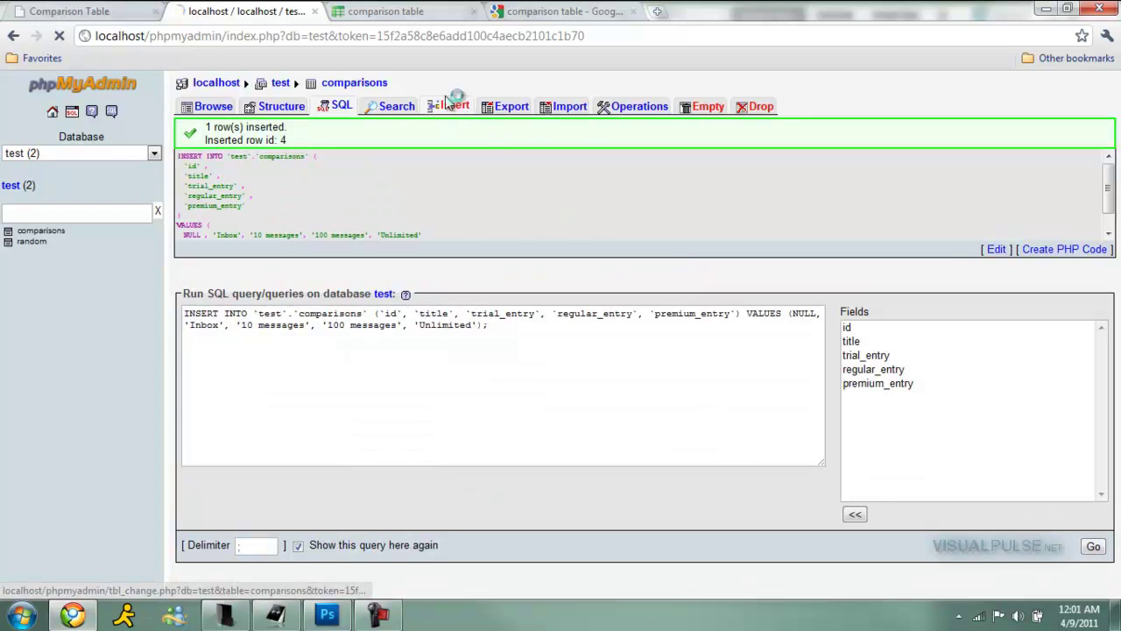
# - Add the Chatbox row using its values from the Google Docs sheet
pyautogui.click(386, 10)
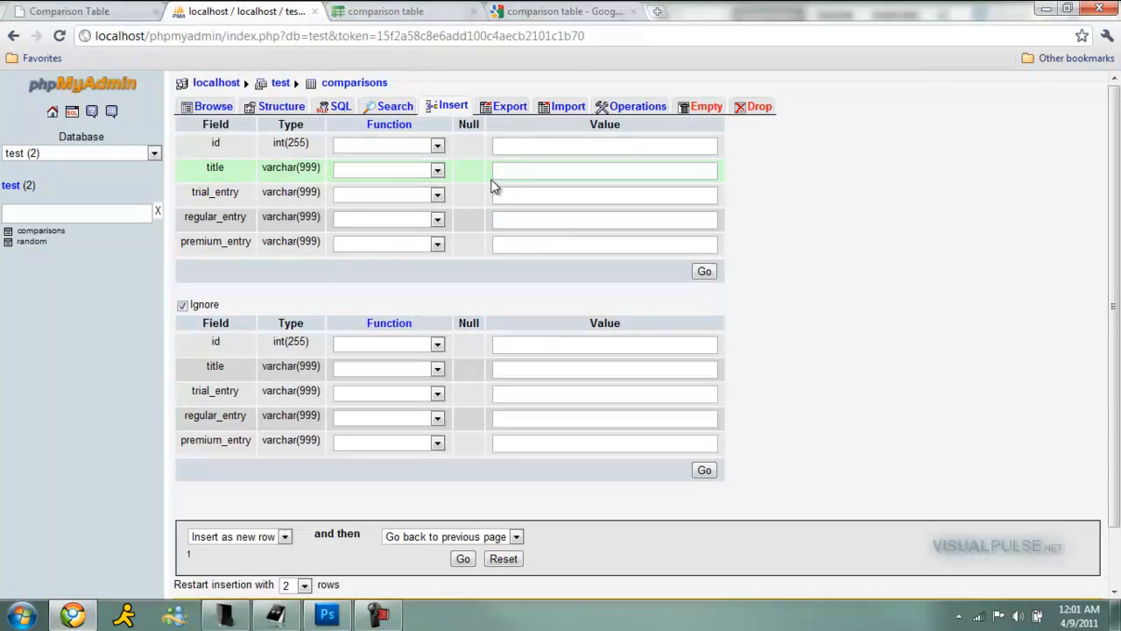
pyautogui.click(385, 10)
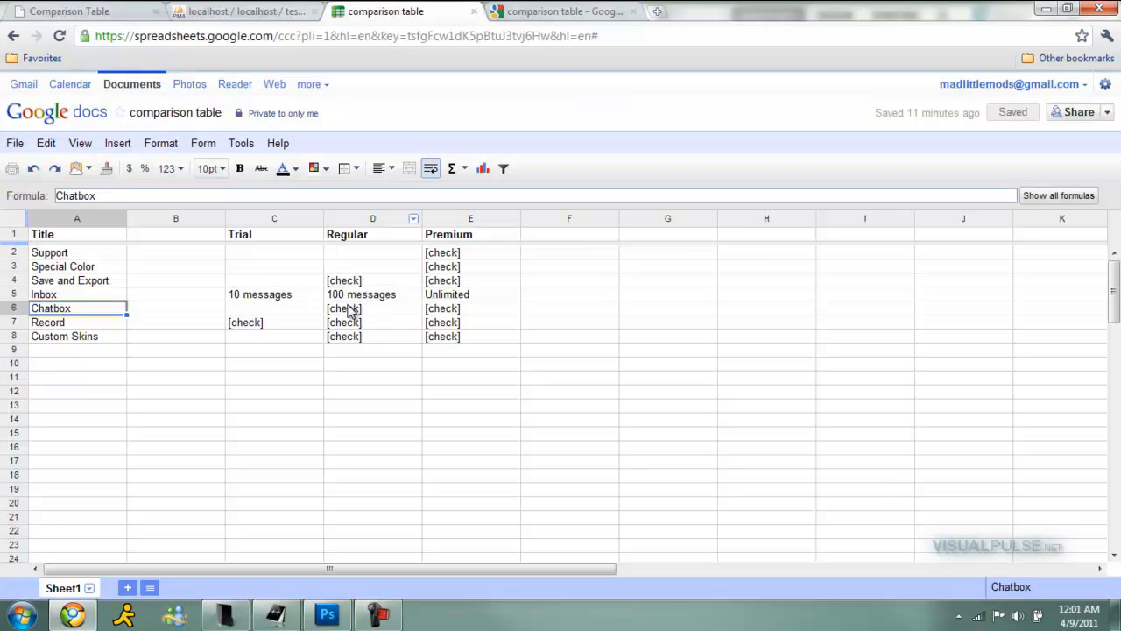
pyautogui.click(219, 11)
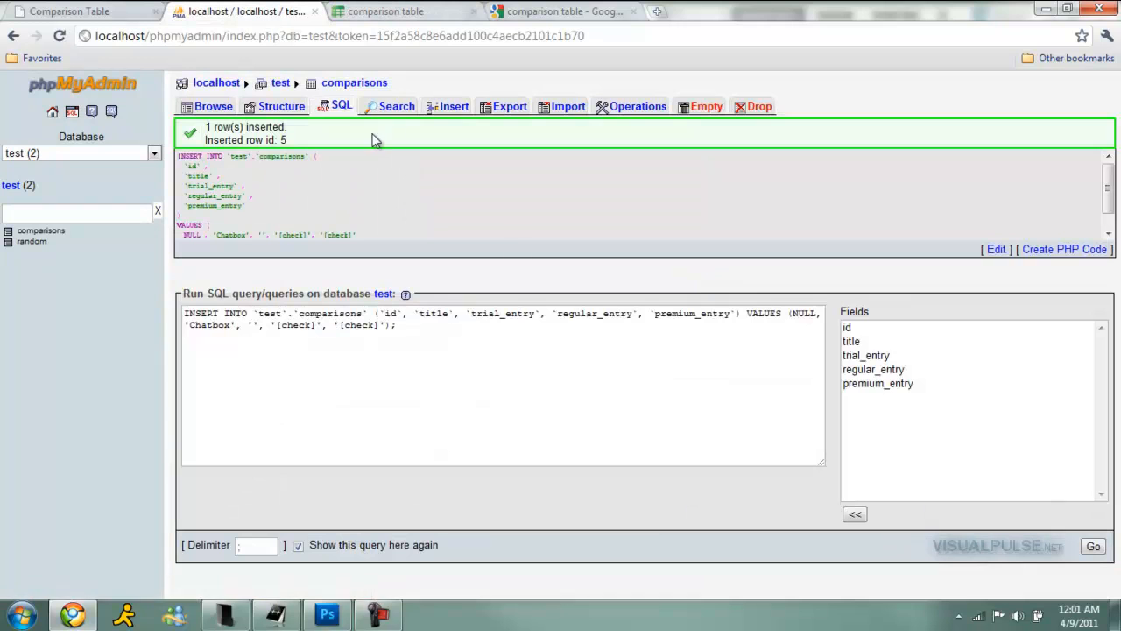
pyautogui.click(386, 10)
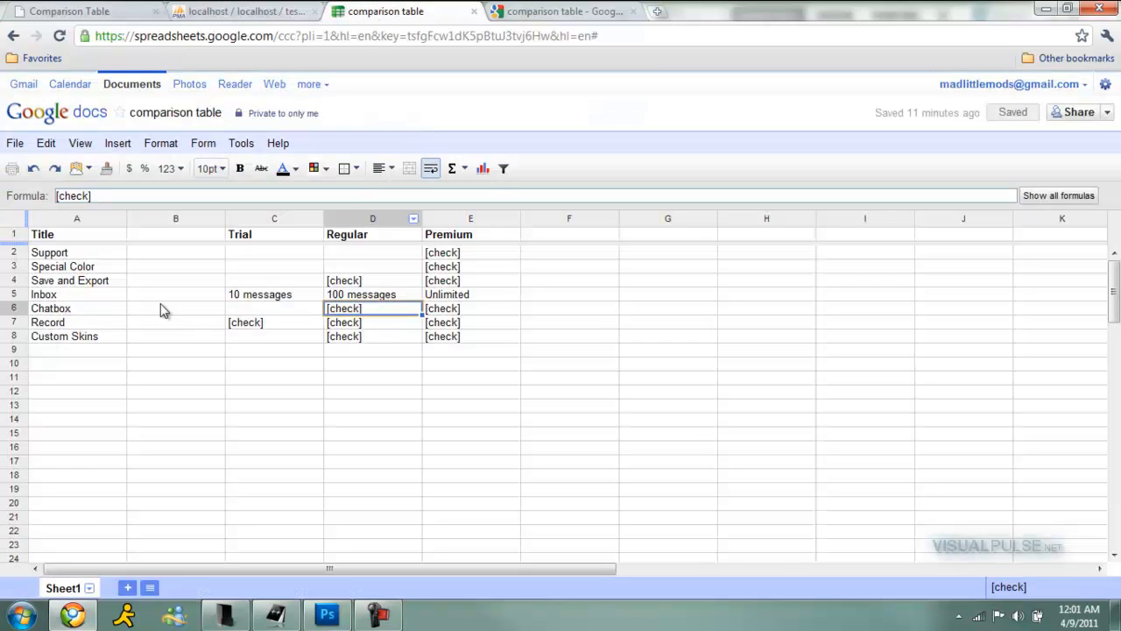
# - Add the Record row using its values from the Google Docs sheet
pyautogui.click(245, 11)
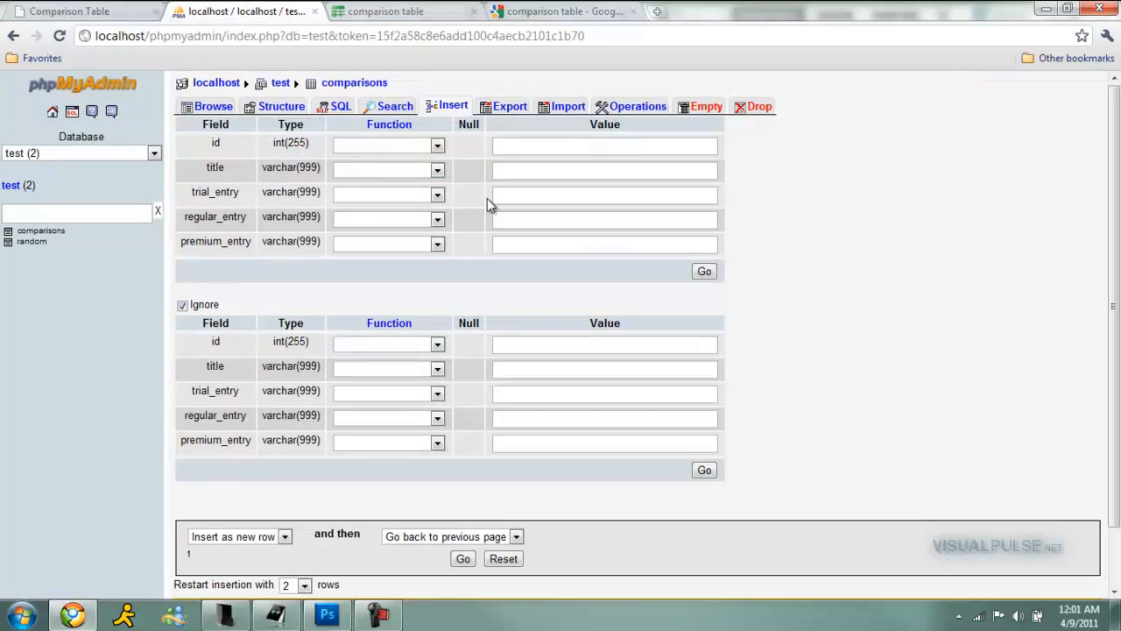
pyautogui.click(389, 10)
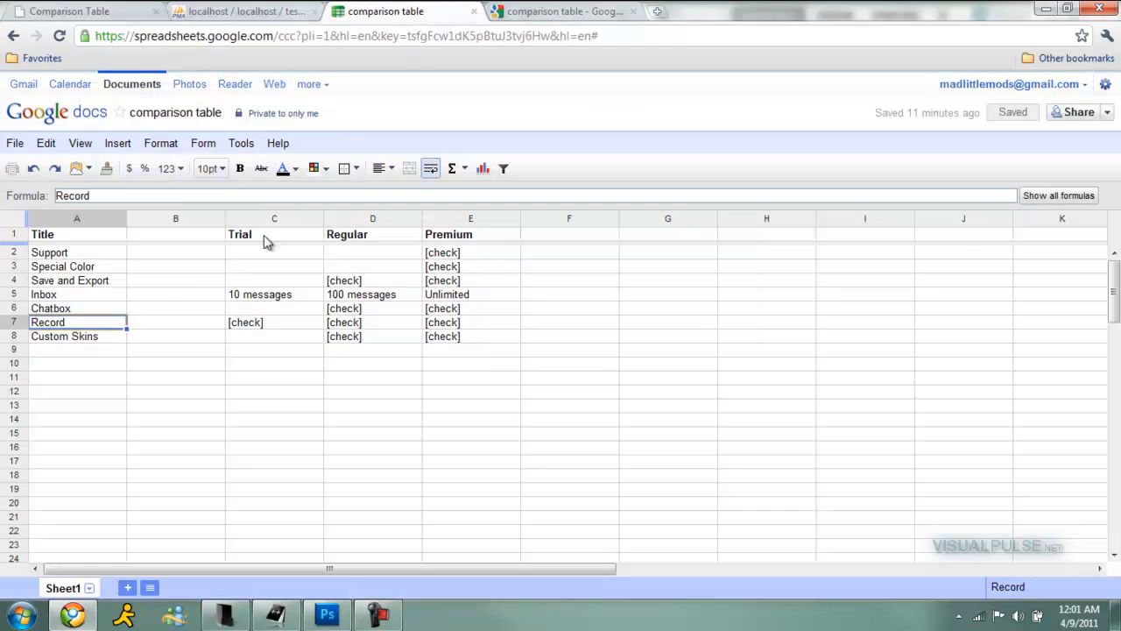
pyautogui.click(273, 322)
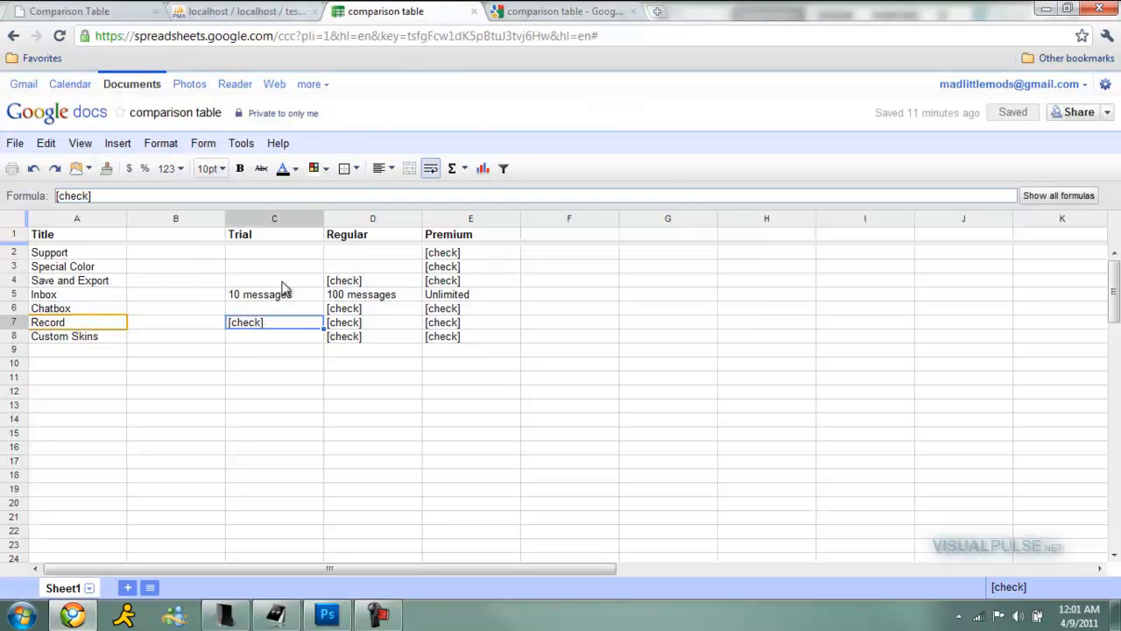
pyautogui.click(237, 10)
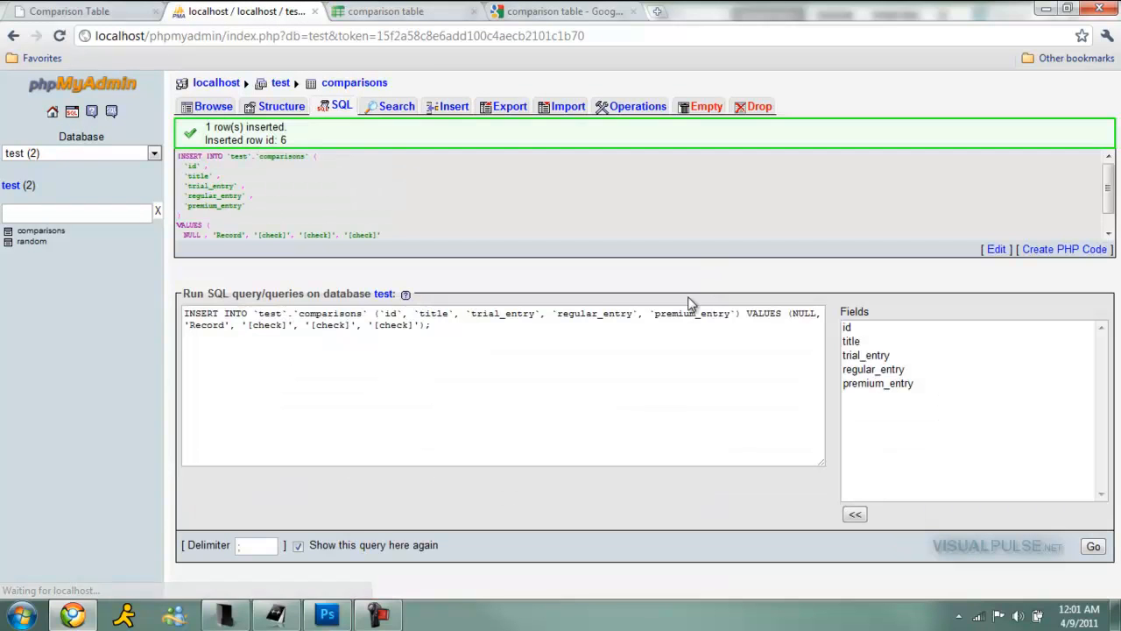
# - Fill the Insert form with the Custom Skins entries and save the row
pyautogui.click(385, 11)
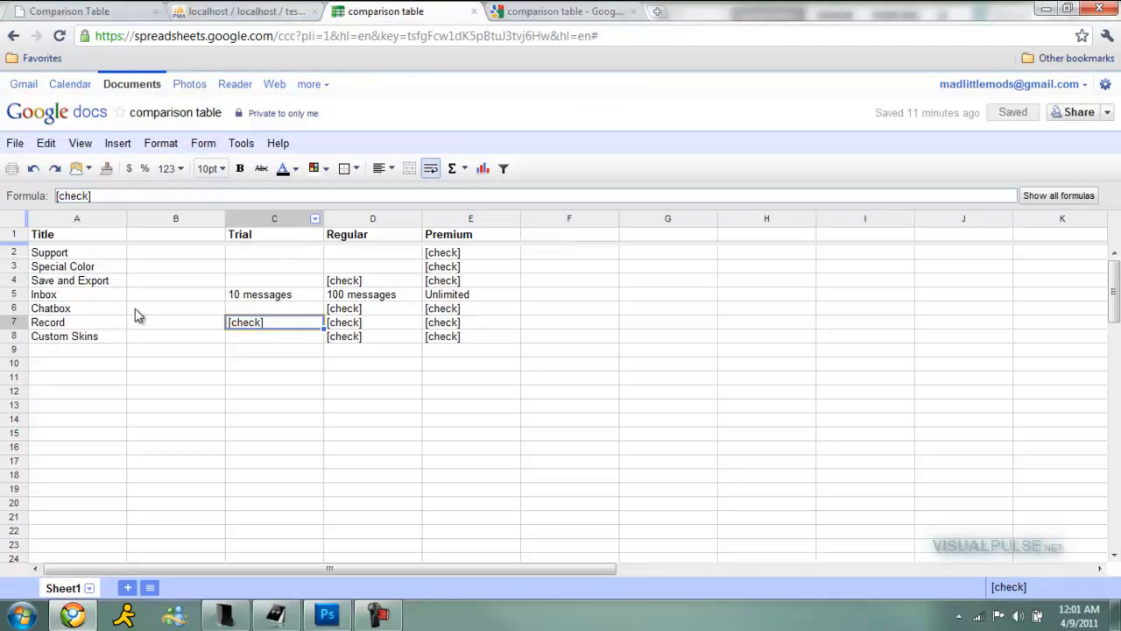
pyautogui.click(236, 11)
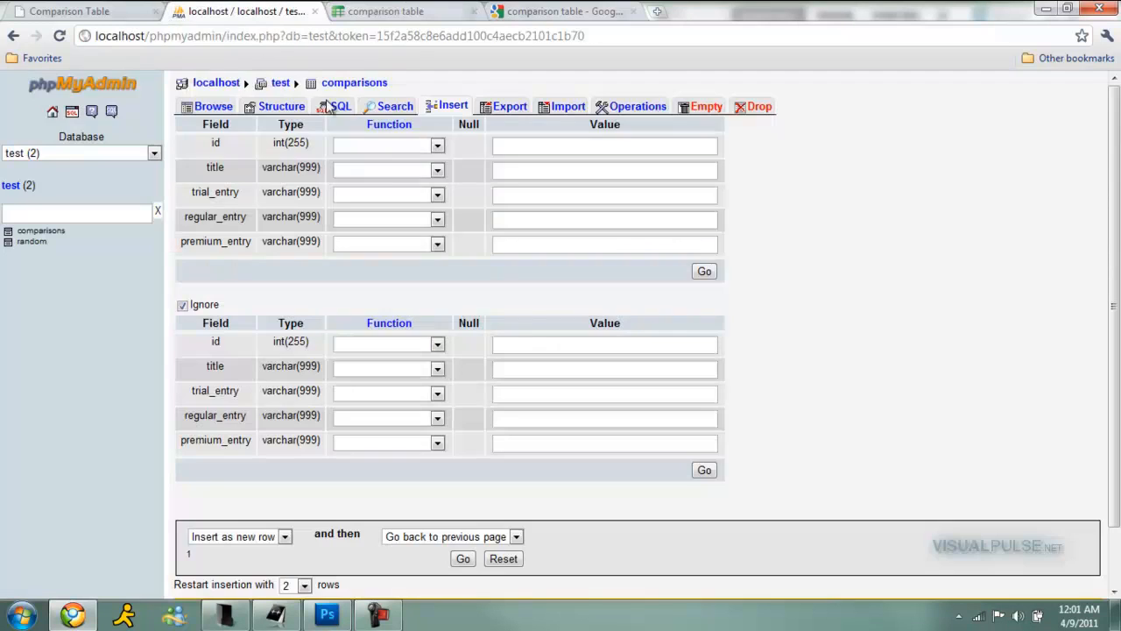
pyautogui.click(385, 11)
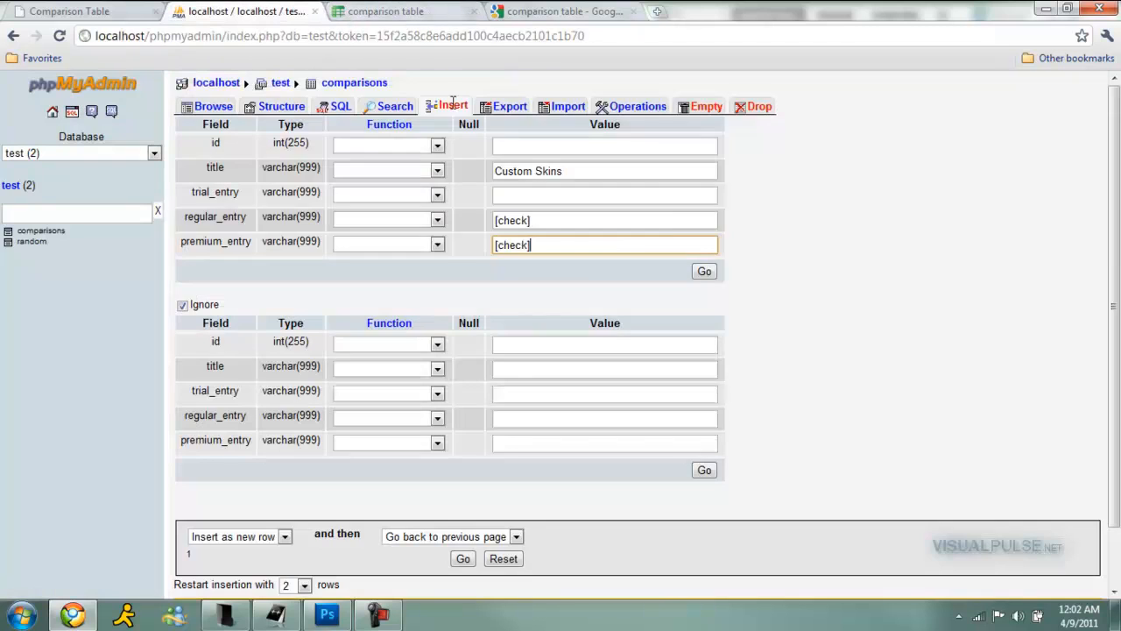
pyautogui.click(704, 270)
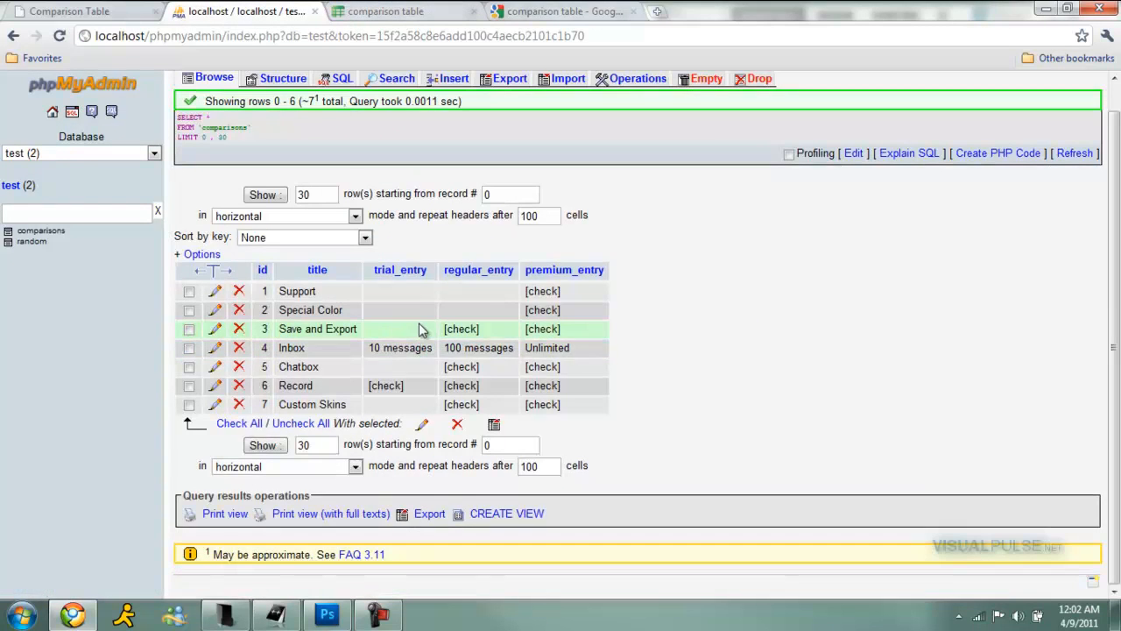
pyautogui.moveTo(436, 291)
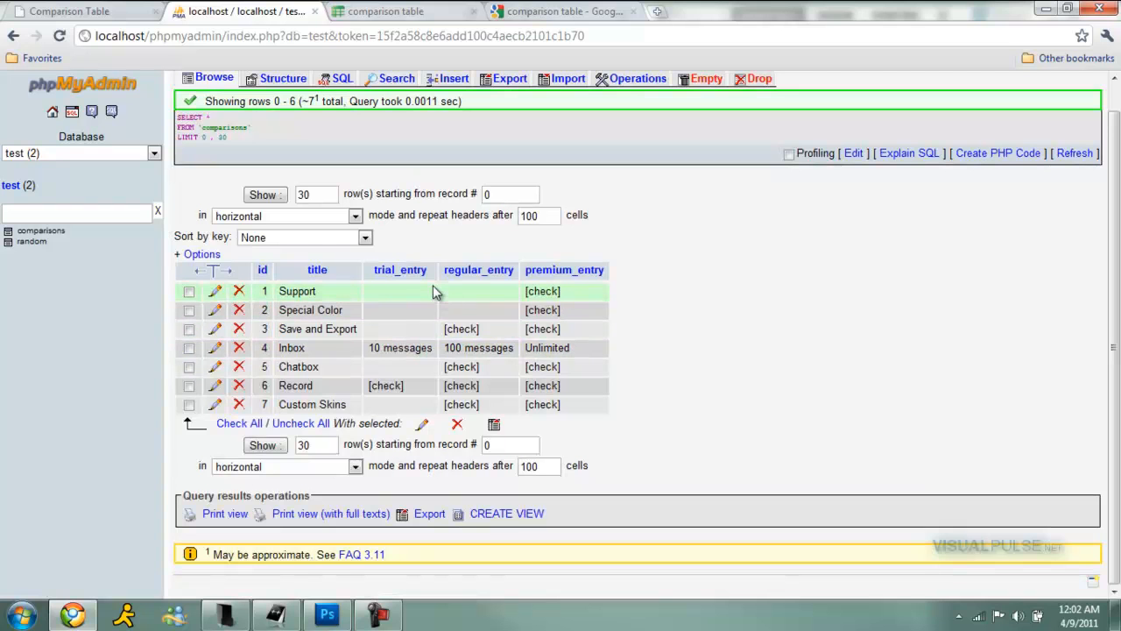
pyautogui.moveTo(365, 412)
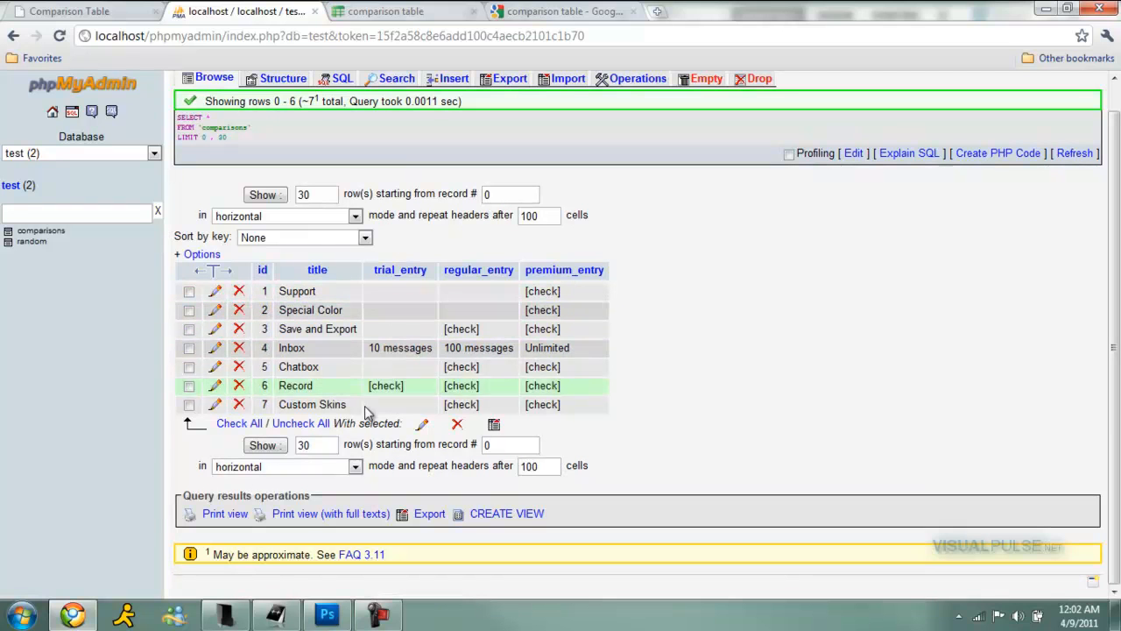
pyautogui.moveTo(298, 291)
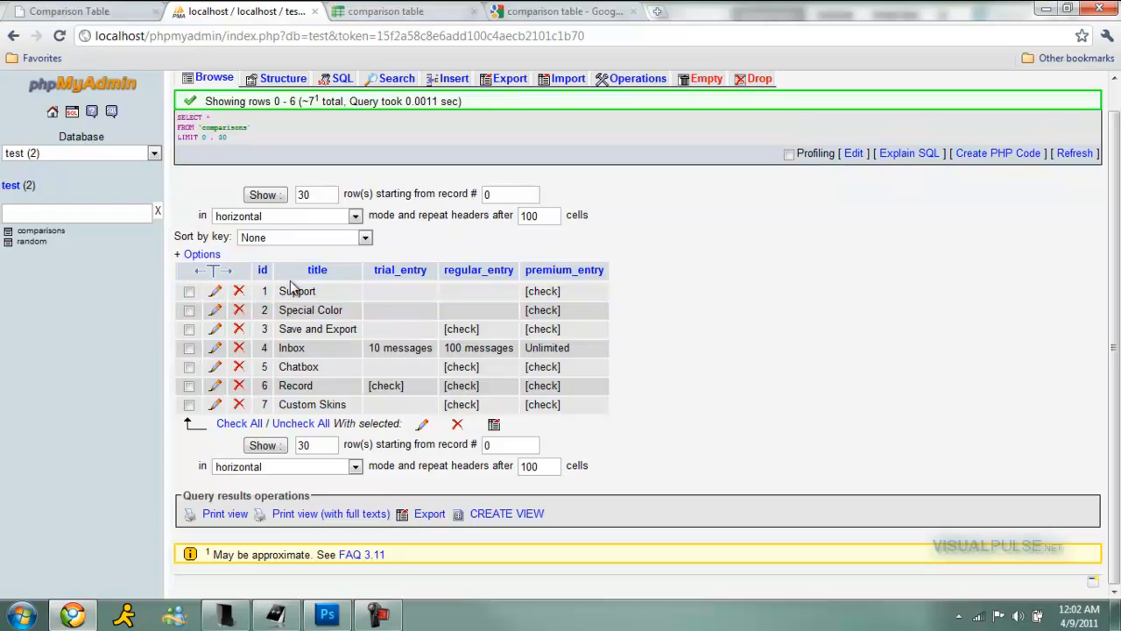
pyautogui.moveTo(305, 494)
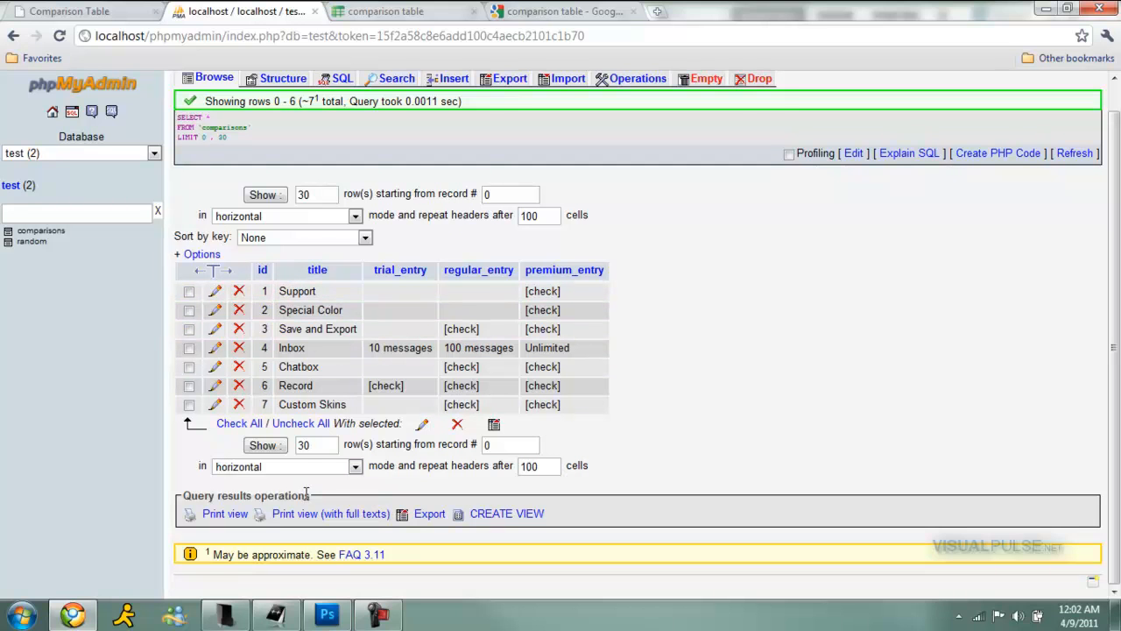
# - Return to index.php in Notepad++ and scroll to position the cursor after the opening <?php tag
pyautogui.click(269, 615)
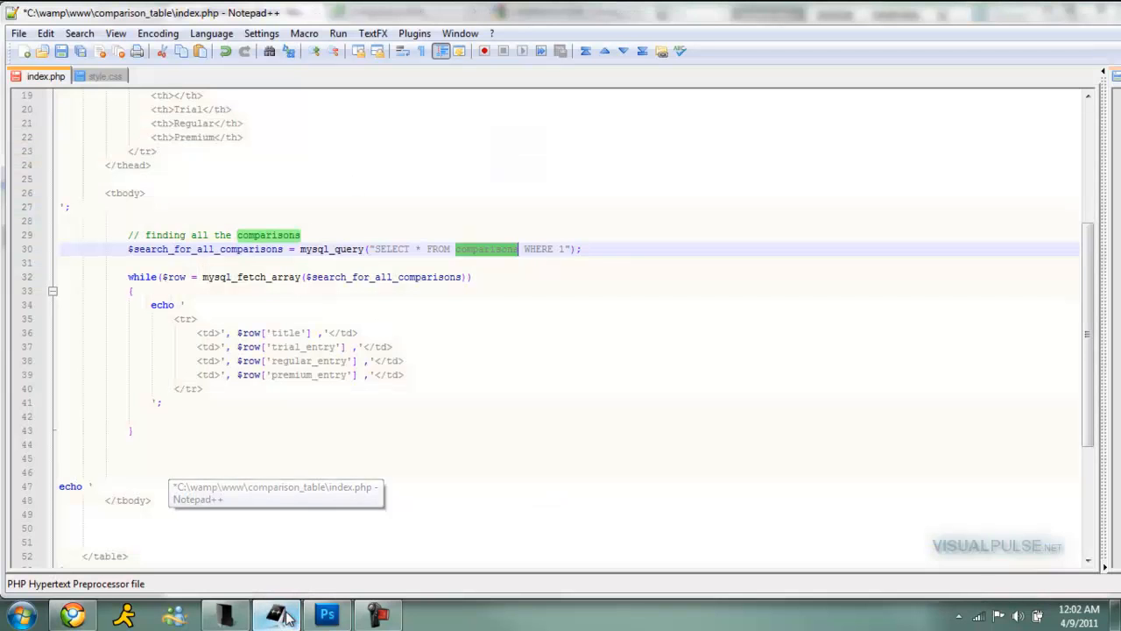
pyautogui.moveTo(261, 414)
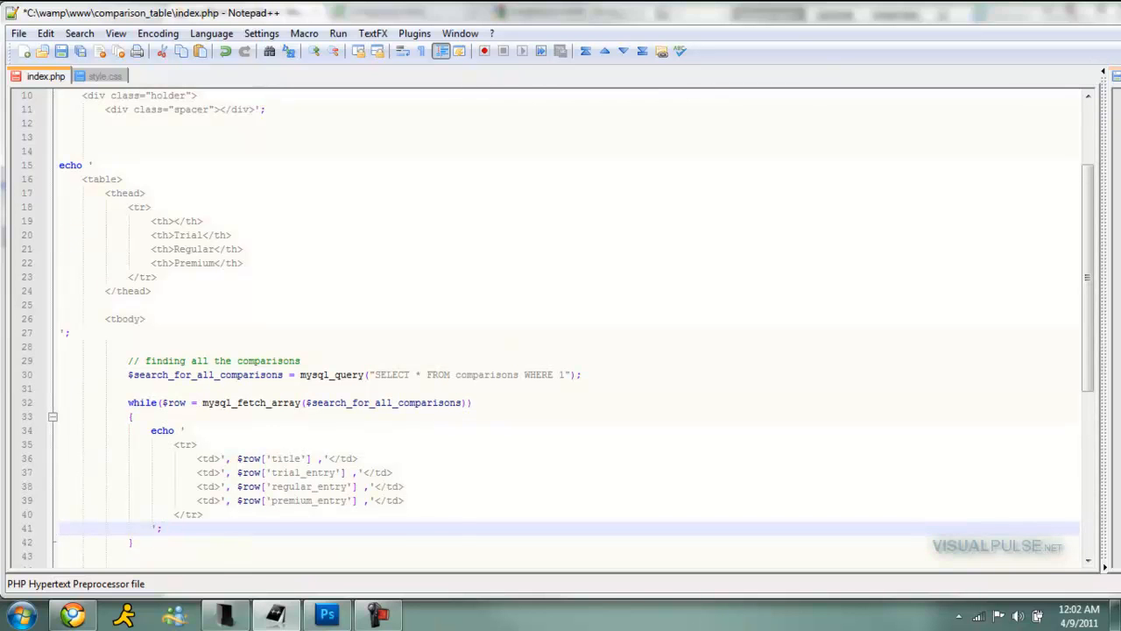
pyautogui.scroll(-3)
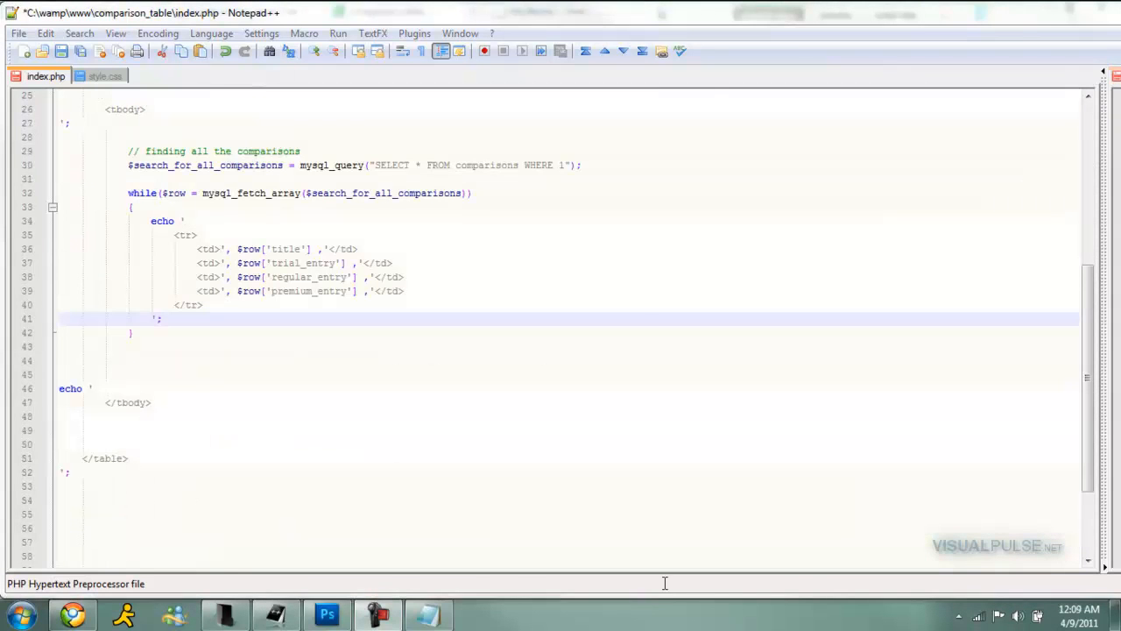
pyautogui.moveTo(676, 501)
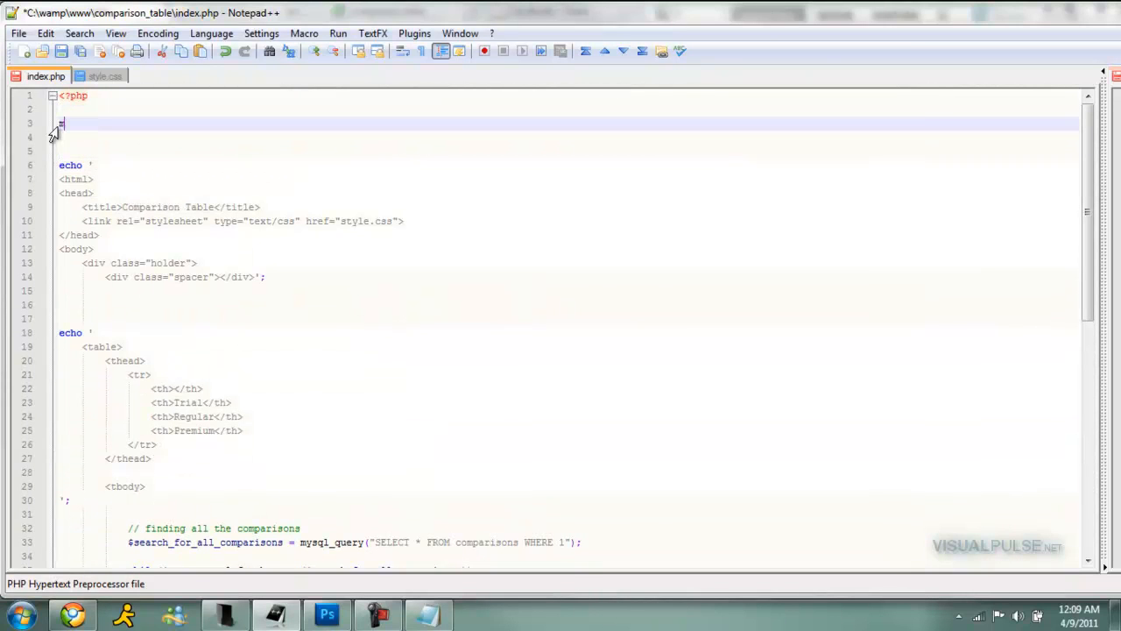
pyautogui.write('mysql')
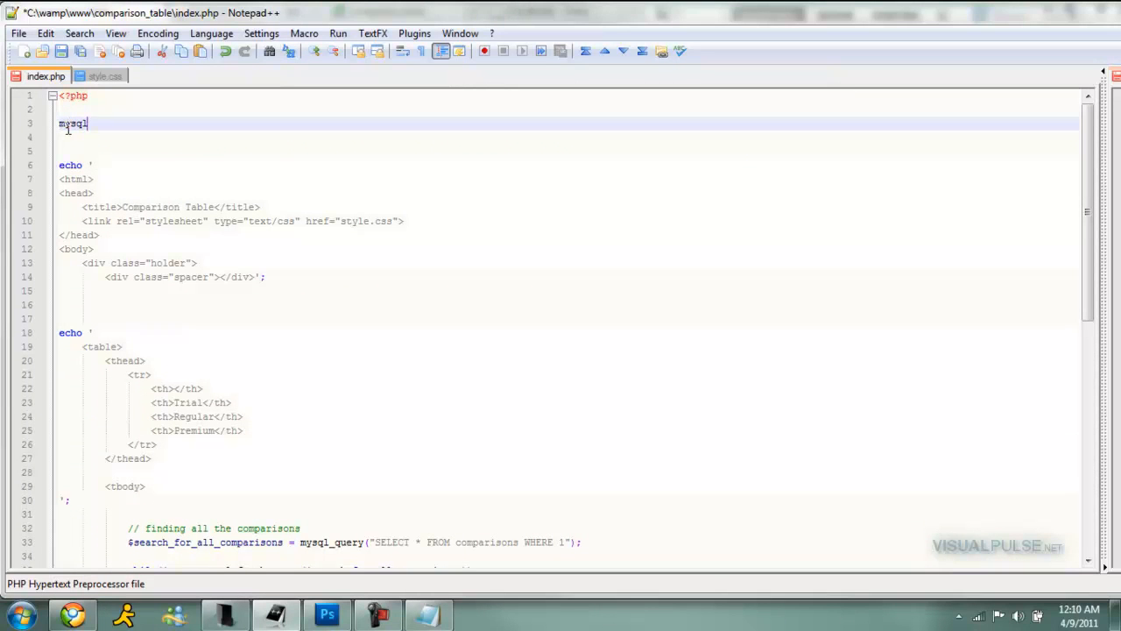
pyautogui.write('_connect')
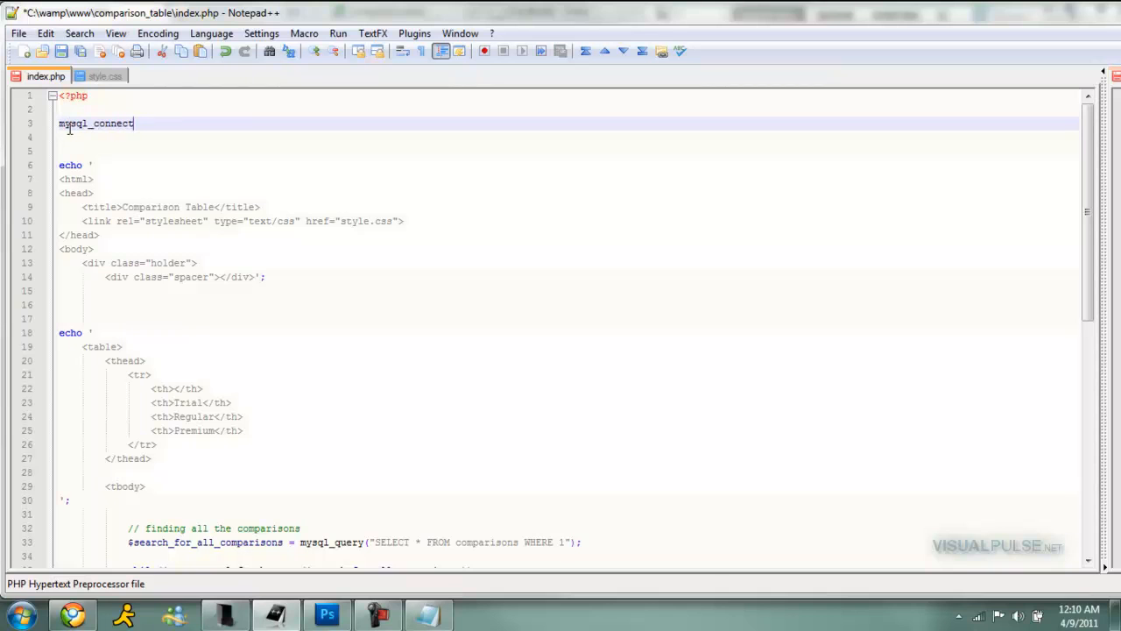
pyautogui.write('("')
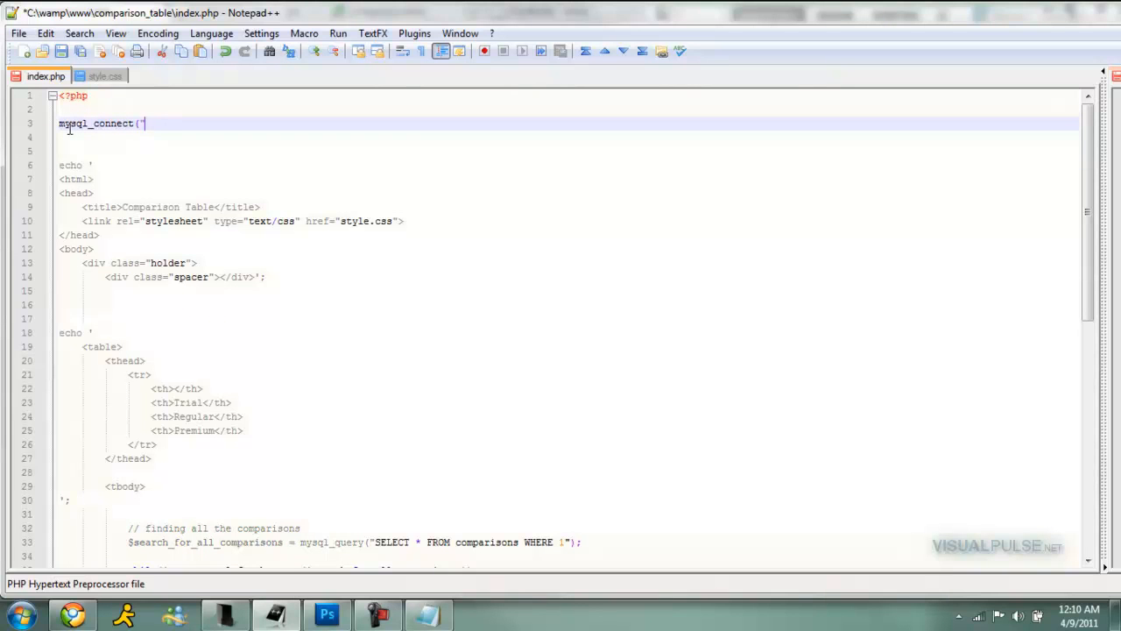
pyautogui.write('localhost')
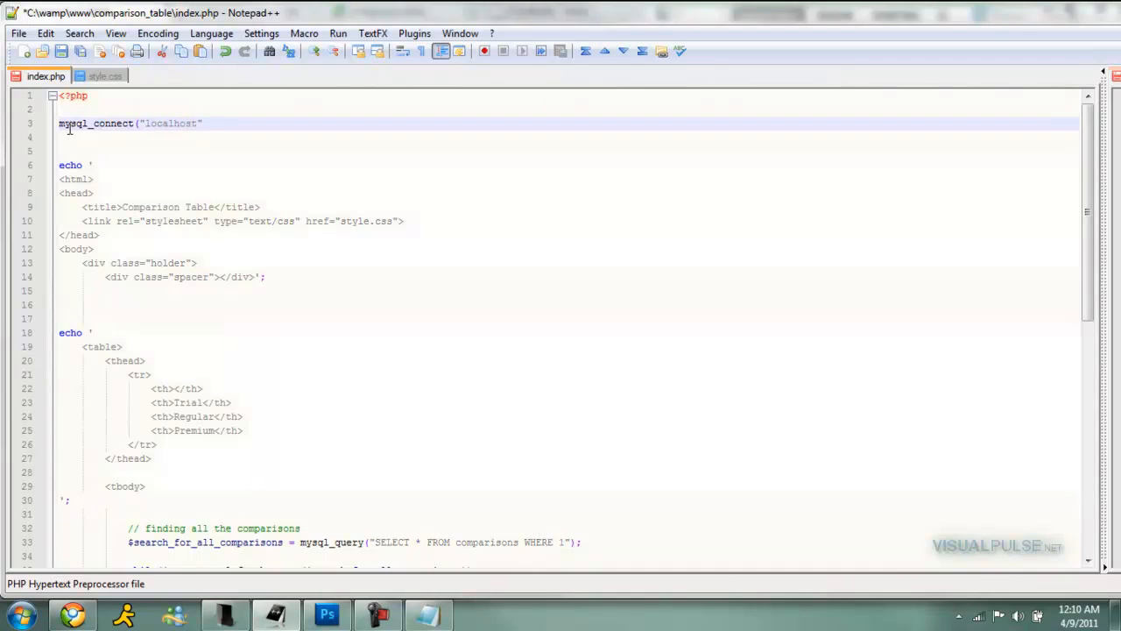
pyautogui.write(', "')
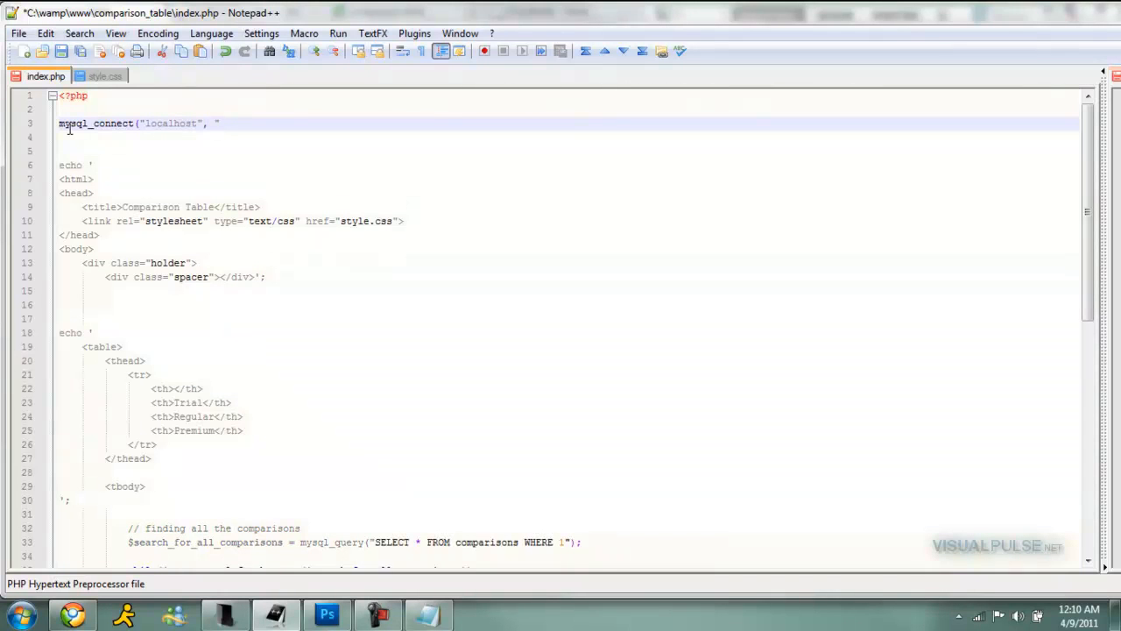
pyautogui.write('user",')
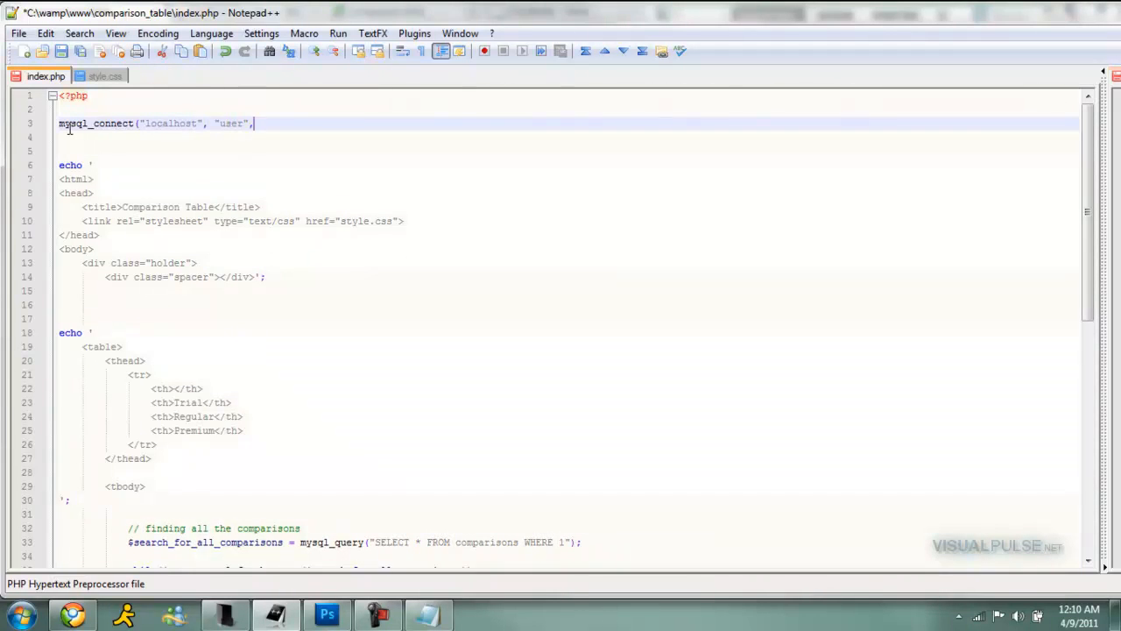
pyautogui.write('"pass"')
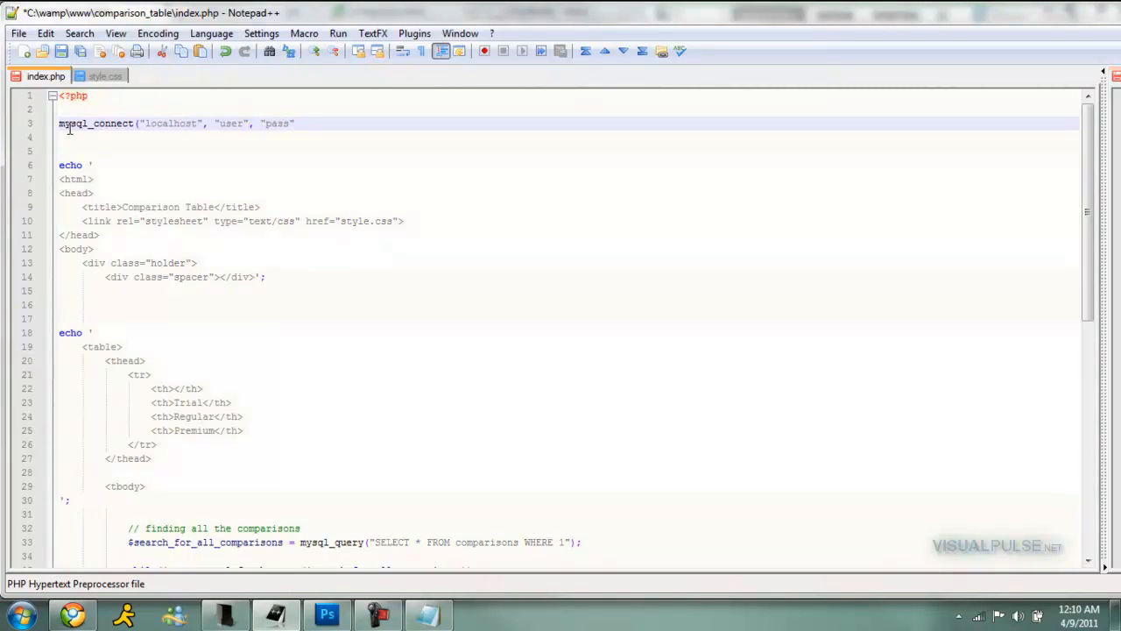
pyautogui.write(')')
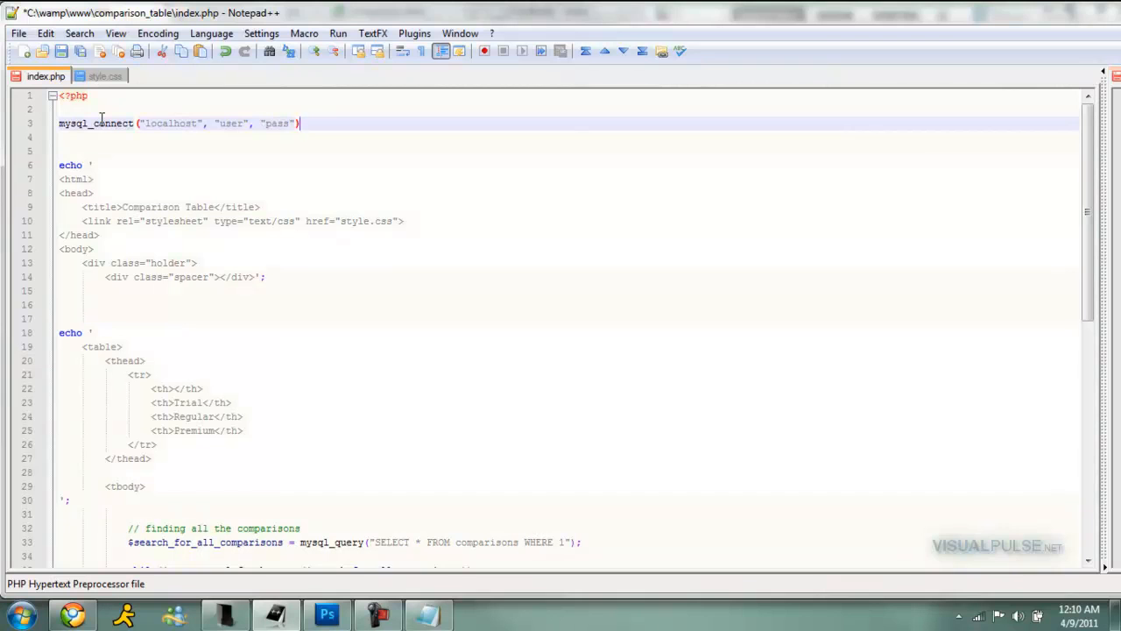
pyautogui.write('or die')
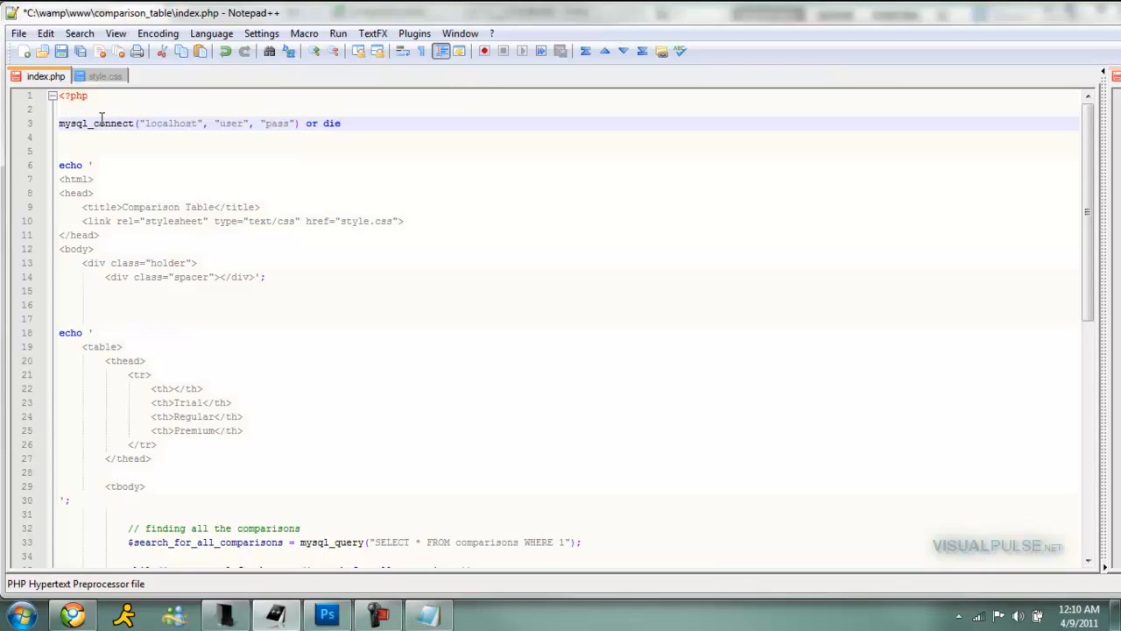
pyautogui.write('(m')
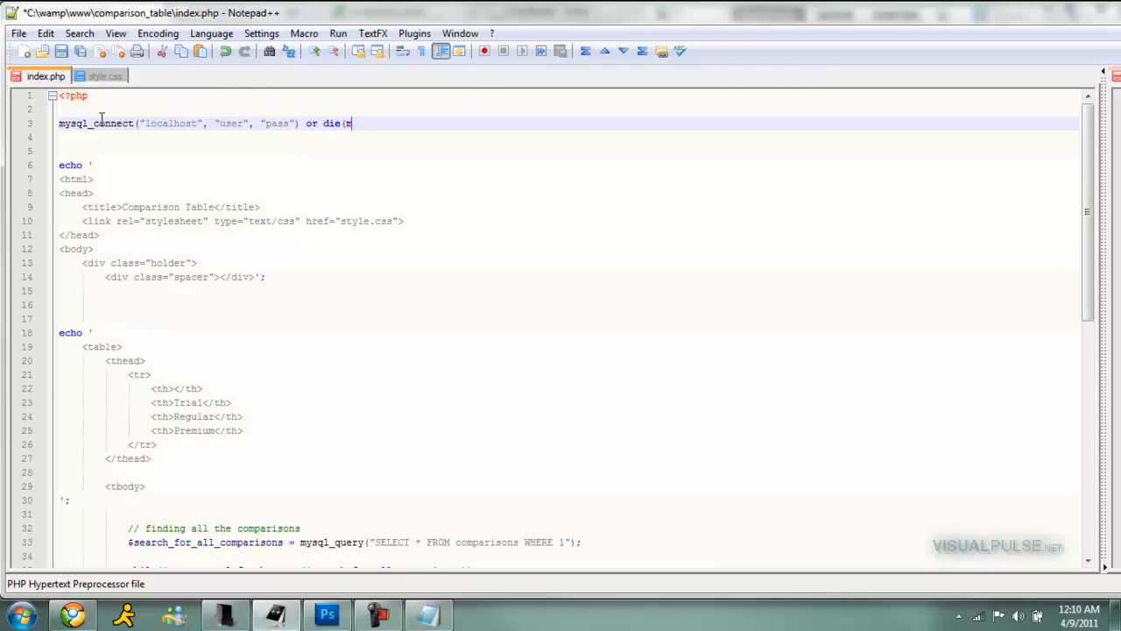
pyautogui.write('ysql_erro')
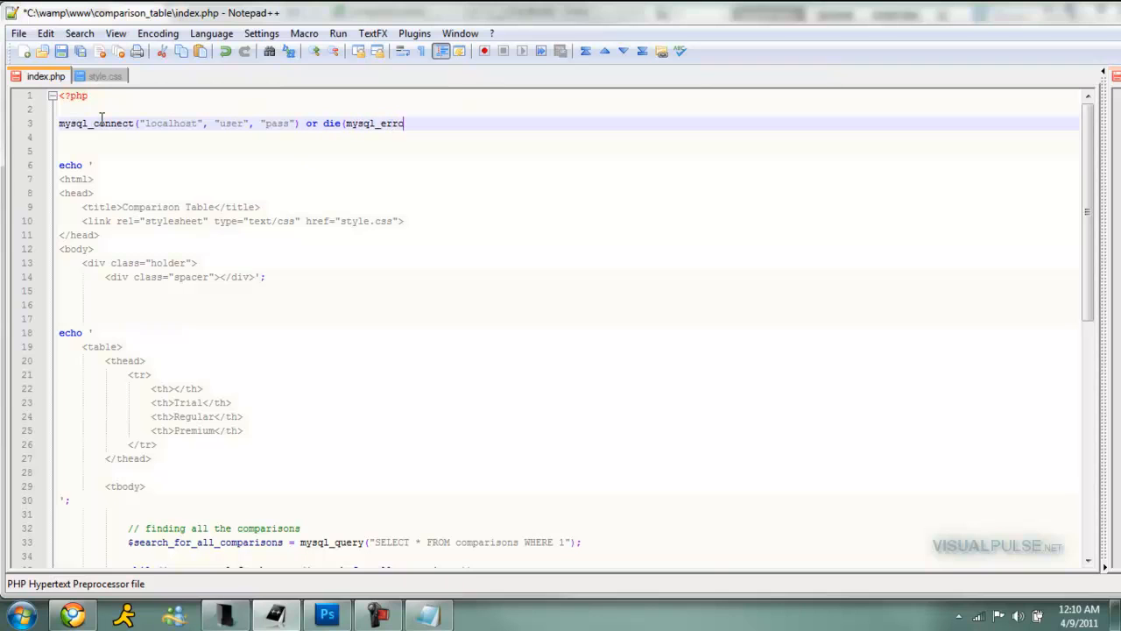
pyautogui.write('r')
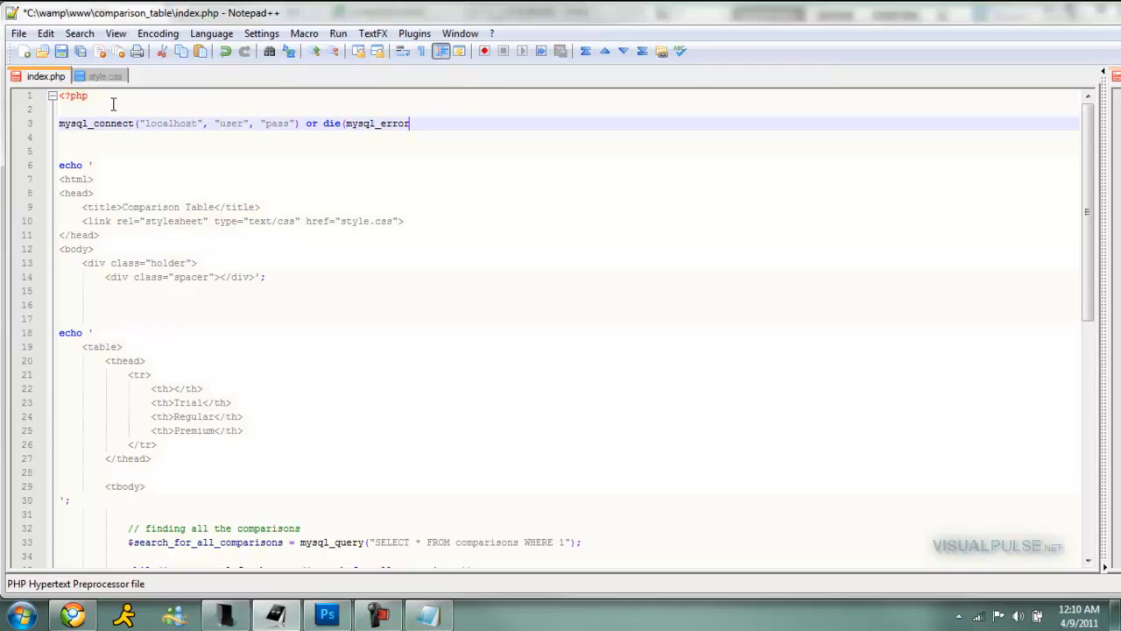
pyautogui.write('()')
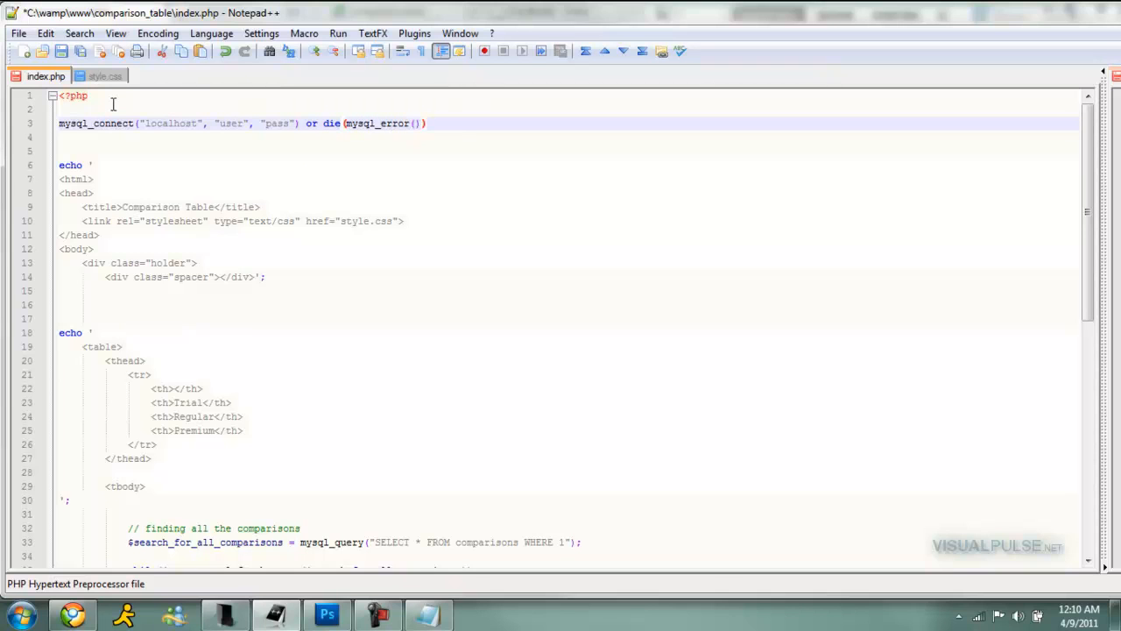
pyautogui.write(';')
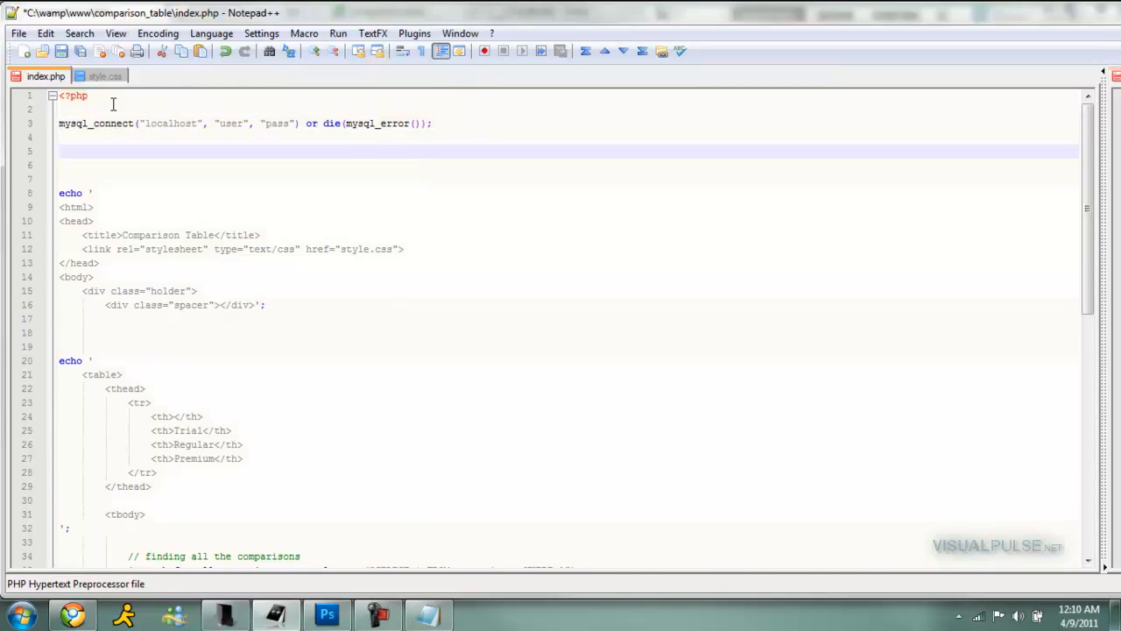
# - Add mysql_select_db("test") or die(mysql_error()); after the connect line
pyautogui.write('mysql')
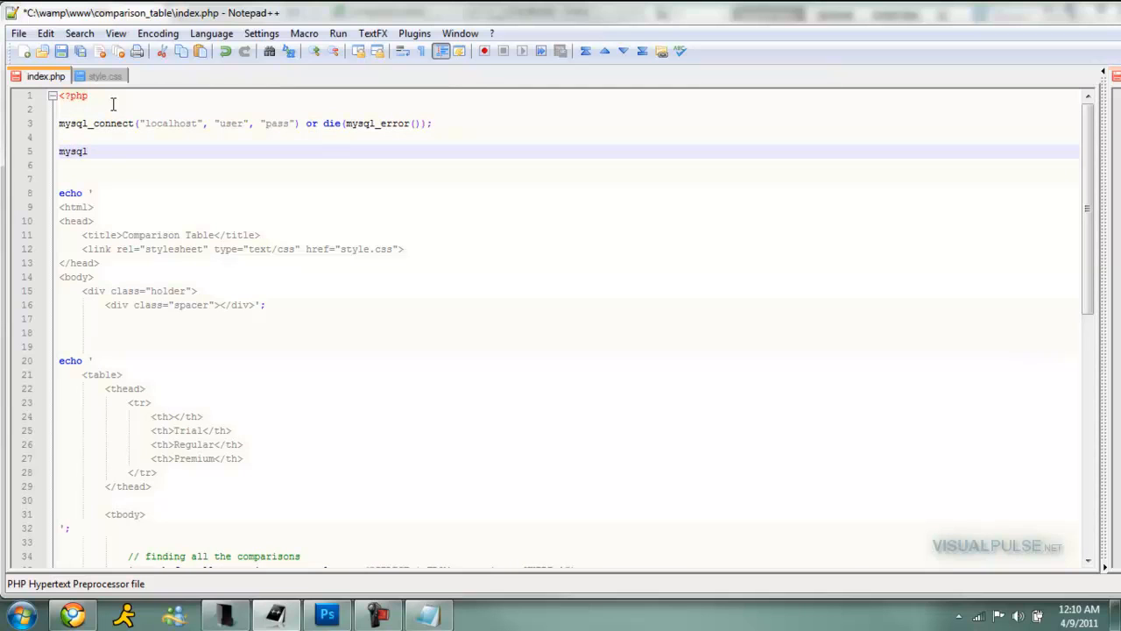
pyautogui.write('_select')
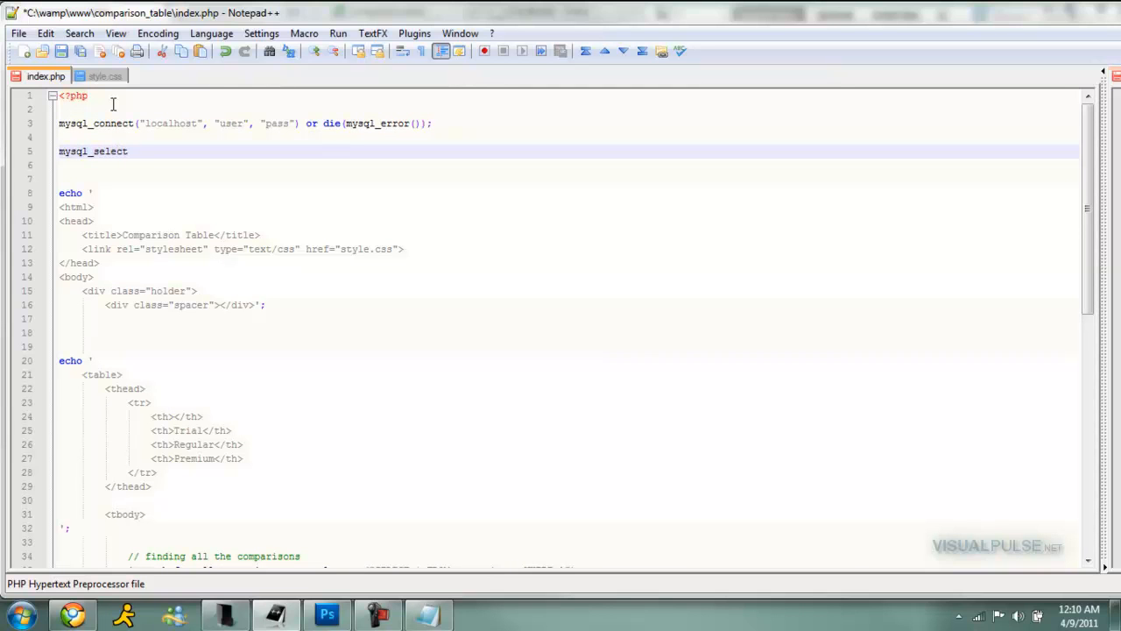
pyautogui.write('_db')
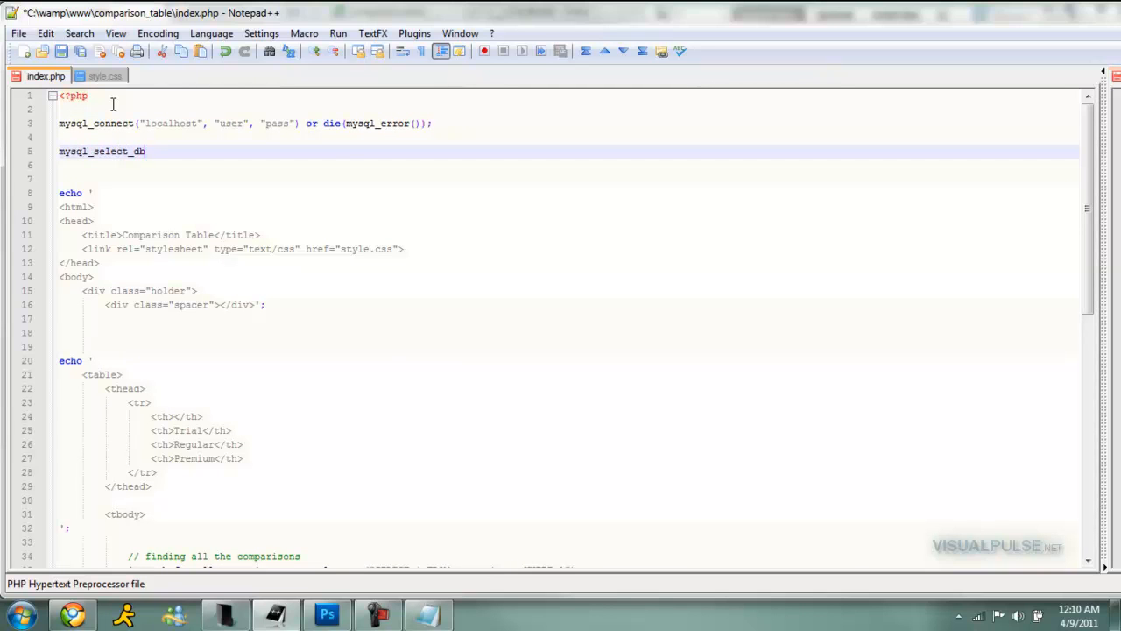
pyautogui.write('("test')
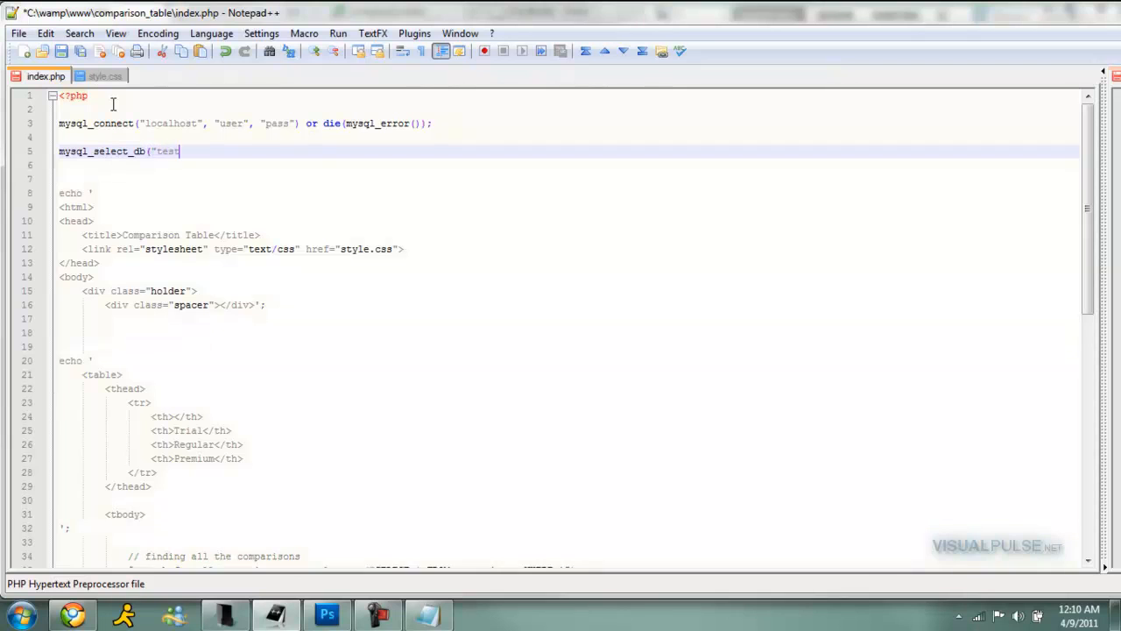
pyautogui.write('"')
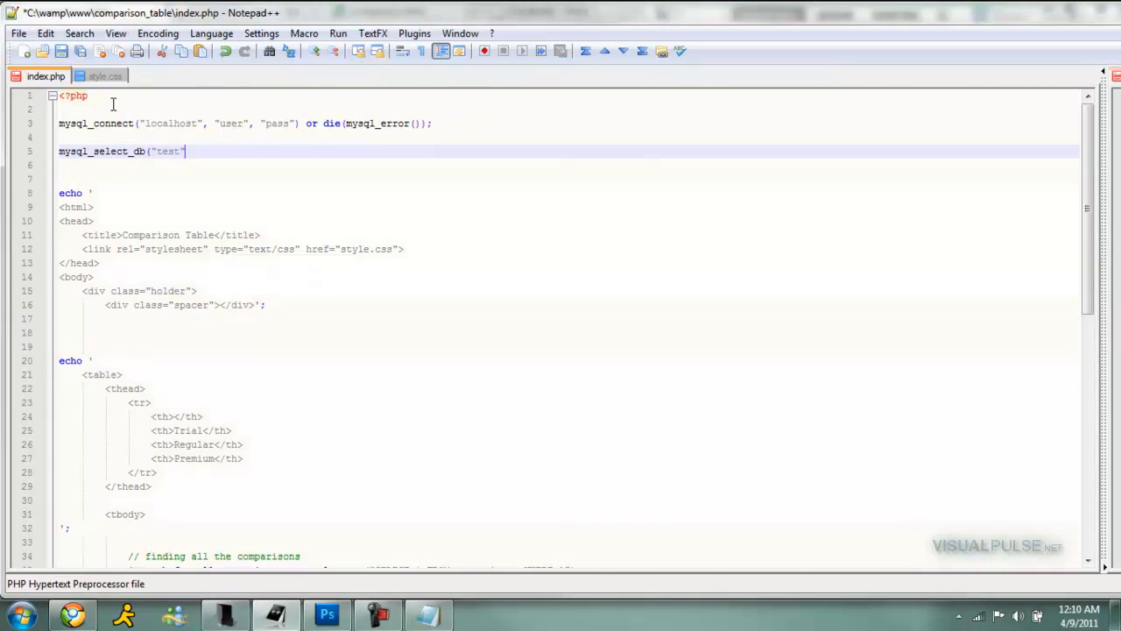
pyautogui.write(') or')
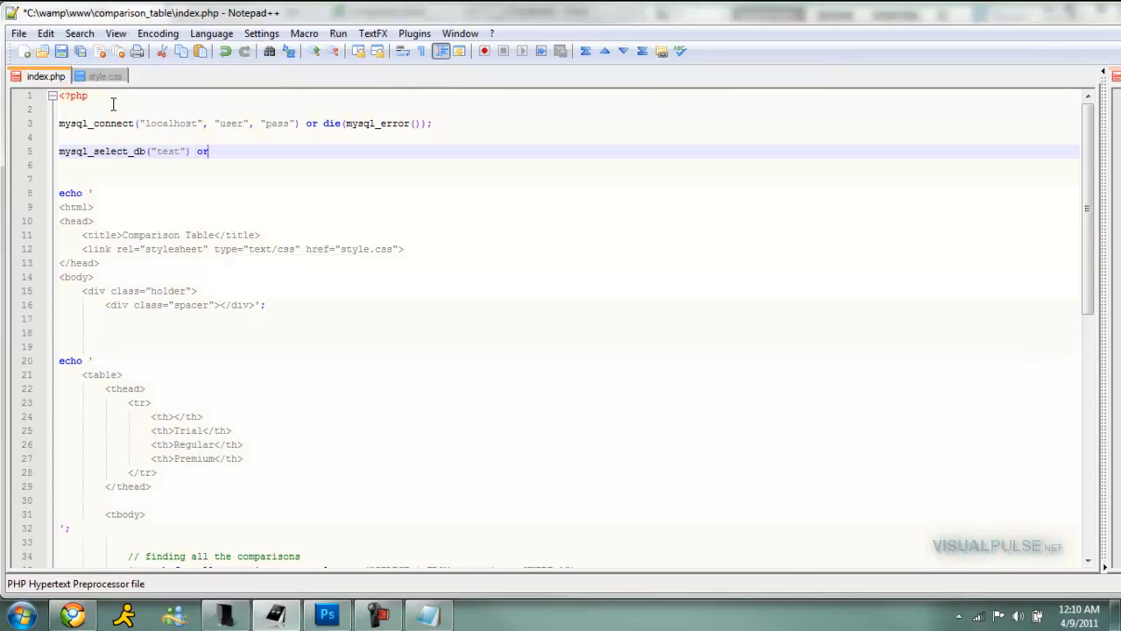
pyautogui.write('die')
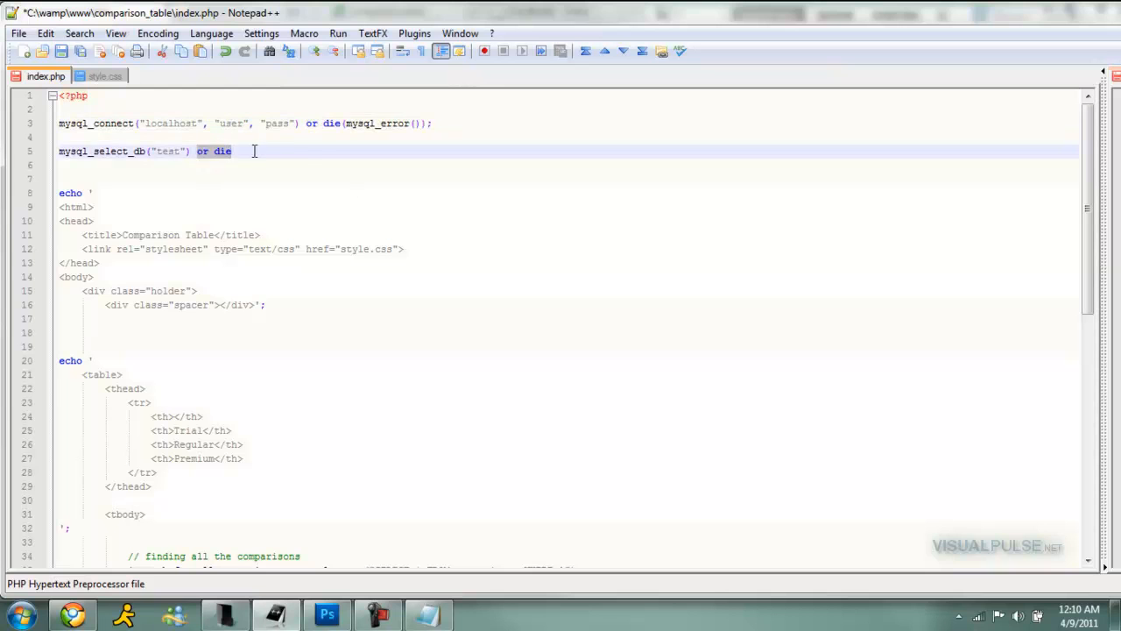
pyautogui.write('(mysql_error());')
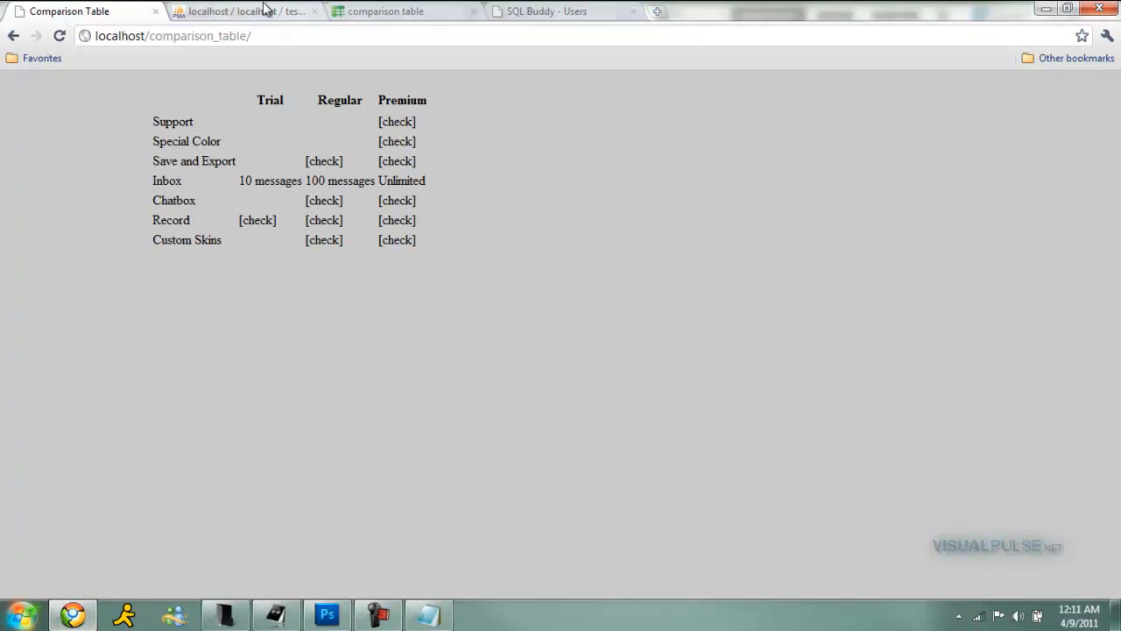
pyautogui.click(245, 11)
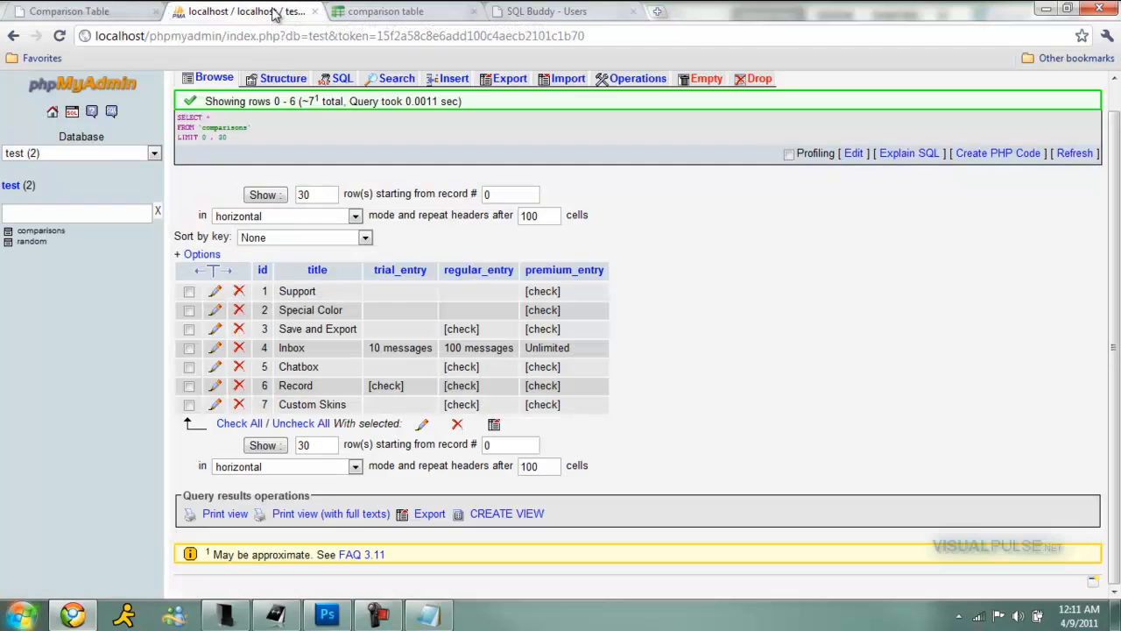
pyautogui.click(51, 112)
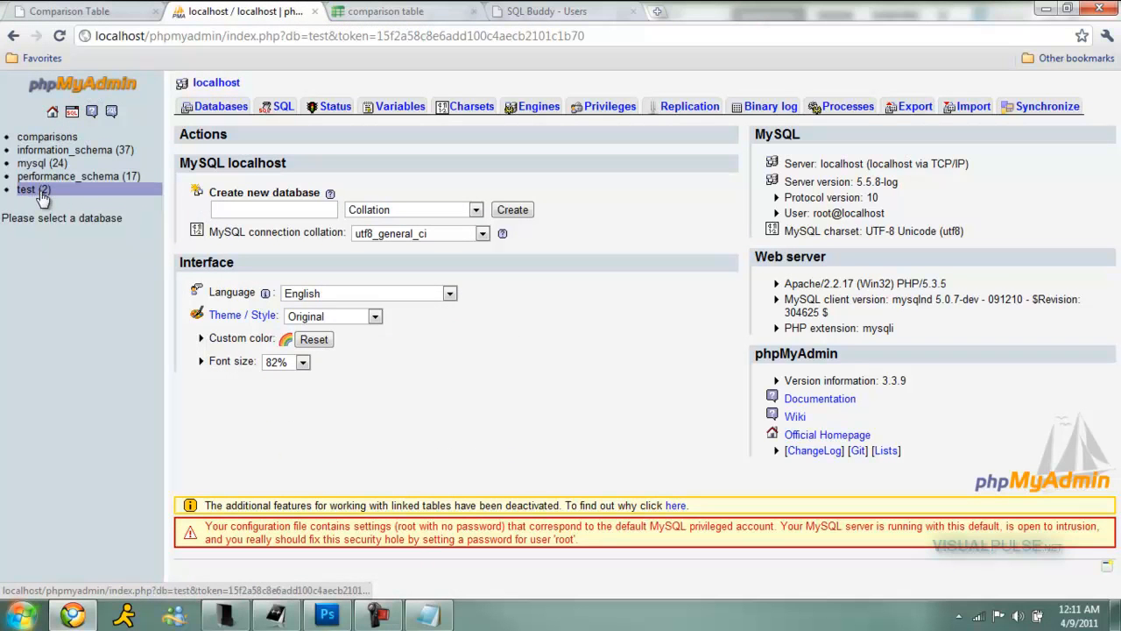
pyautogui.click(273, 211)
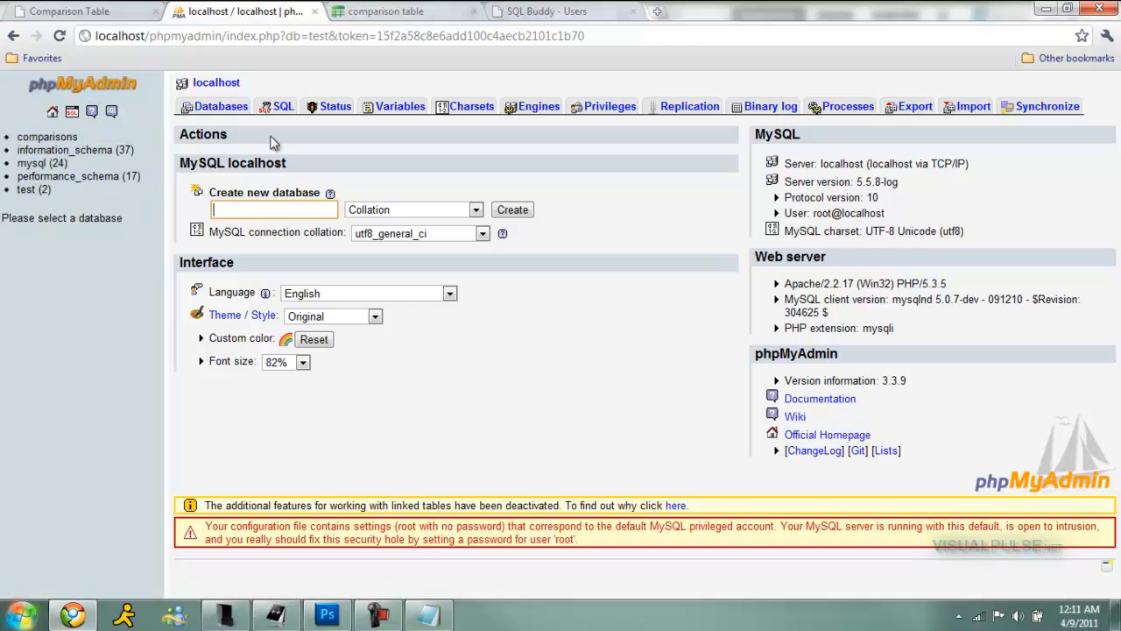
pyautogui.click(34, 189)
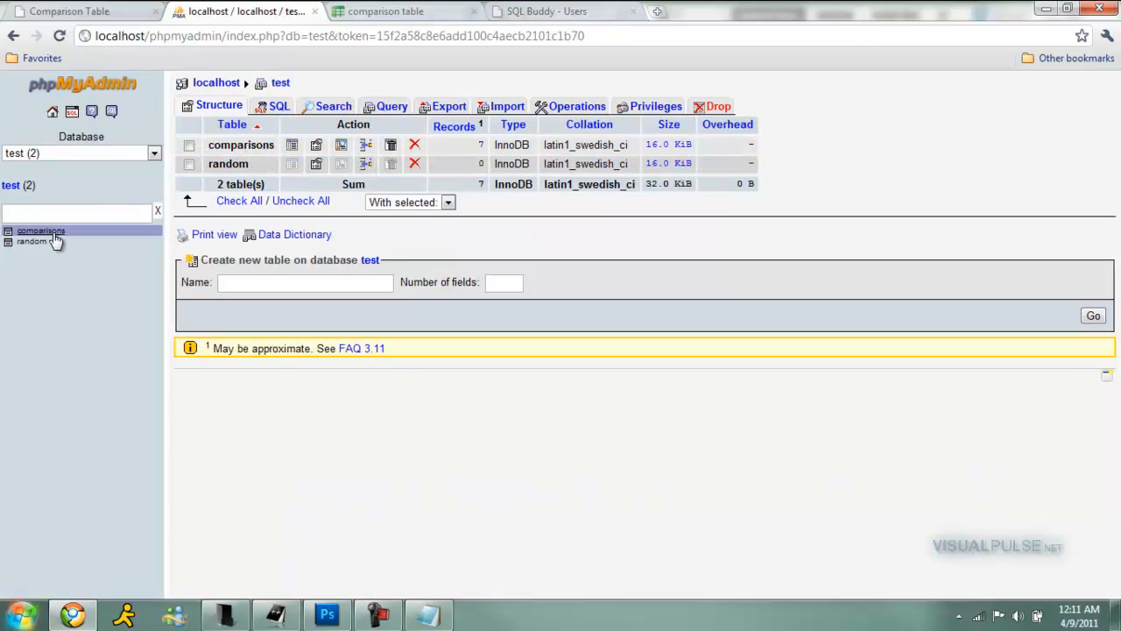
pyautogui.click(41, 229)
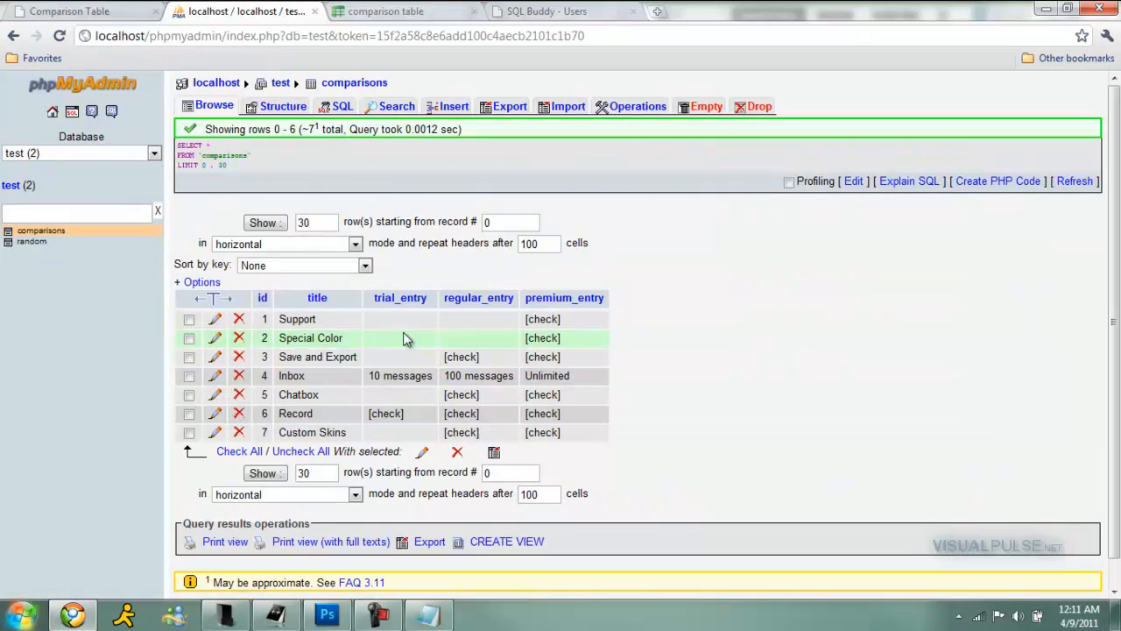
pyautogui.click(70, 10)
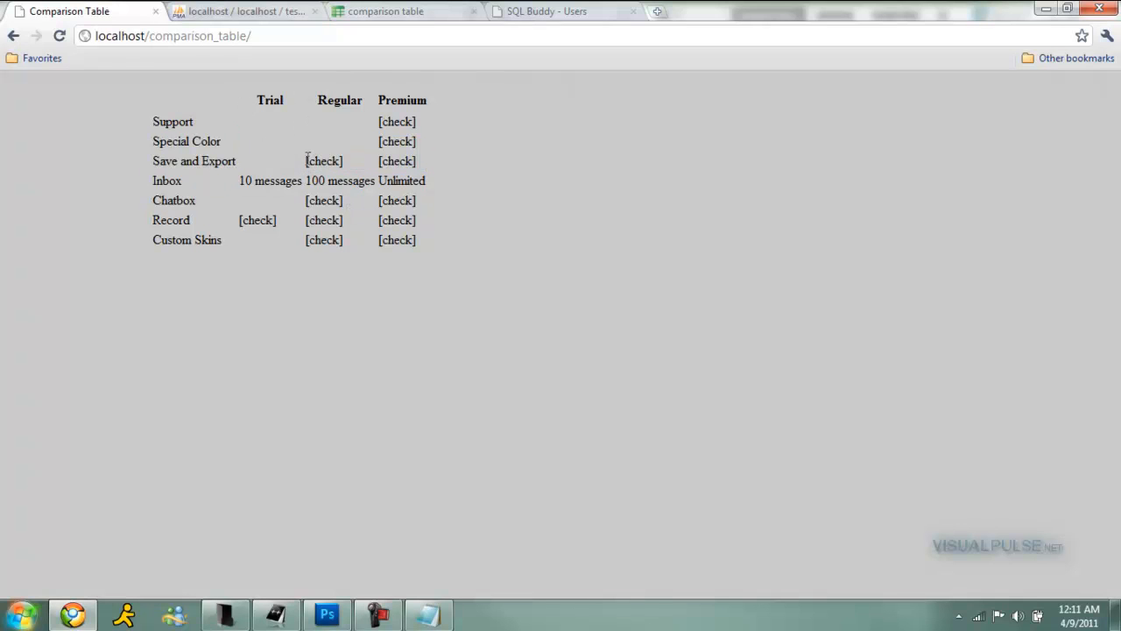
pyautogui.moveTo(350, 231)
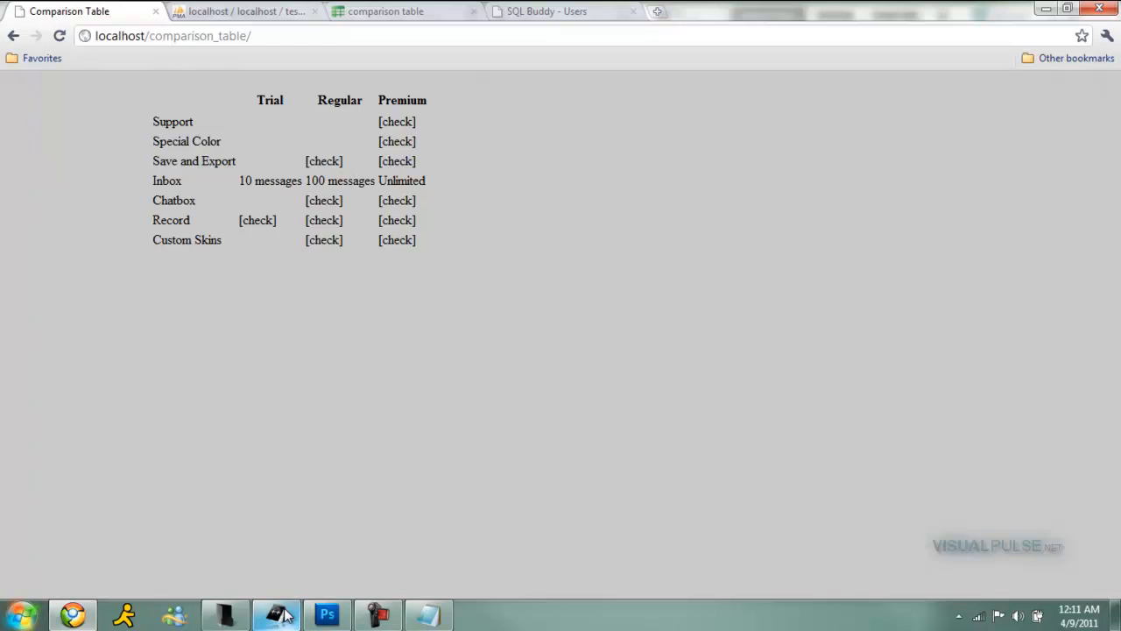
pyautogui.click(275, 615)
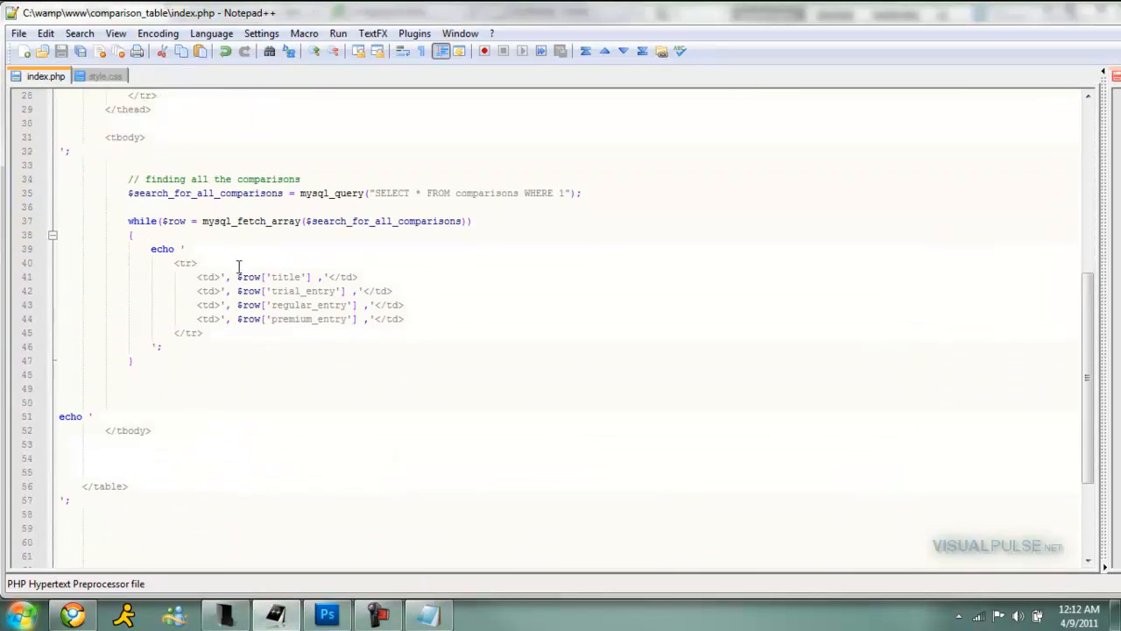
# - Give index.php's <table> tag class="comparison_table" after glancing at style.css
pyautogui.click(103, 76)
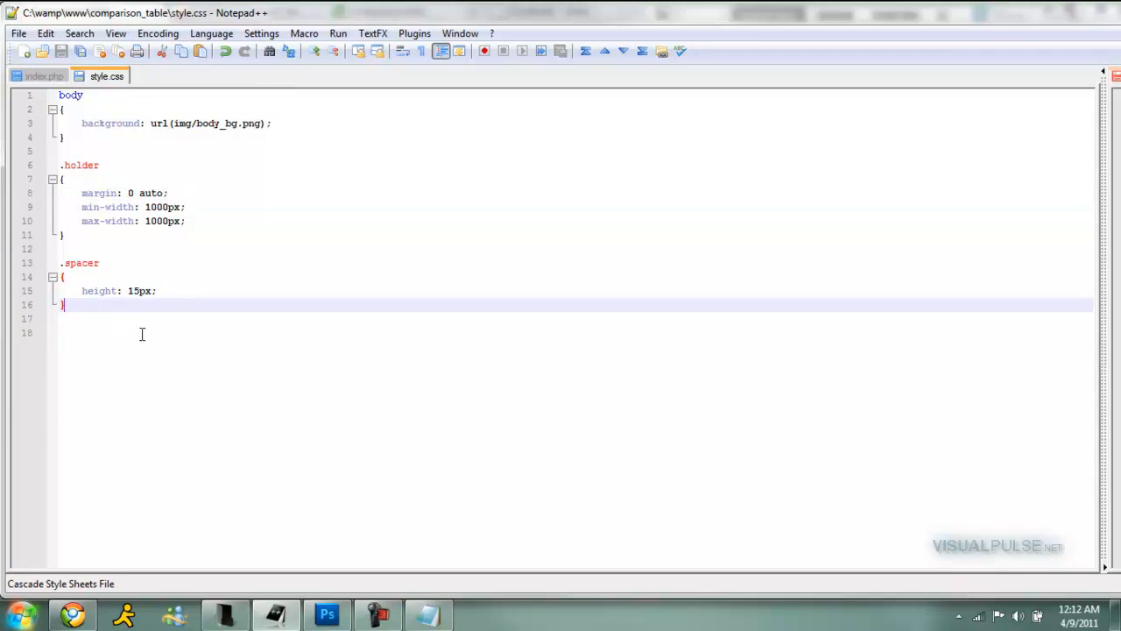
pyautogui.click(31, 77)
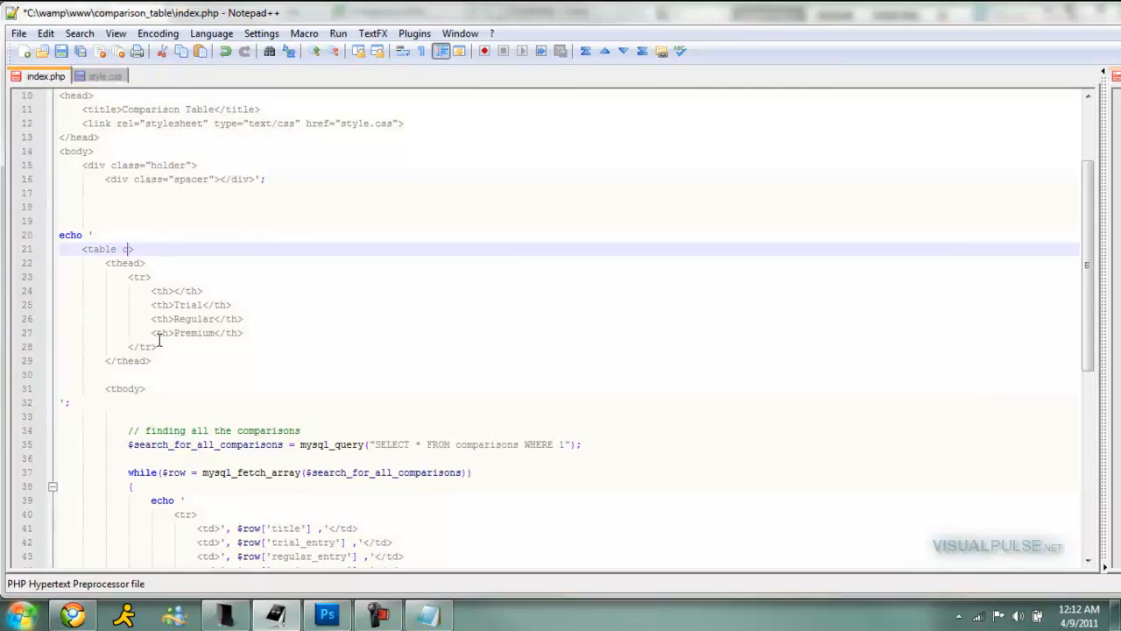
pyautogui.write('class="comparison_table')
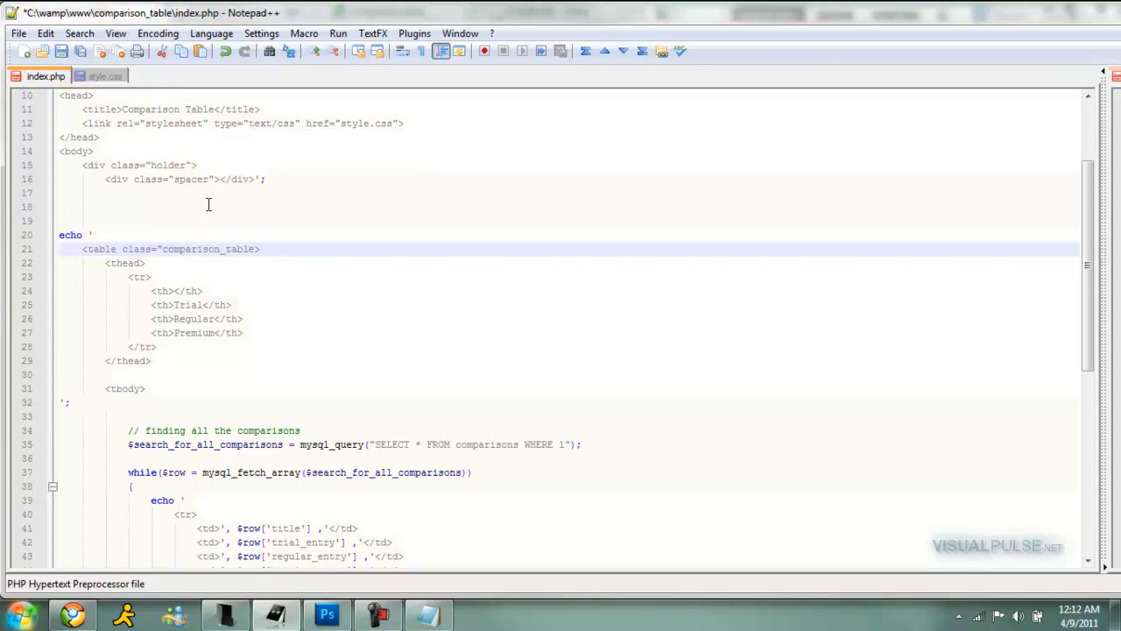
pyautogui.click(163, 249)
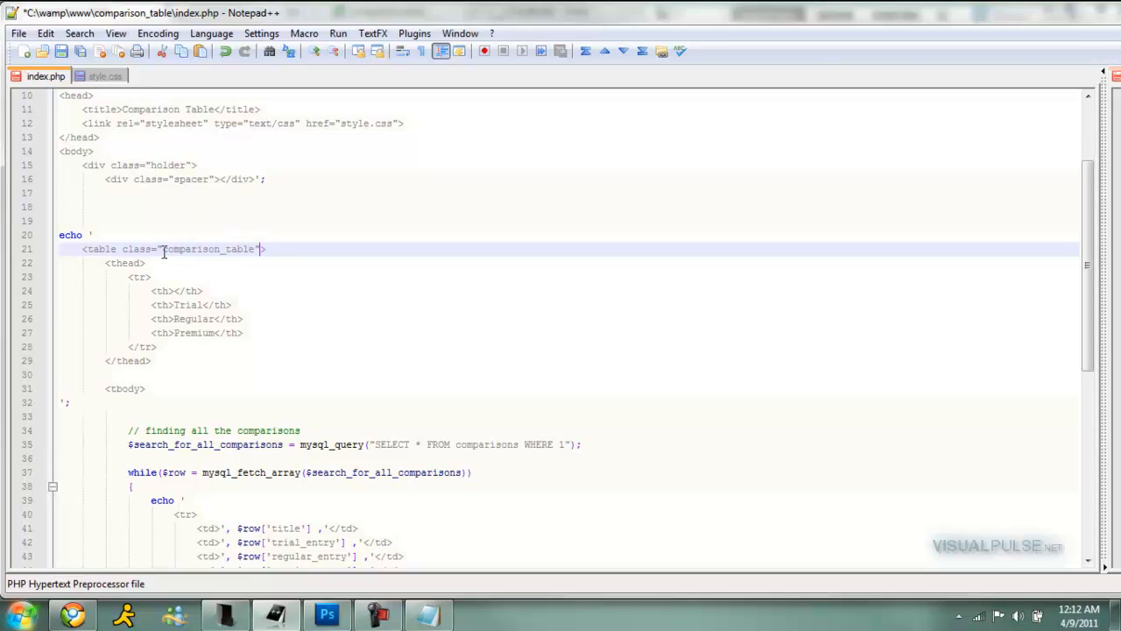
pyautogui.click(99, 77)
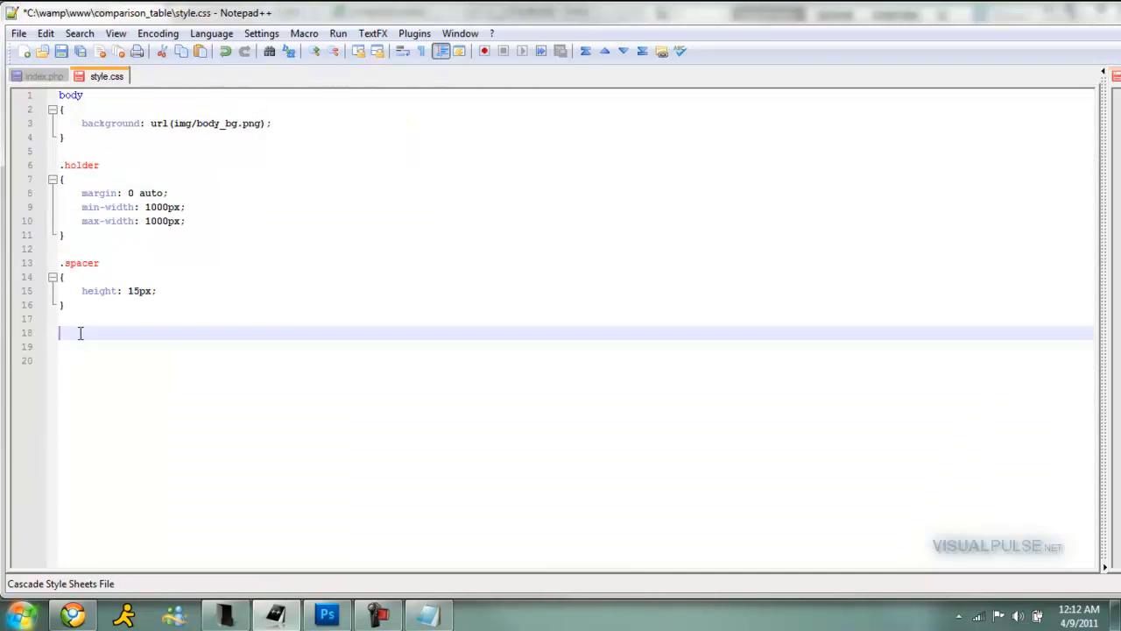
# - Write .comparison_table { width: 100%; } in style.css and check the result in Chrome
pyautogui.write('.comparison_table')
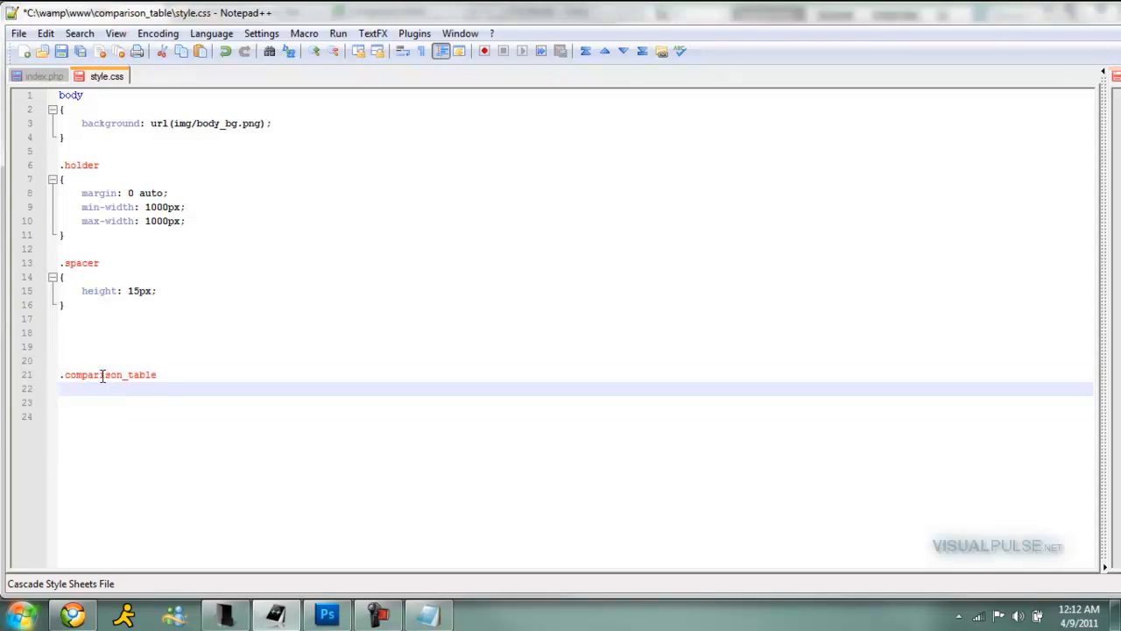
pyautogui.write('{')
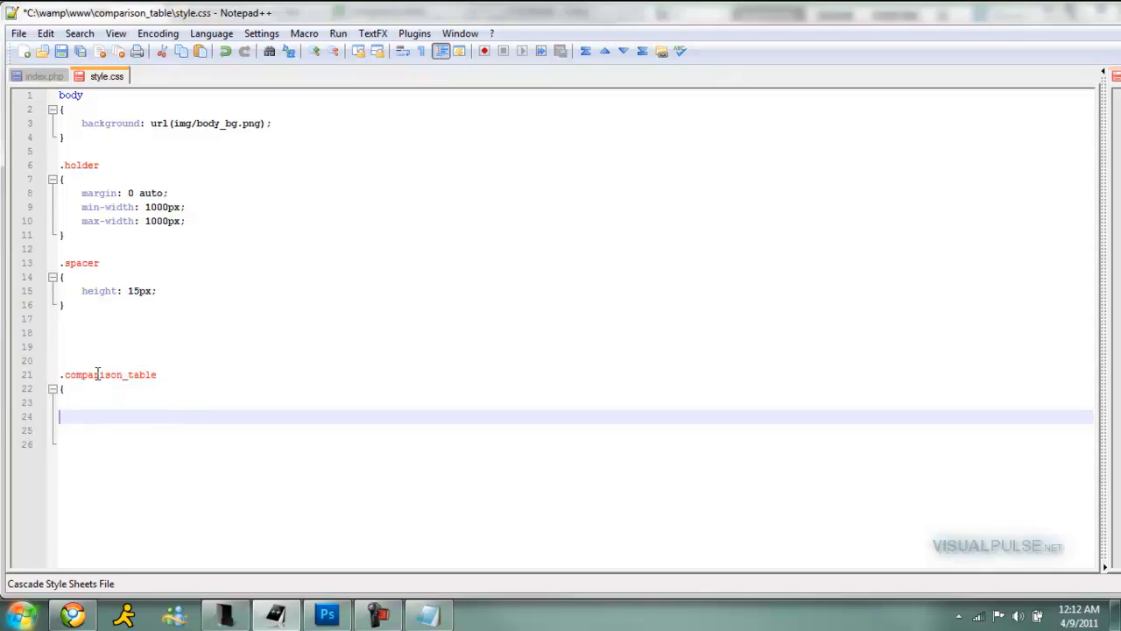
pyautogui.write('w')
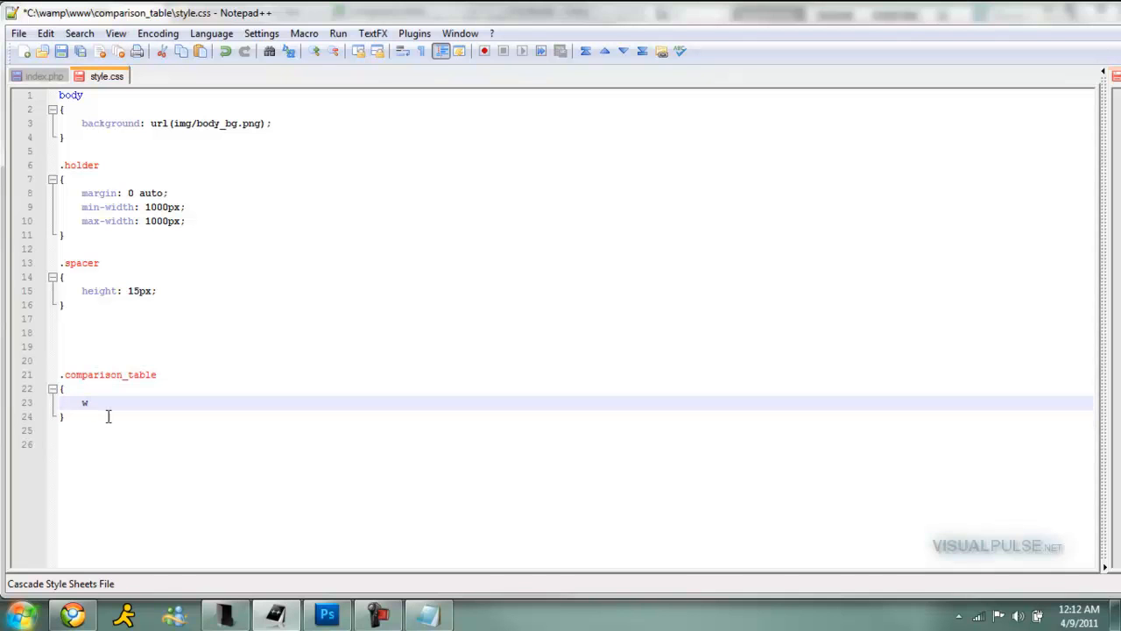
pyautogui.write('idth: 100')
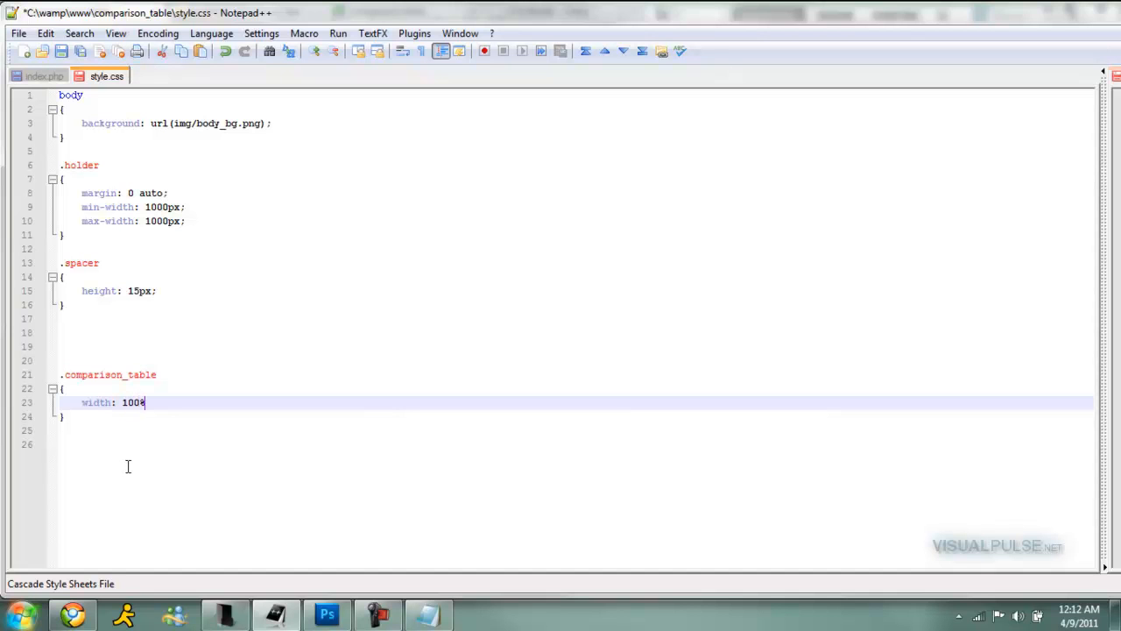
pyautogui.write('%;')
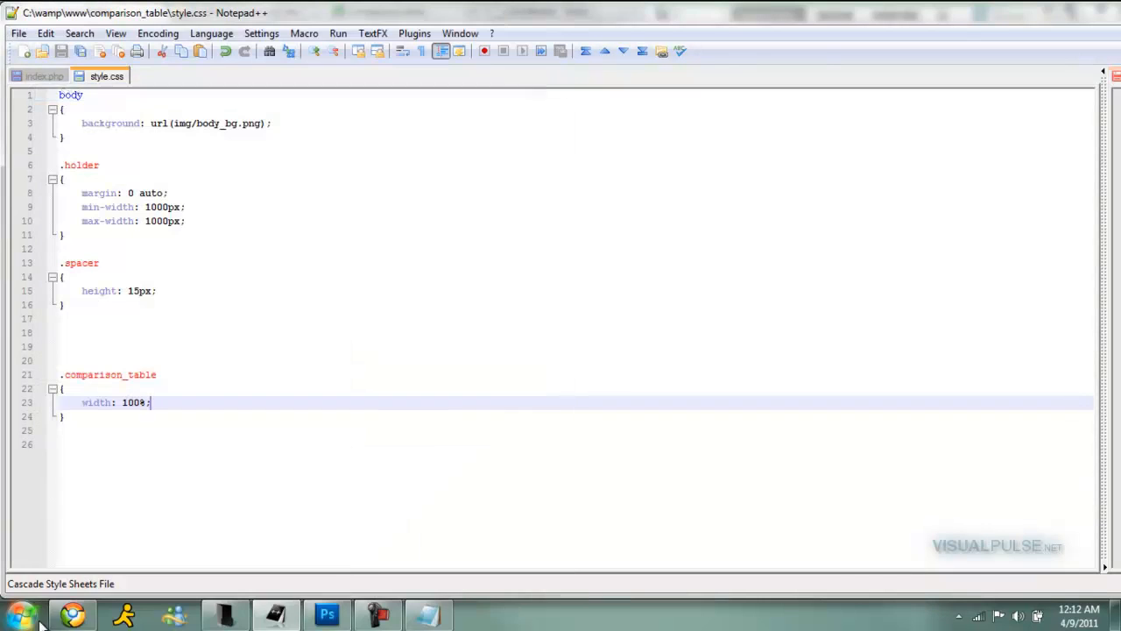
pyautogui.click(21, 33)
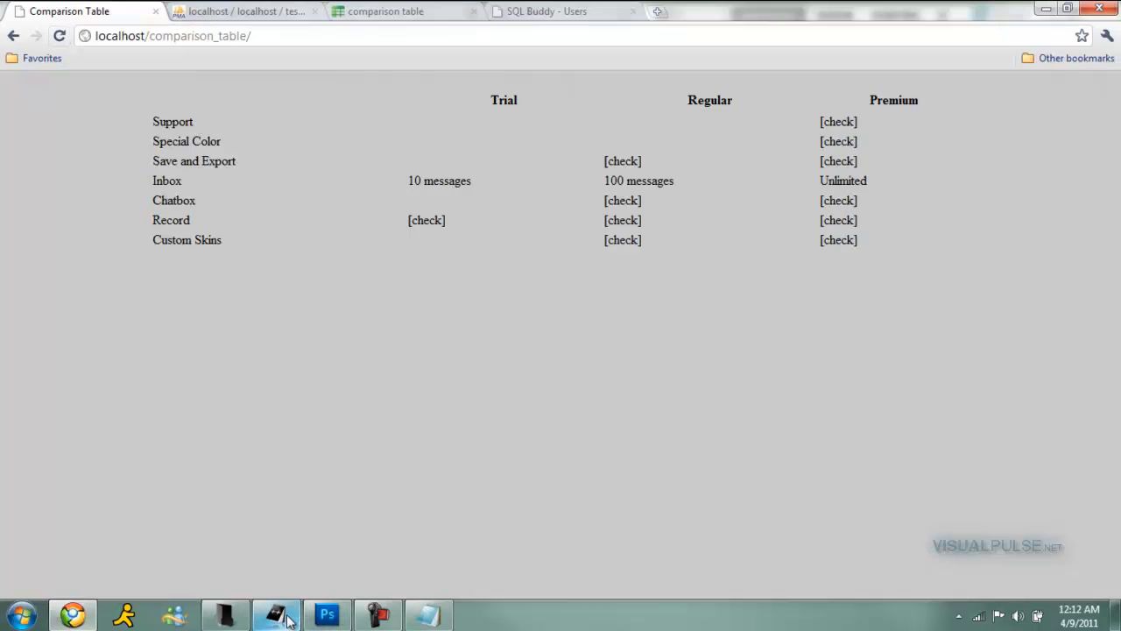
pyautogui.moveTo(179, 98)
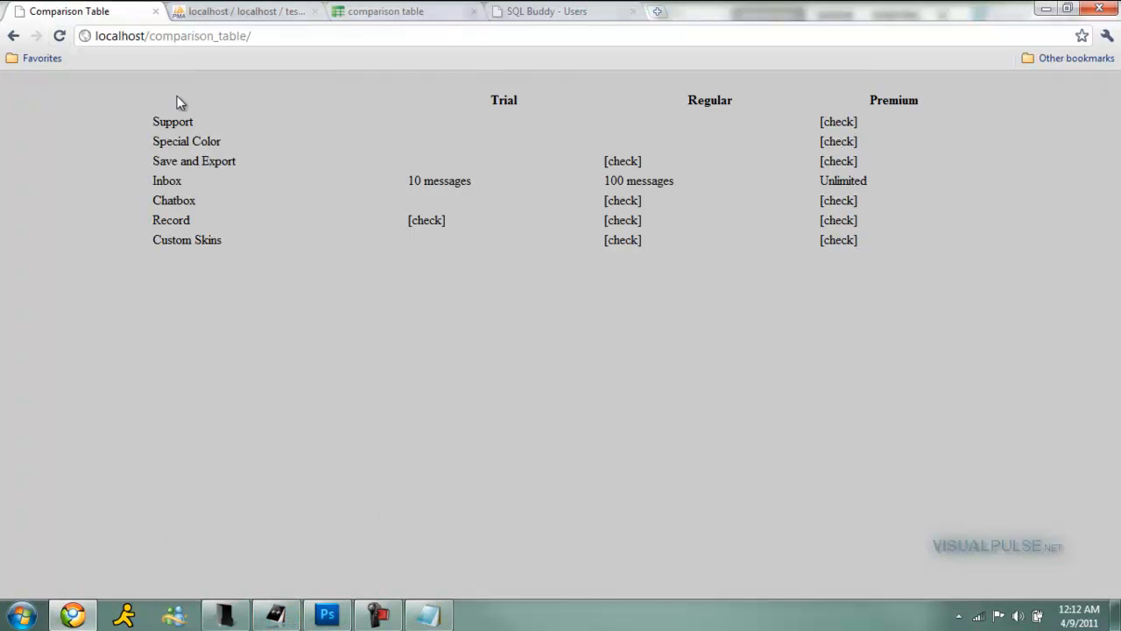
pyautogui.moveTo(549, 105)
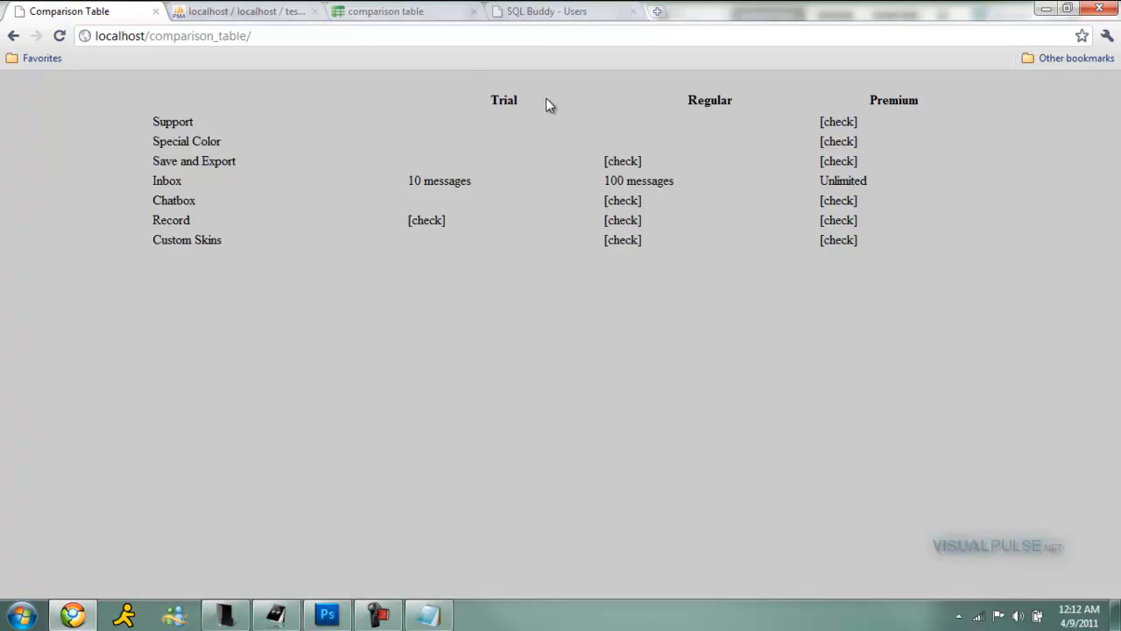
pyautogui.moveTo(891, 179)
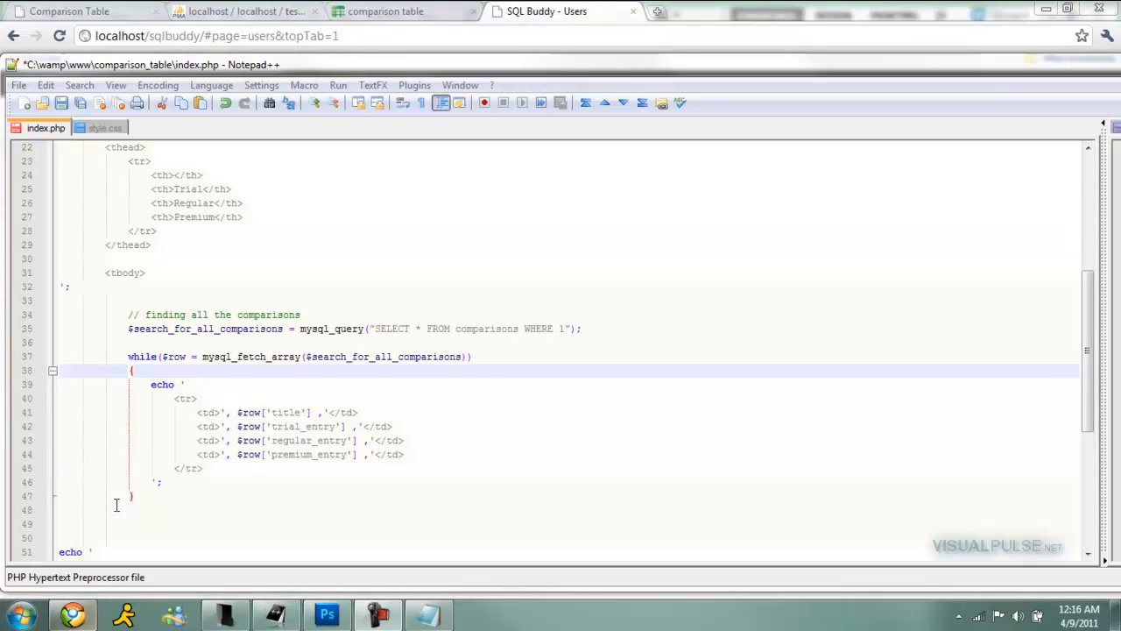
# - Inside the while loop, define $pattern = '/\[check\]/';
pyautogui.click(70, 11)
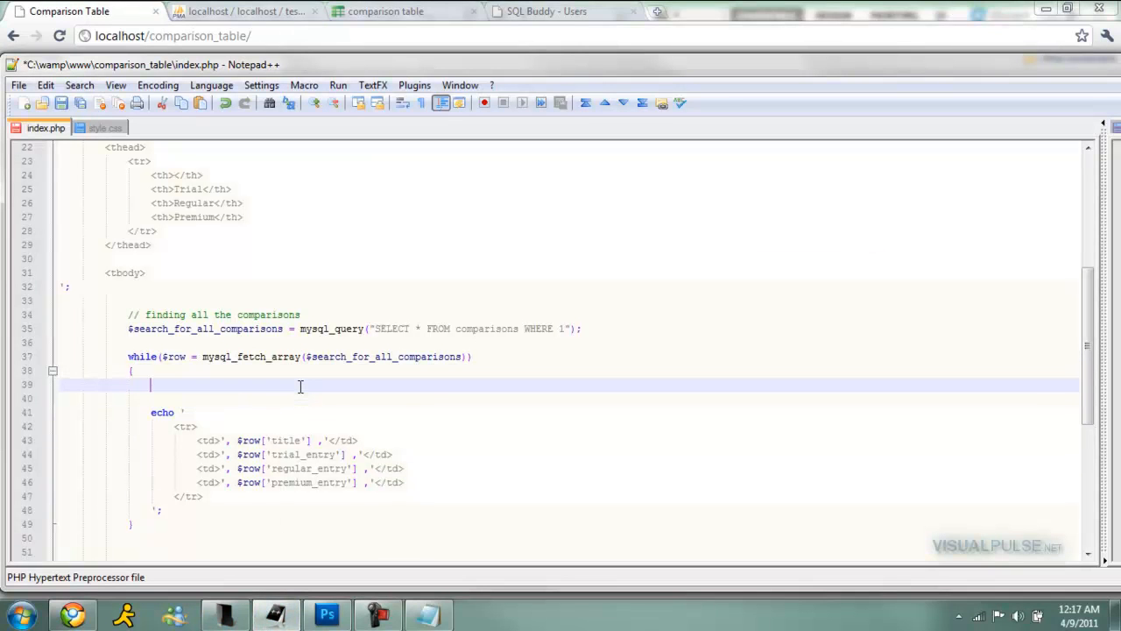
pyautogui.write('$p')
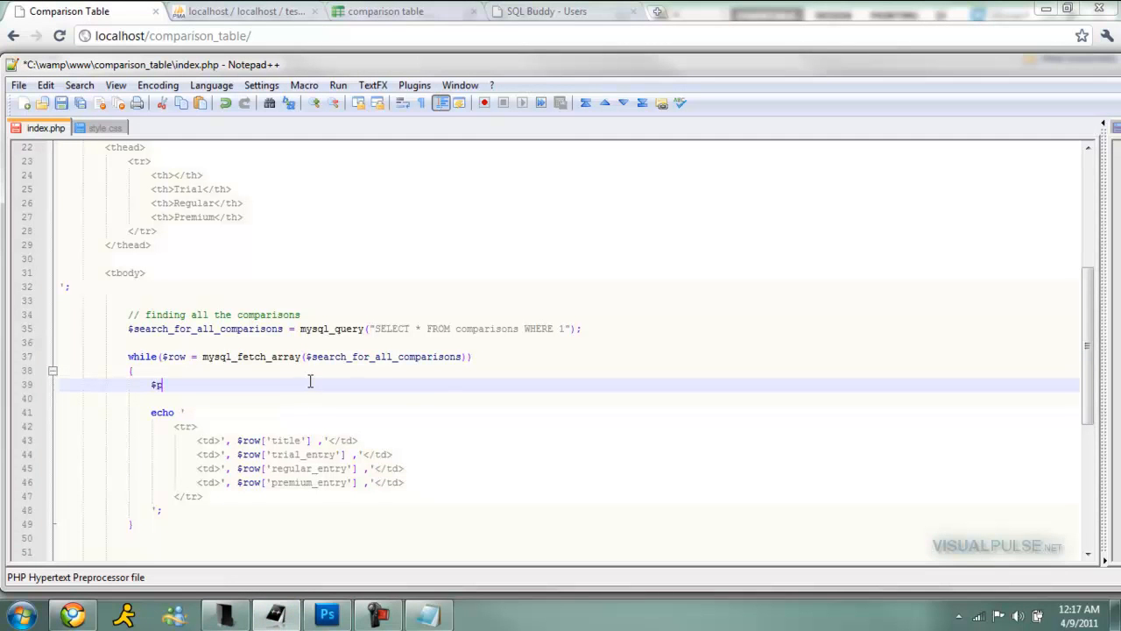
pyautogui.write('pattern =')
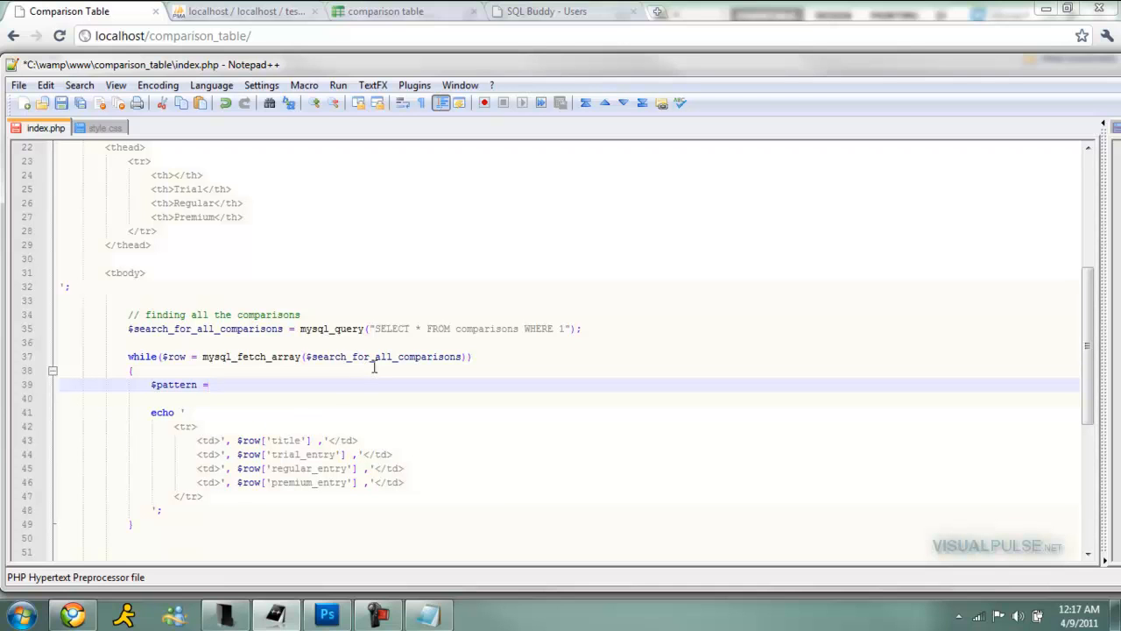
pyautogui.moveTo(388, 361)
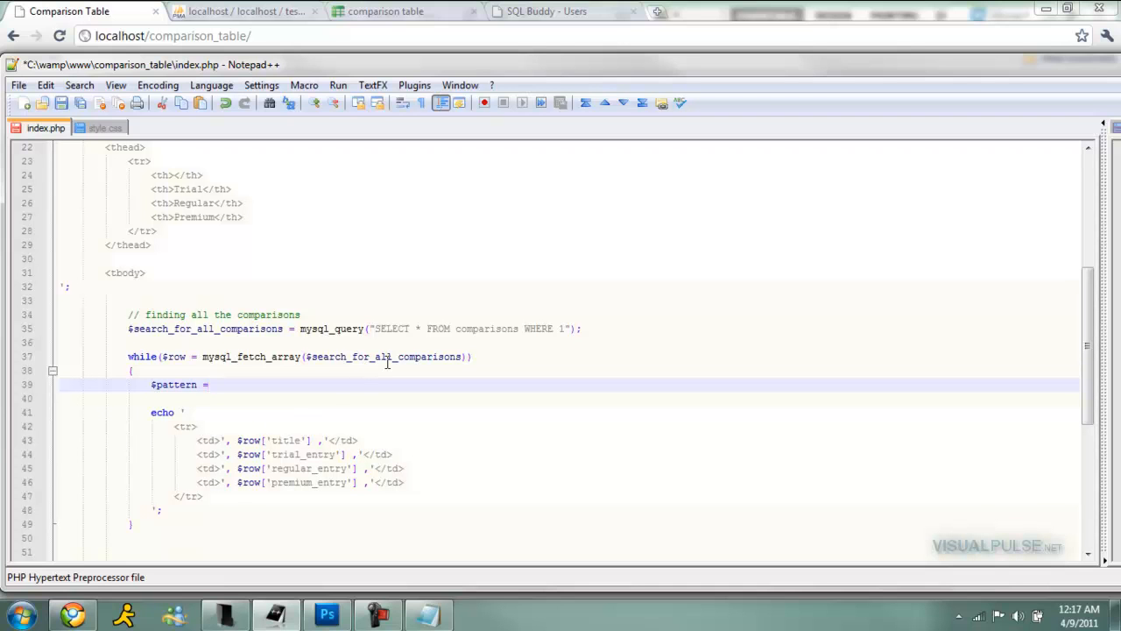
pyautogui.write('/')
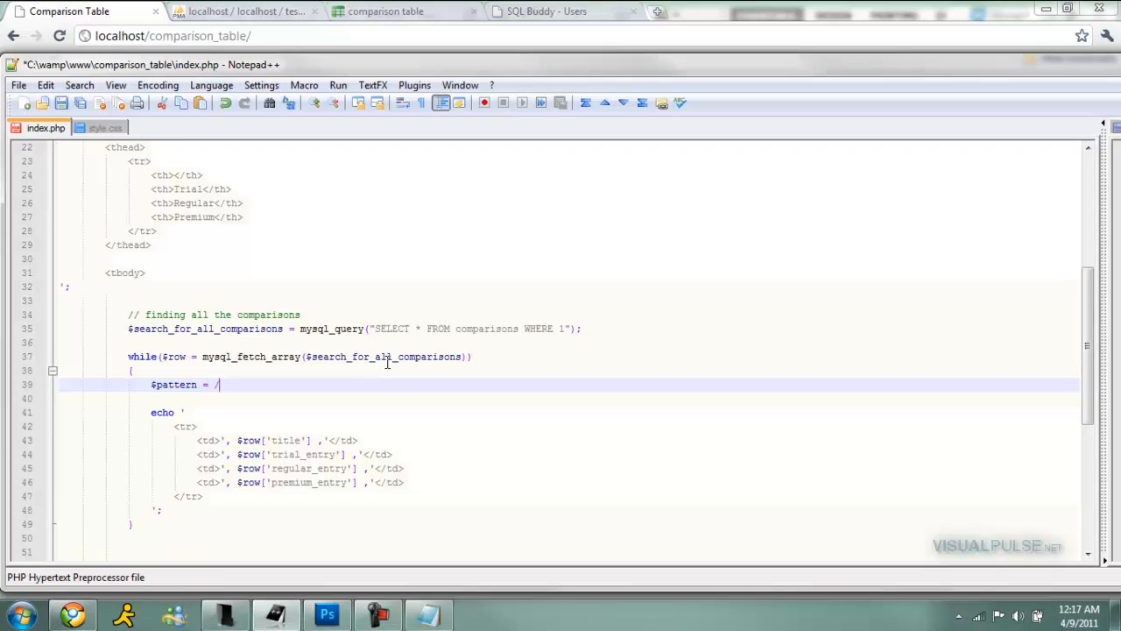
pyautogui.write('\\')
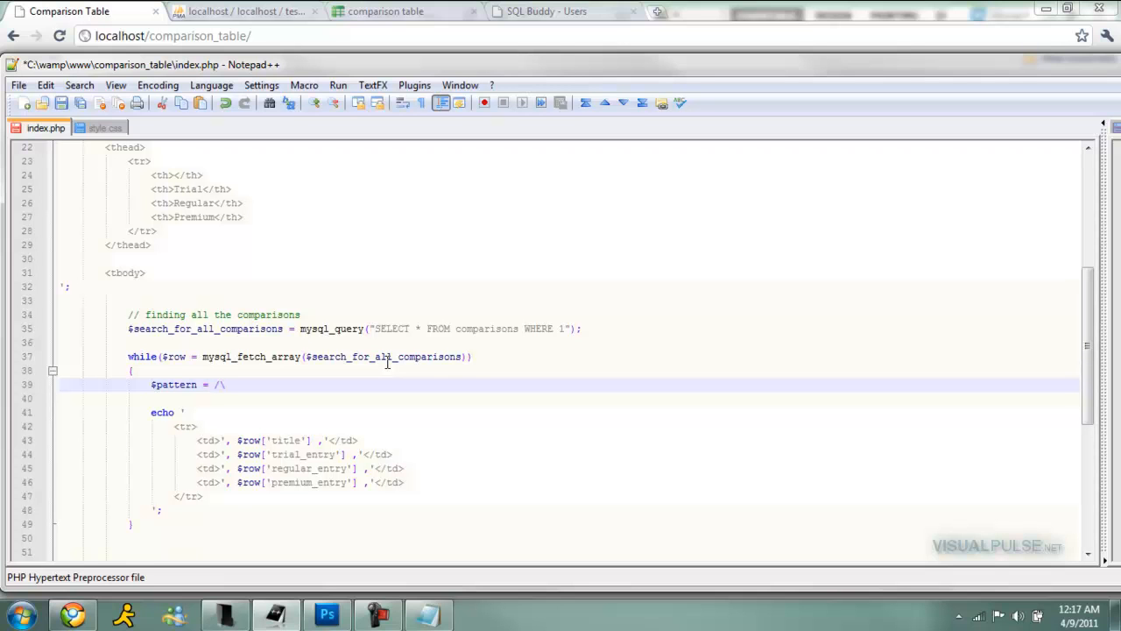
pyautogui.write('[ch')
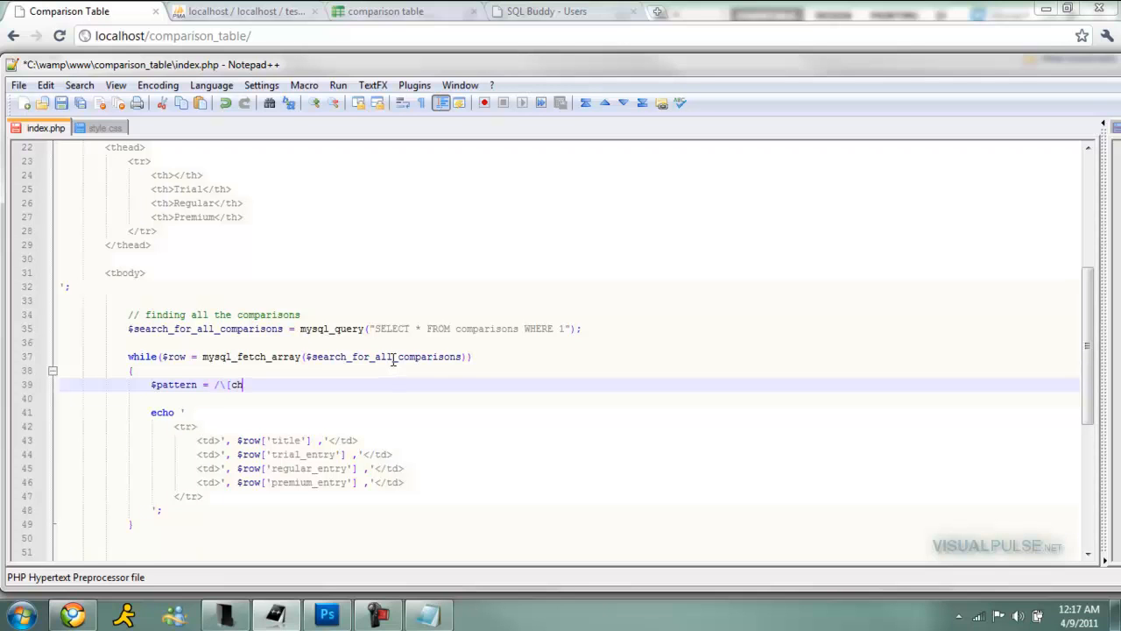
pyautogui.write('eck\\]')
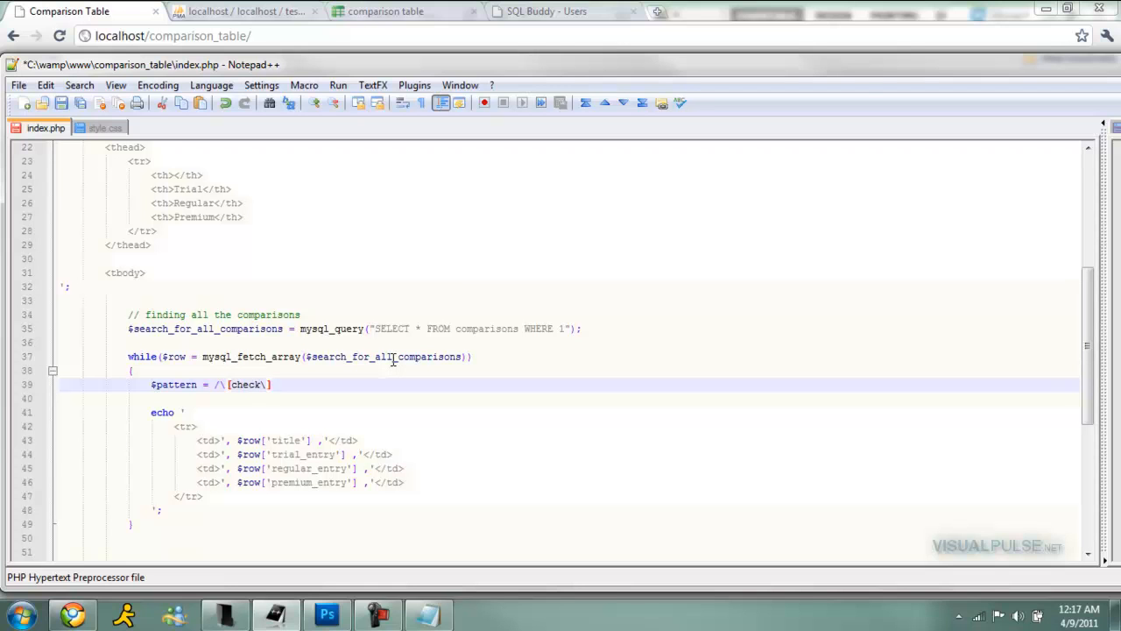
pyautogui.write('/')
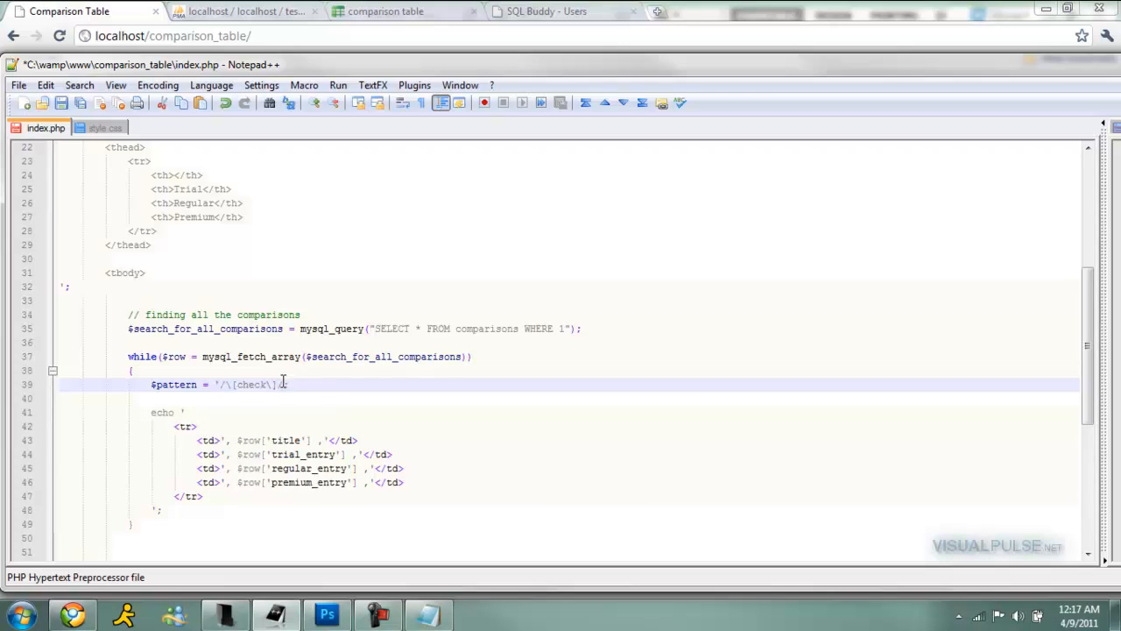
pyautogui.write("/';")
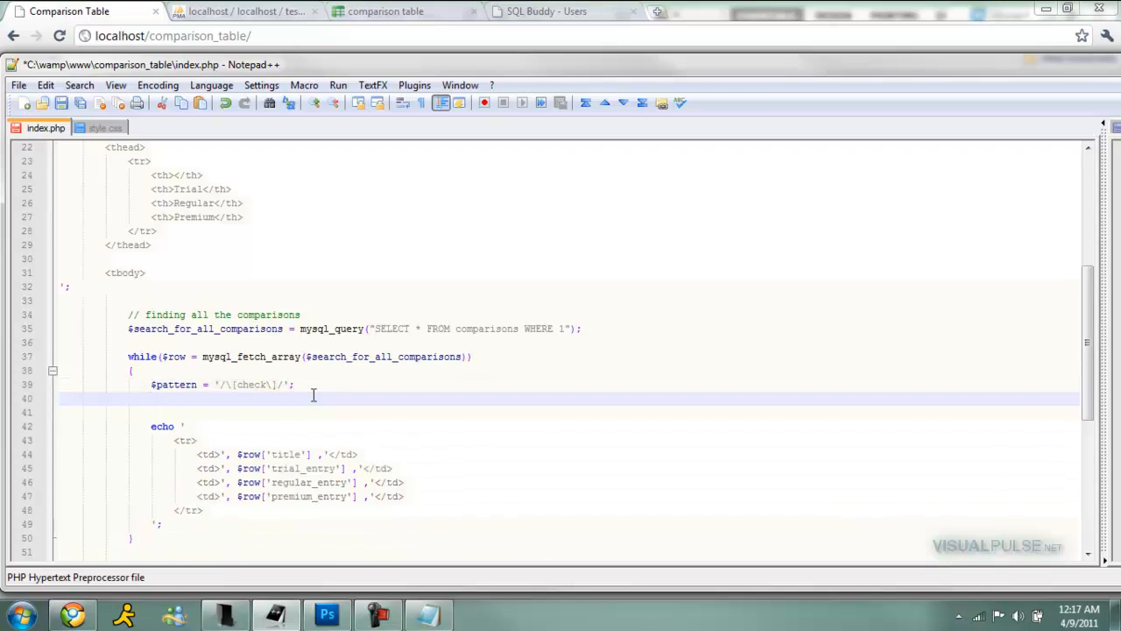
# - Define $replacement = '<div class="compare_check"></div>'; below the pattern
pyautogui.write('$replacemen')
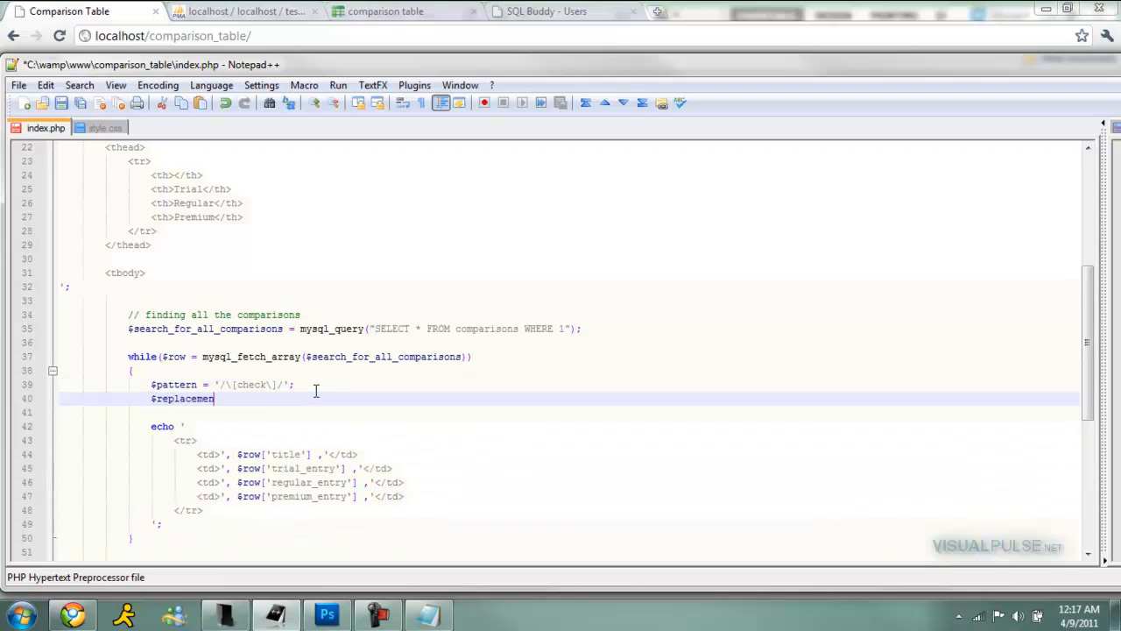
pyautogui.write('t')
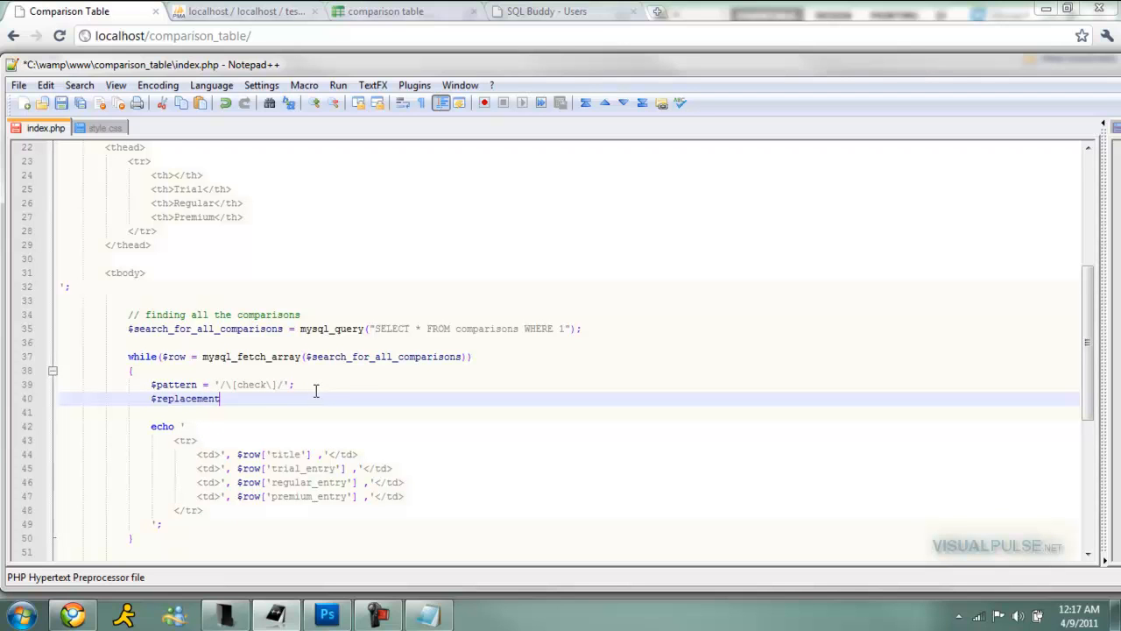
pyautogui.write('=')
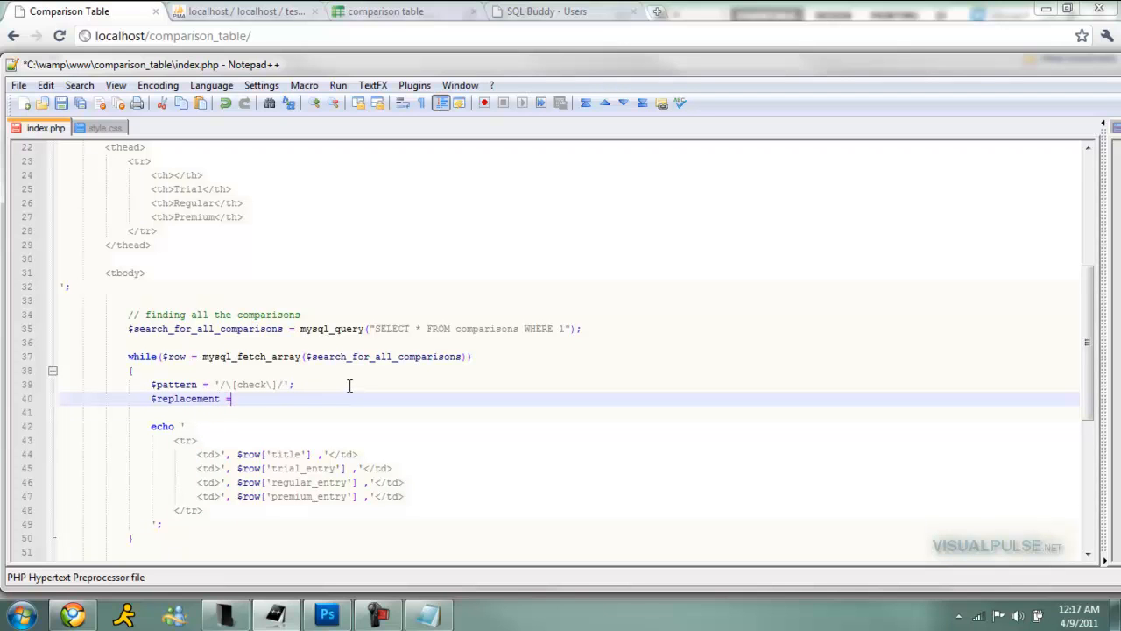
pyautogui.write("'")
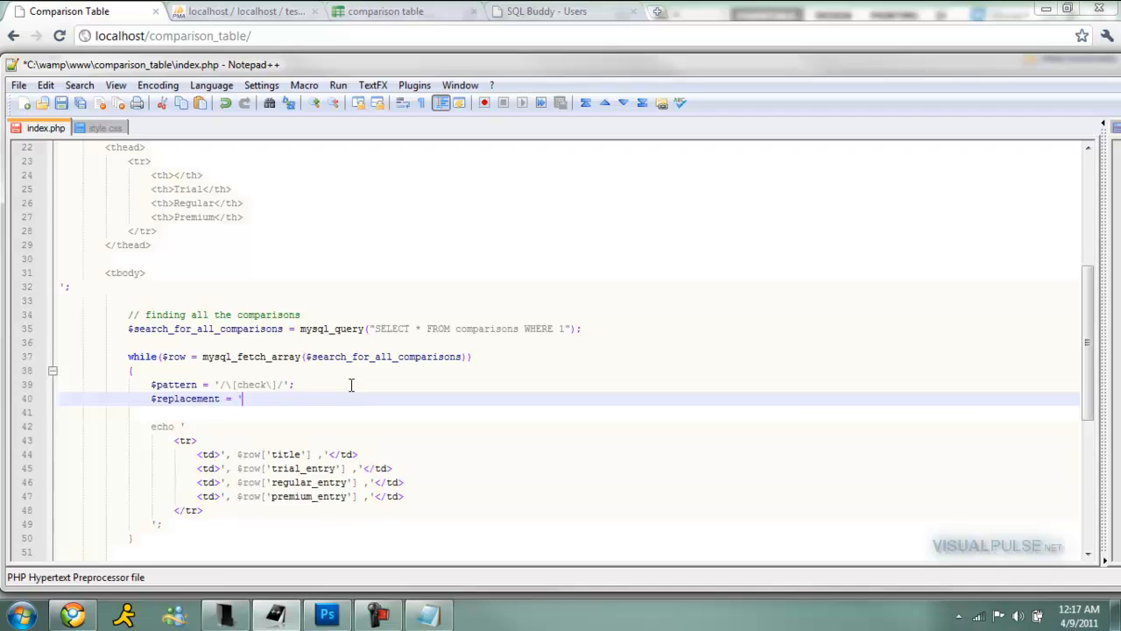
pyautogui.write('<div cla')
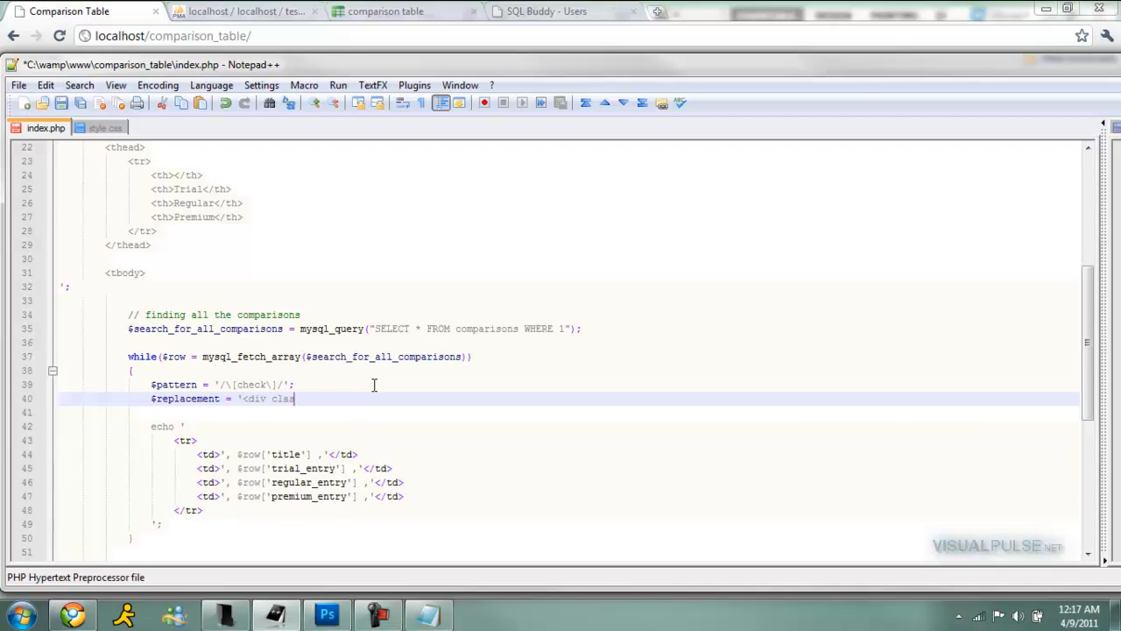
pyautogui.write('s="')
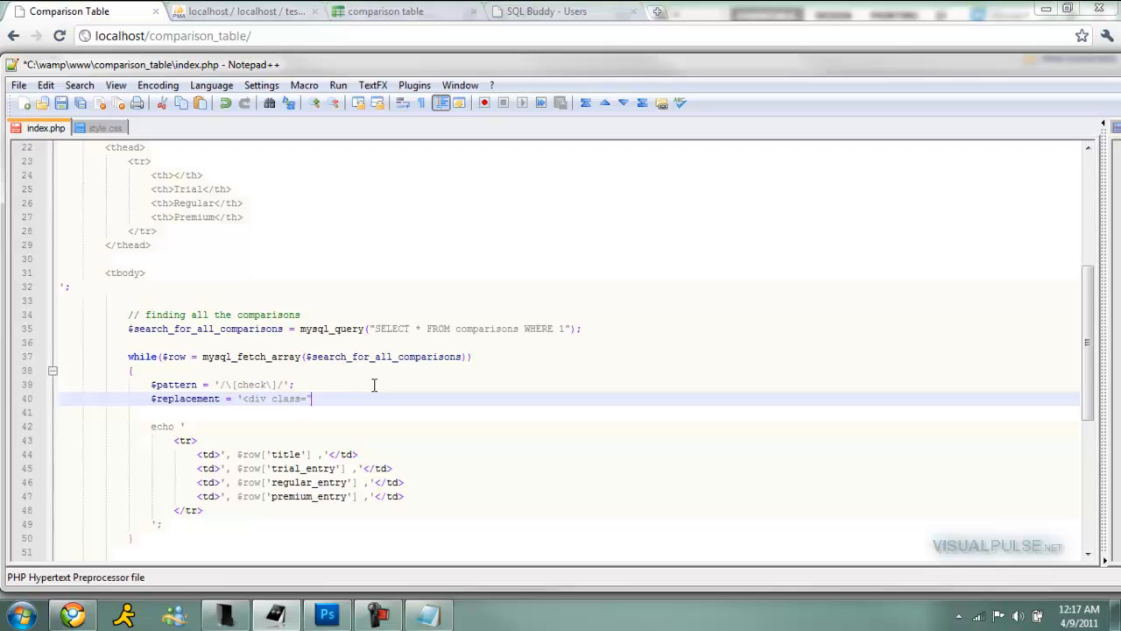
pyautogui.write('compare')
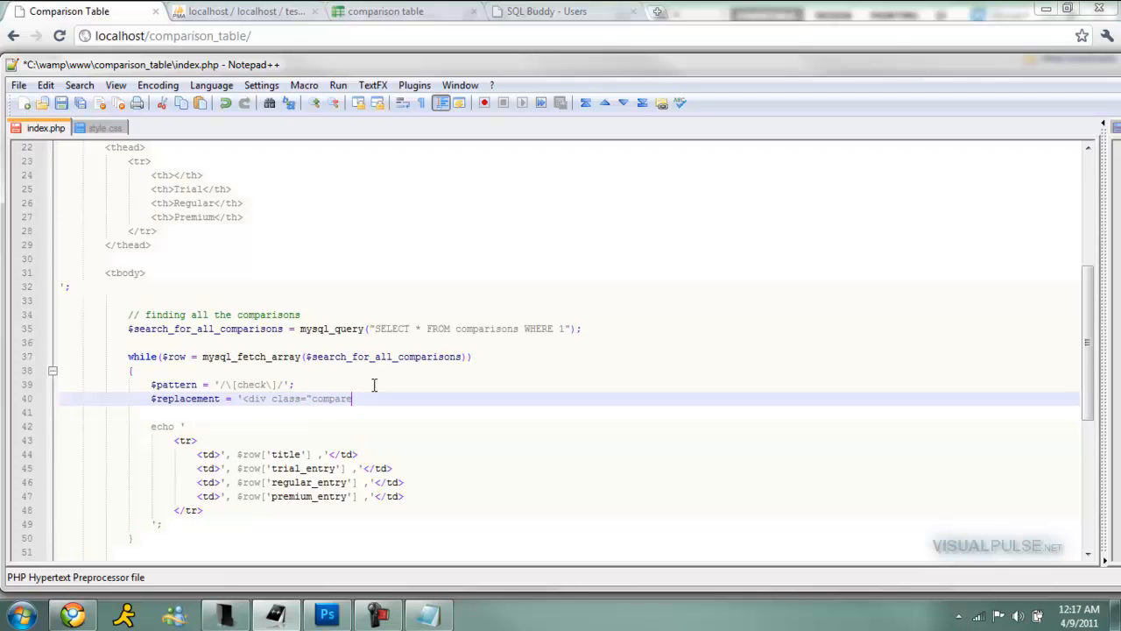
pyautogui.write('_')
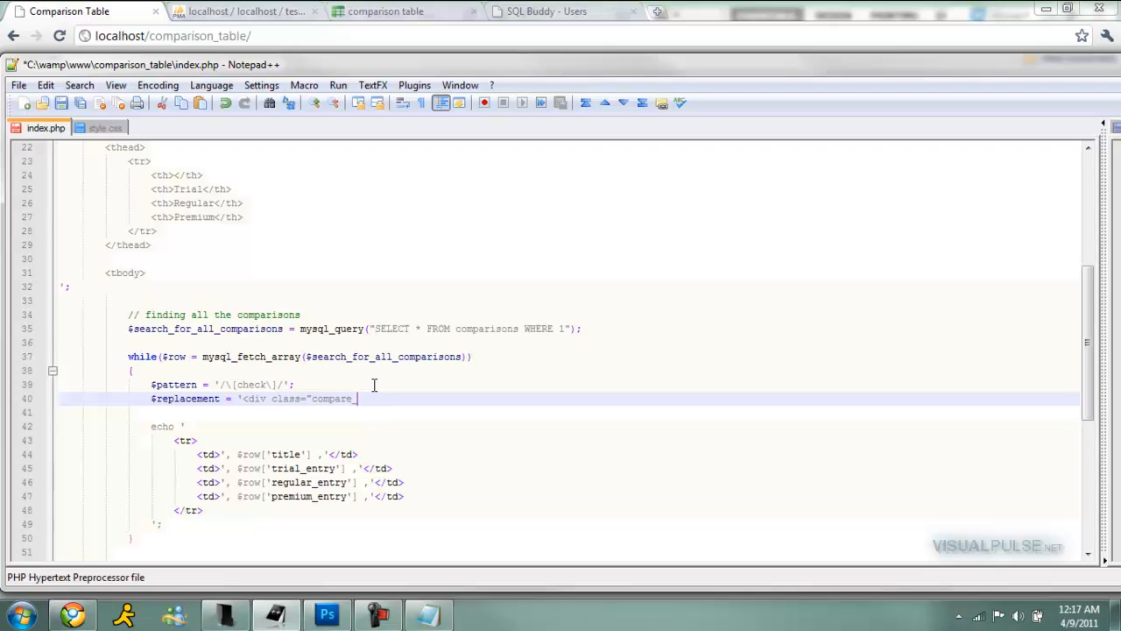
pyautogui.write('check"')
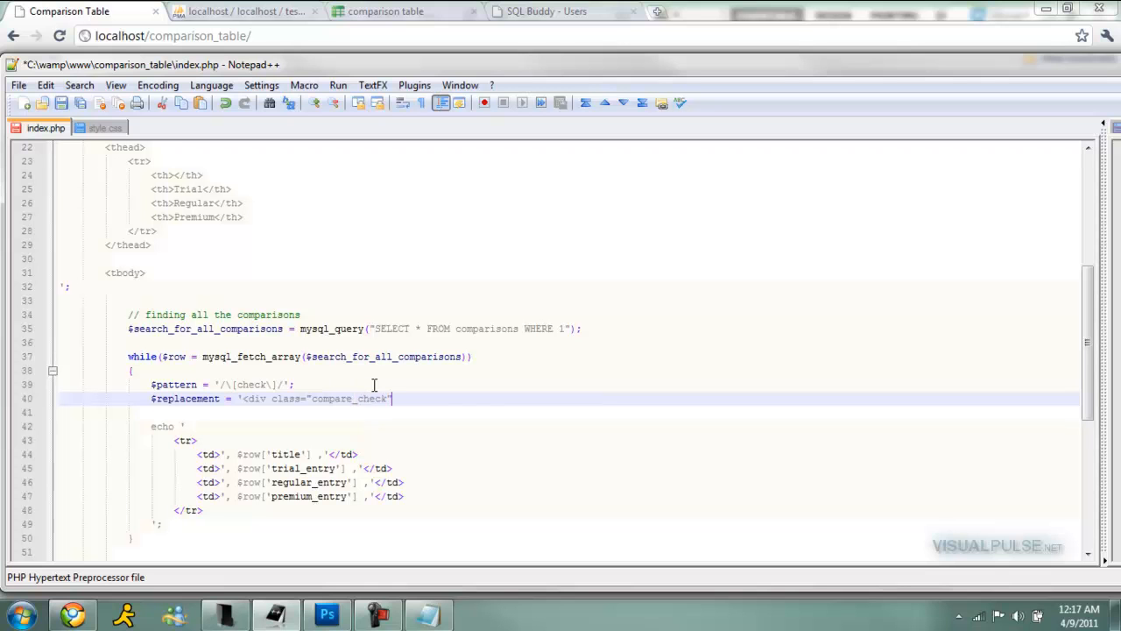
pyautogui.write('"></div>')
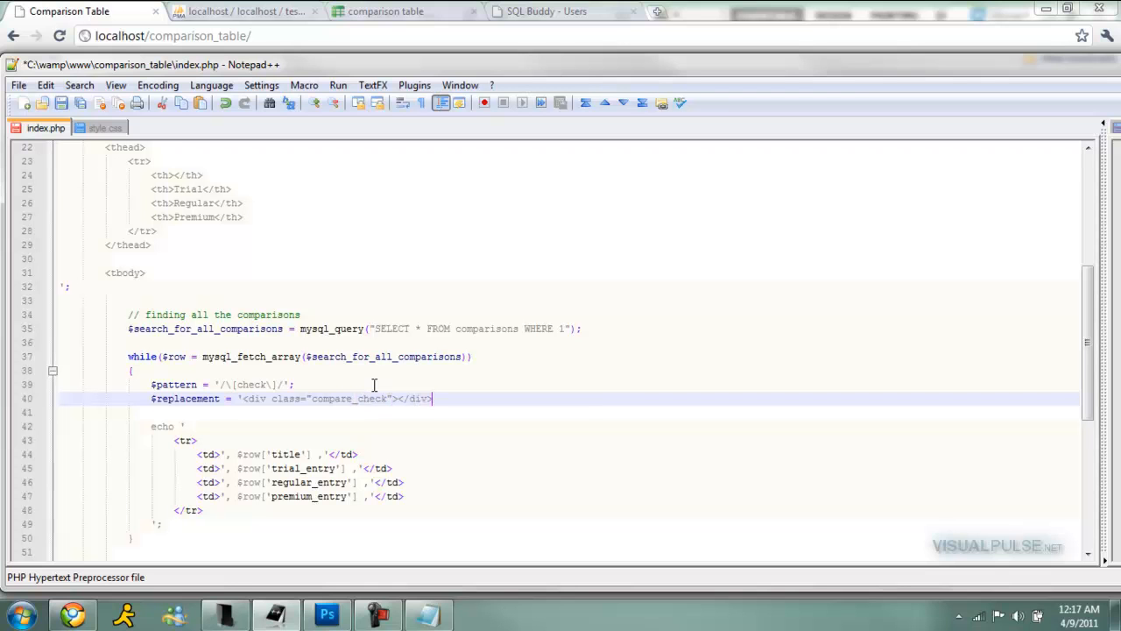
pyautogui.write(';')
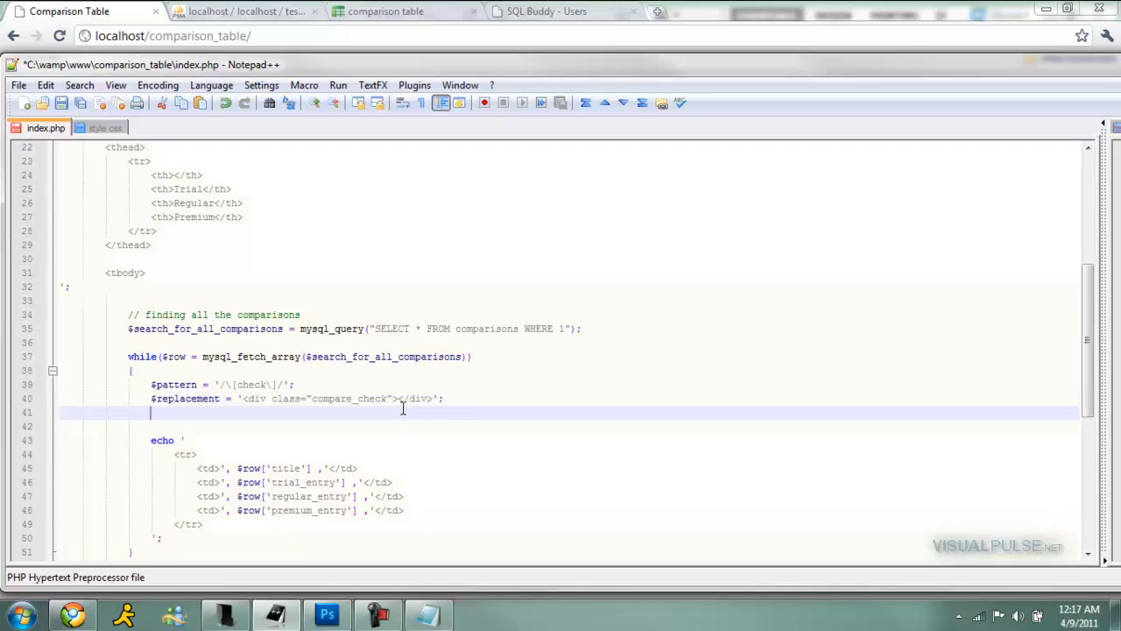
# - Add $row = preg_replace($pattern, $replacement, $row); inside the while loop after the replacement line
pyautogui.write('$row')
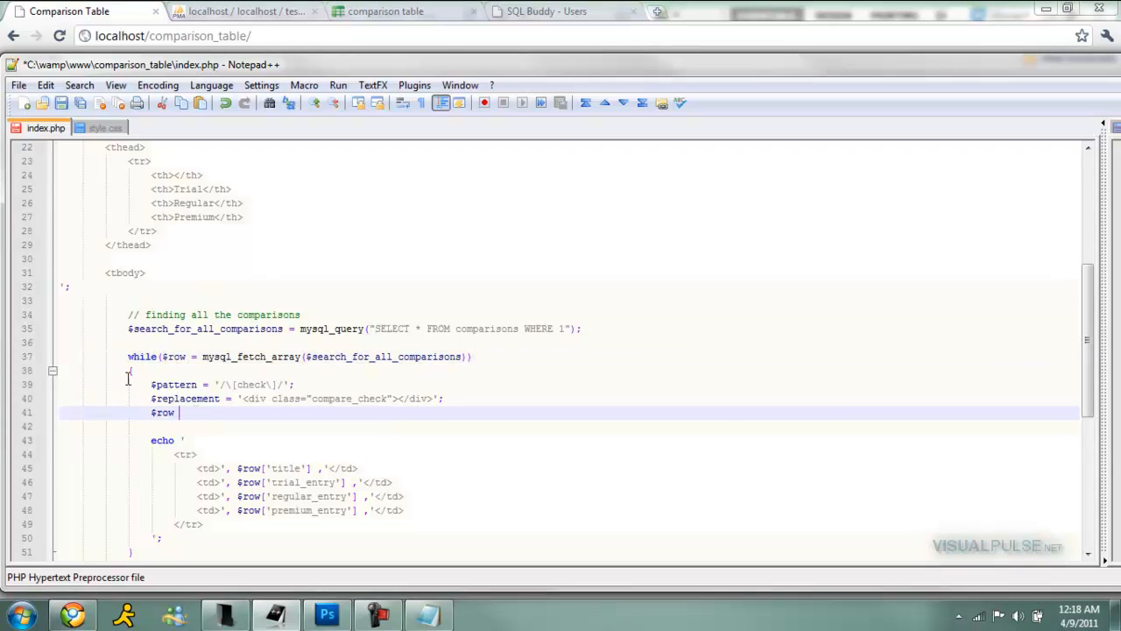
pyautogui.write('=')
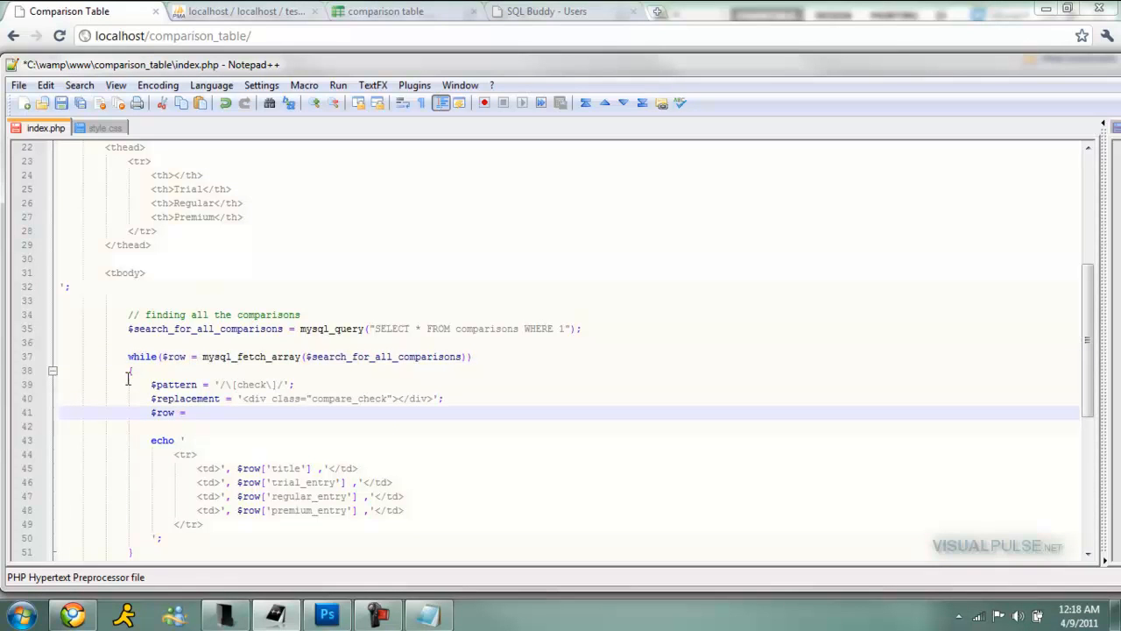
pyautogui.write('preg')
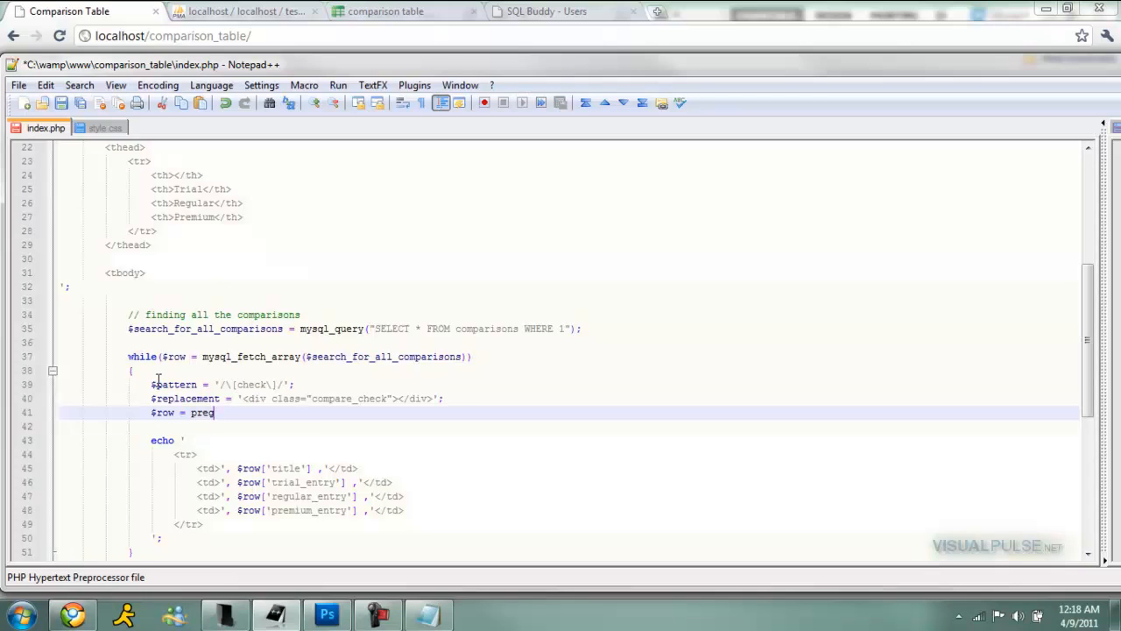
pyautogui.write('_')
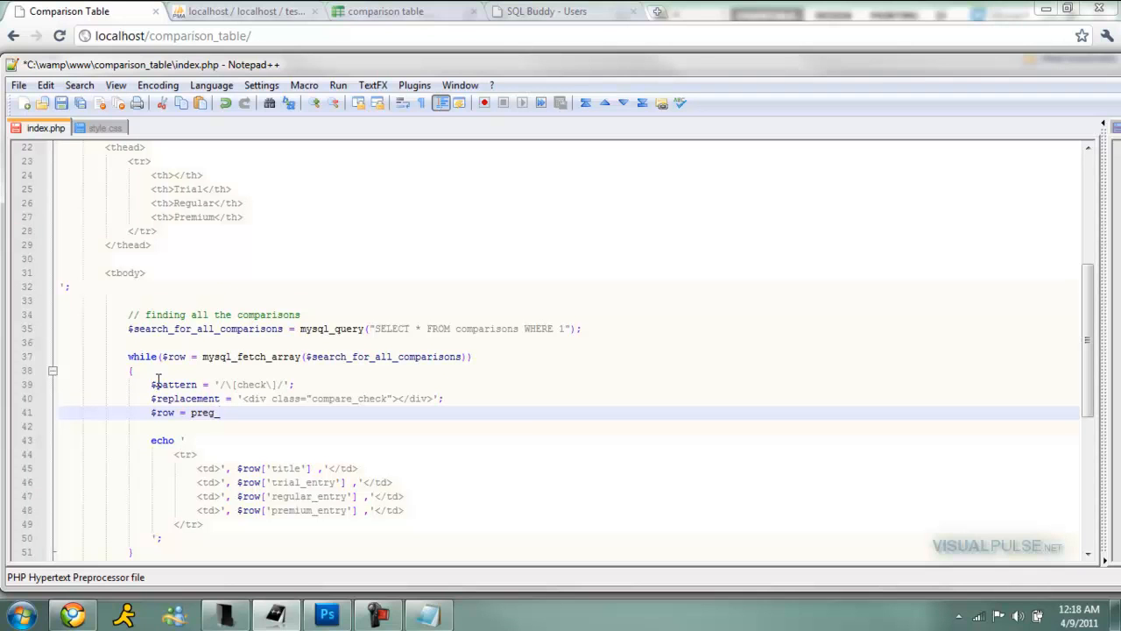
pyautogui.write('repla')
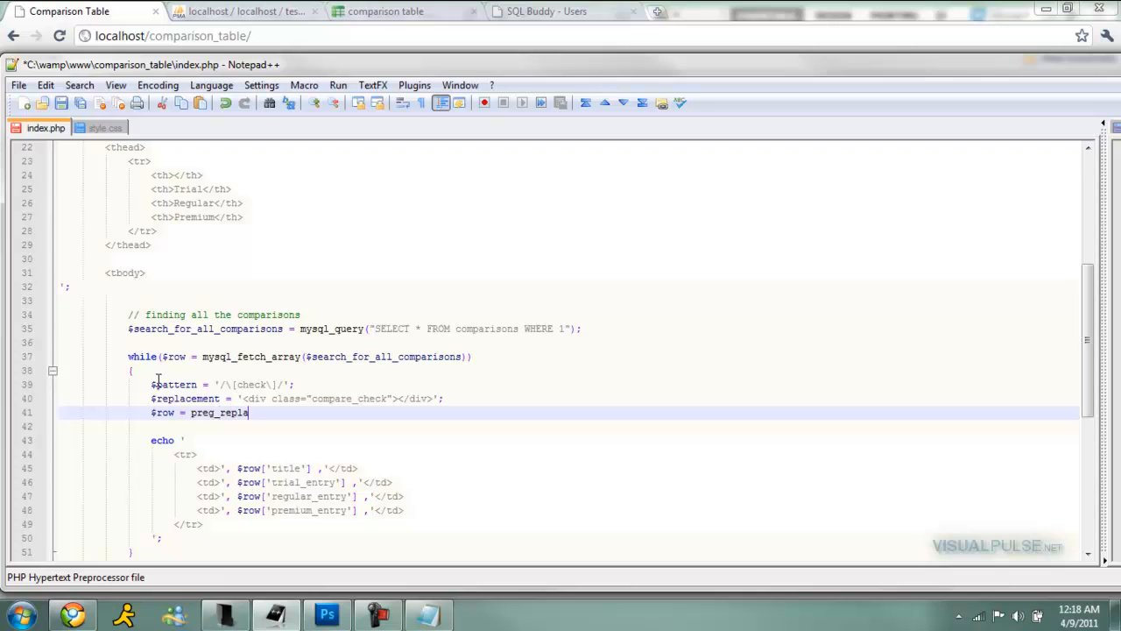
pyautogui.write('ce')
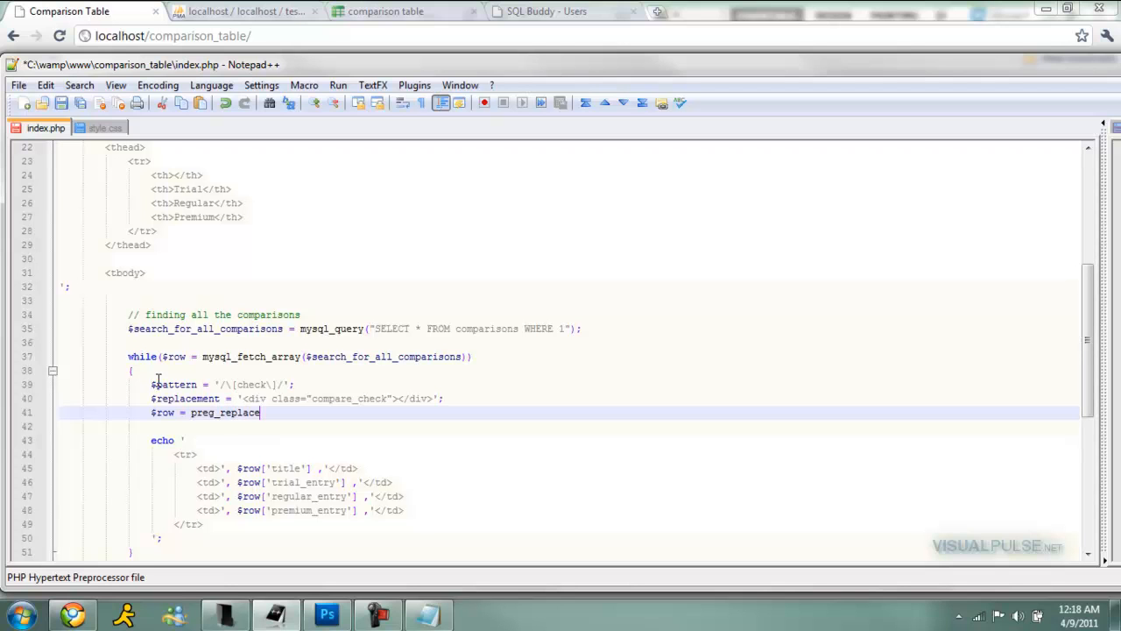
pyautogui.write('(')
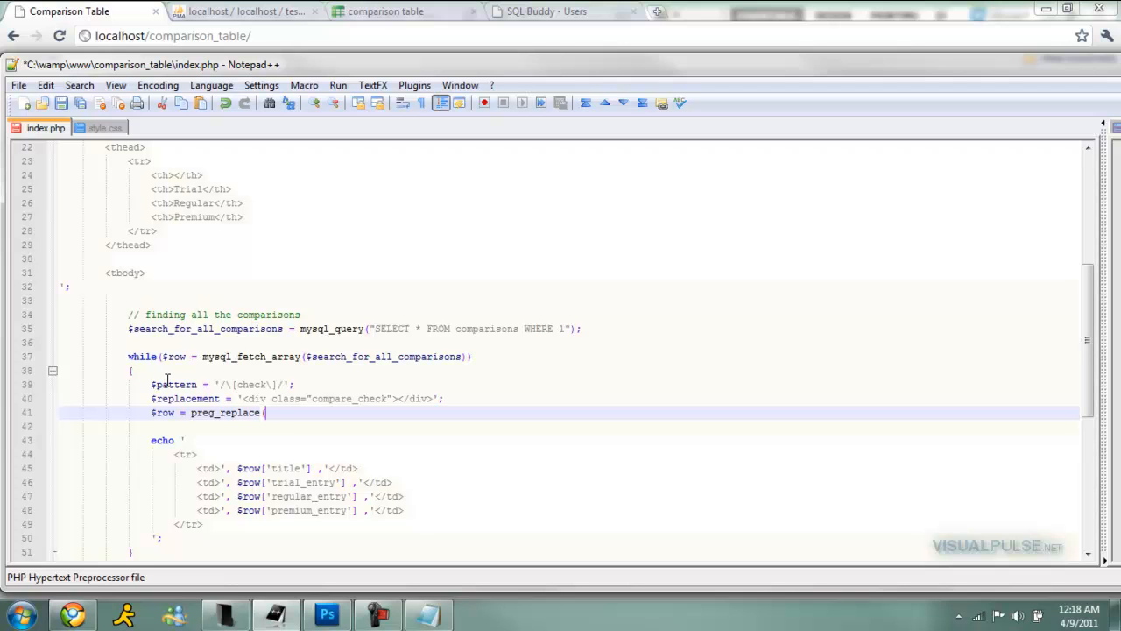
pyautogui.write('$pattern, $r')
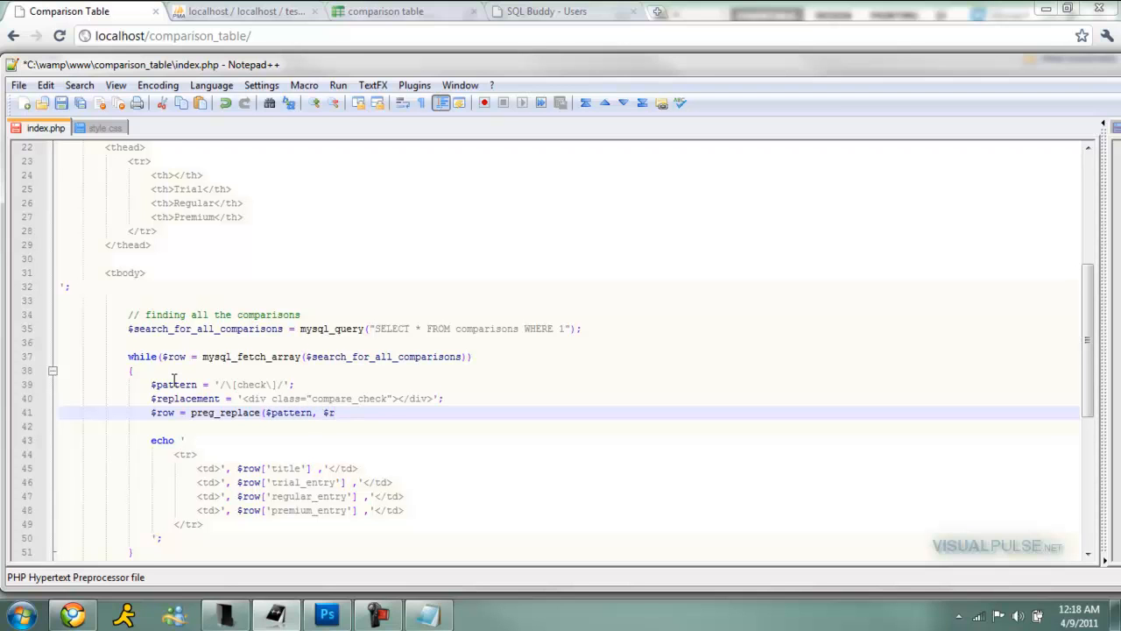
pyautogui.write('eplacement')
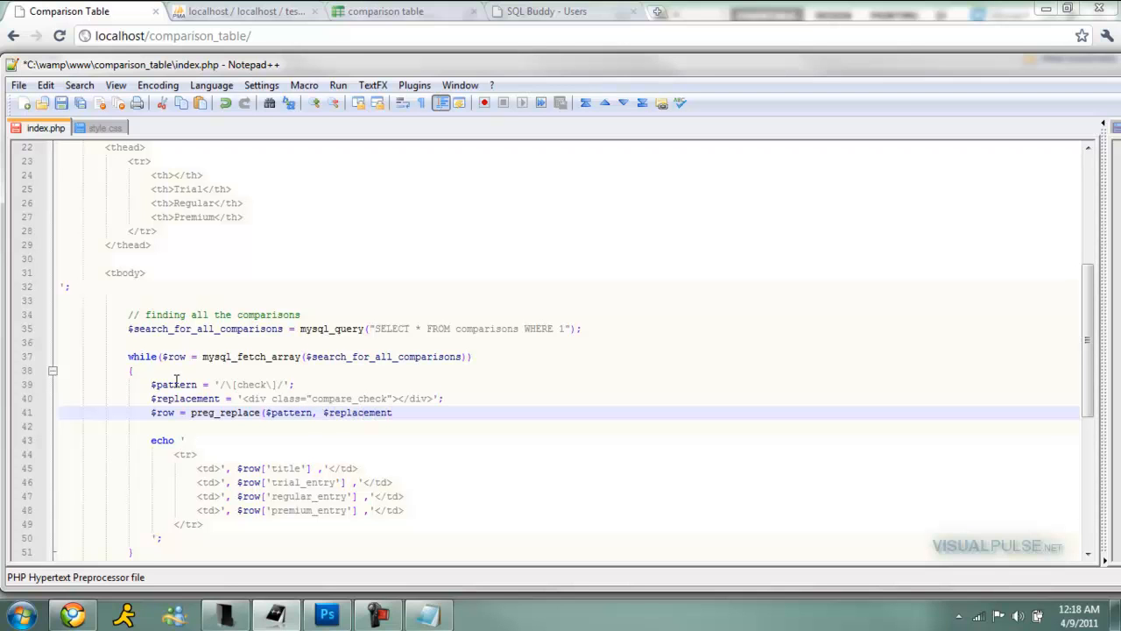
pyautogui.write(', $rw')
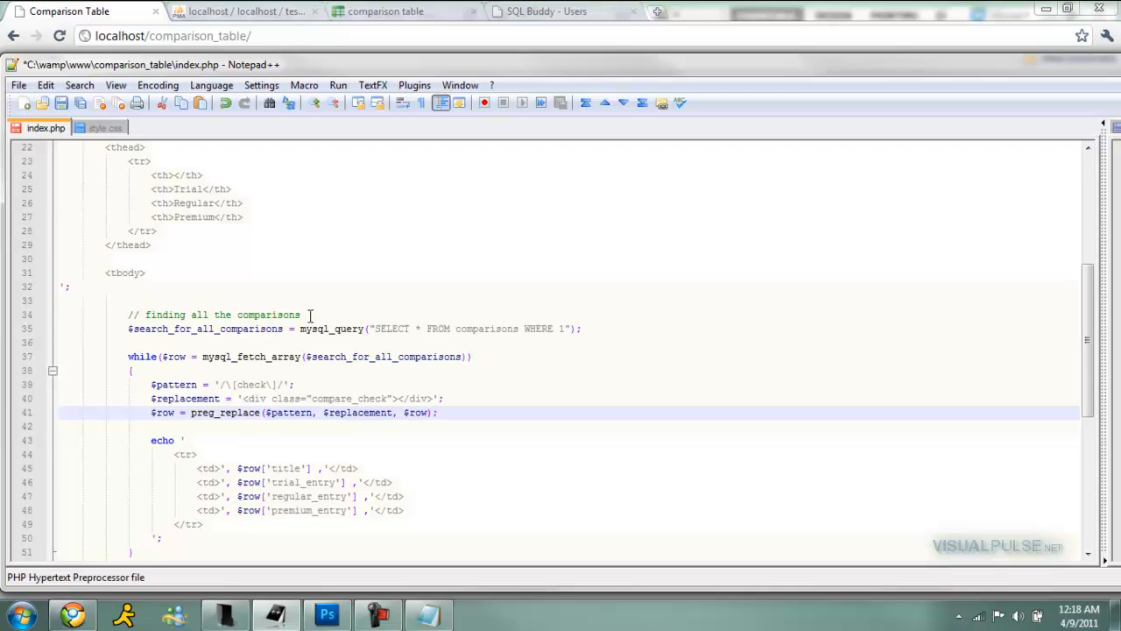
pyautogui.moveTo(256, 400)
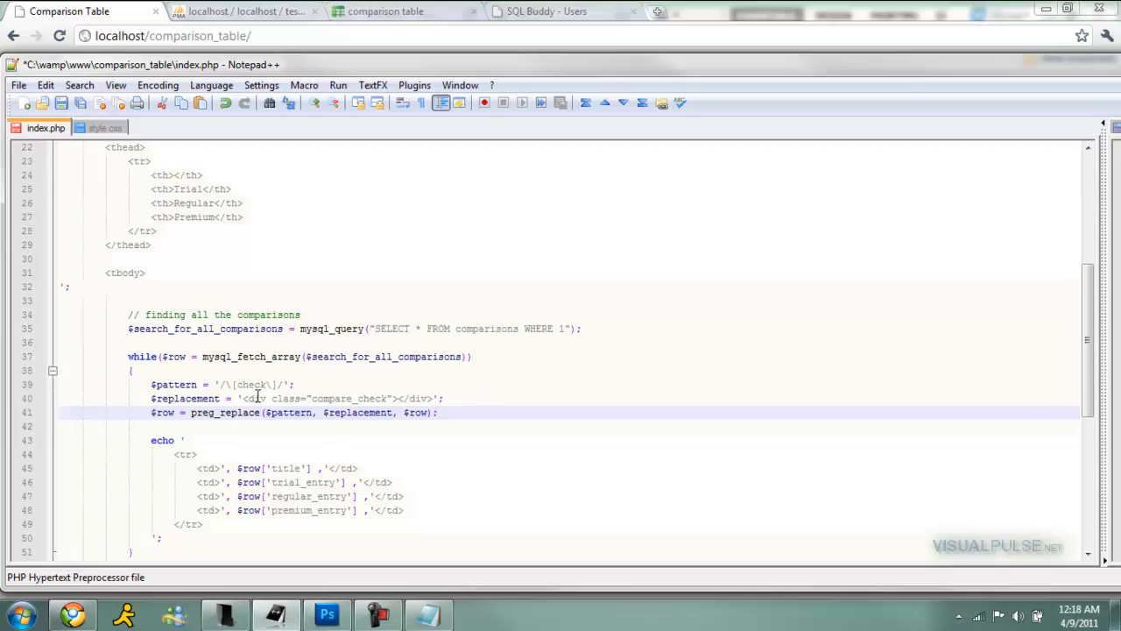